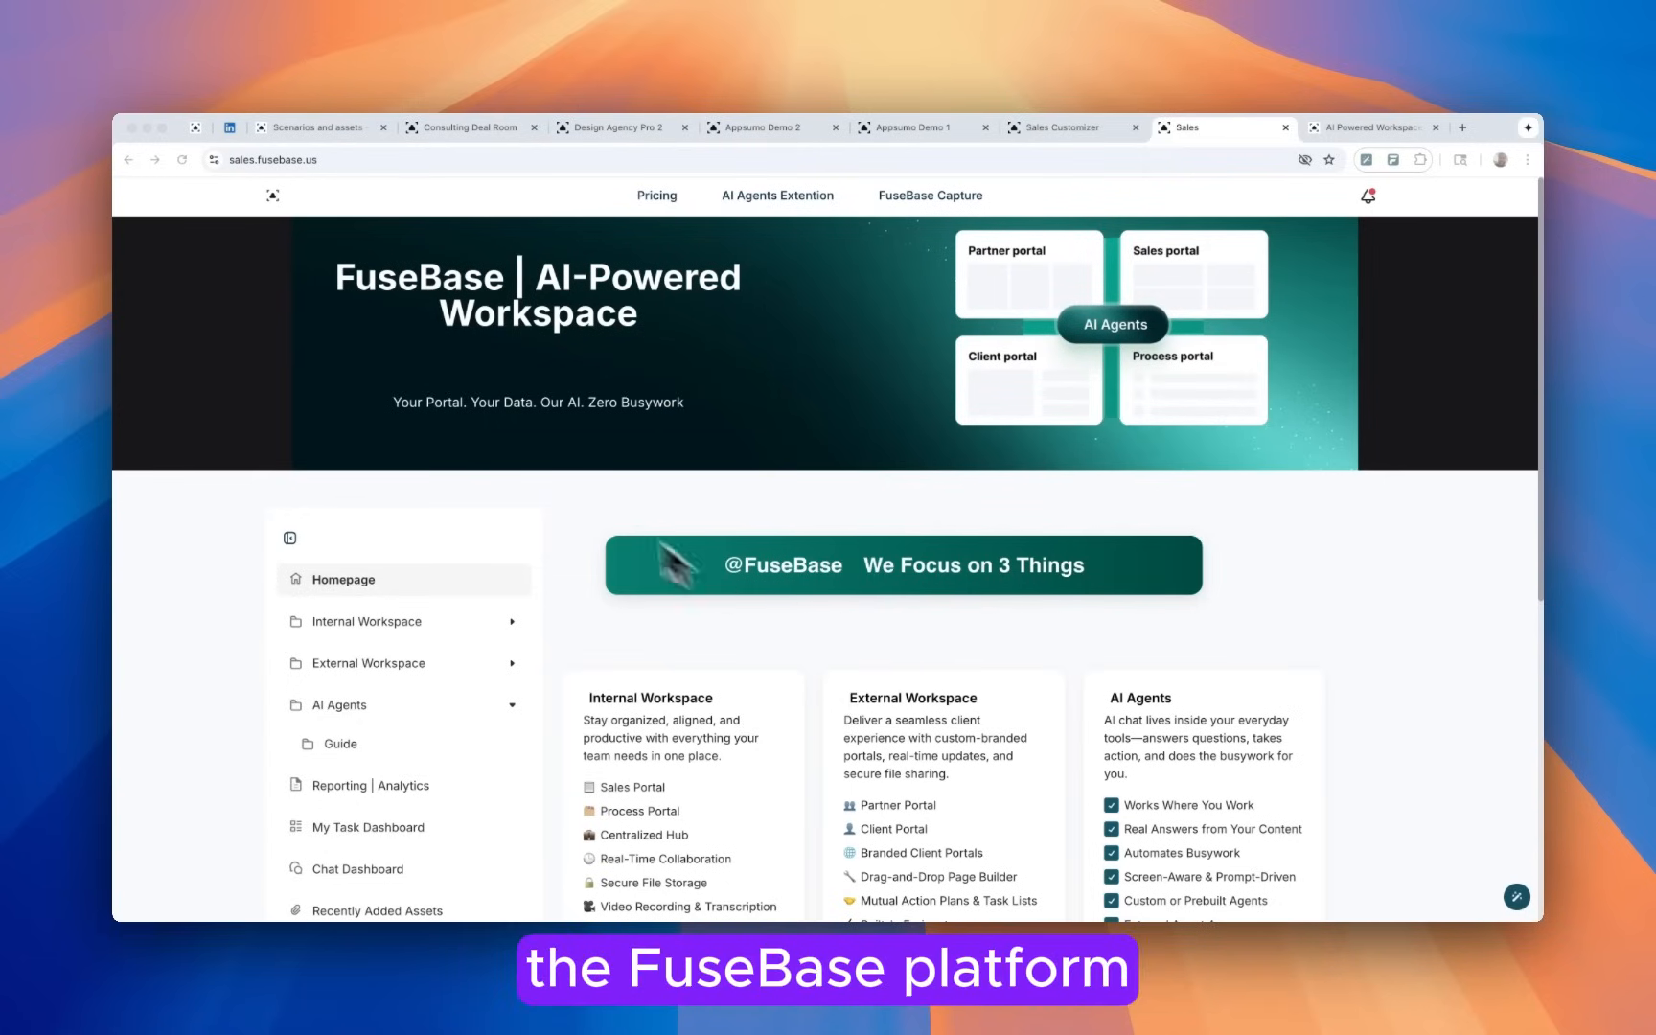
mouse_move(771, 343)
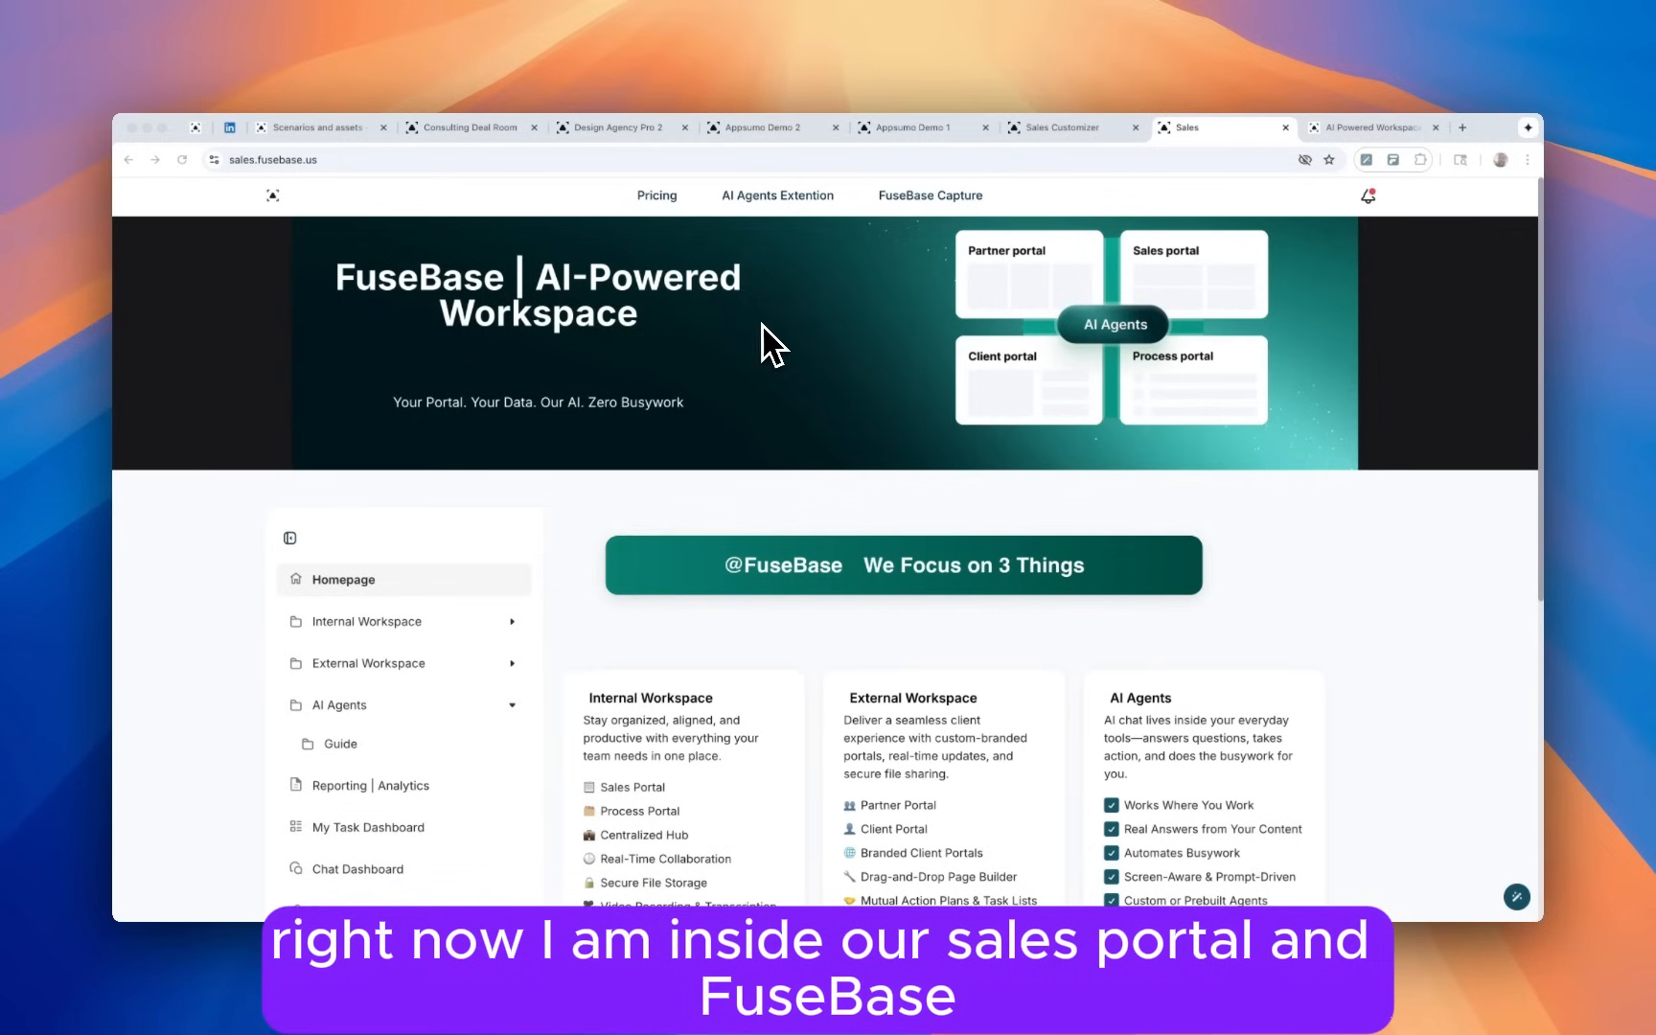
Close the AI assistant panel and look over the current FuseBase page.
scroll(down, 3)
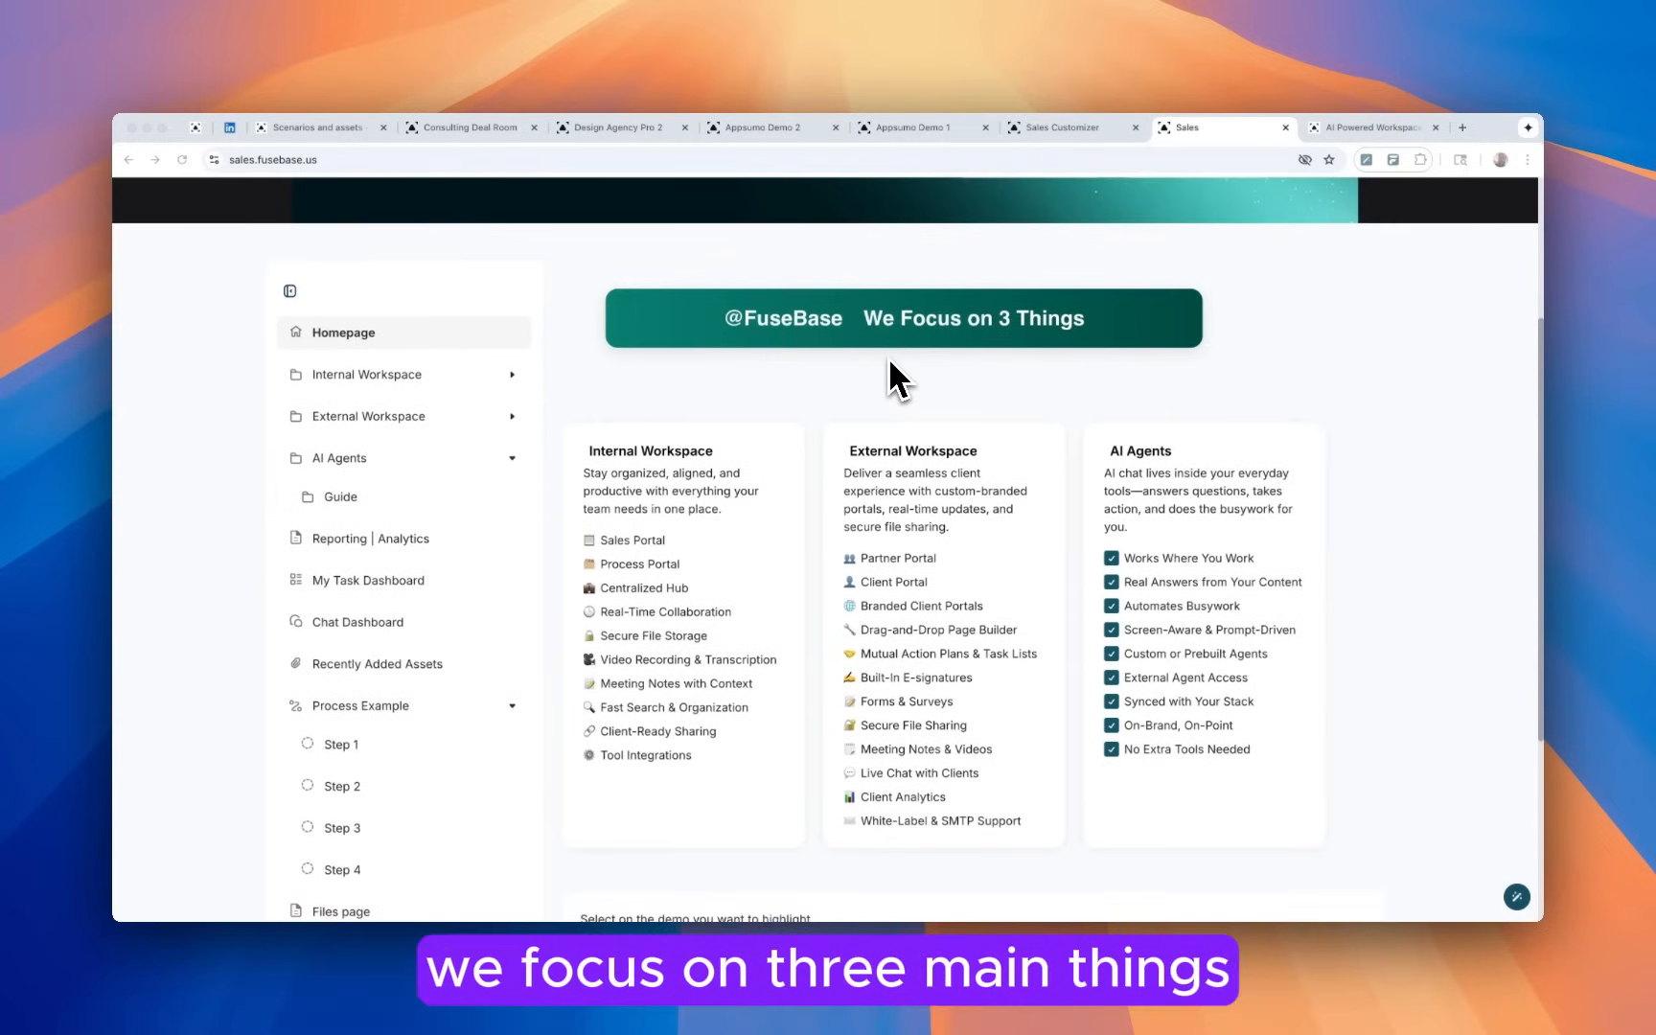
mouse_move(623, 496)
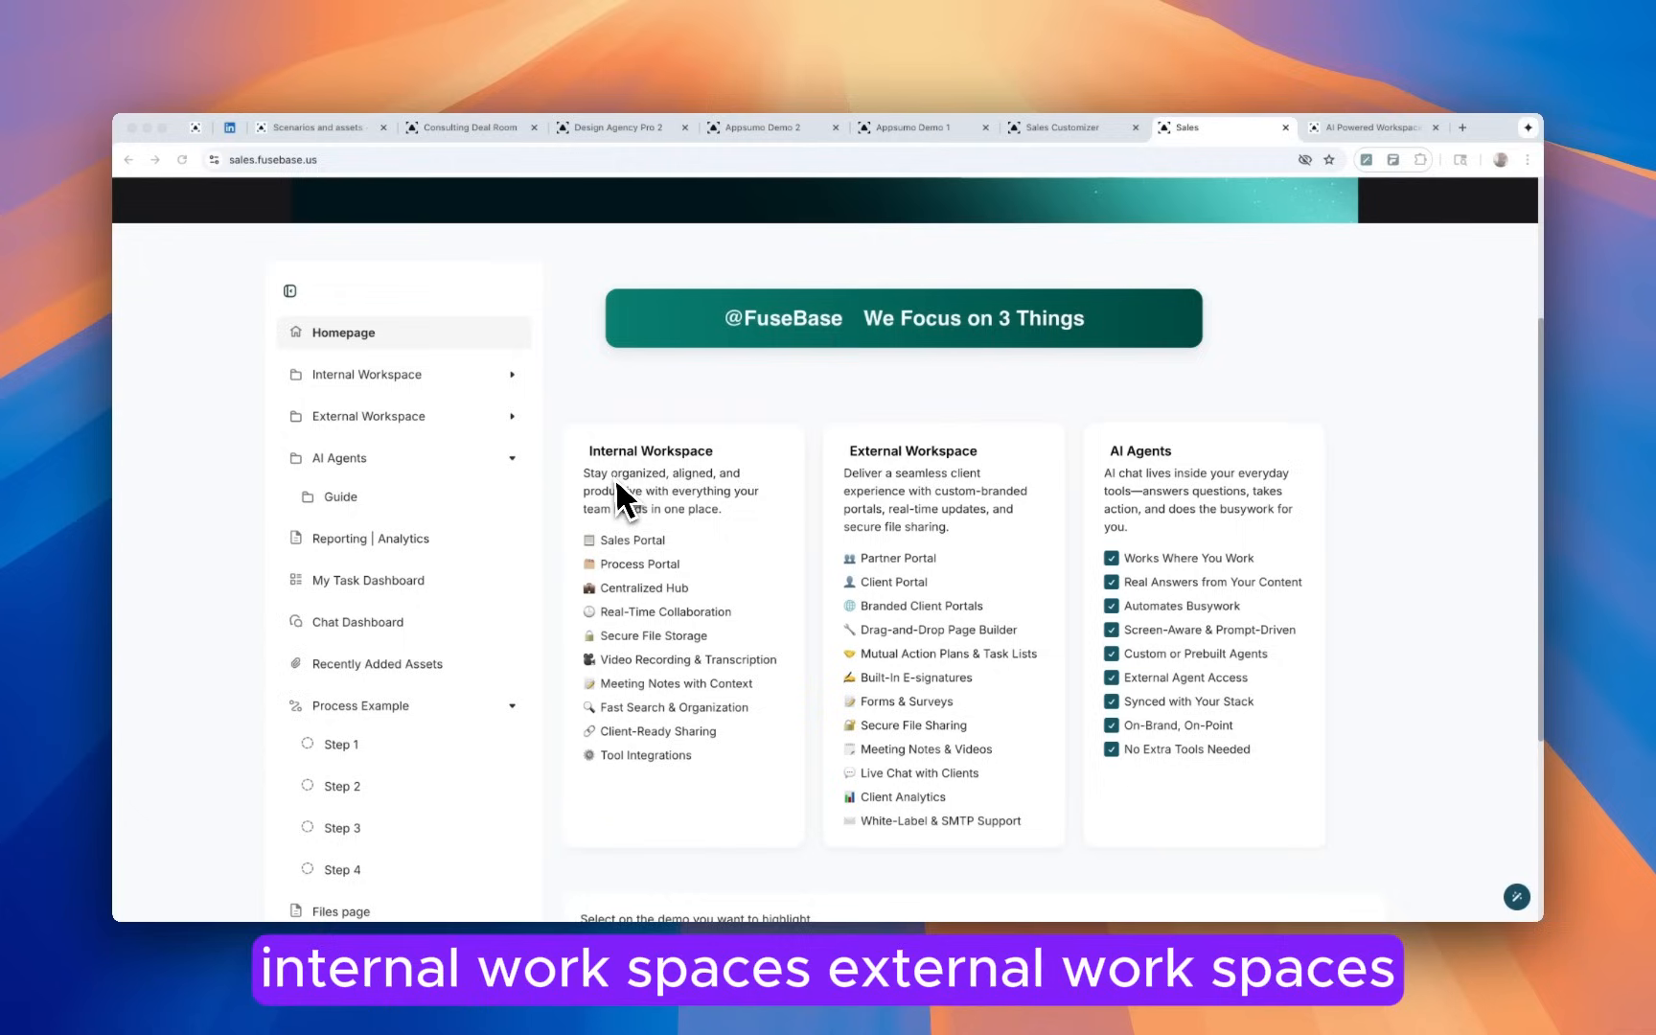
mouse_move(1146, 502)
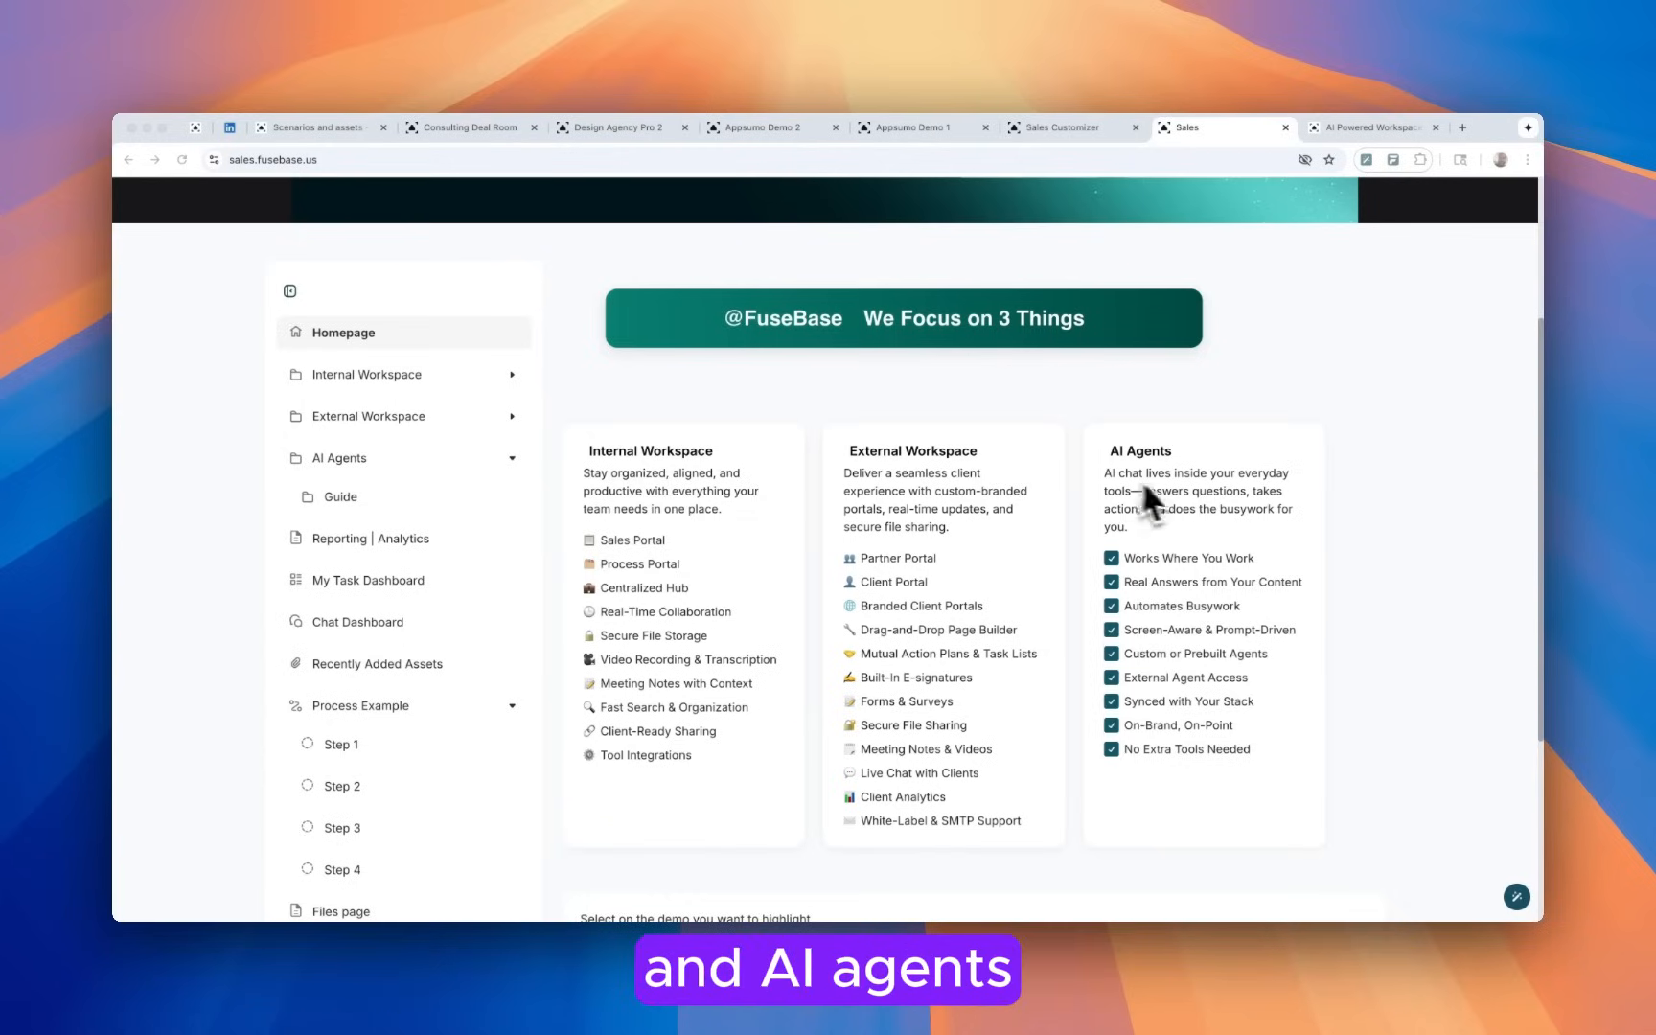
mouse_move(1173, 506)
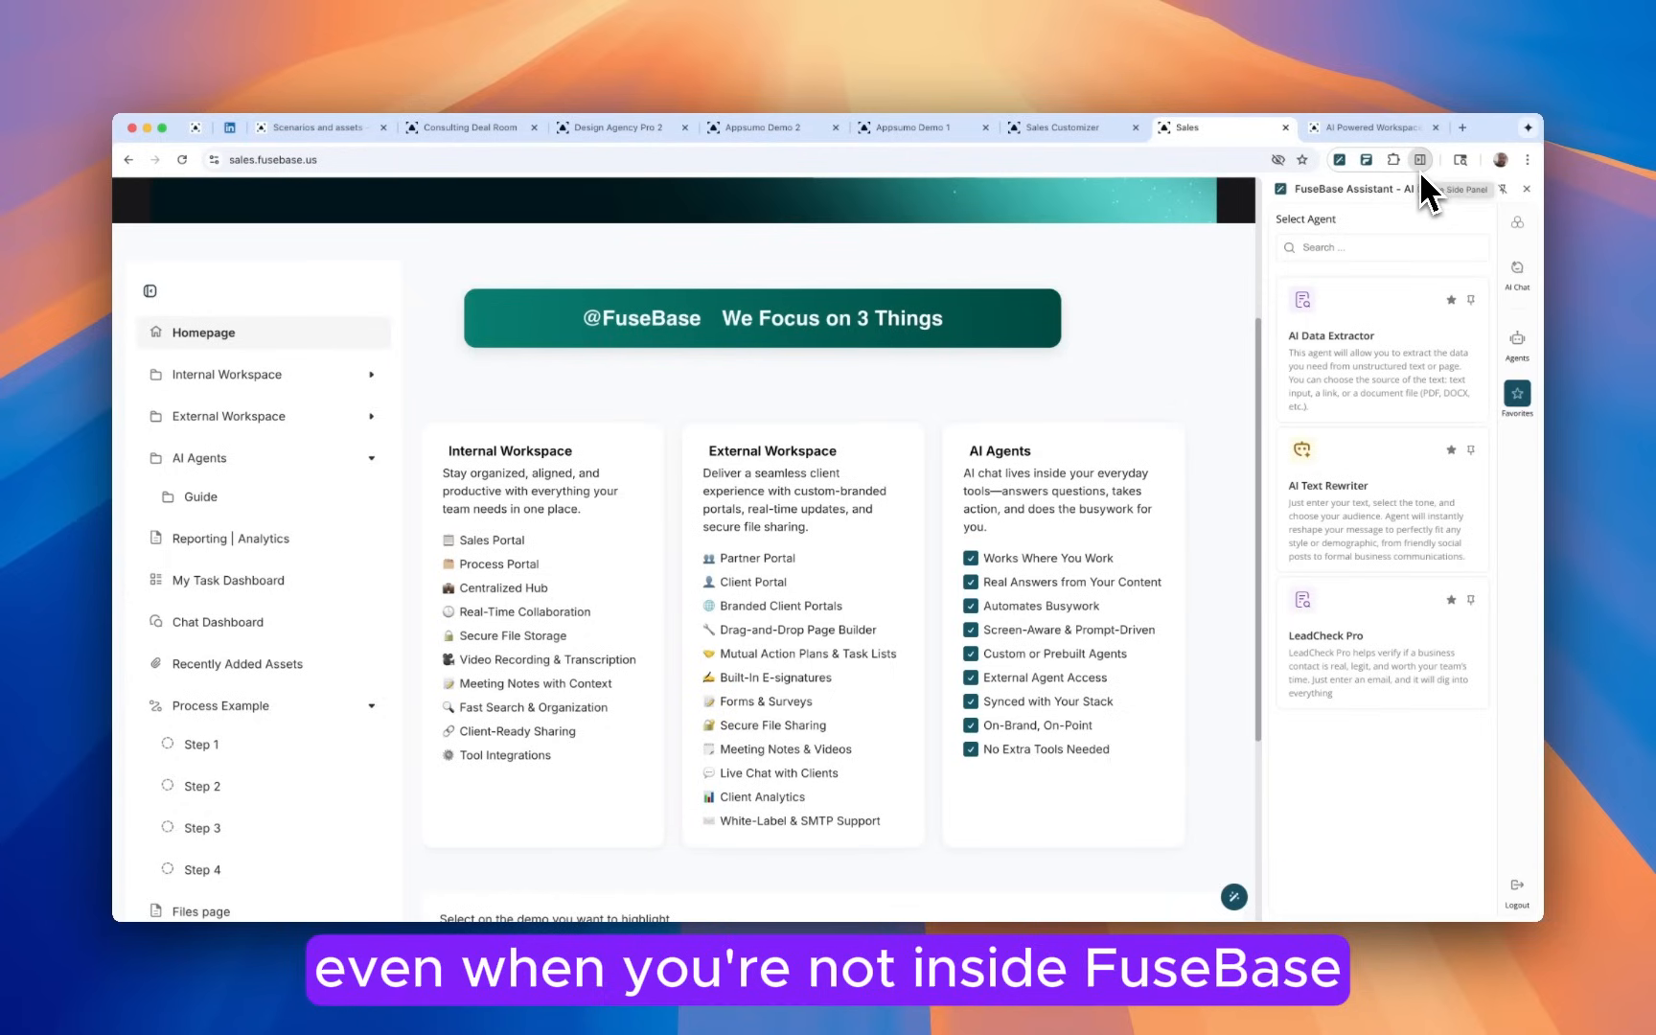
click(1526, 188)
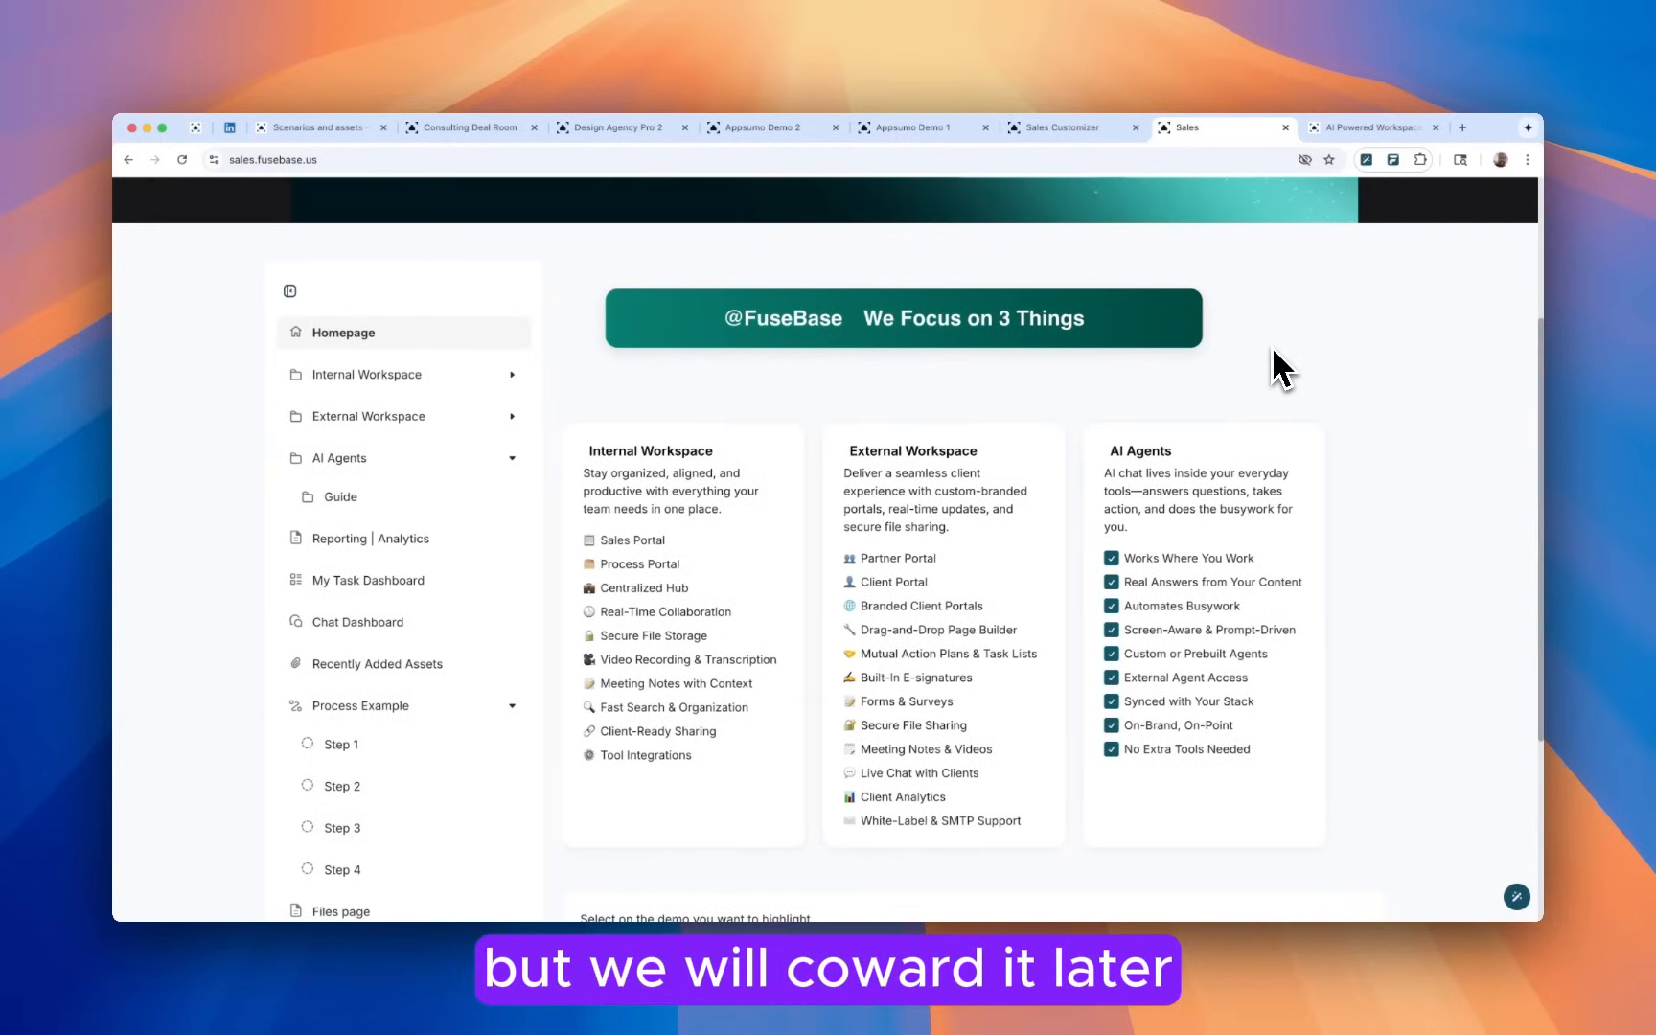
mouse_move(733, 574)
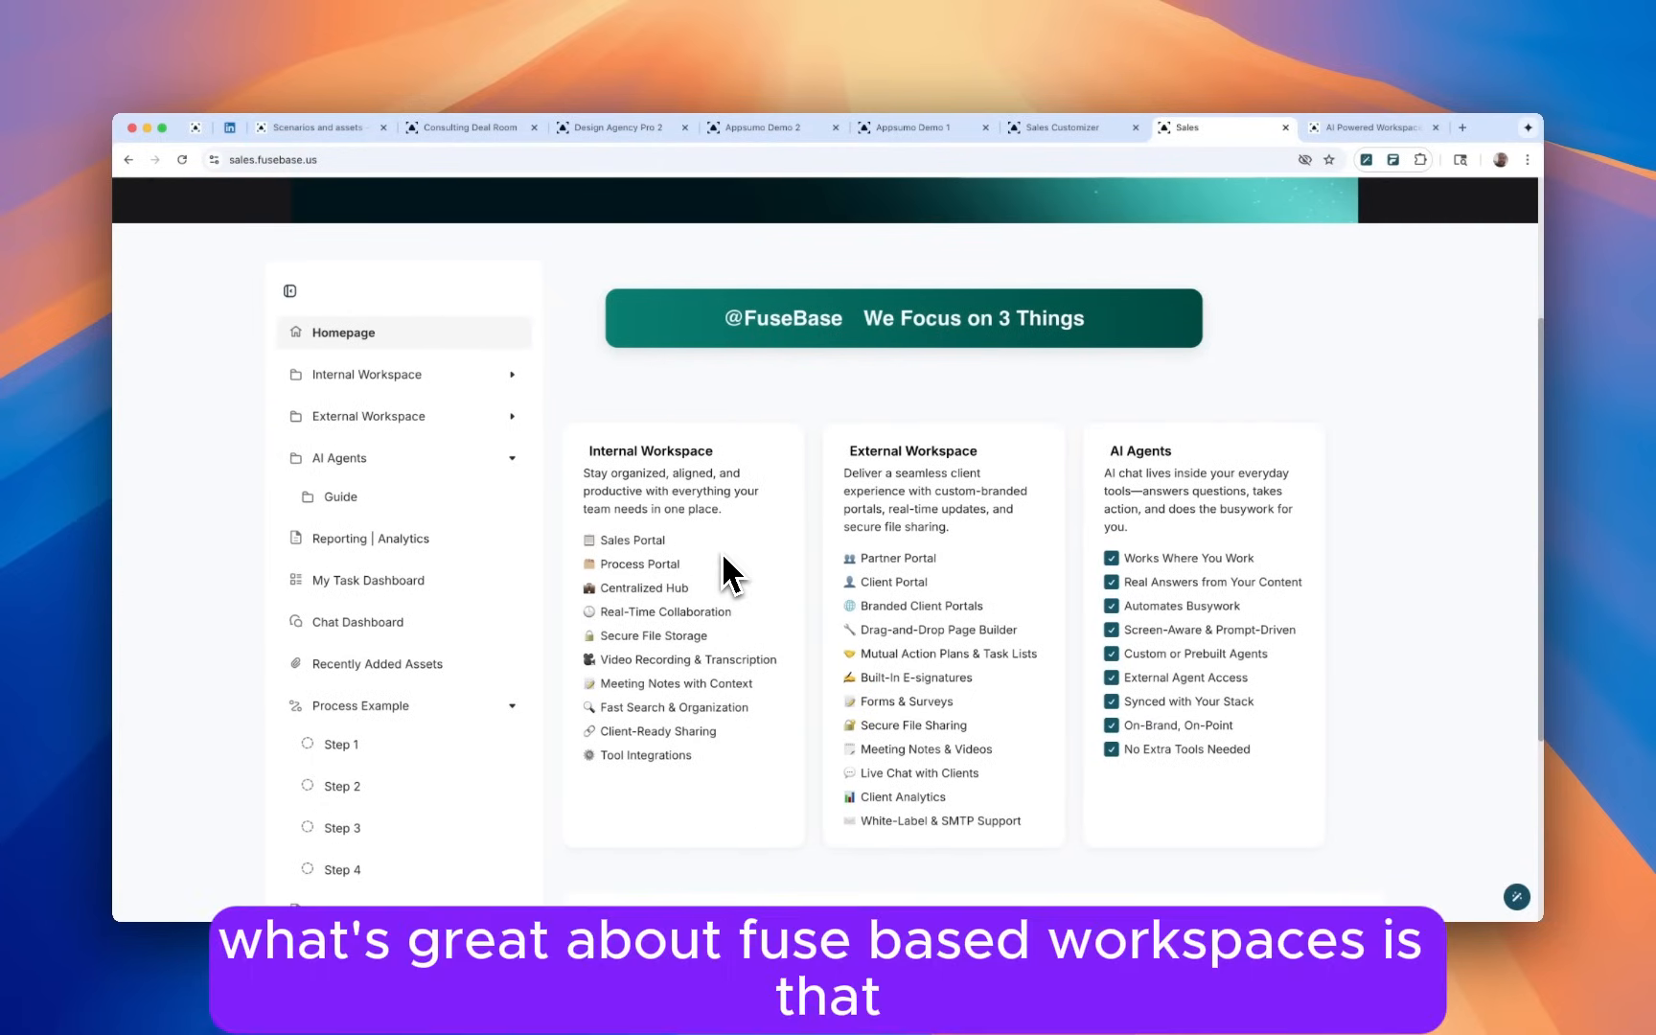
scroll(up, 3)
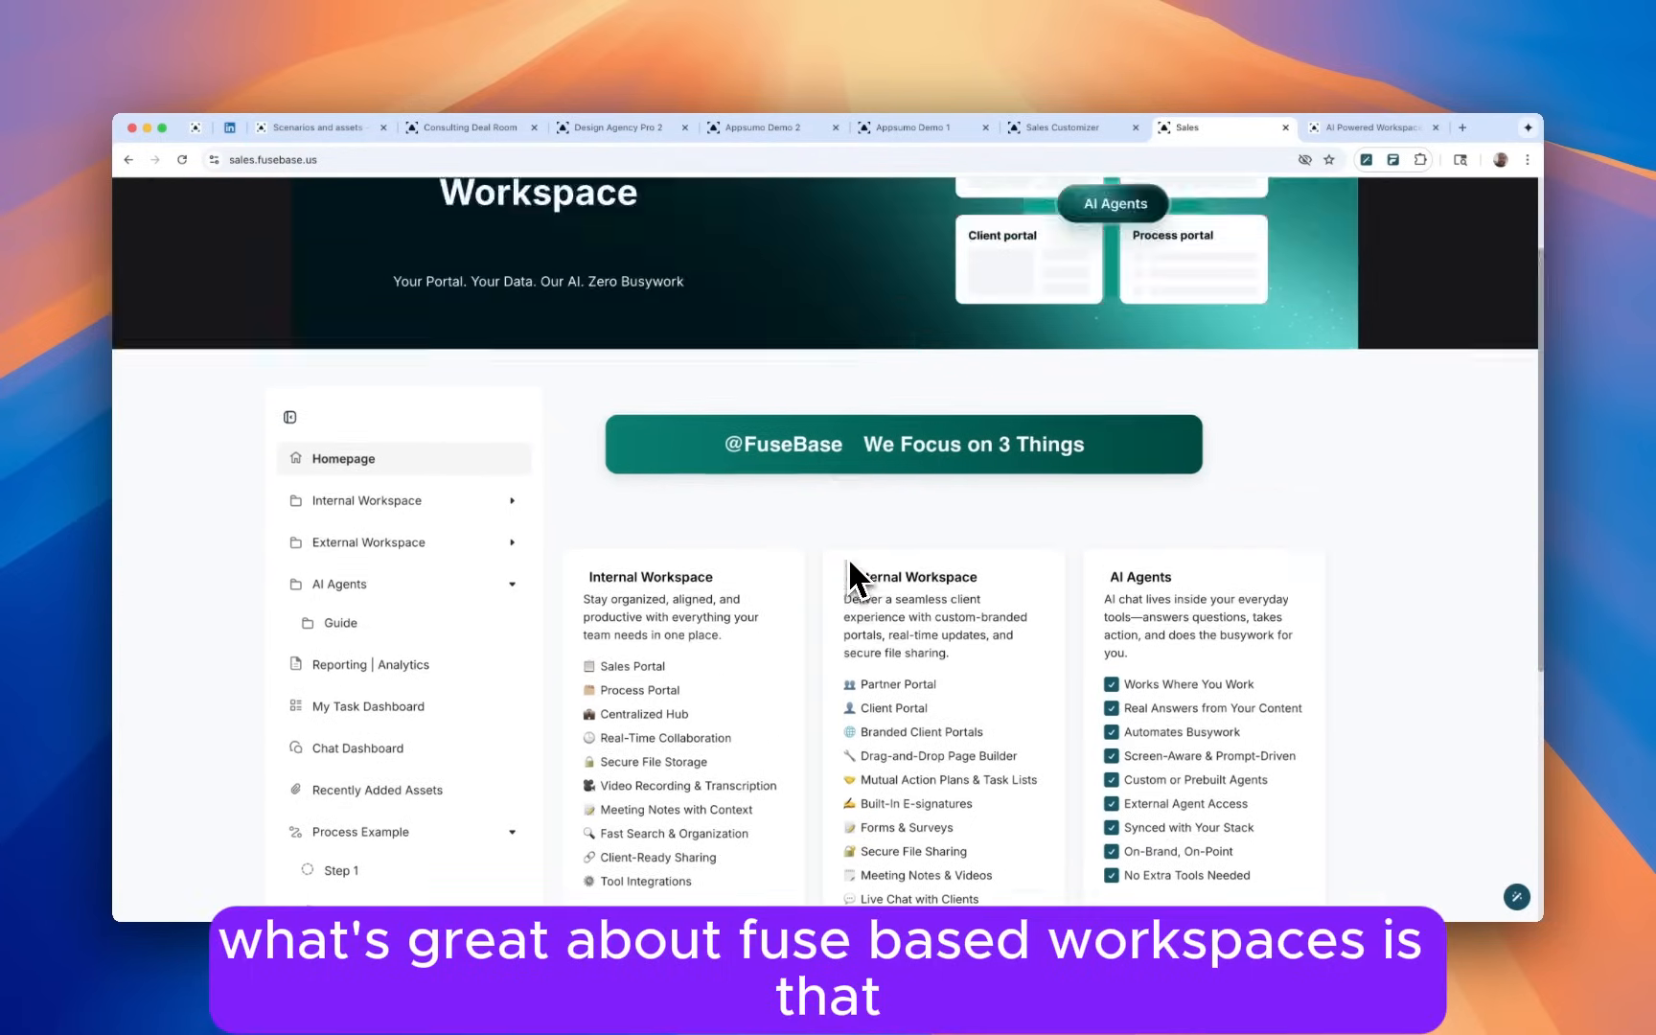
scroll(up, 3)
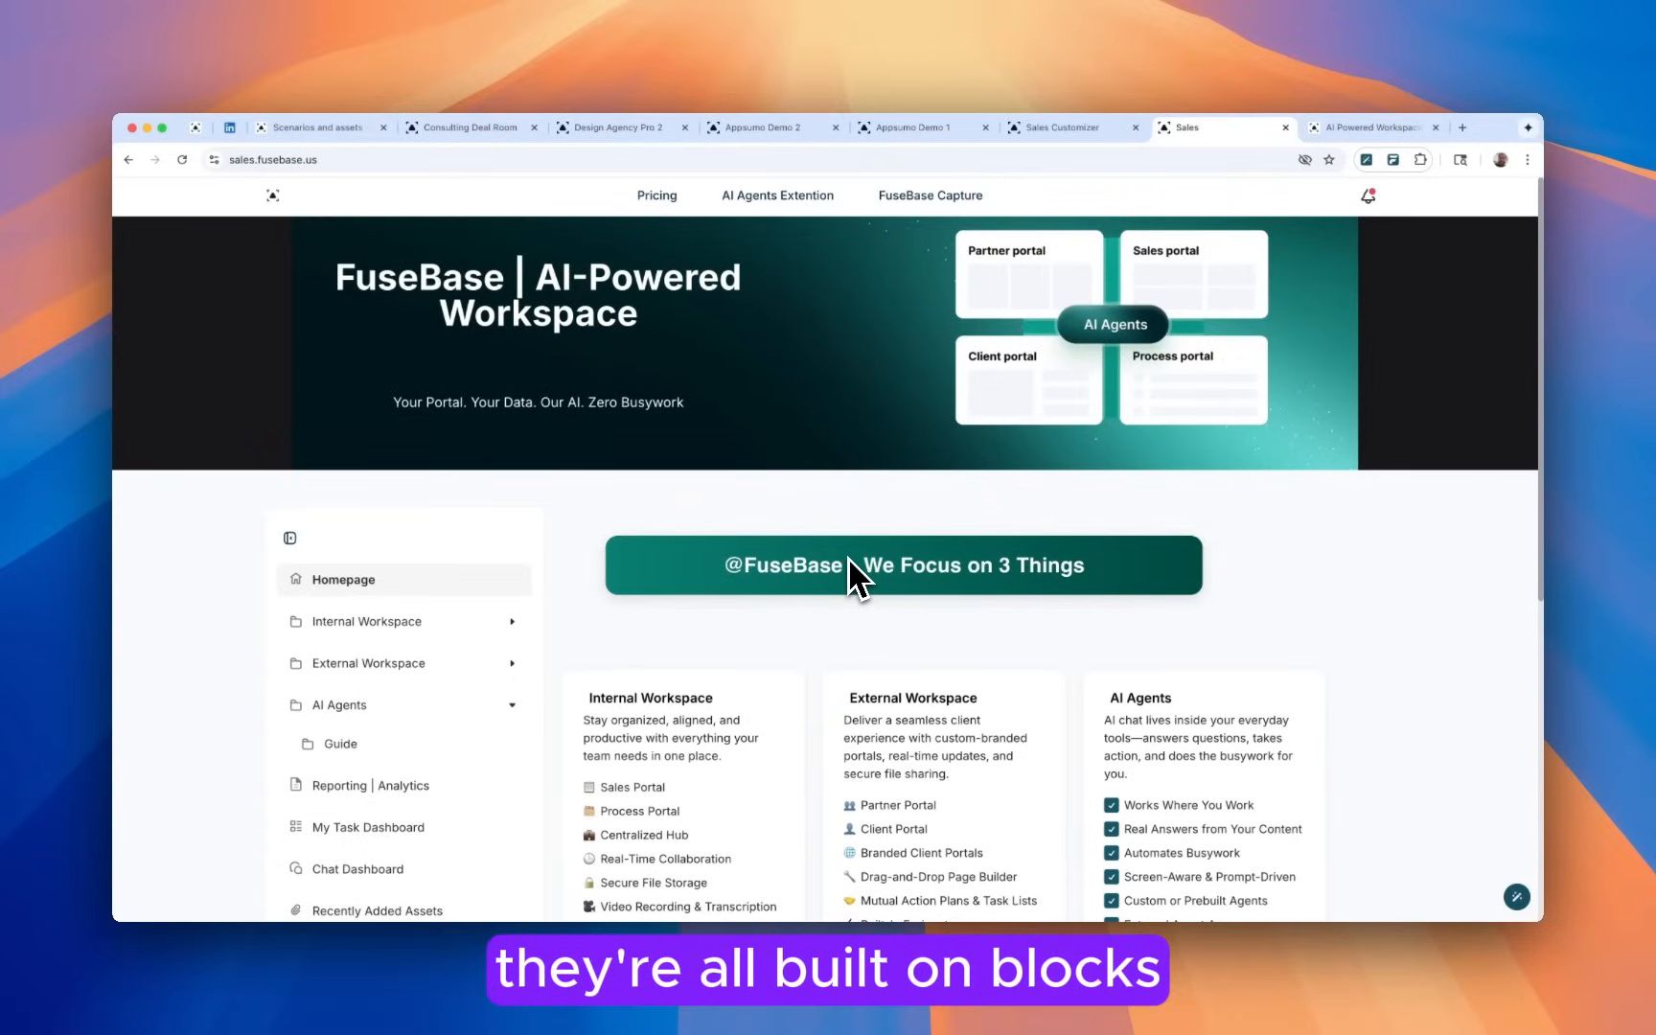
scroll(down, 3)
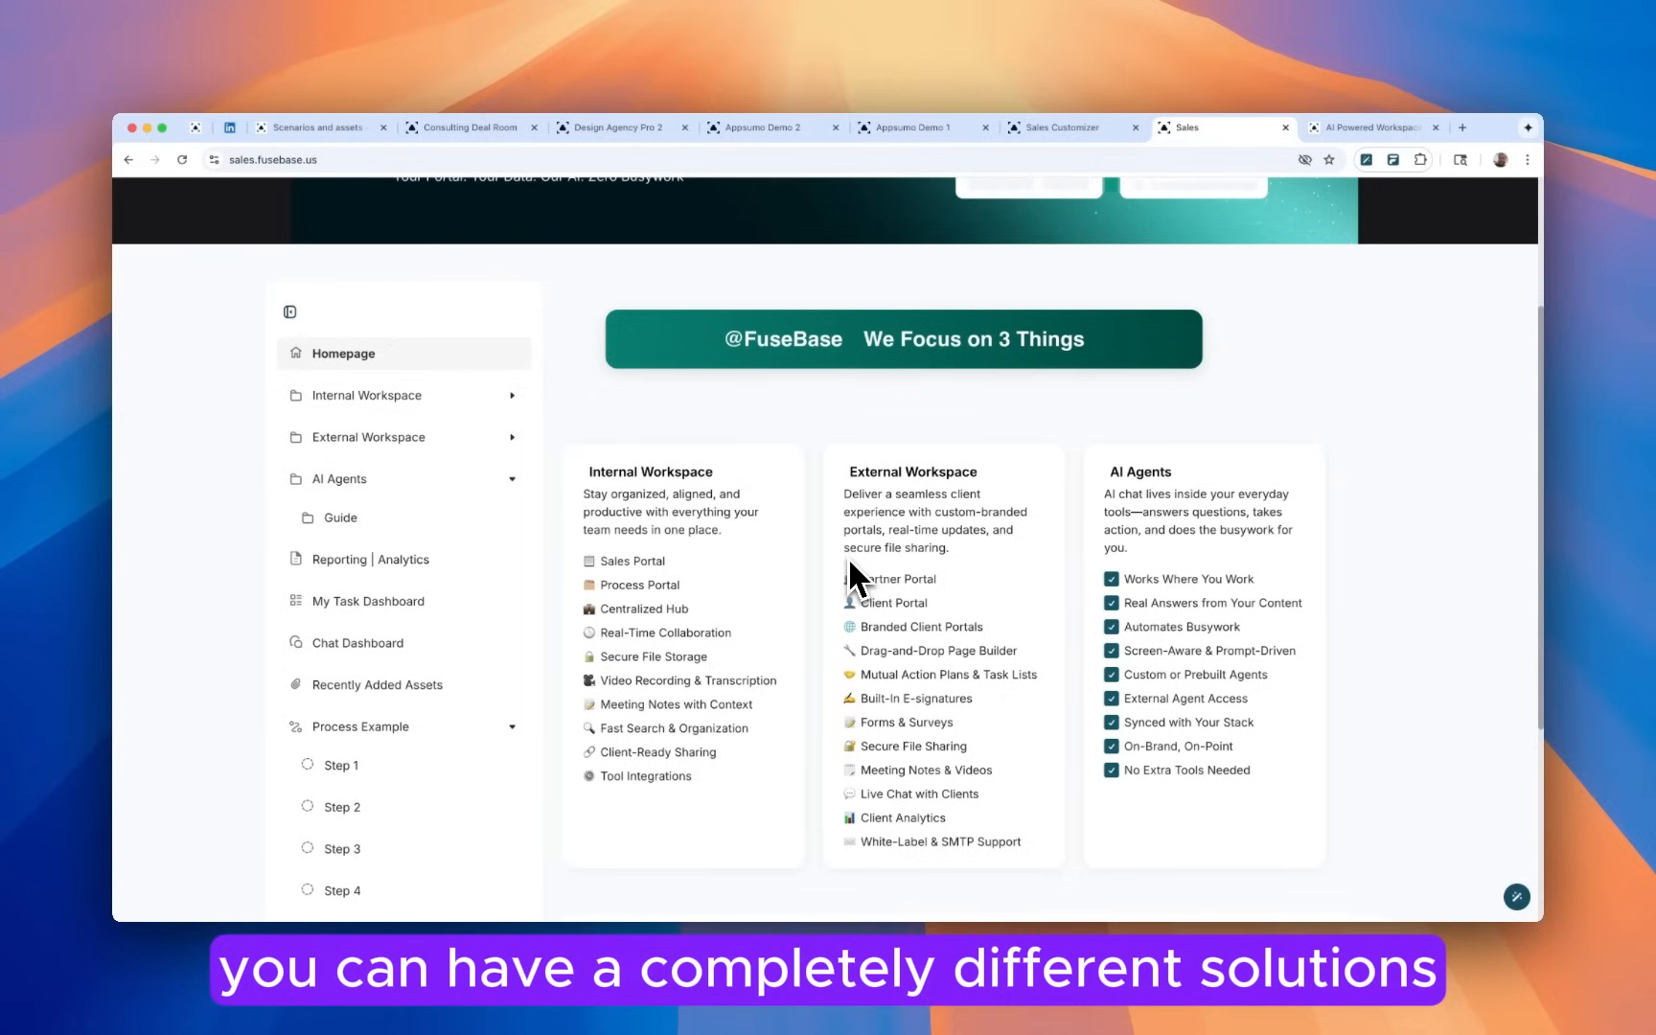
mouse_move(719, 554)
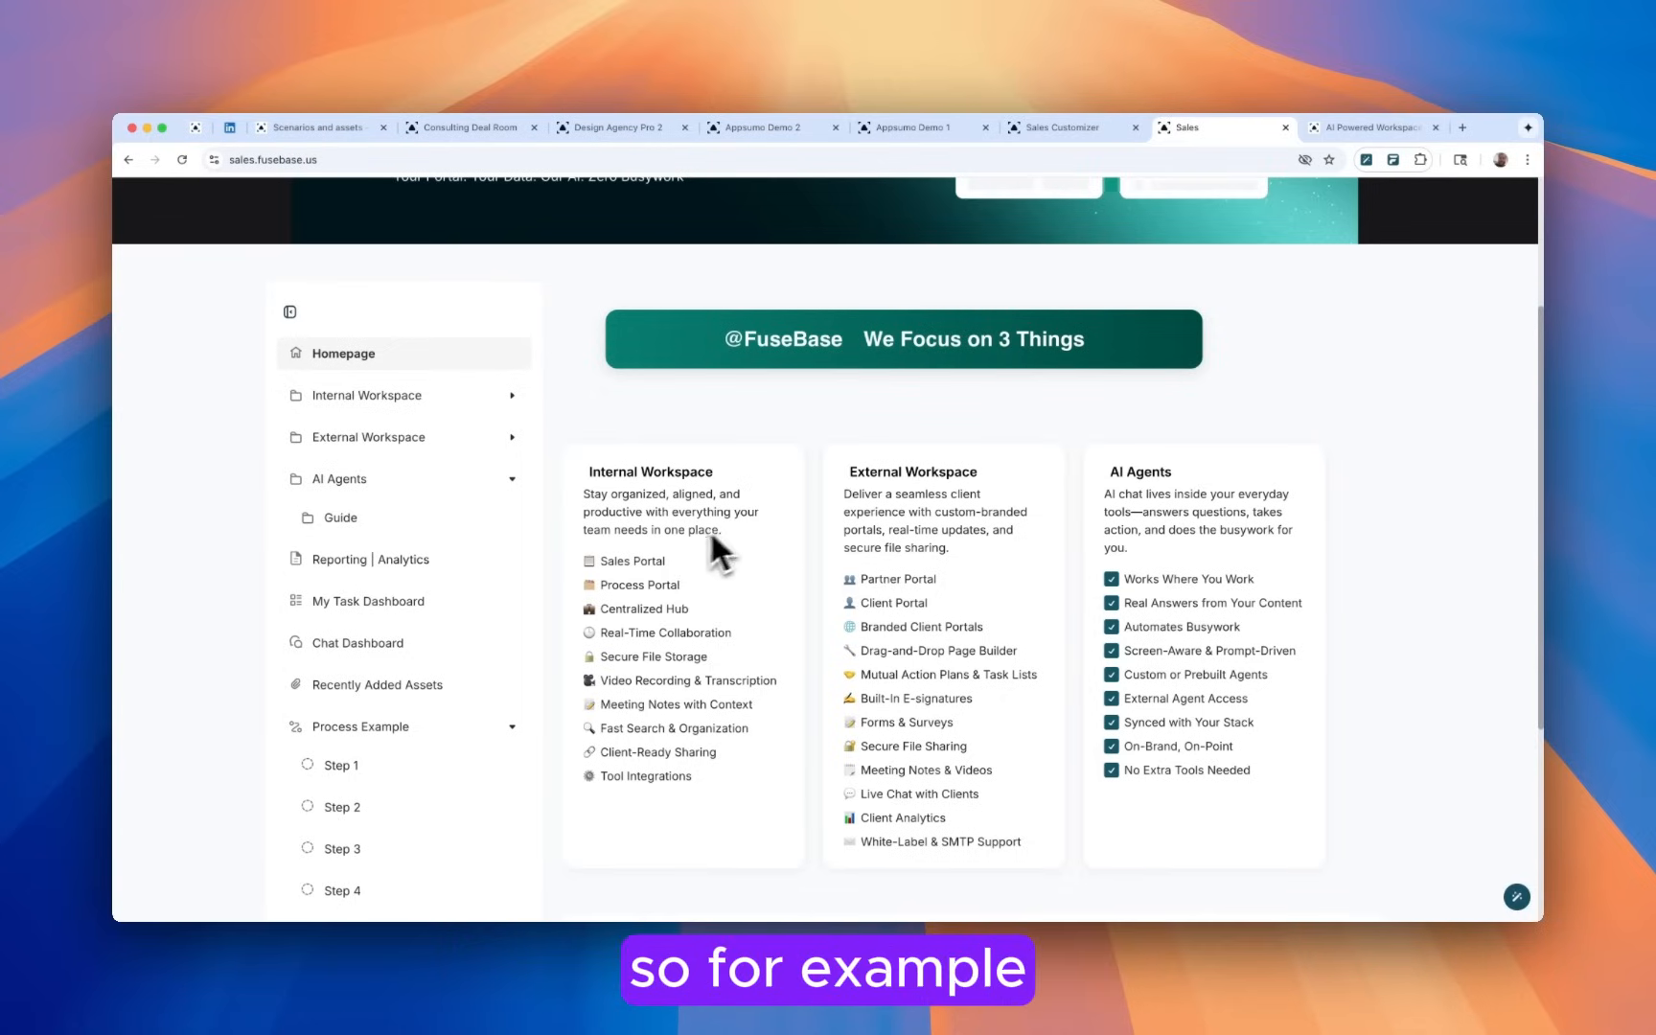
mouse_move(721, 586)
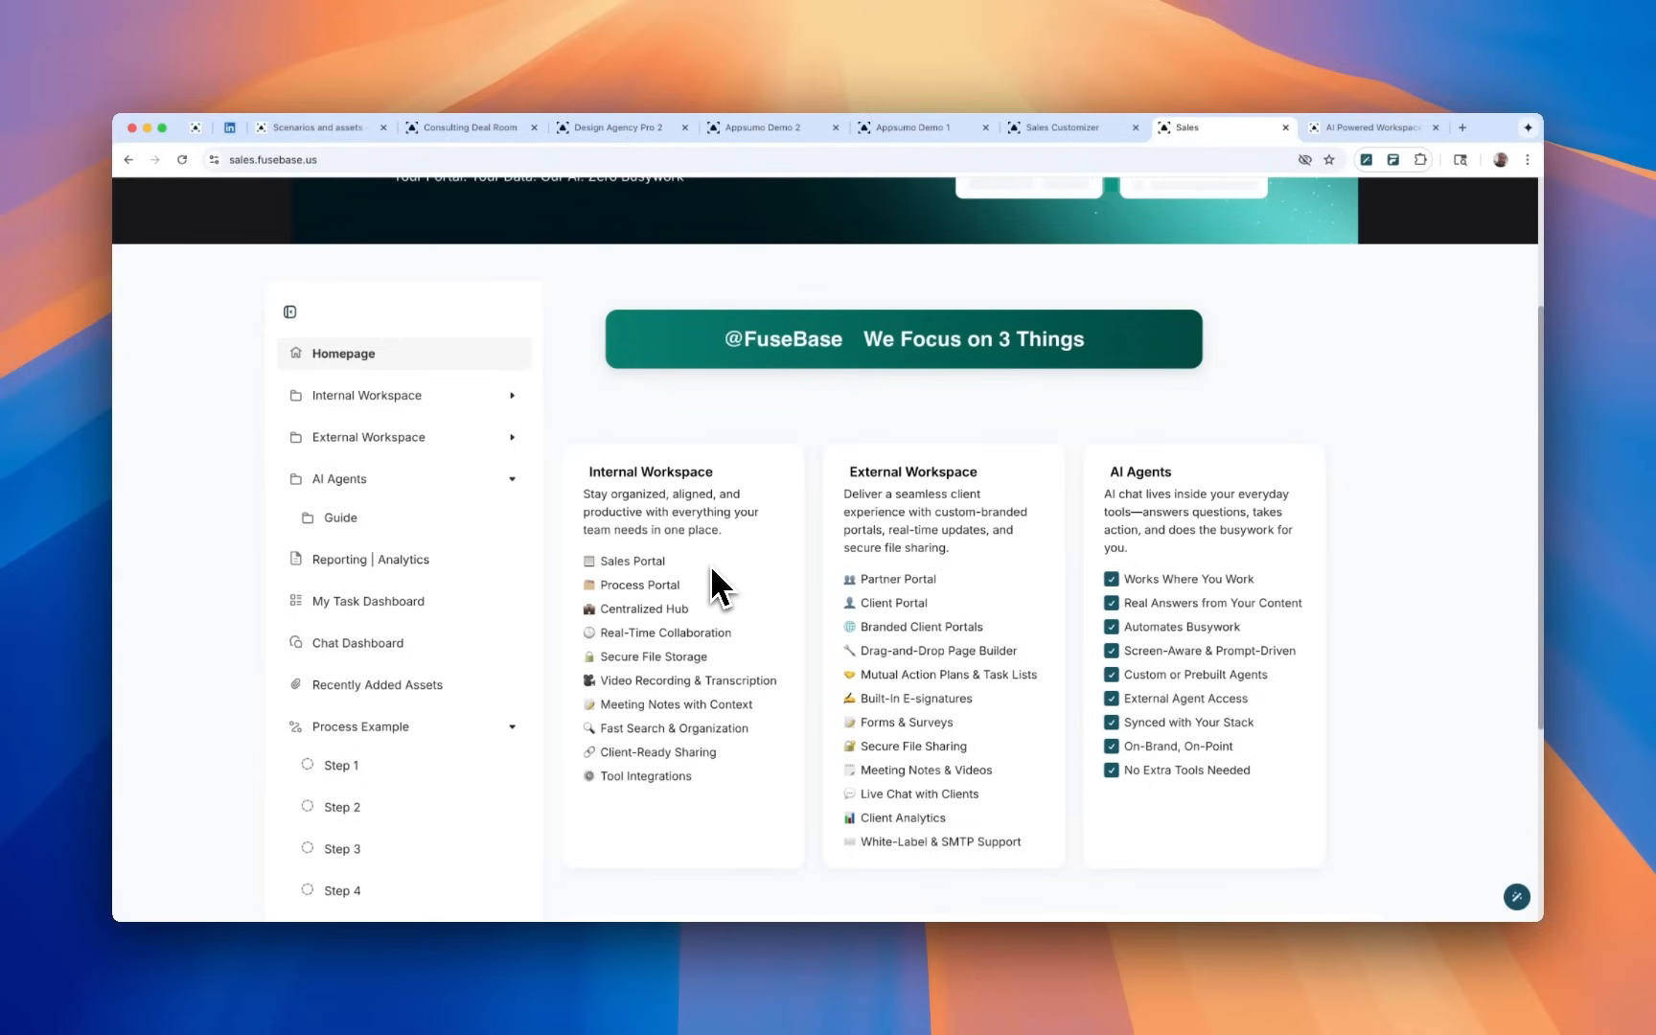
mouse_move(915, 608)
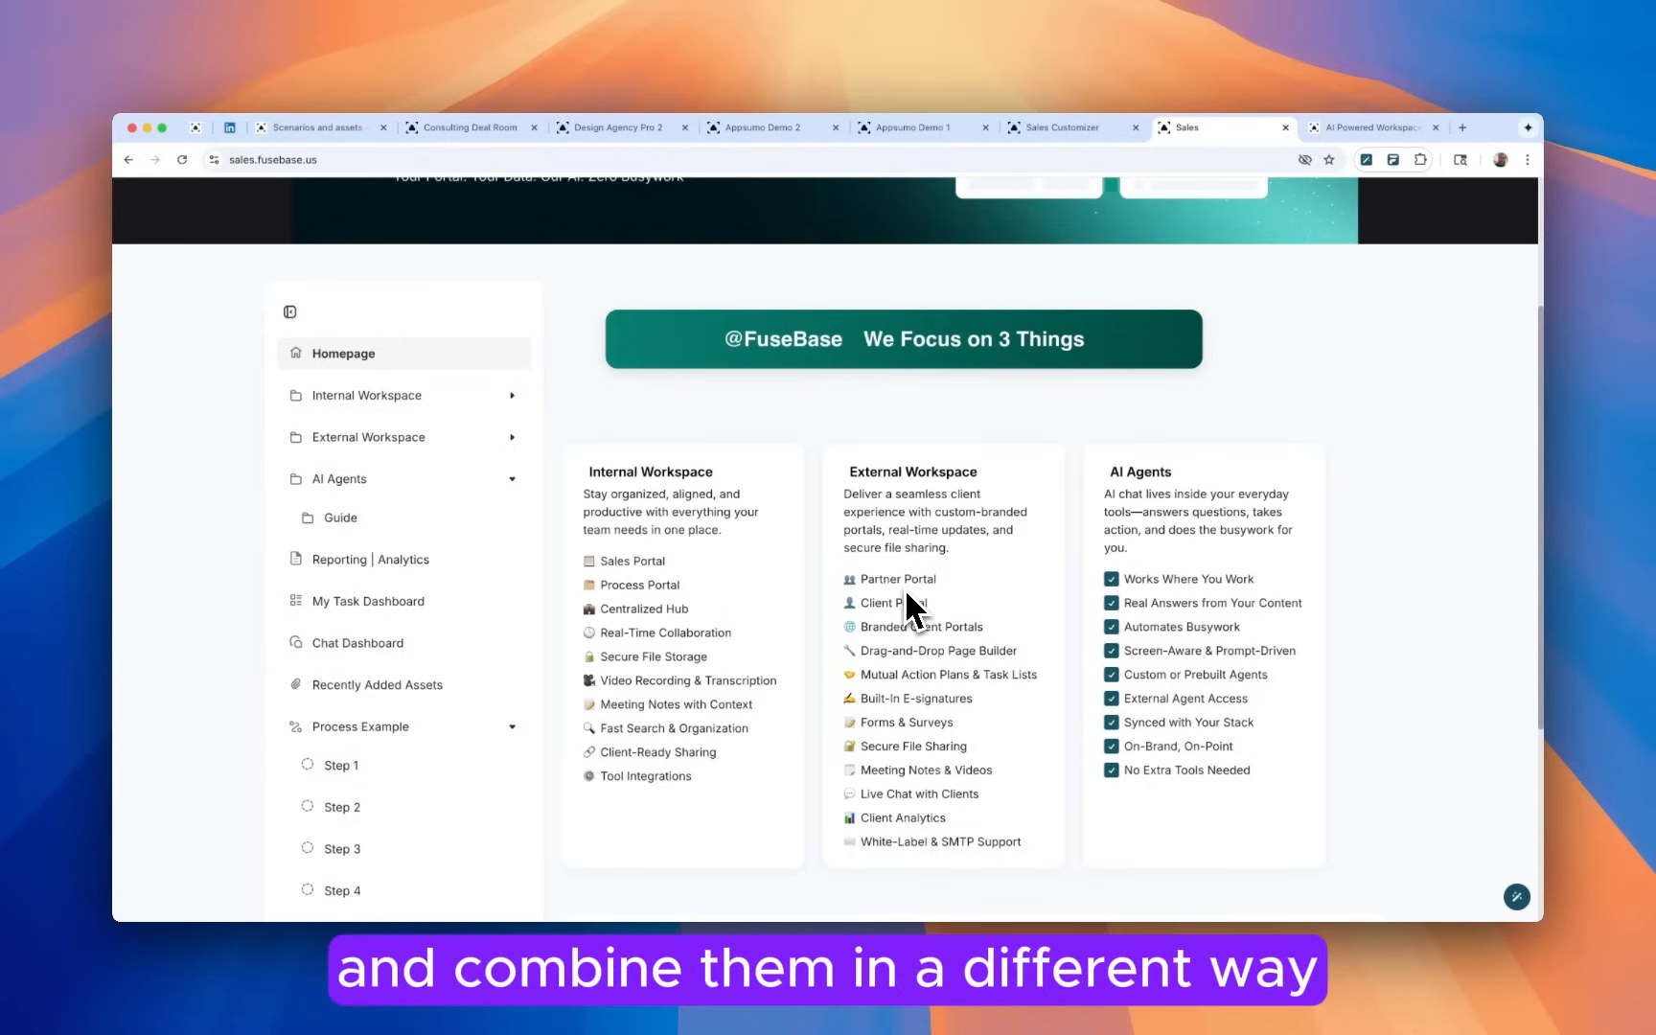
mouse_move(939, 625)
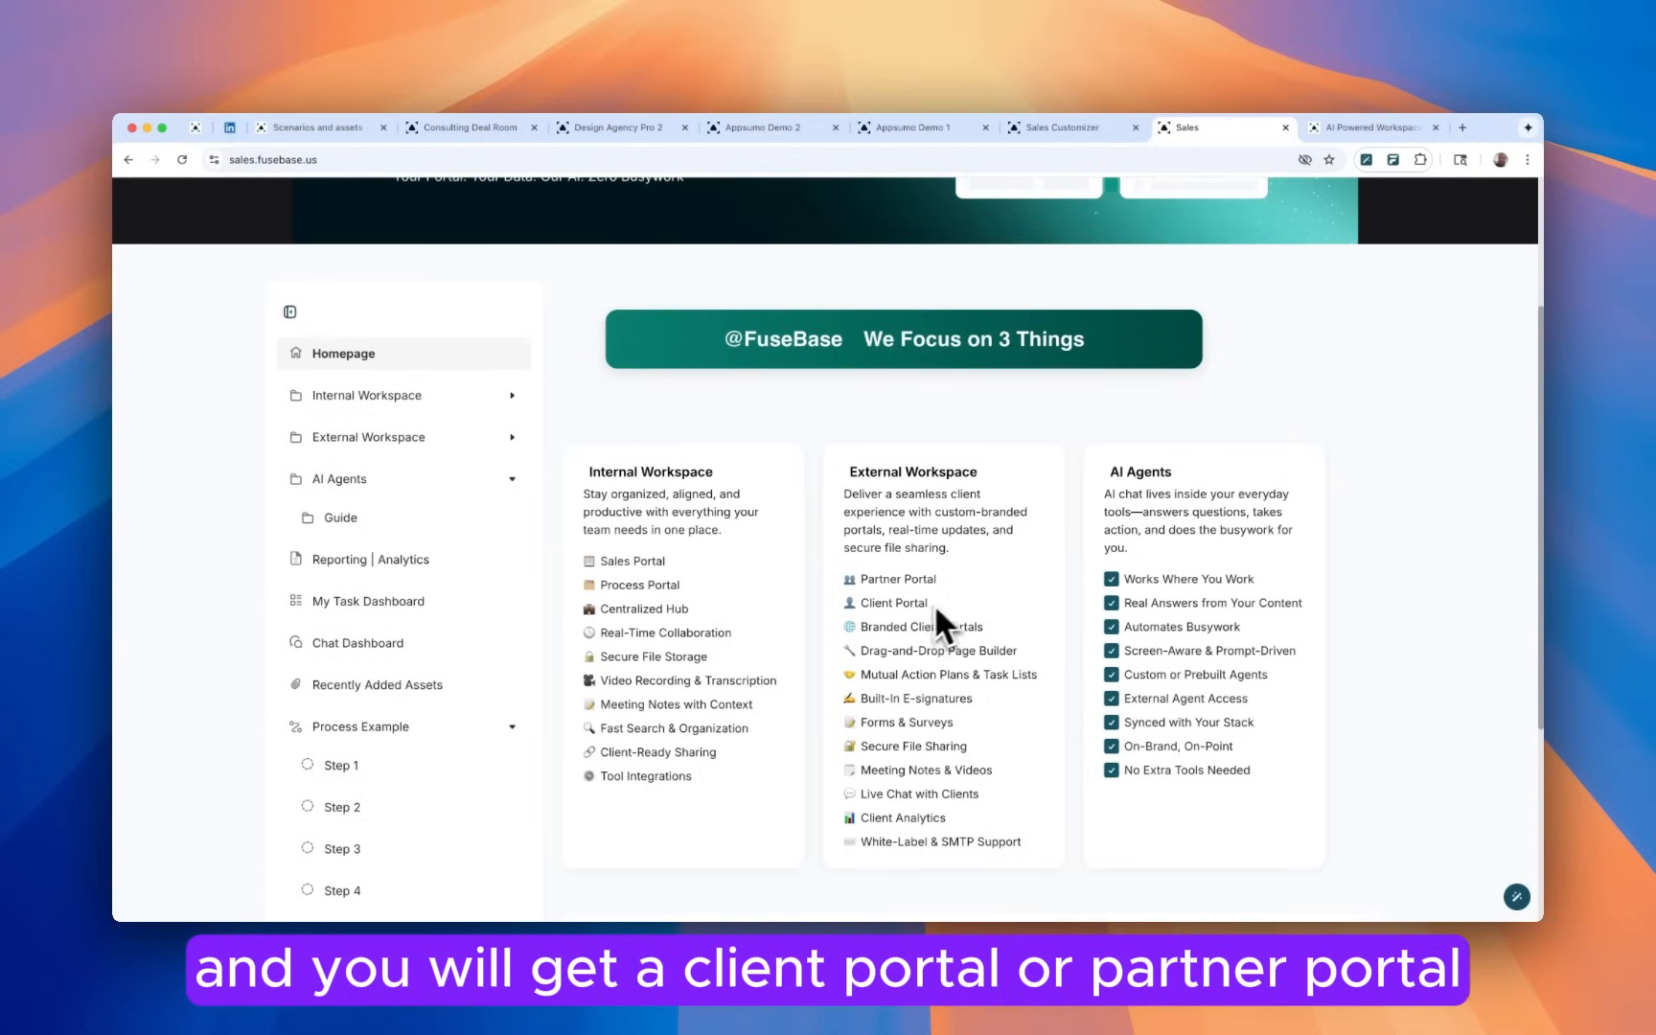
mouse_move(951, 618)
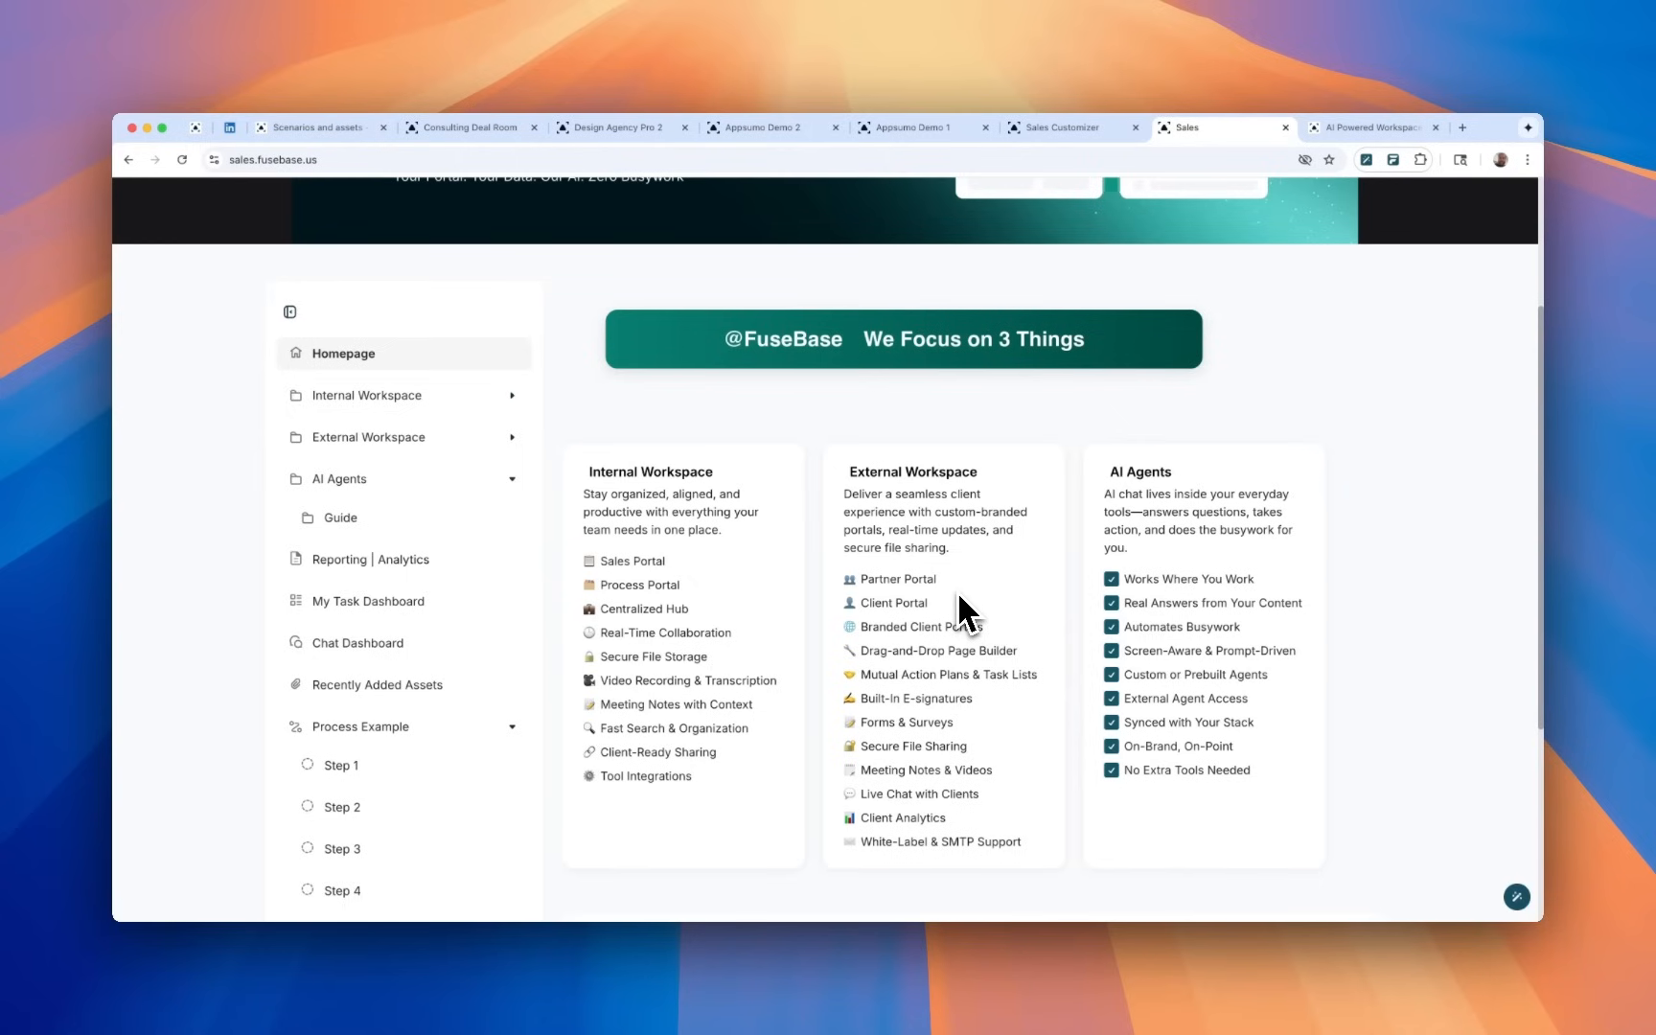
scroll(up, 3)
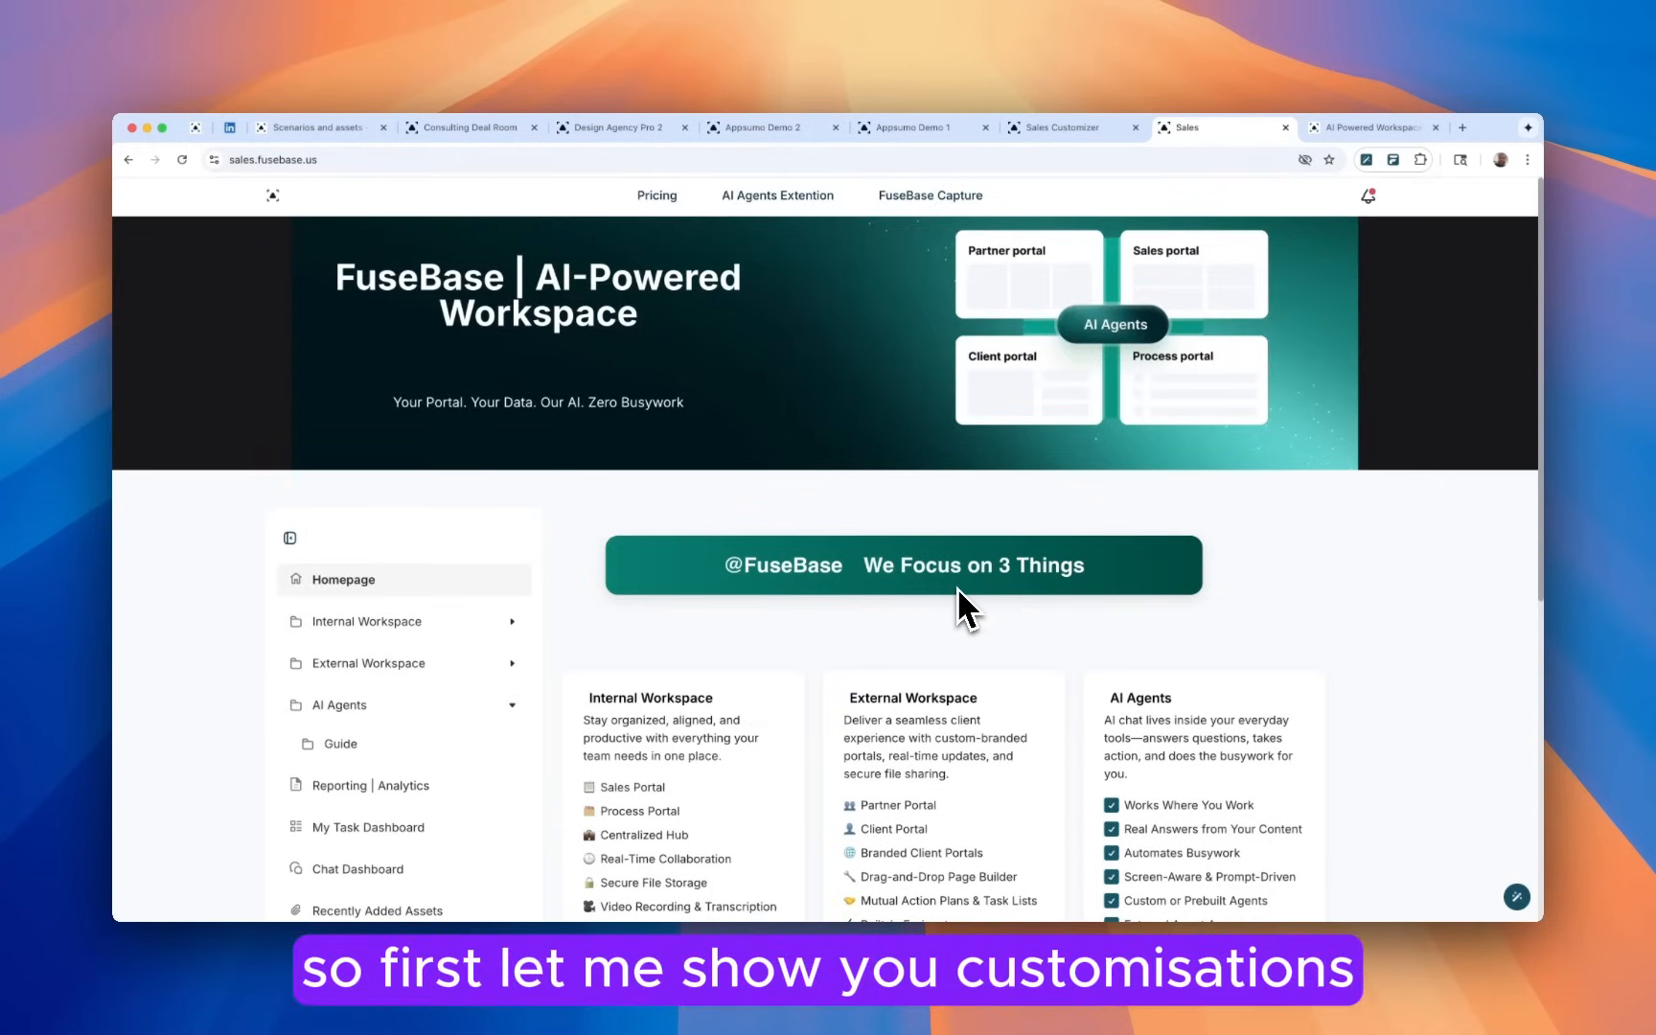
mouse_move(1056, 153)
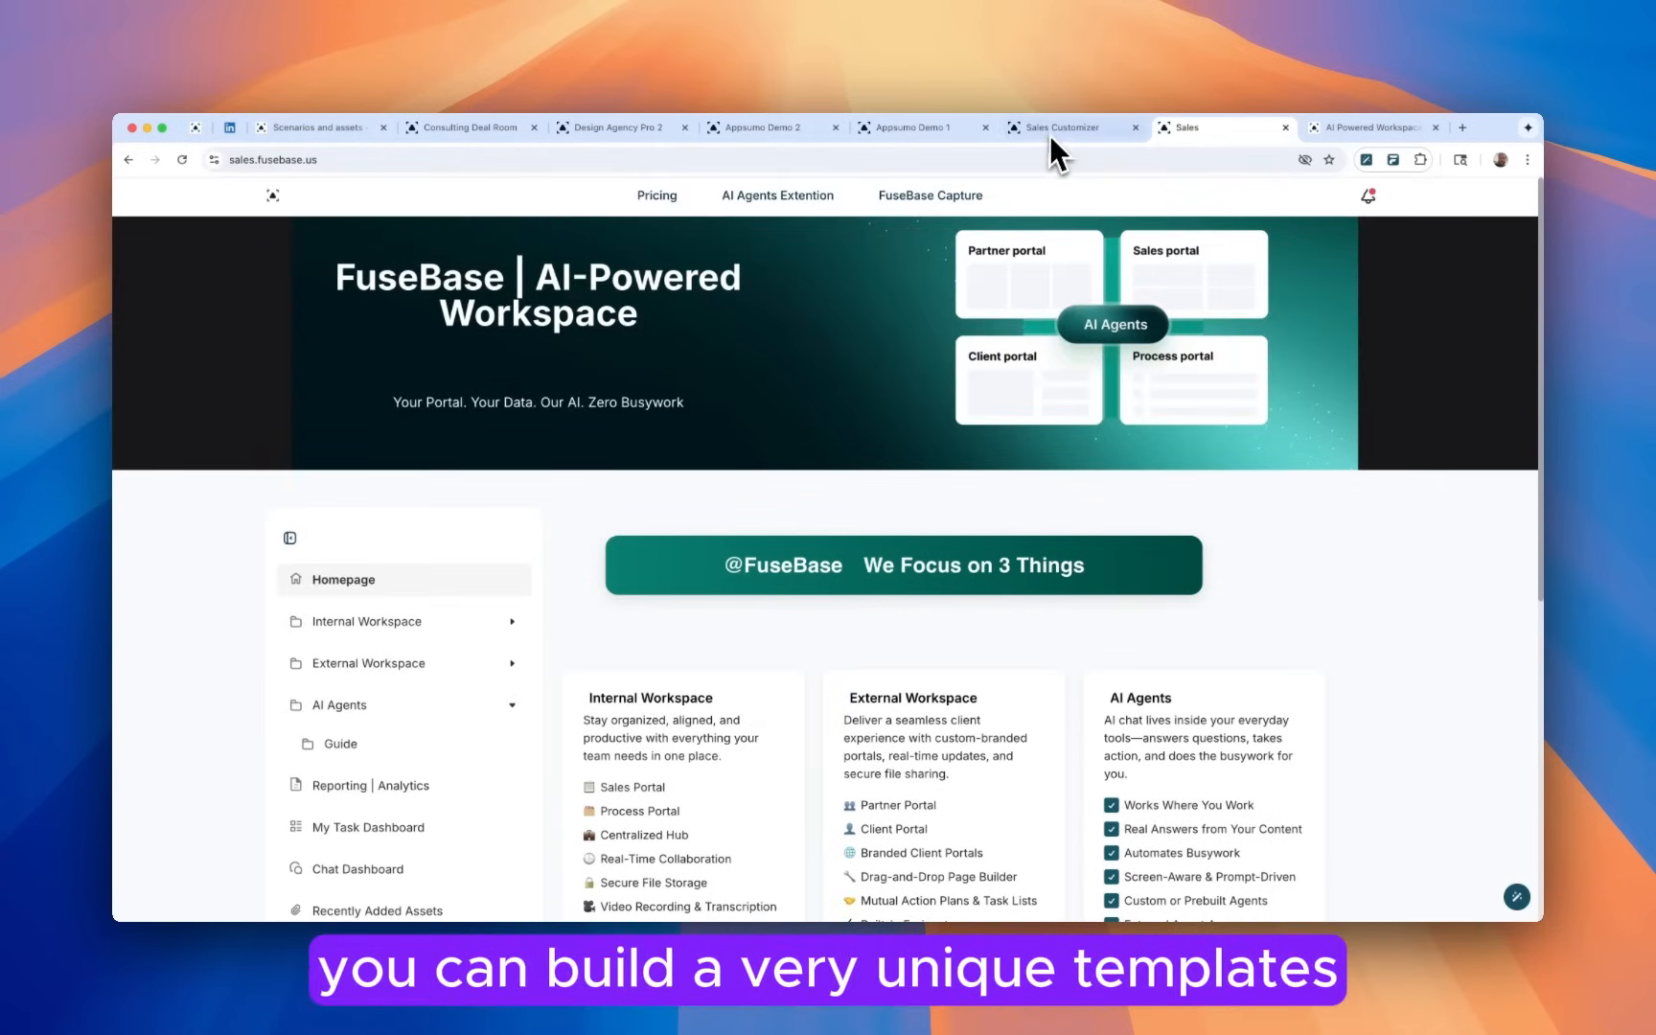
Switch to the Appsumo Demo 1 client portal and browse it down to the news section and footer.
click(916, 127)
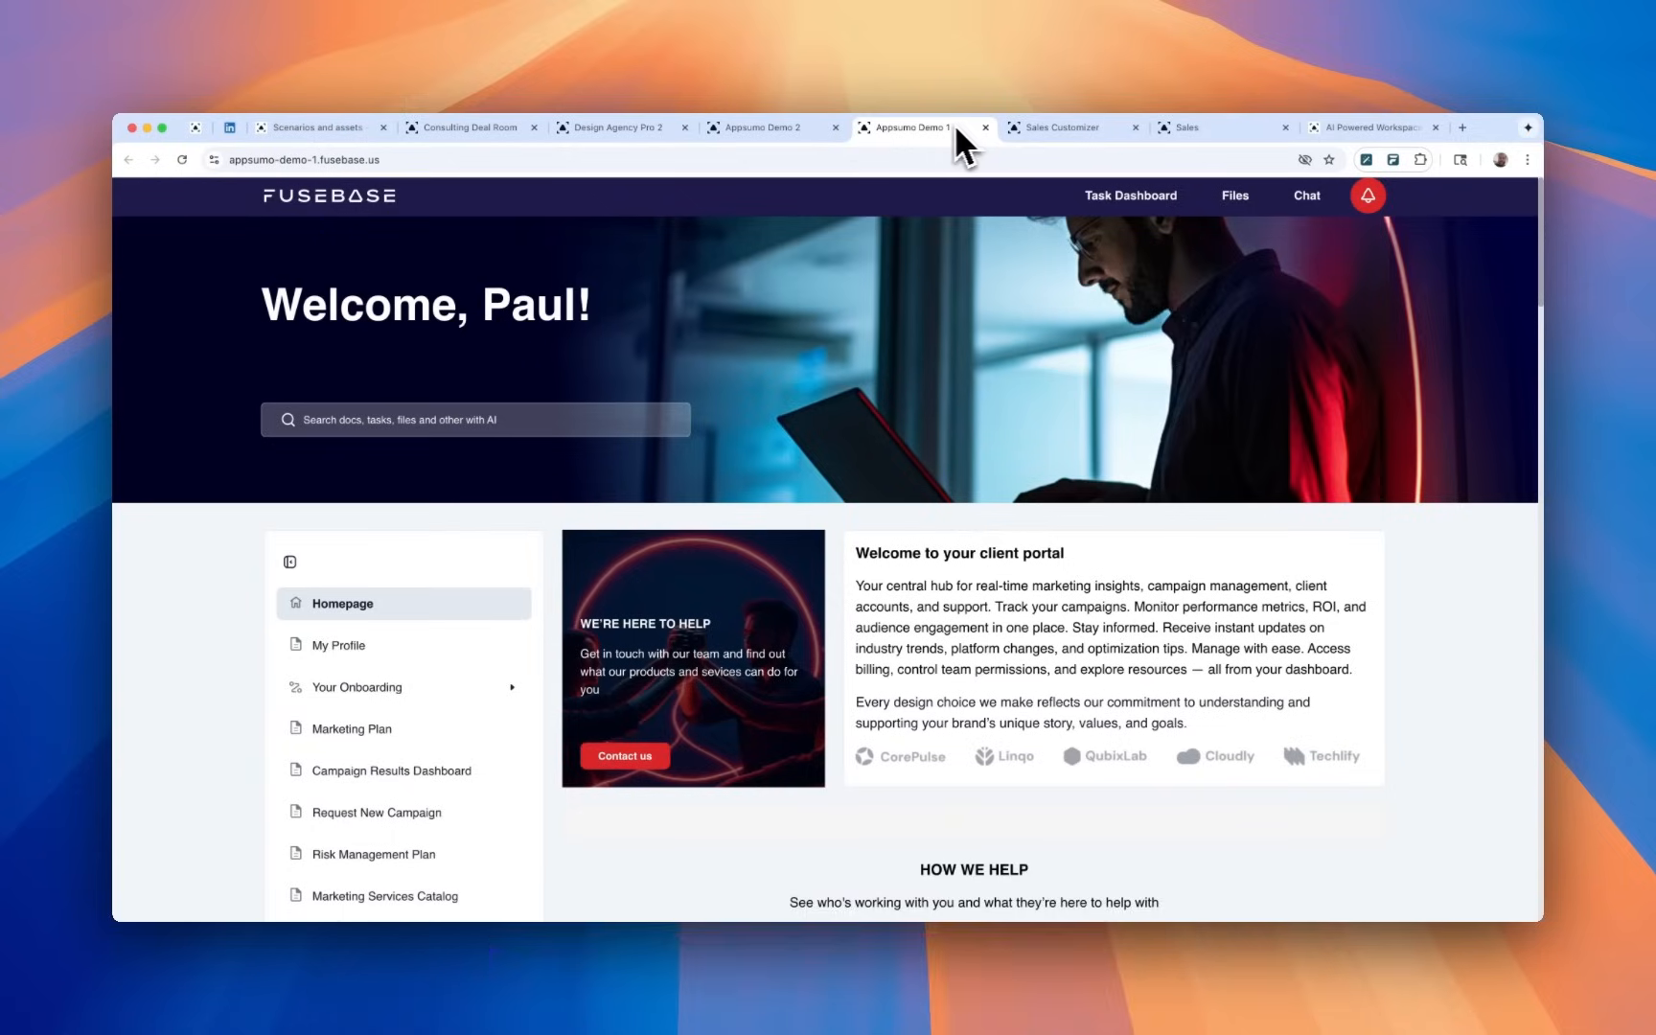
scroll(down, 3)
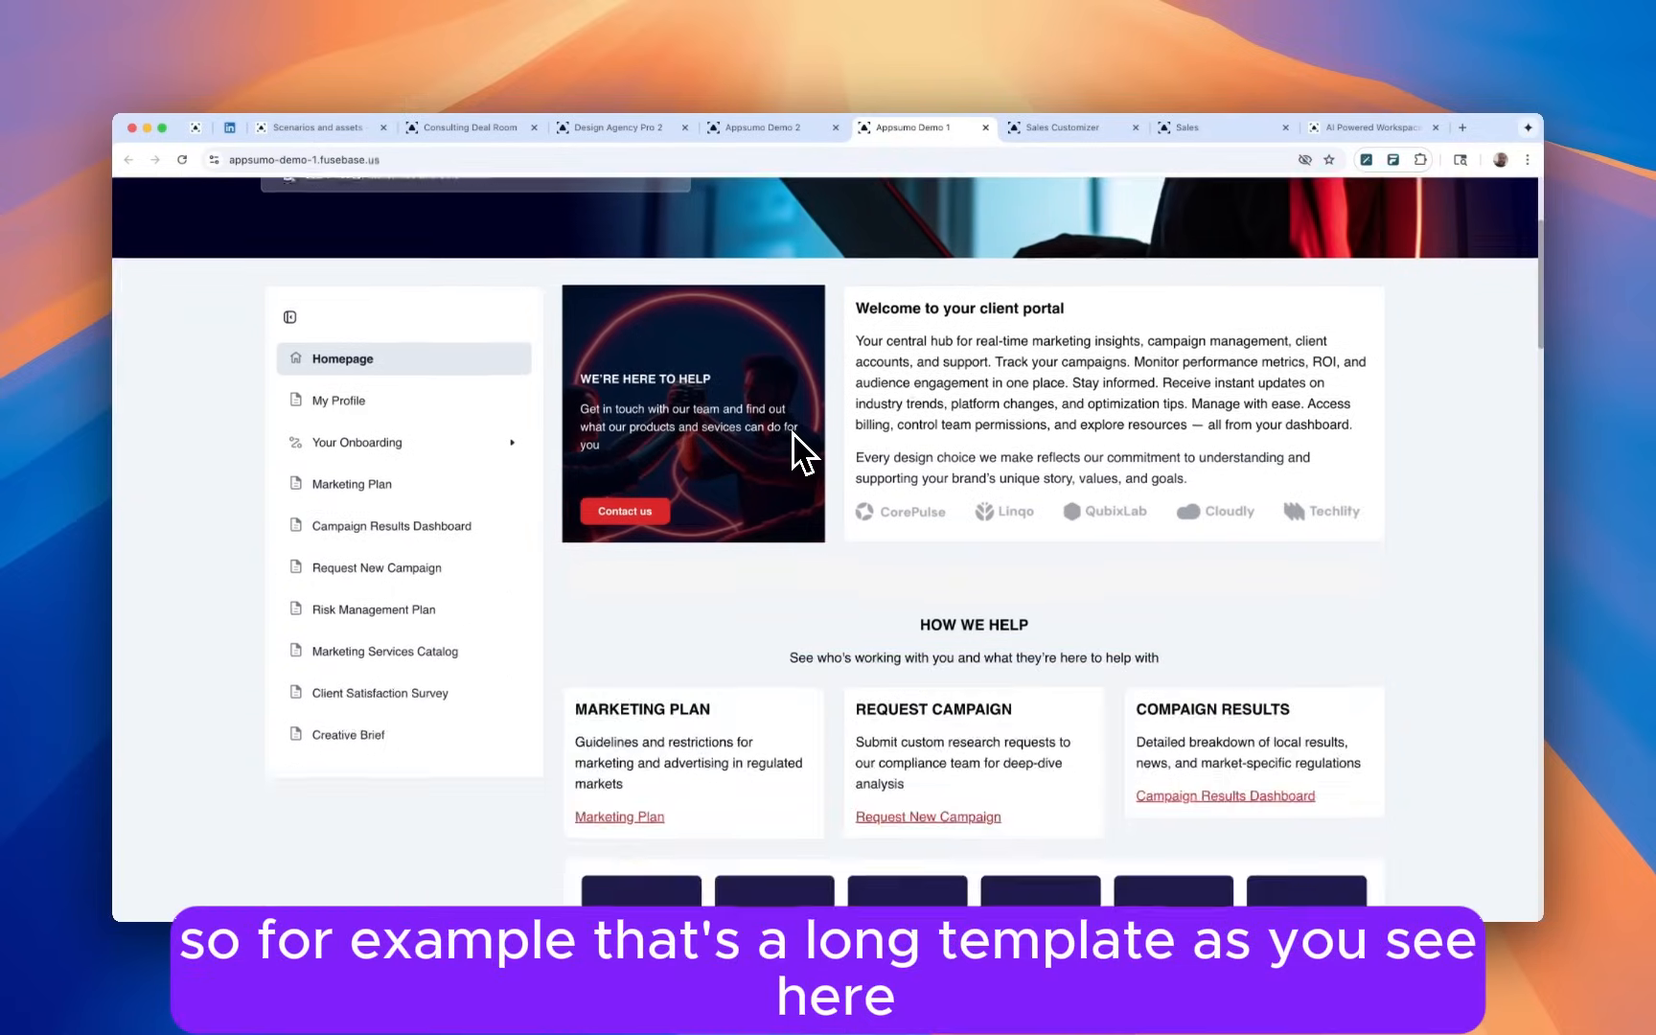
scroll(down, 3)
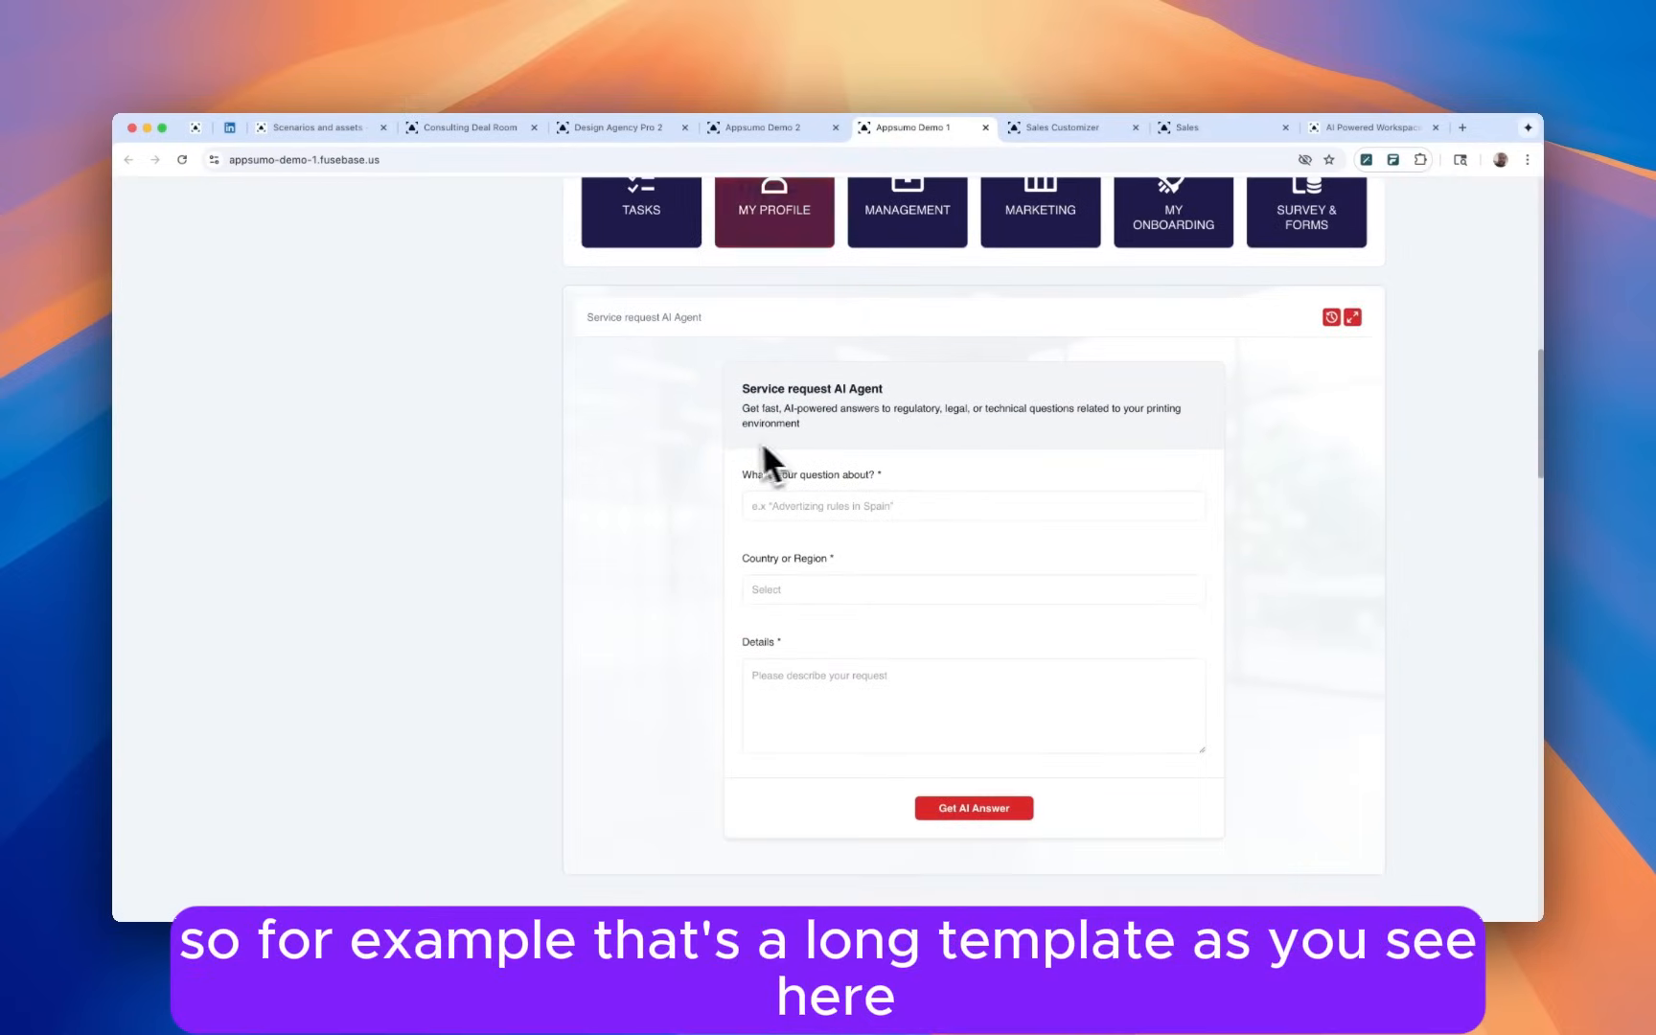
scroll(down, 3)
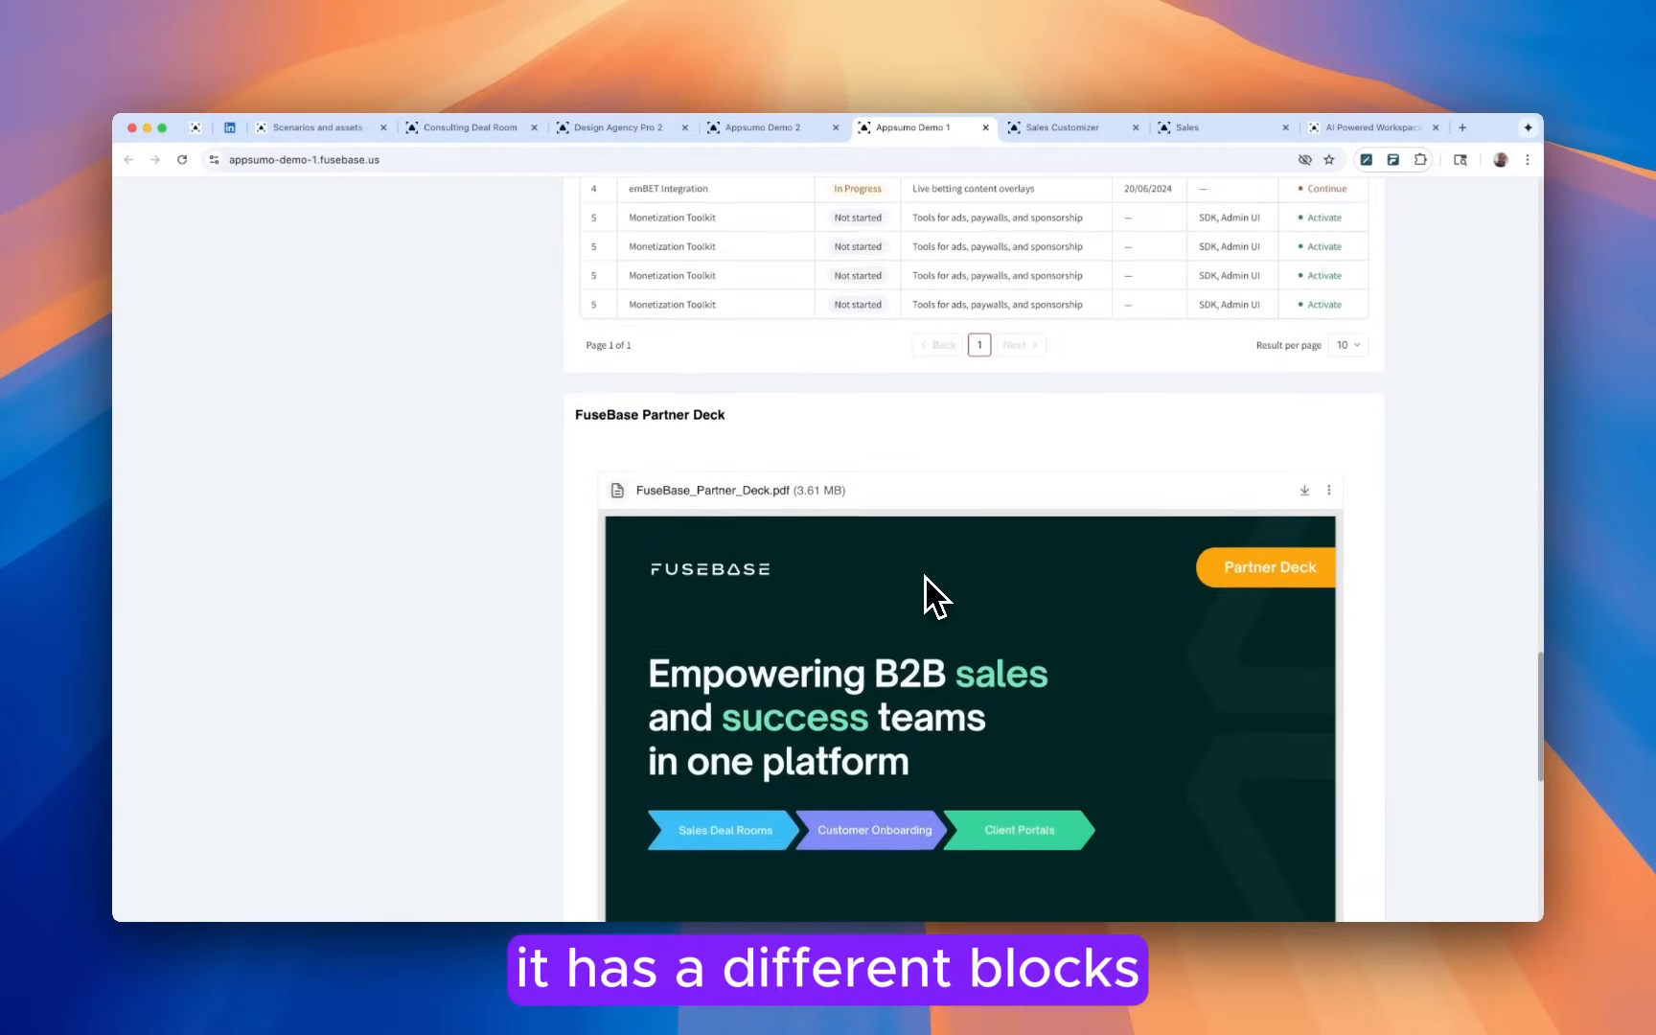
scroll(down, 3)
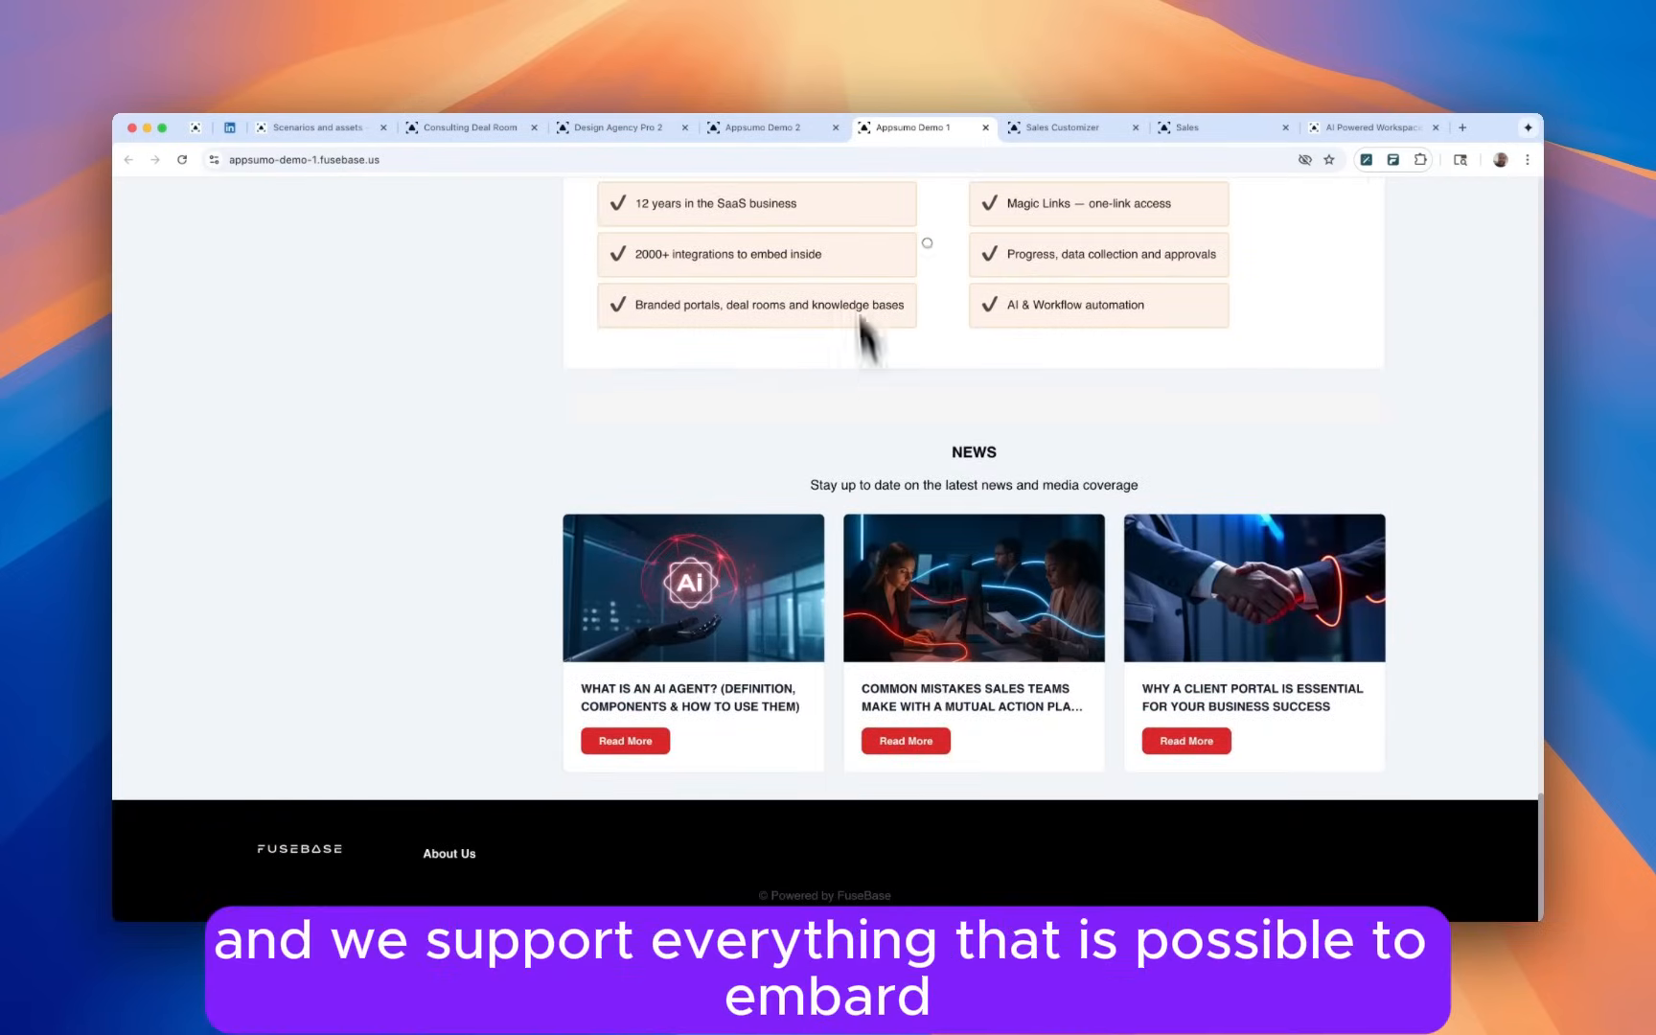
Switch to the Appsumo Demo 2 portal and browse through its sections.
click(759, 128)
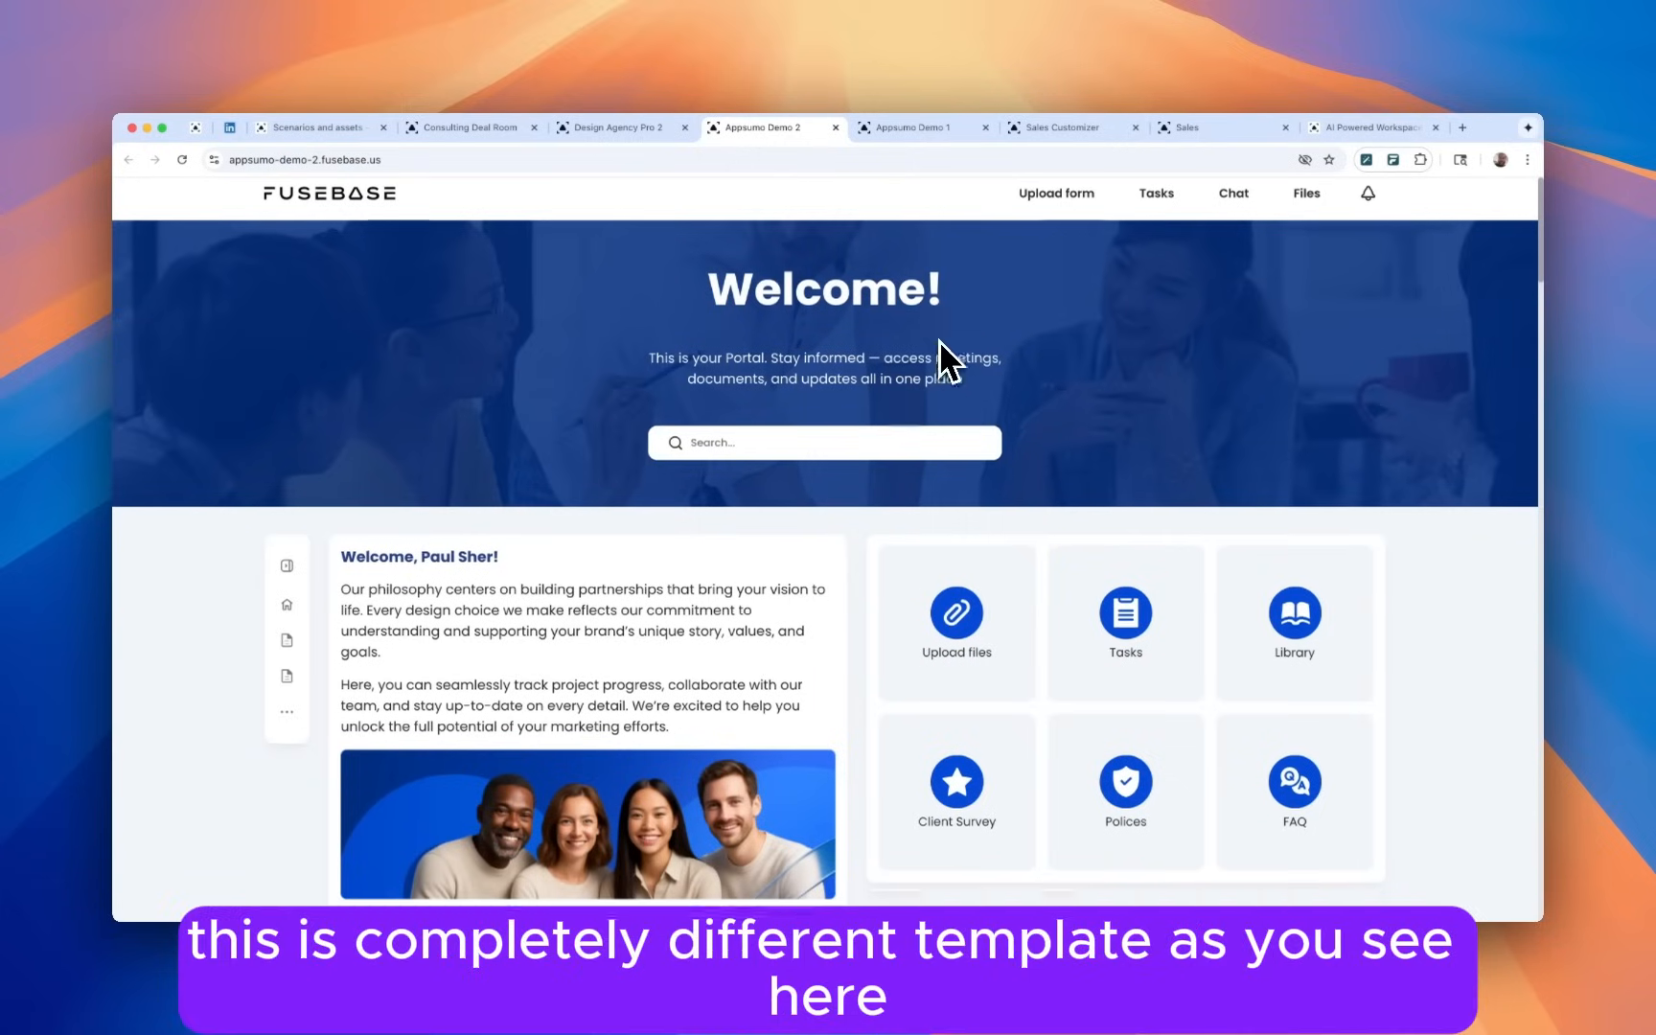
scroll(down, 3)
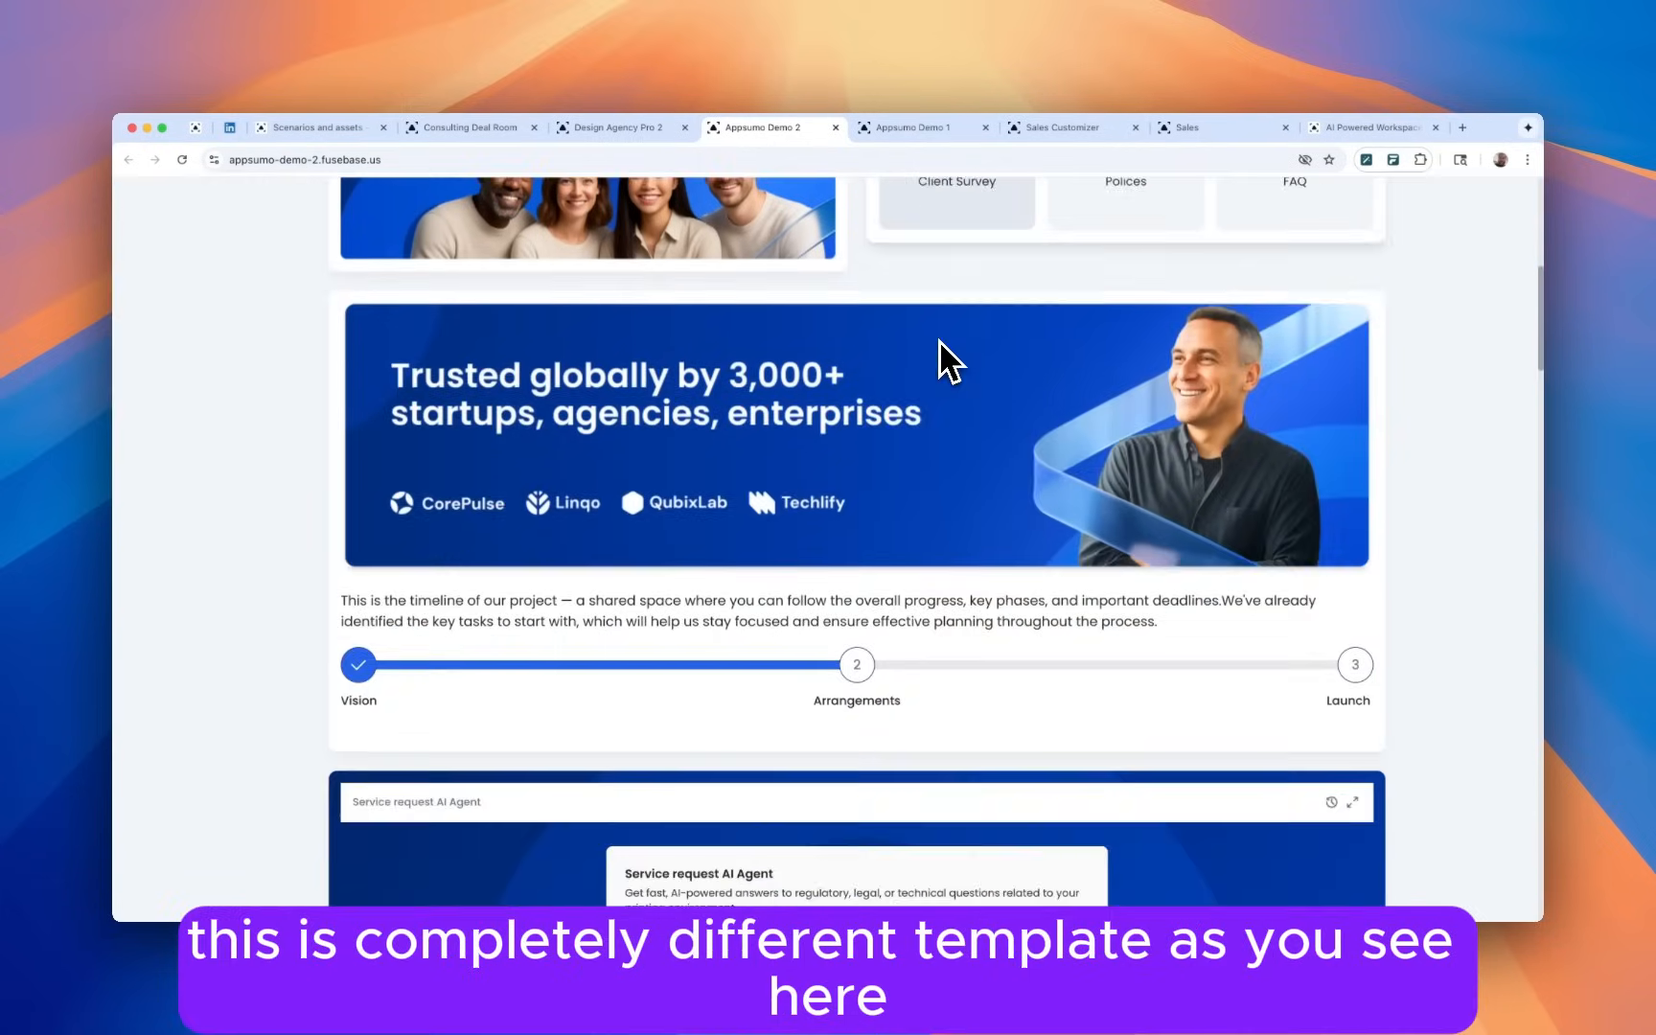
scroll(down, 3)
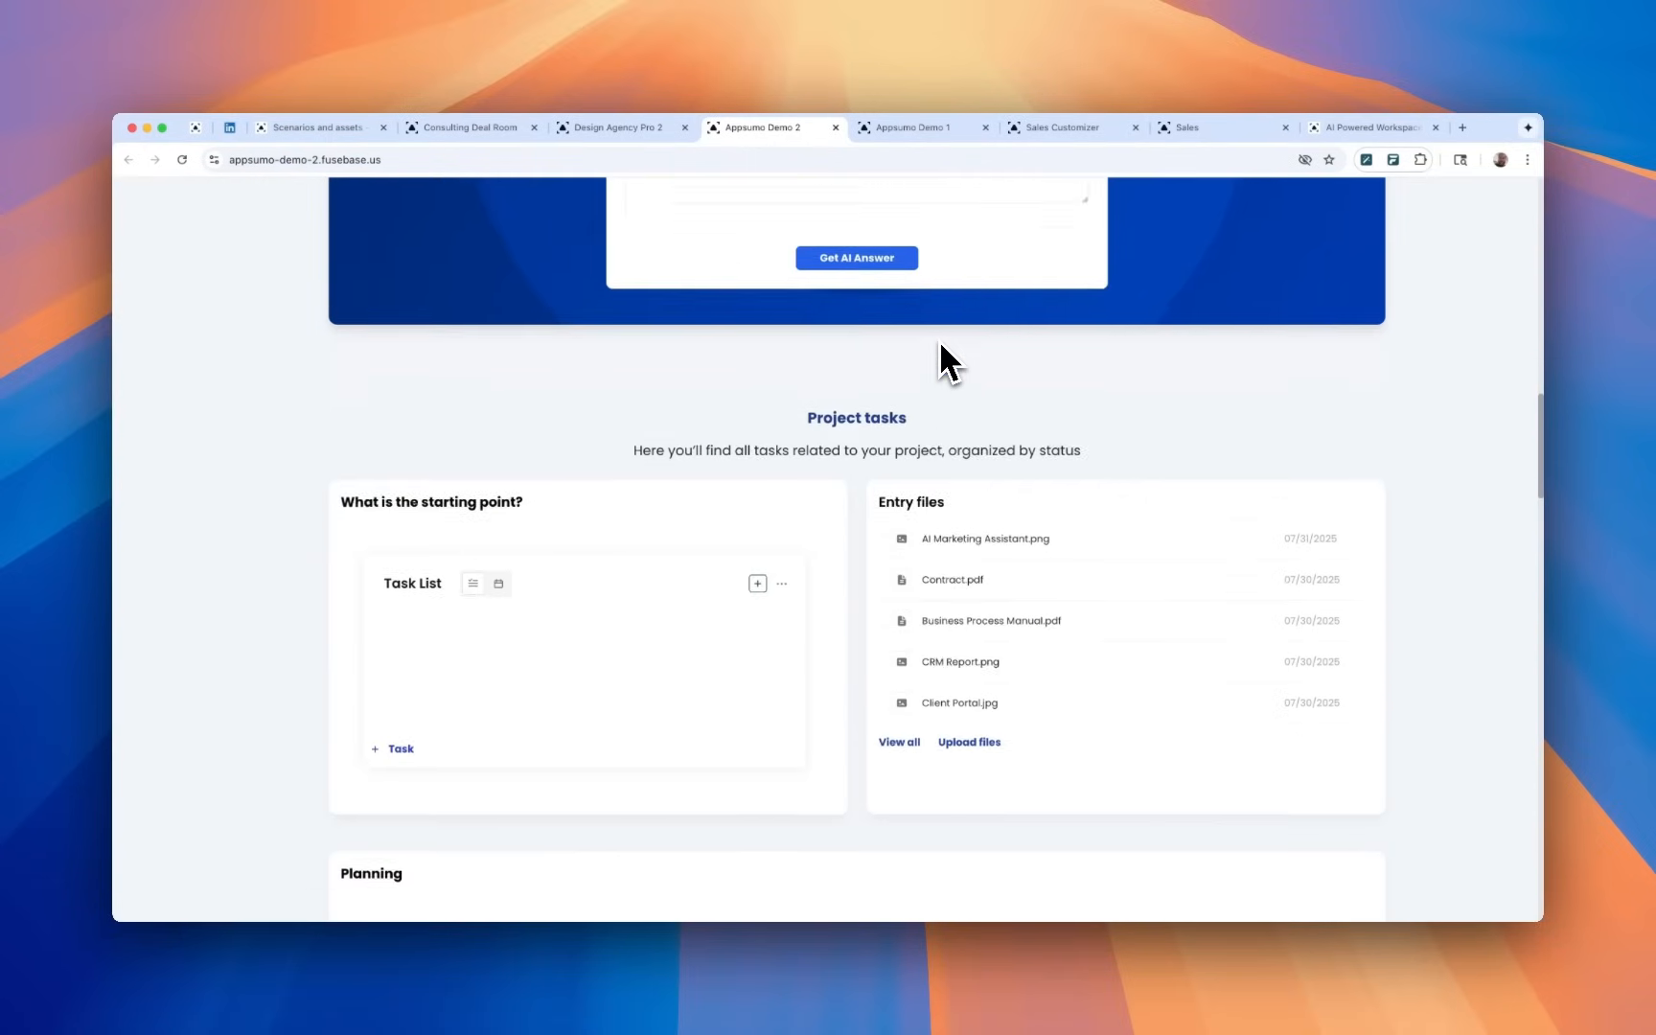
scroll(down, 3)
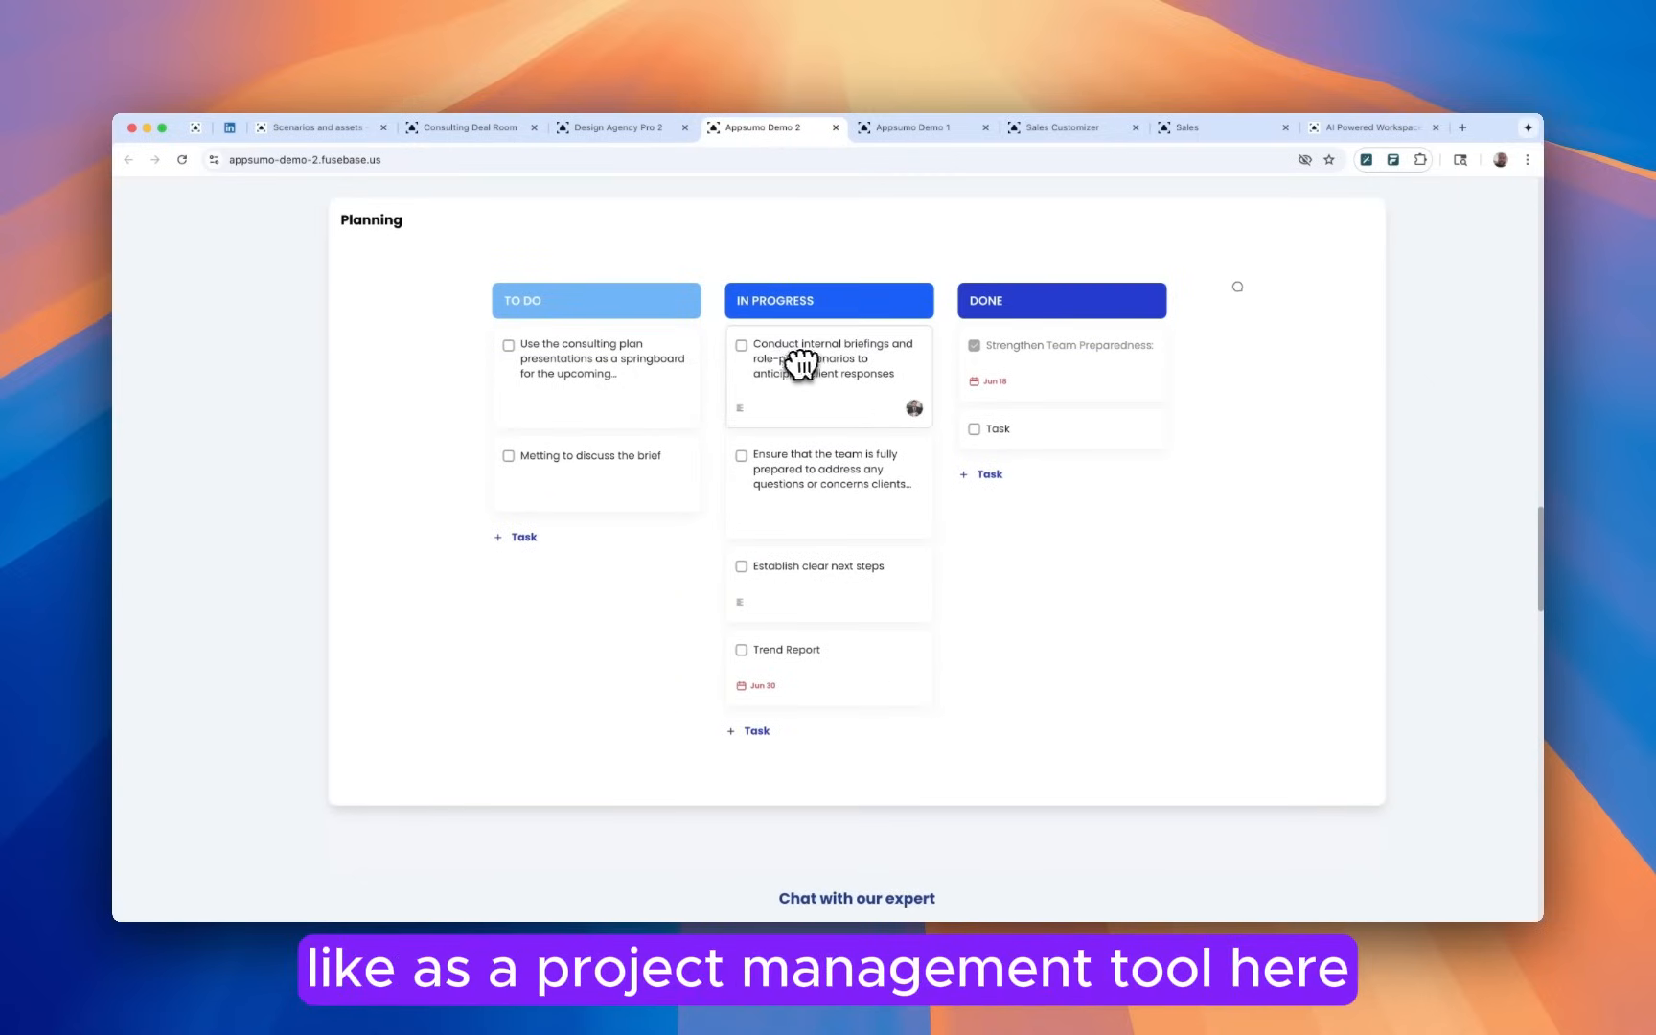
Switch to the Design Agency Pro 2 creative hub portal and browse down to its FAQs.
click(617, 128)
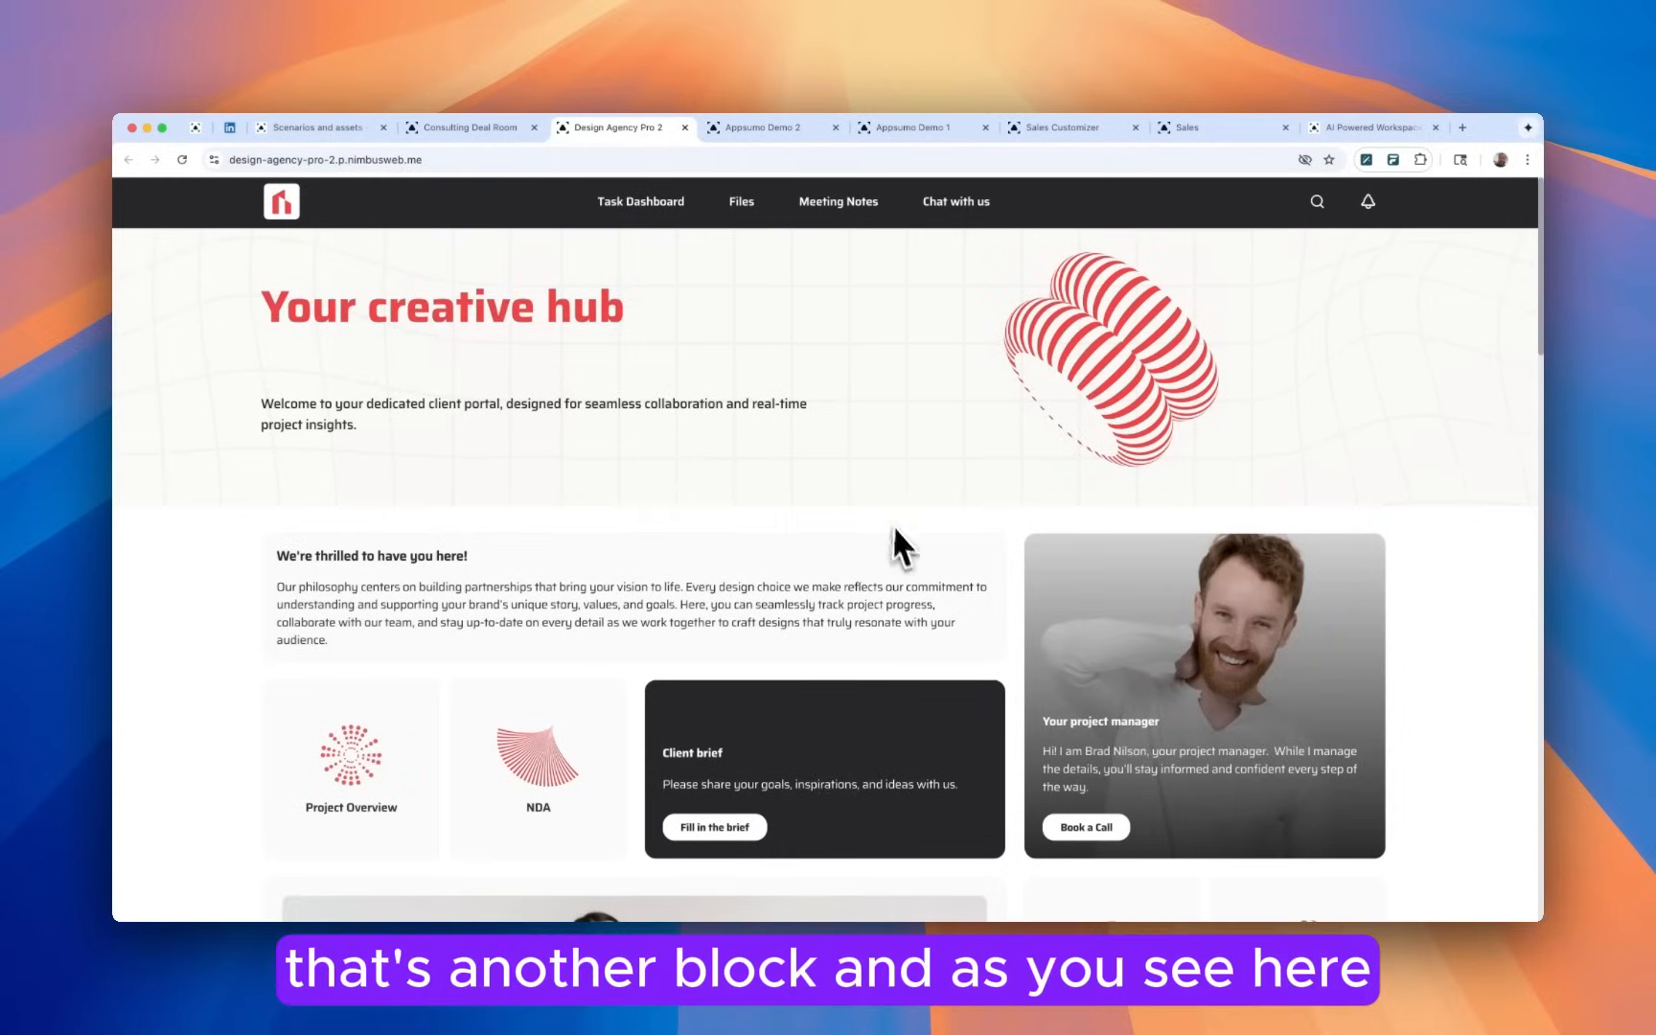
scroll(down, 3)
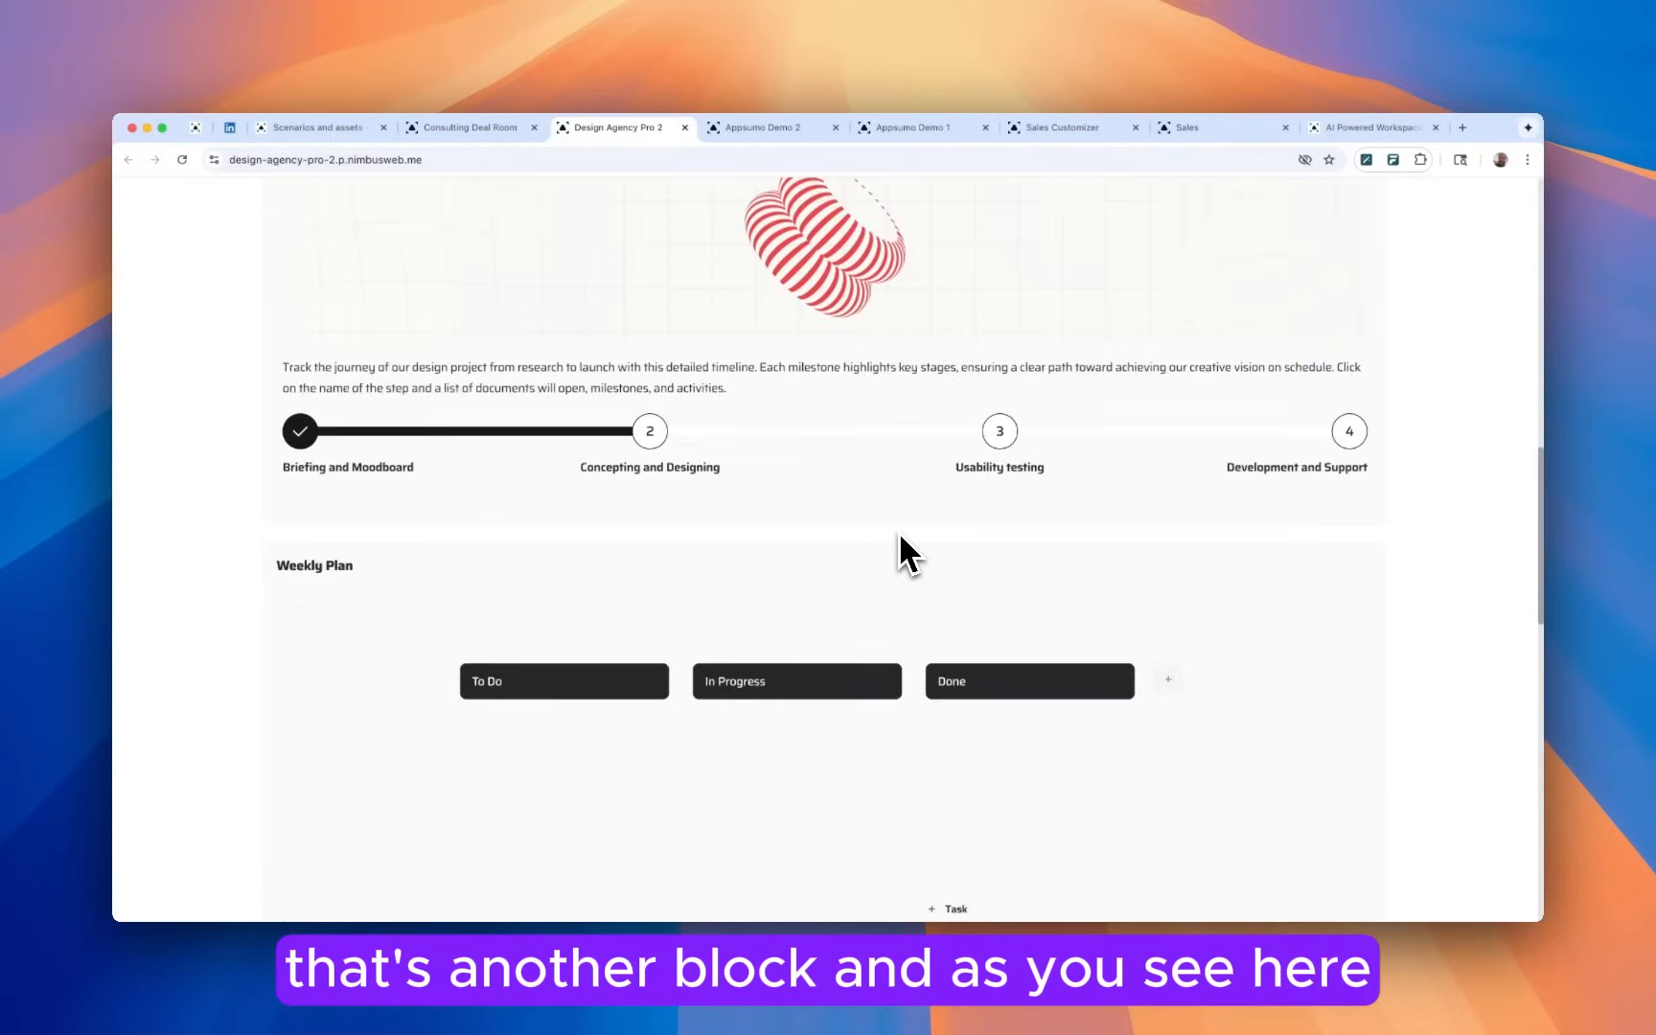
scroll(down, 3)
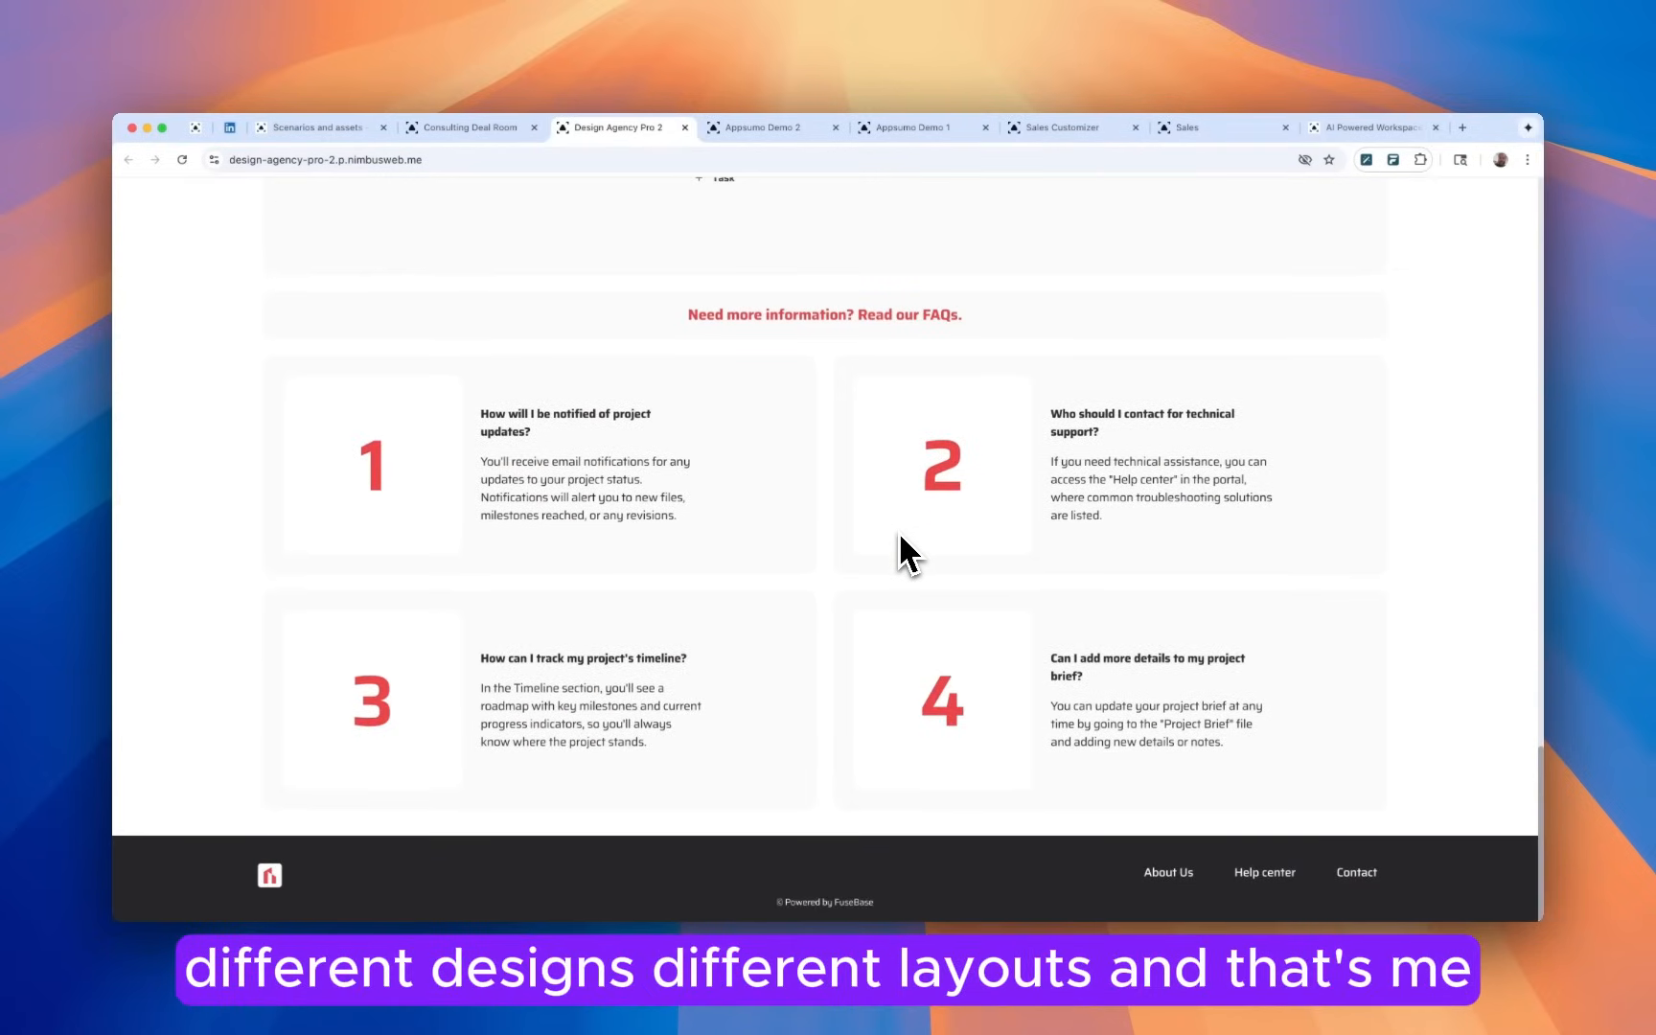
Browse the Consulting Deal Room portal down to its pricing plans, then return to the Sales portal homepage.
click(464, 127)
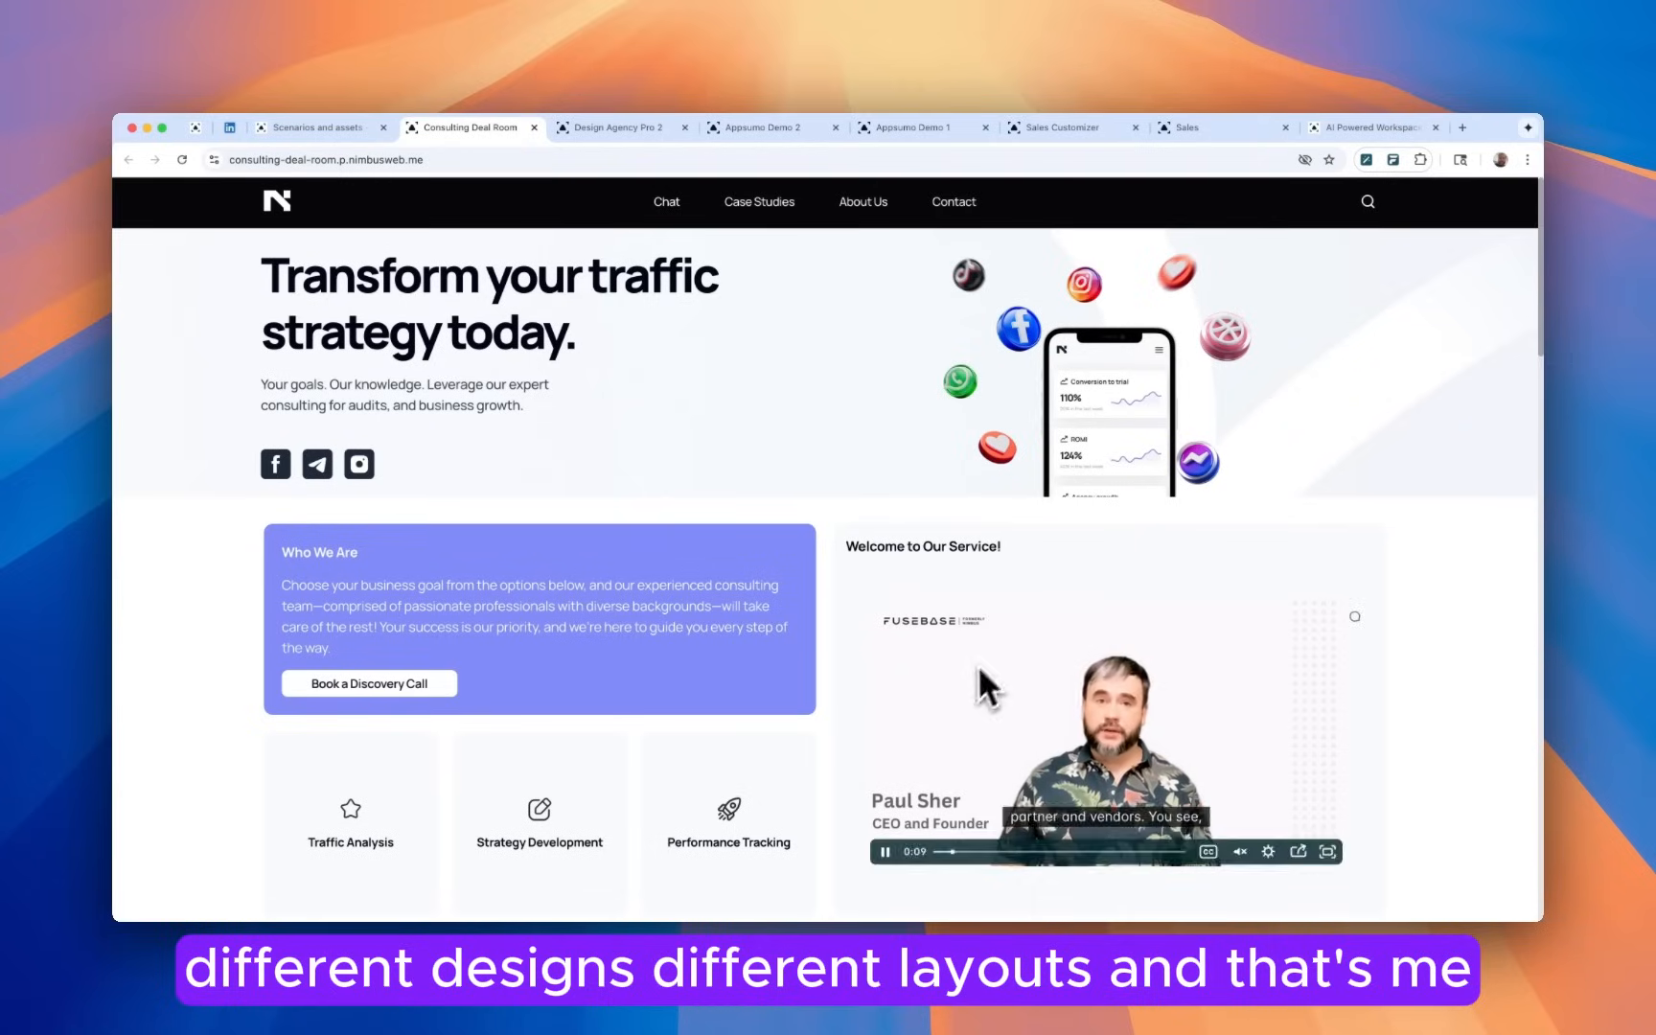
scroll(down, 3)
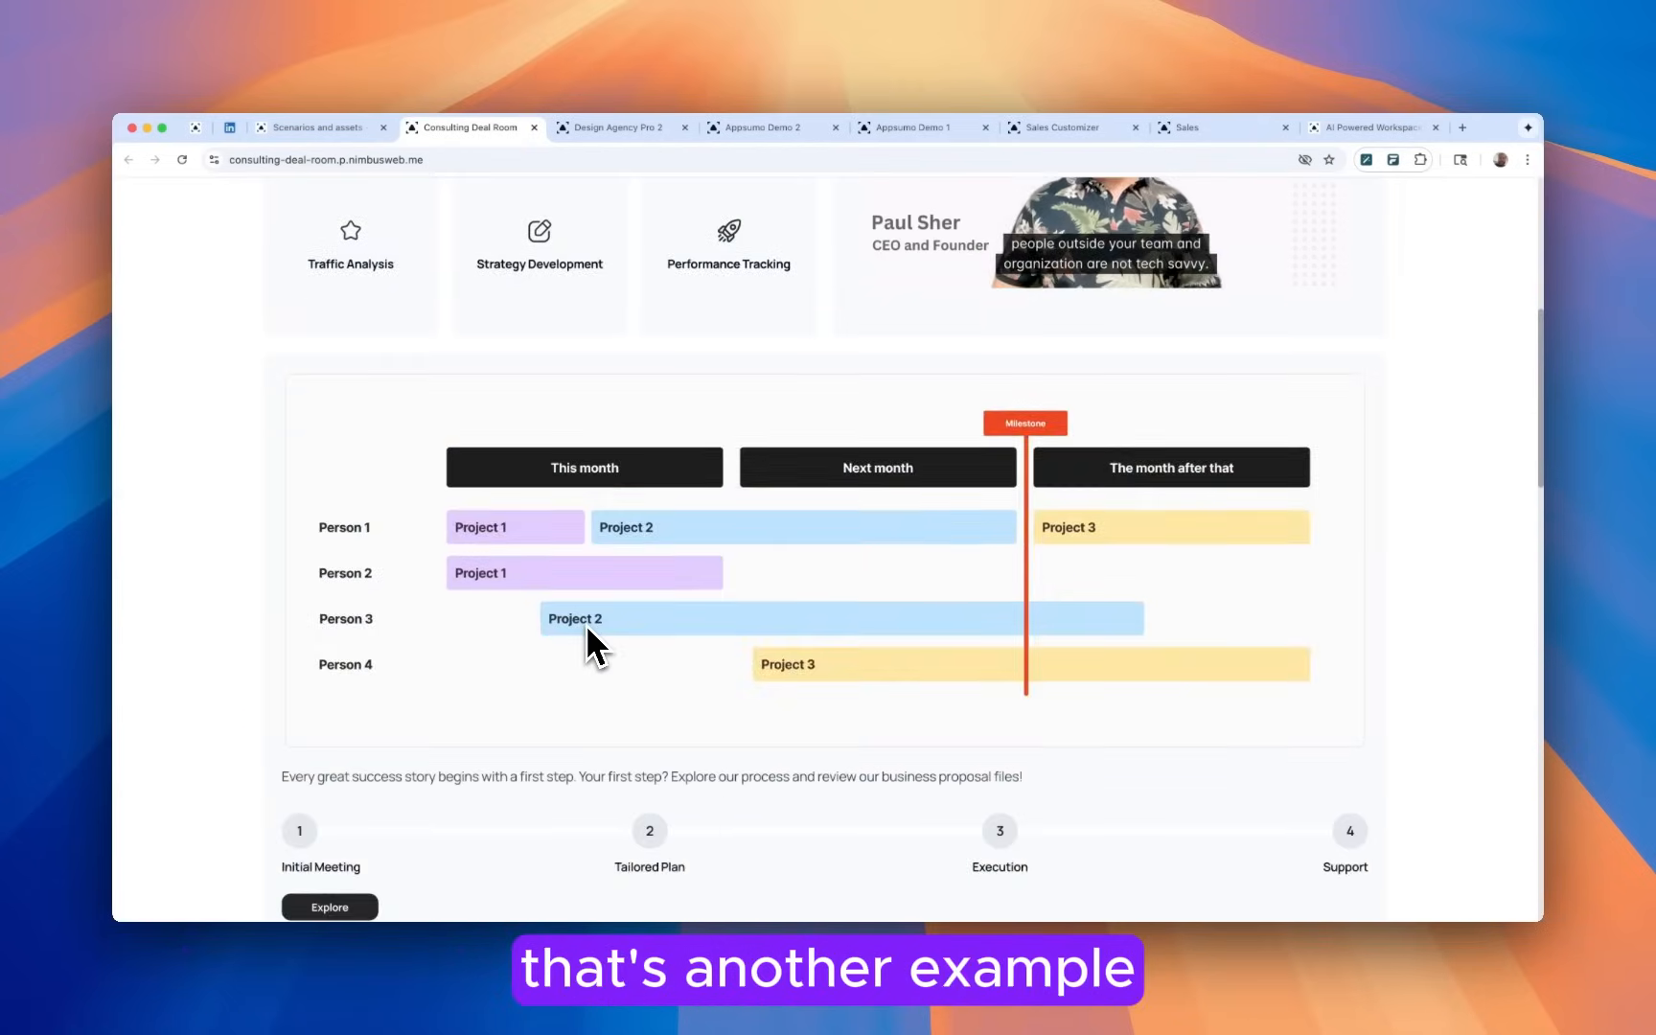
scroll(down, 3)
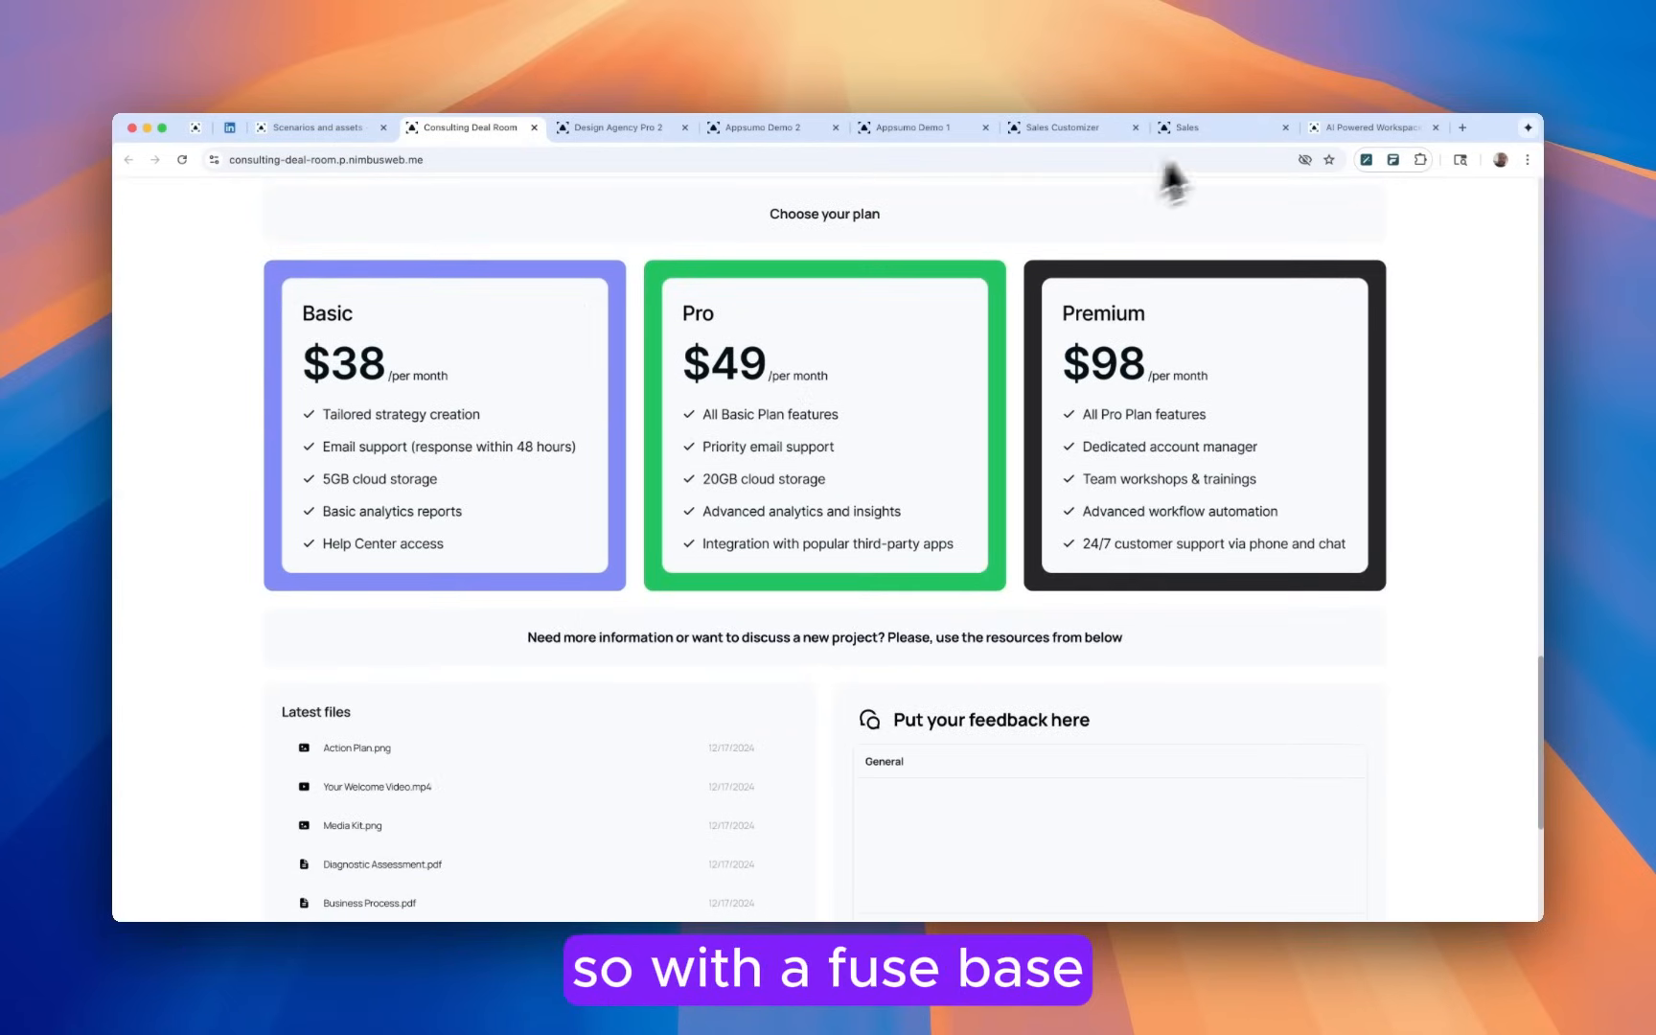
click(1195, 127)
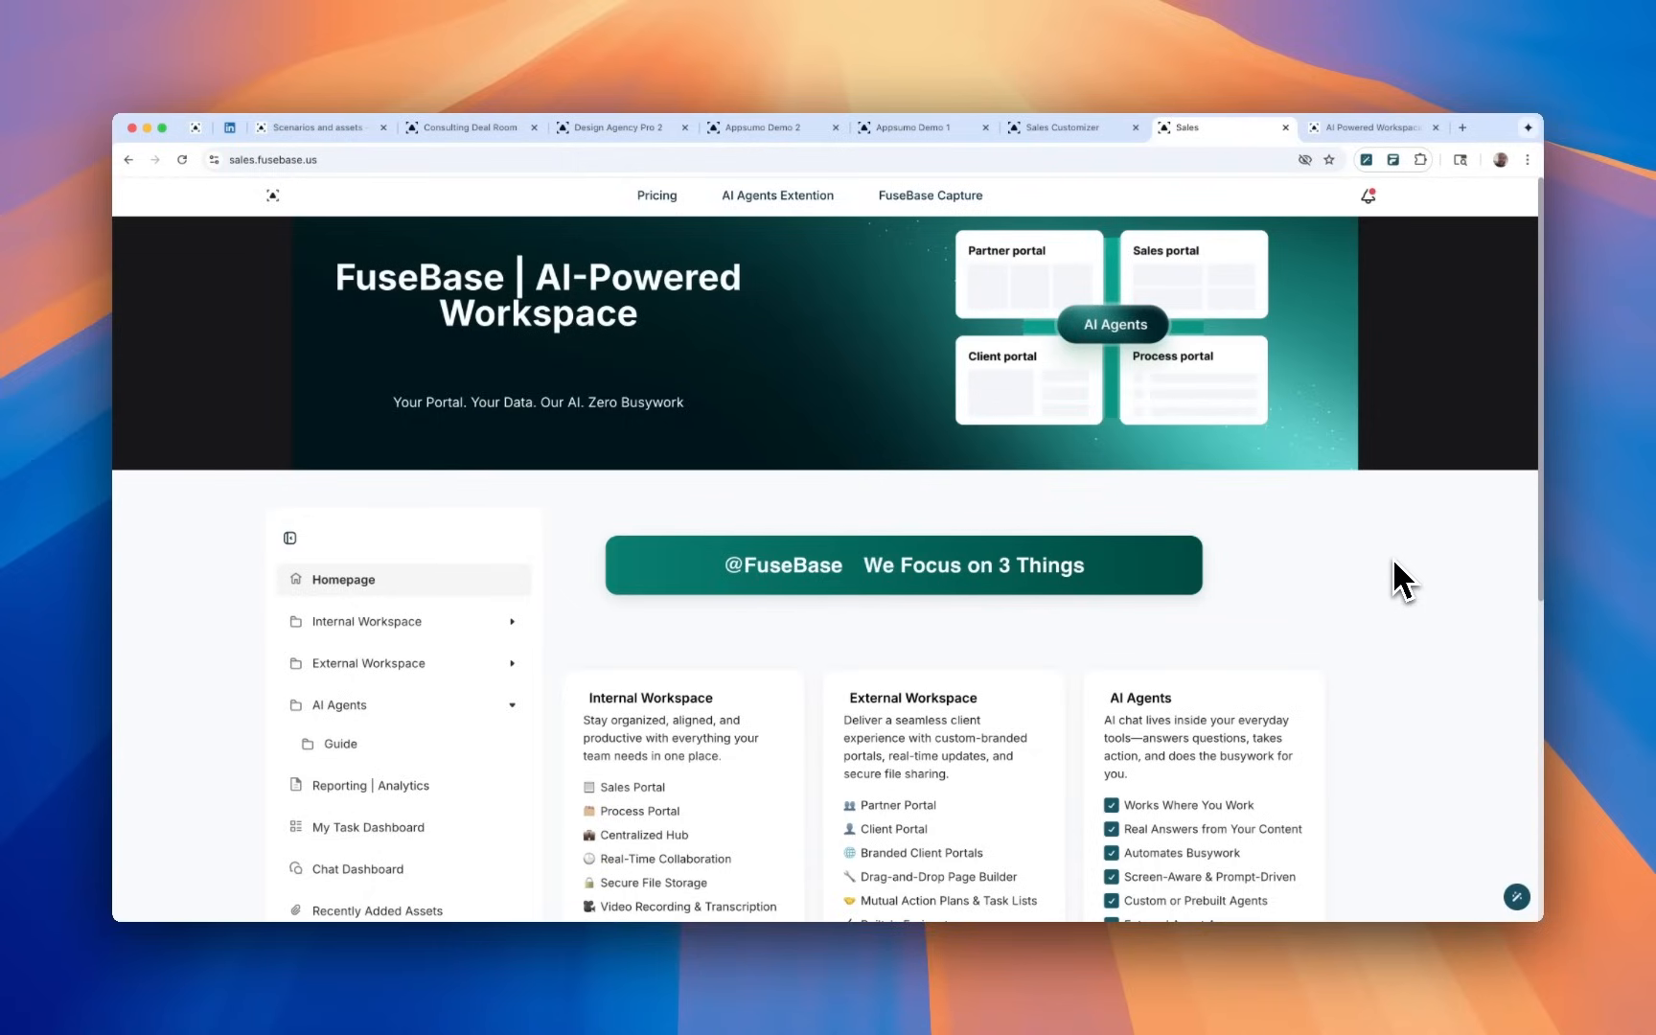
click(916, 127)
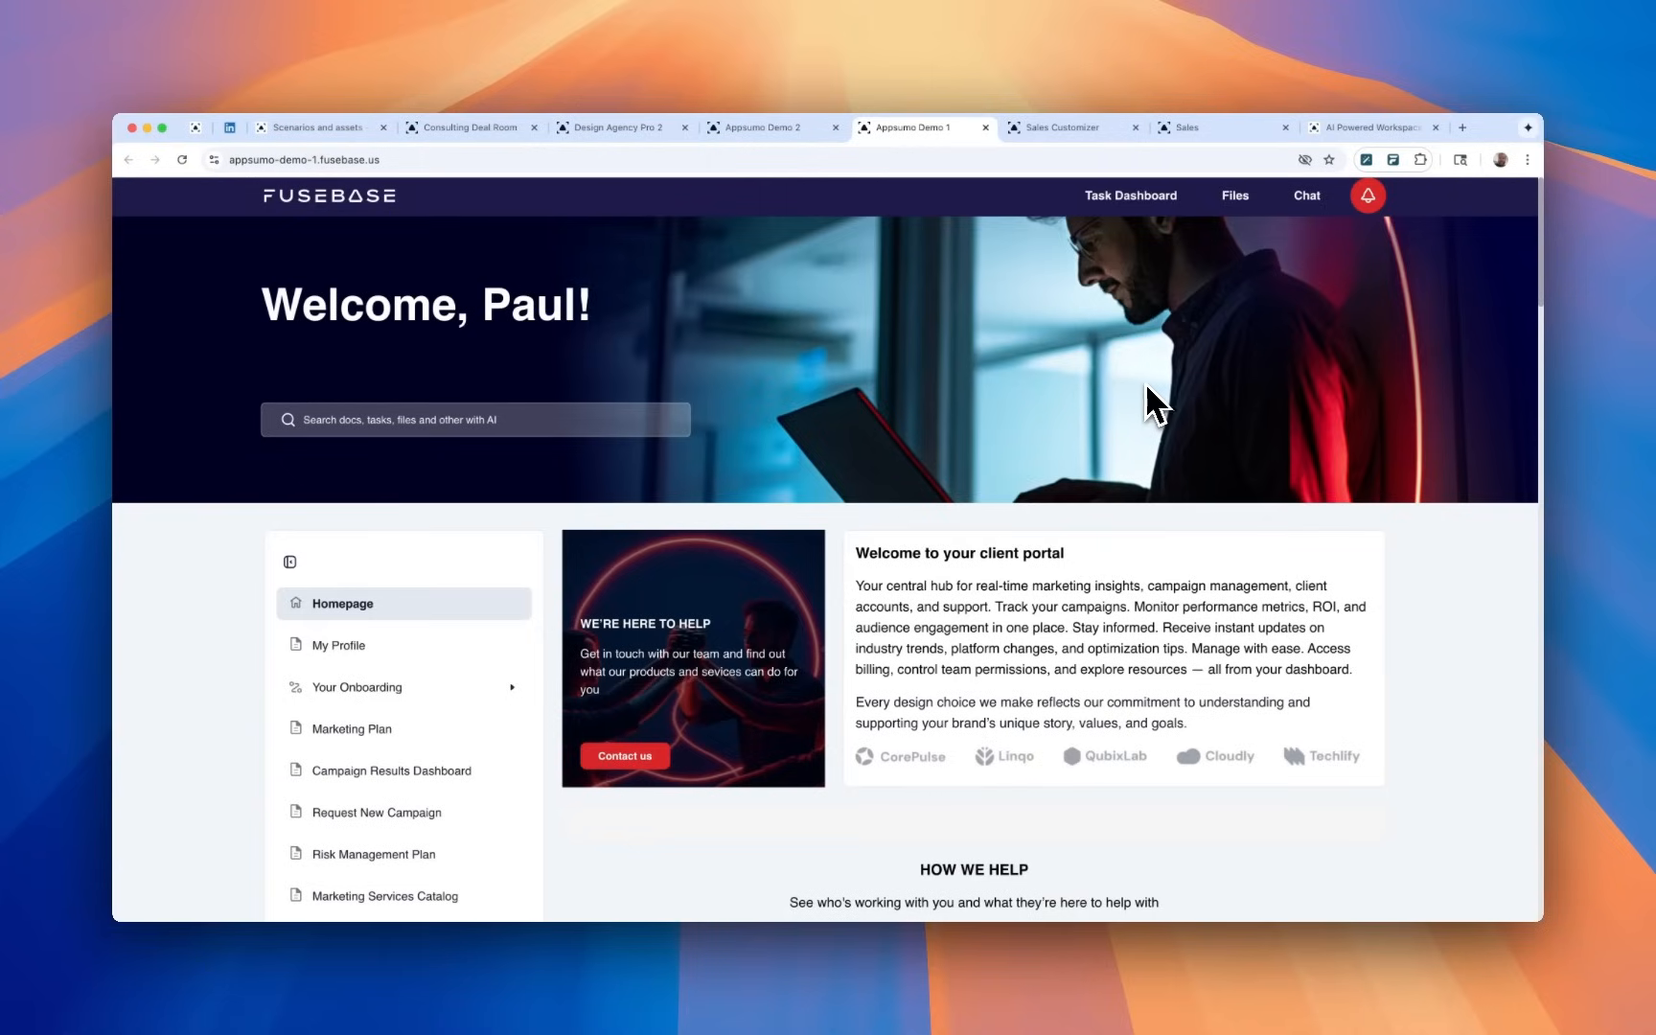
scroll(down, 3)
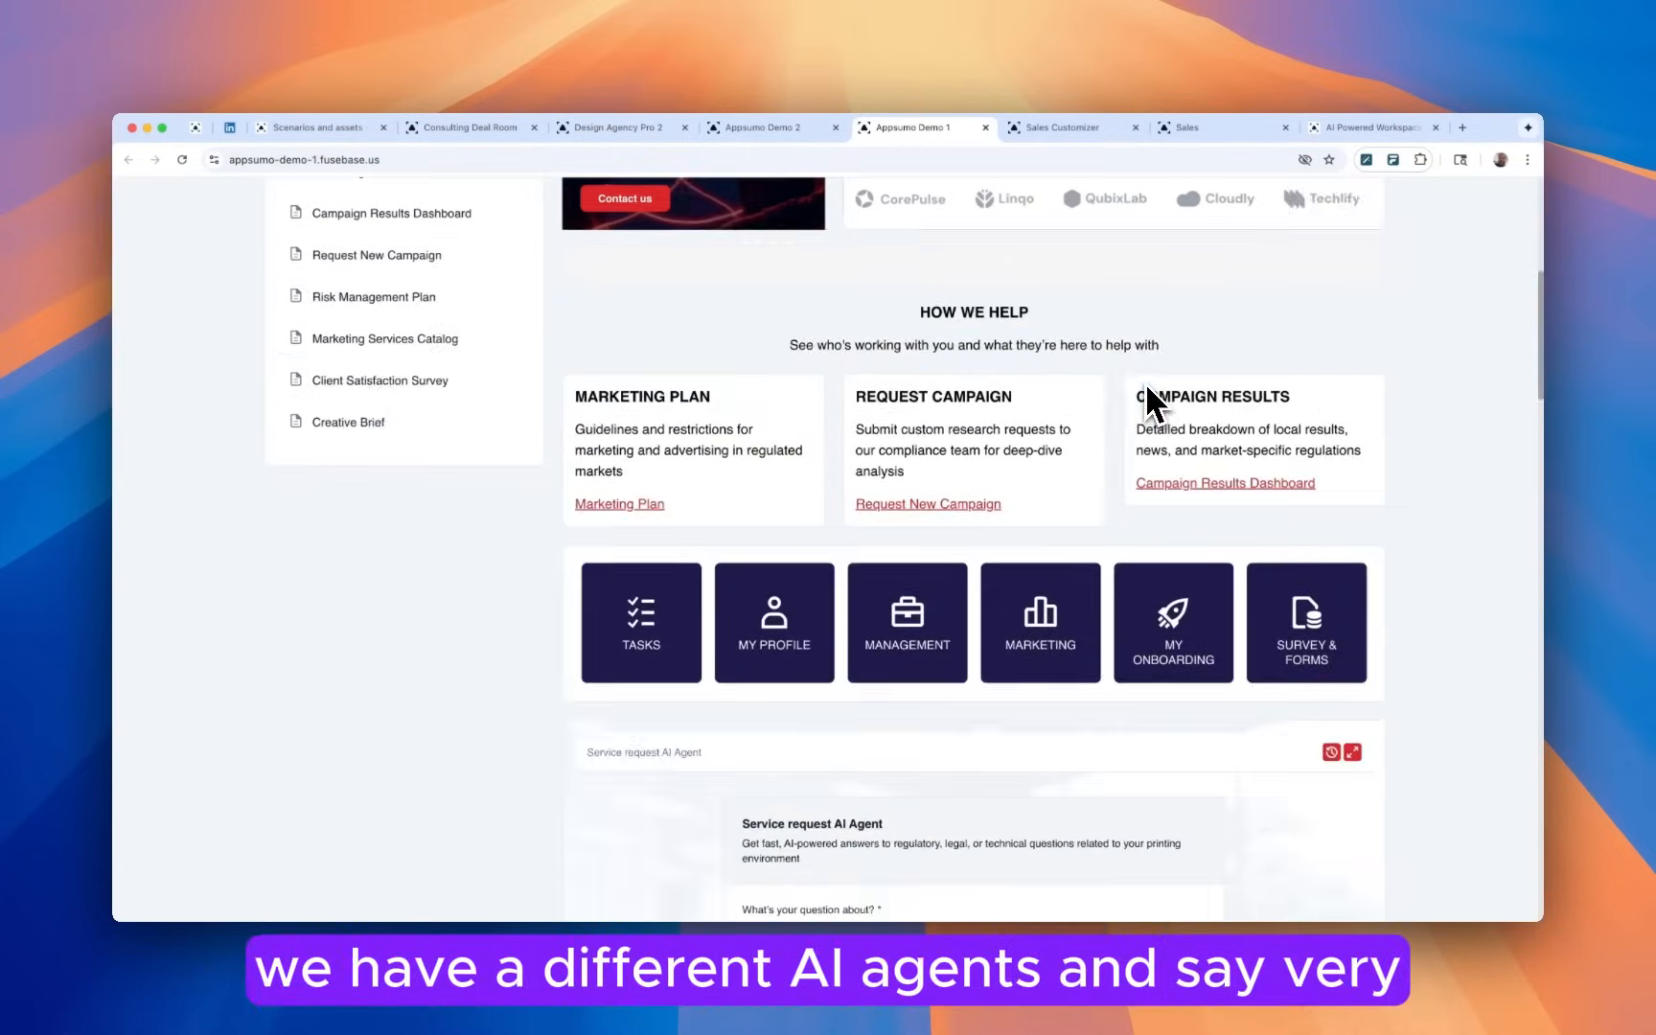
scroll(down, 3)
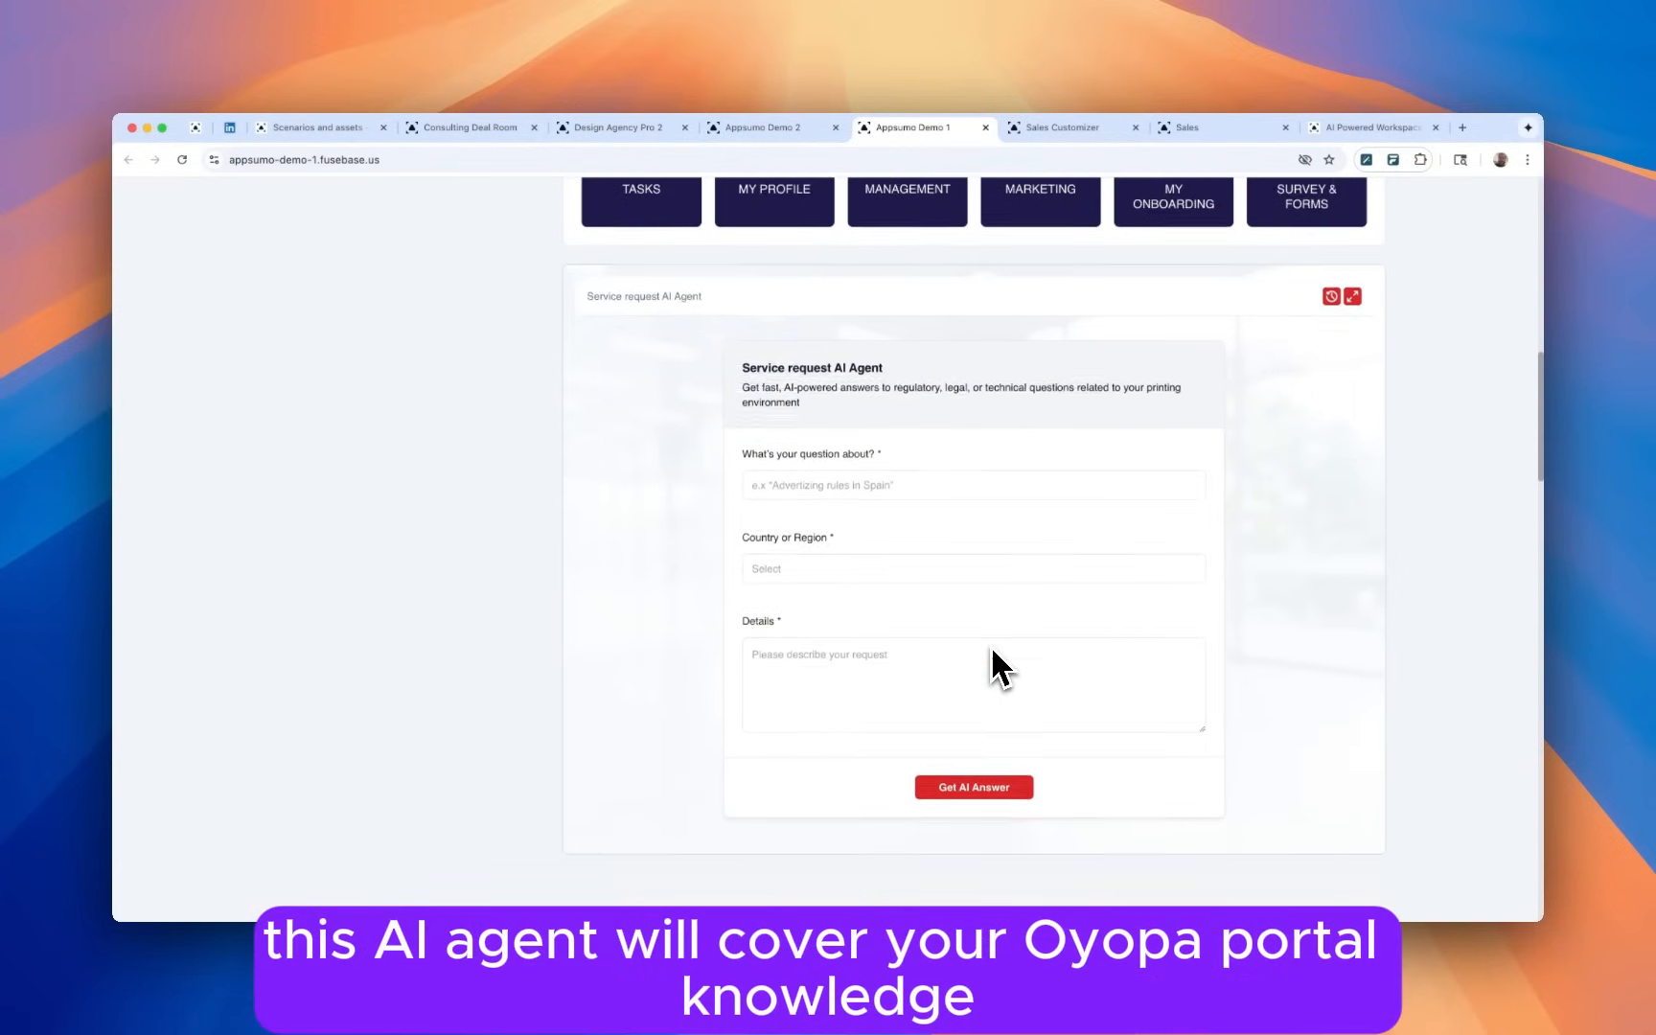
scroll(down, 3)
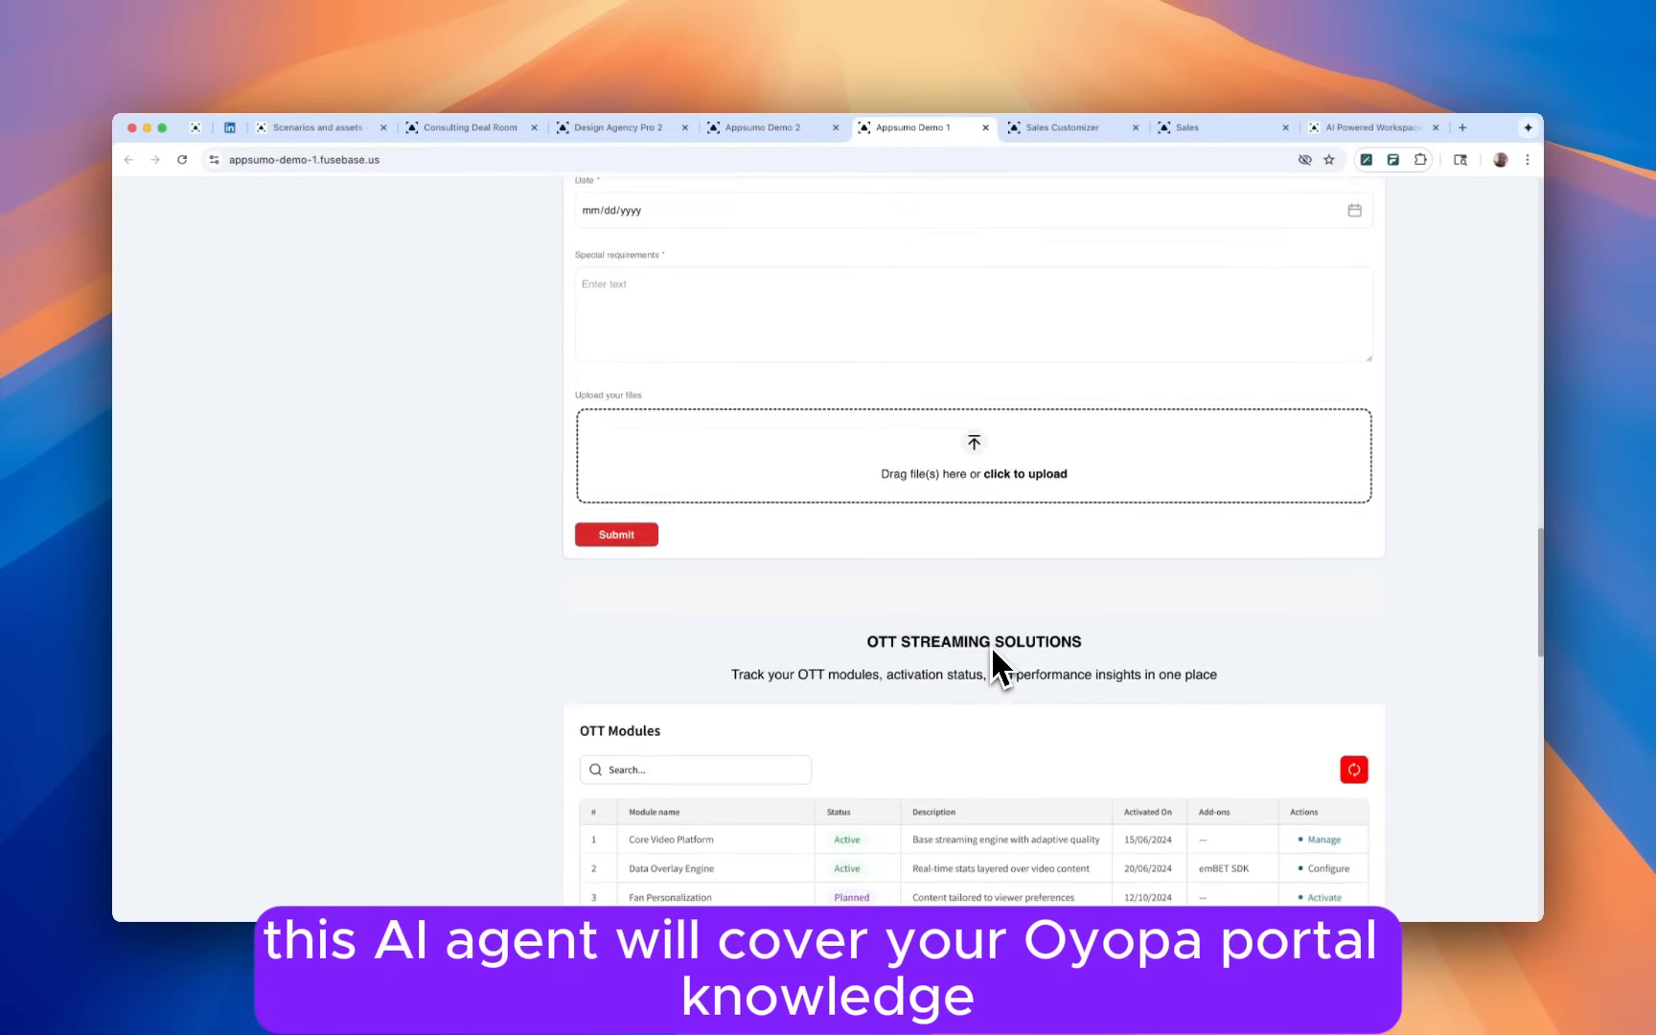
scroll(up, 3)
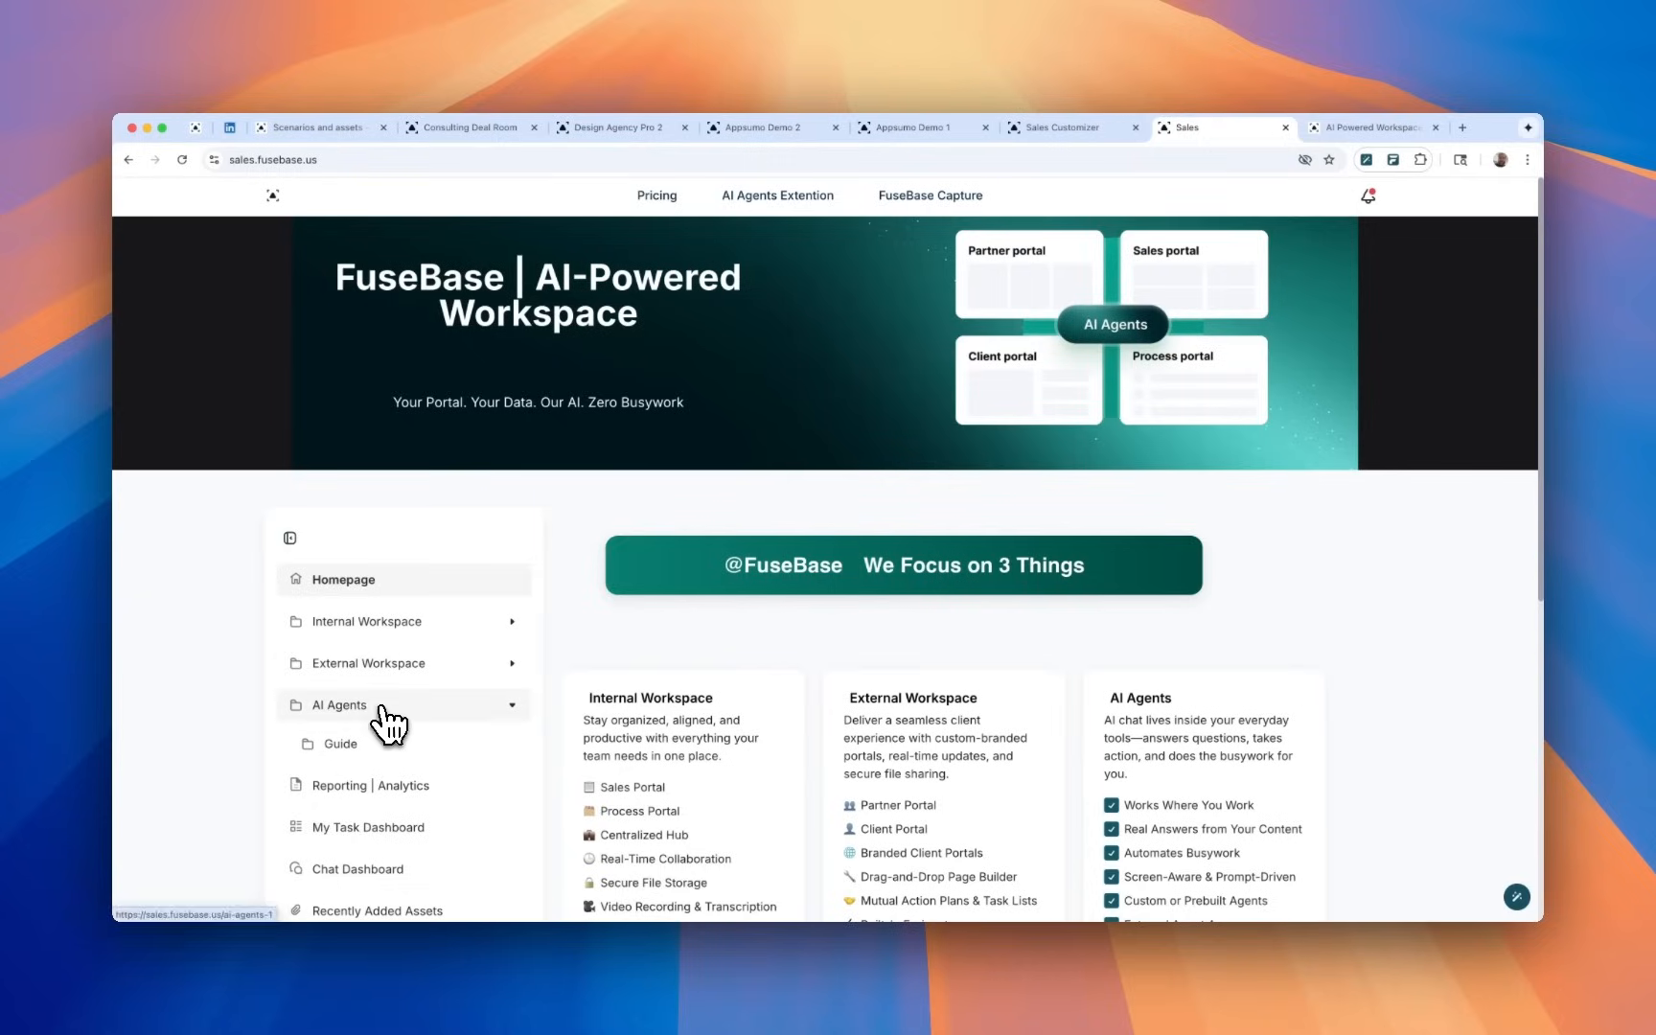
Open the Sales portal's AI Agents page and look through its agent demo.
click(338, 706)
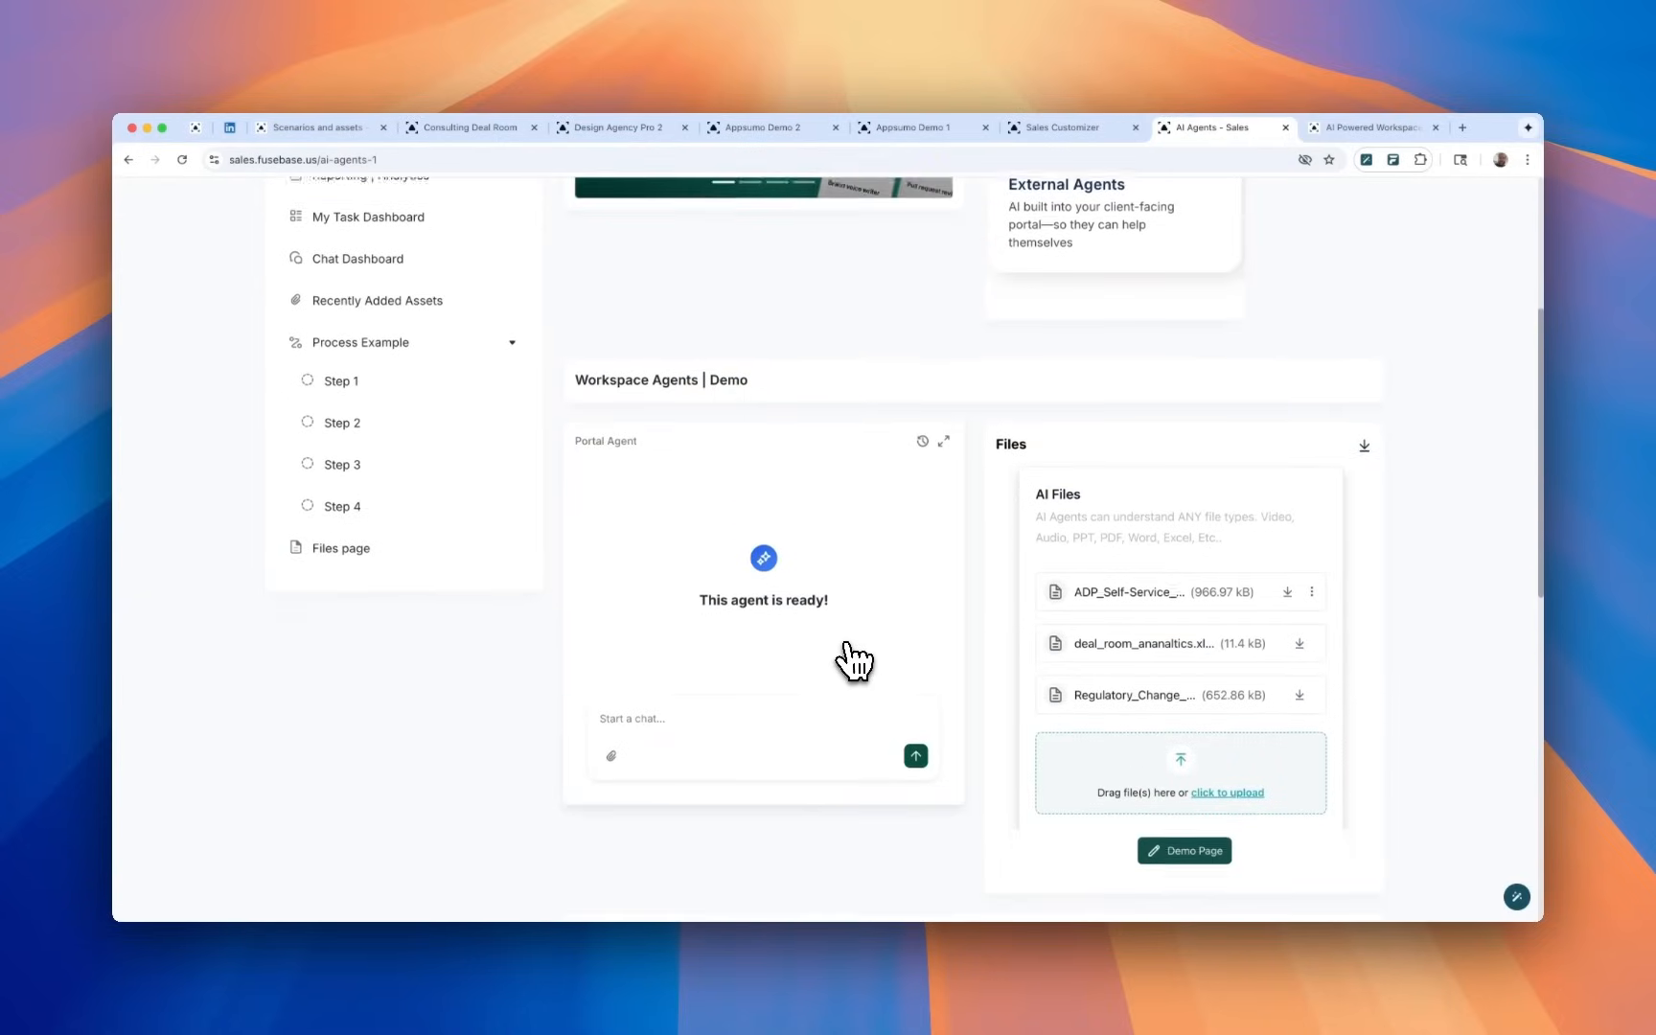
scroll(down, 3)
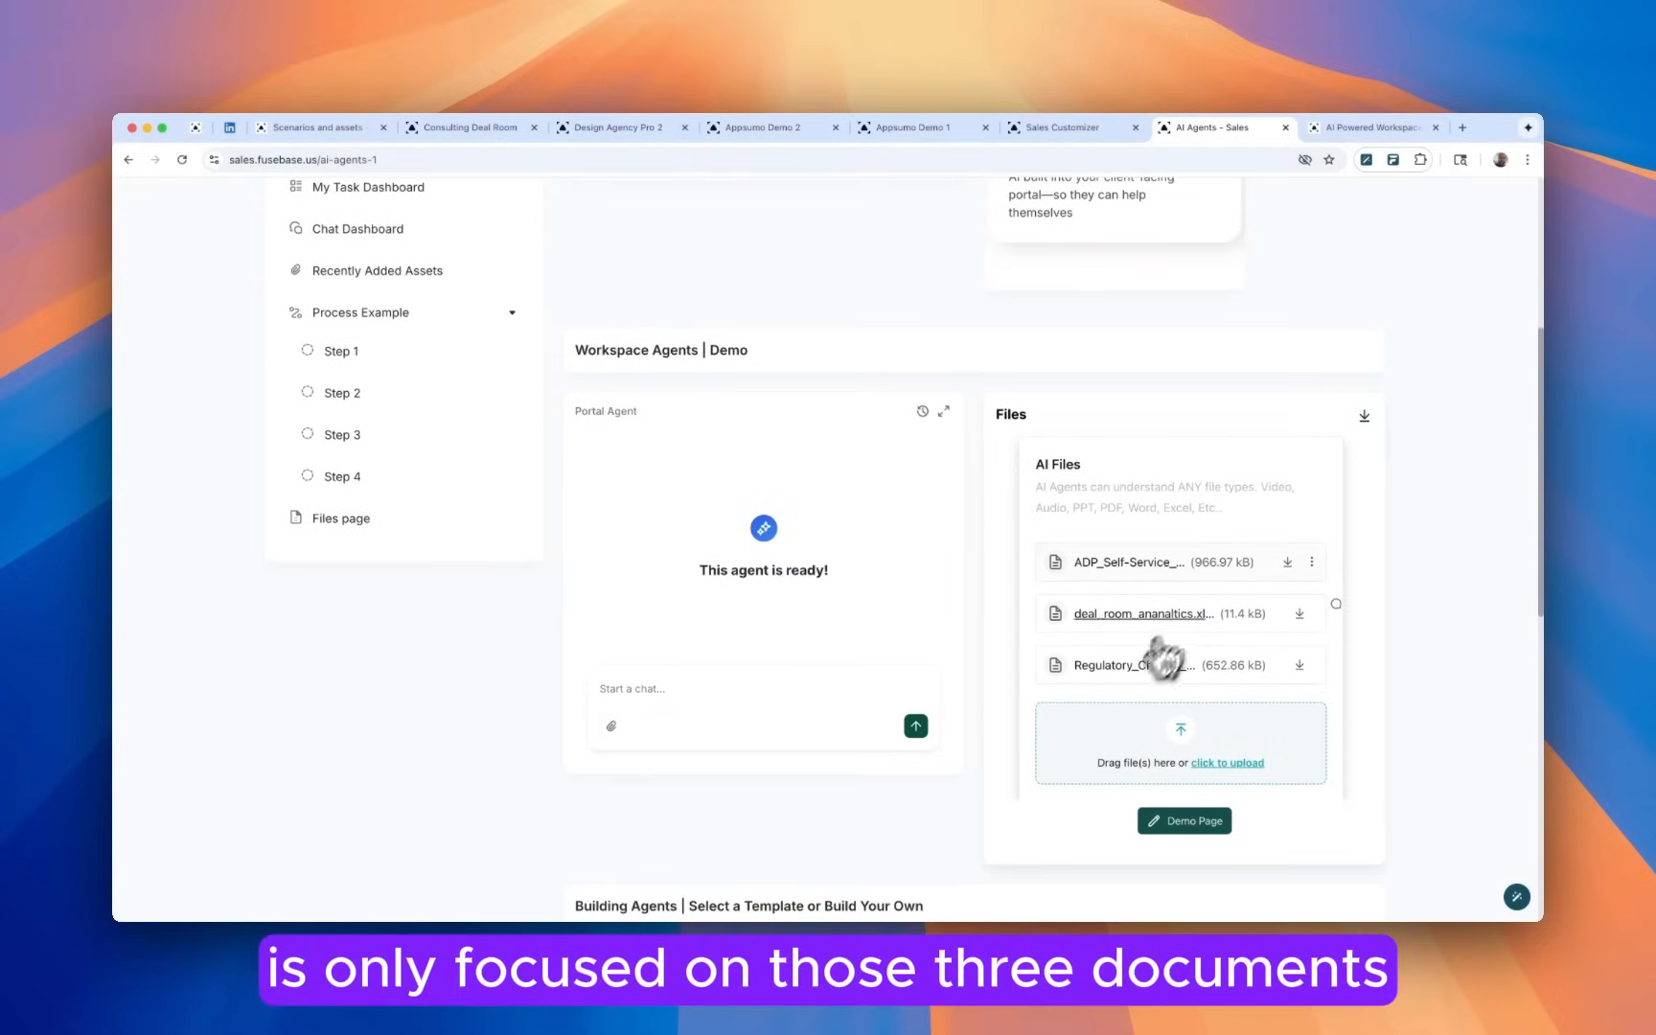
mouse_move(1124, 690)
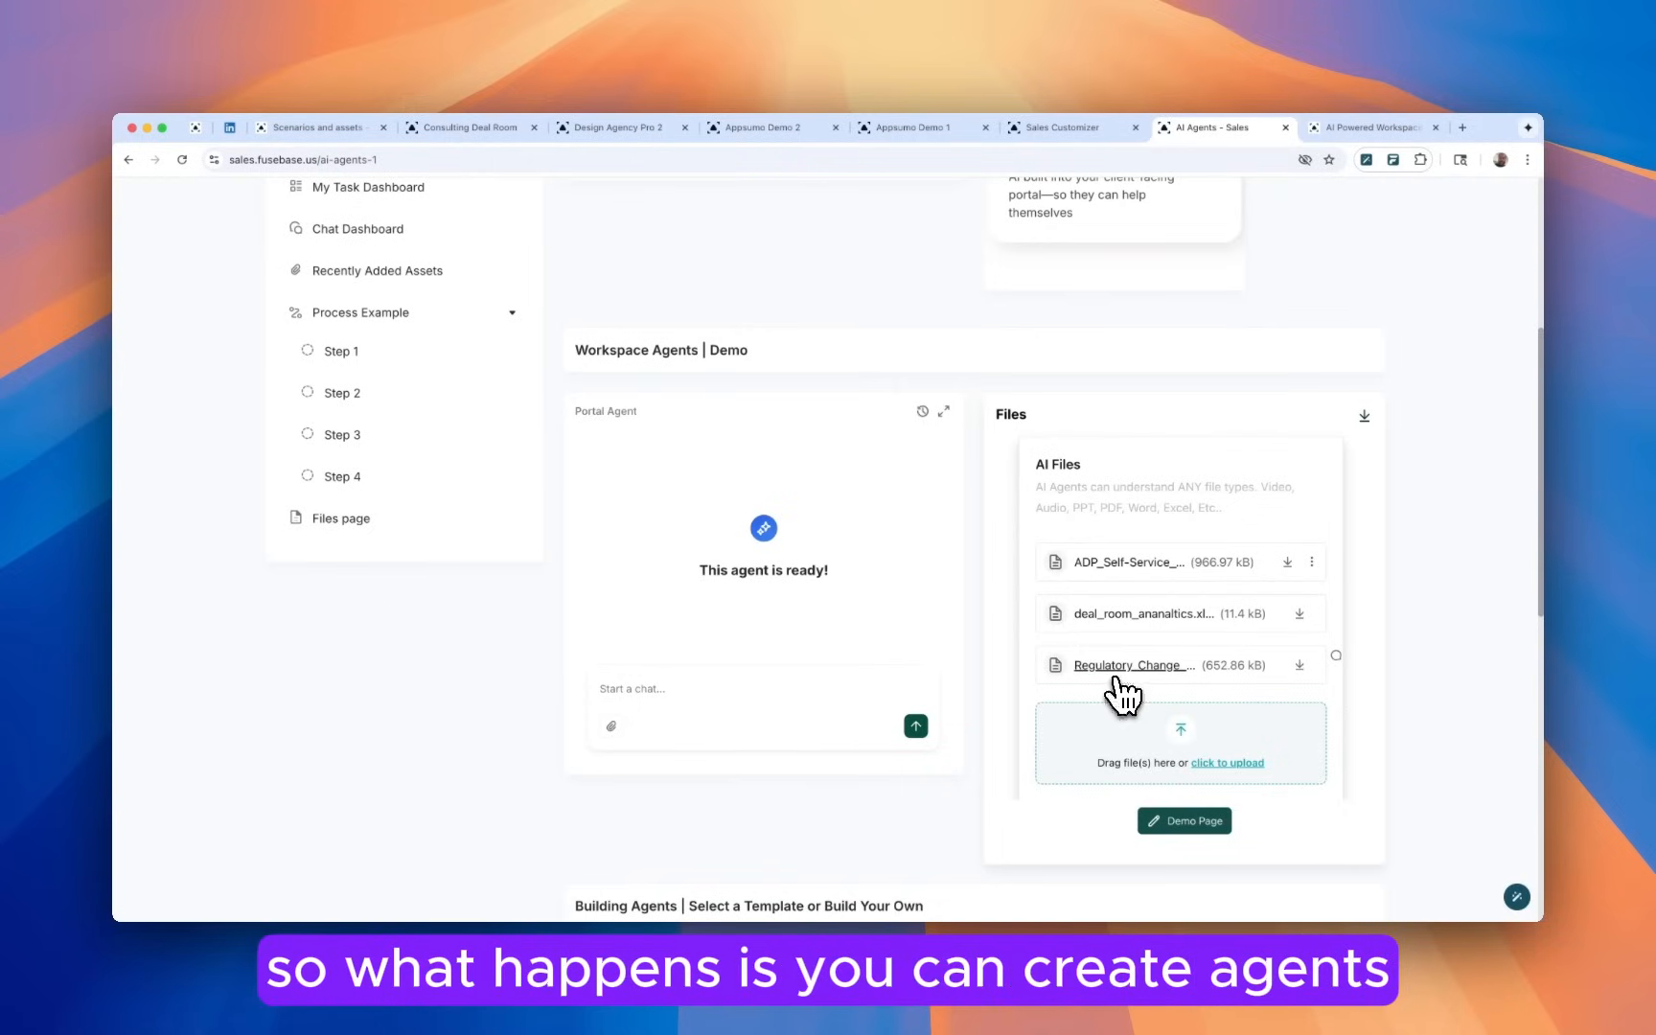
mouse_move(958, 305)
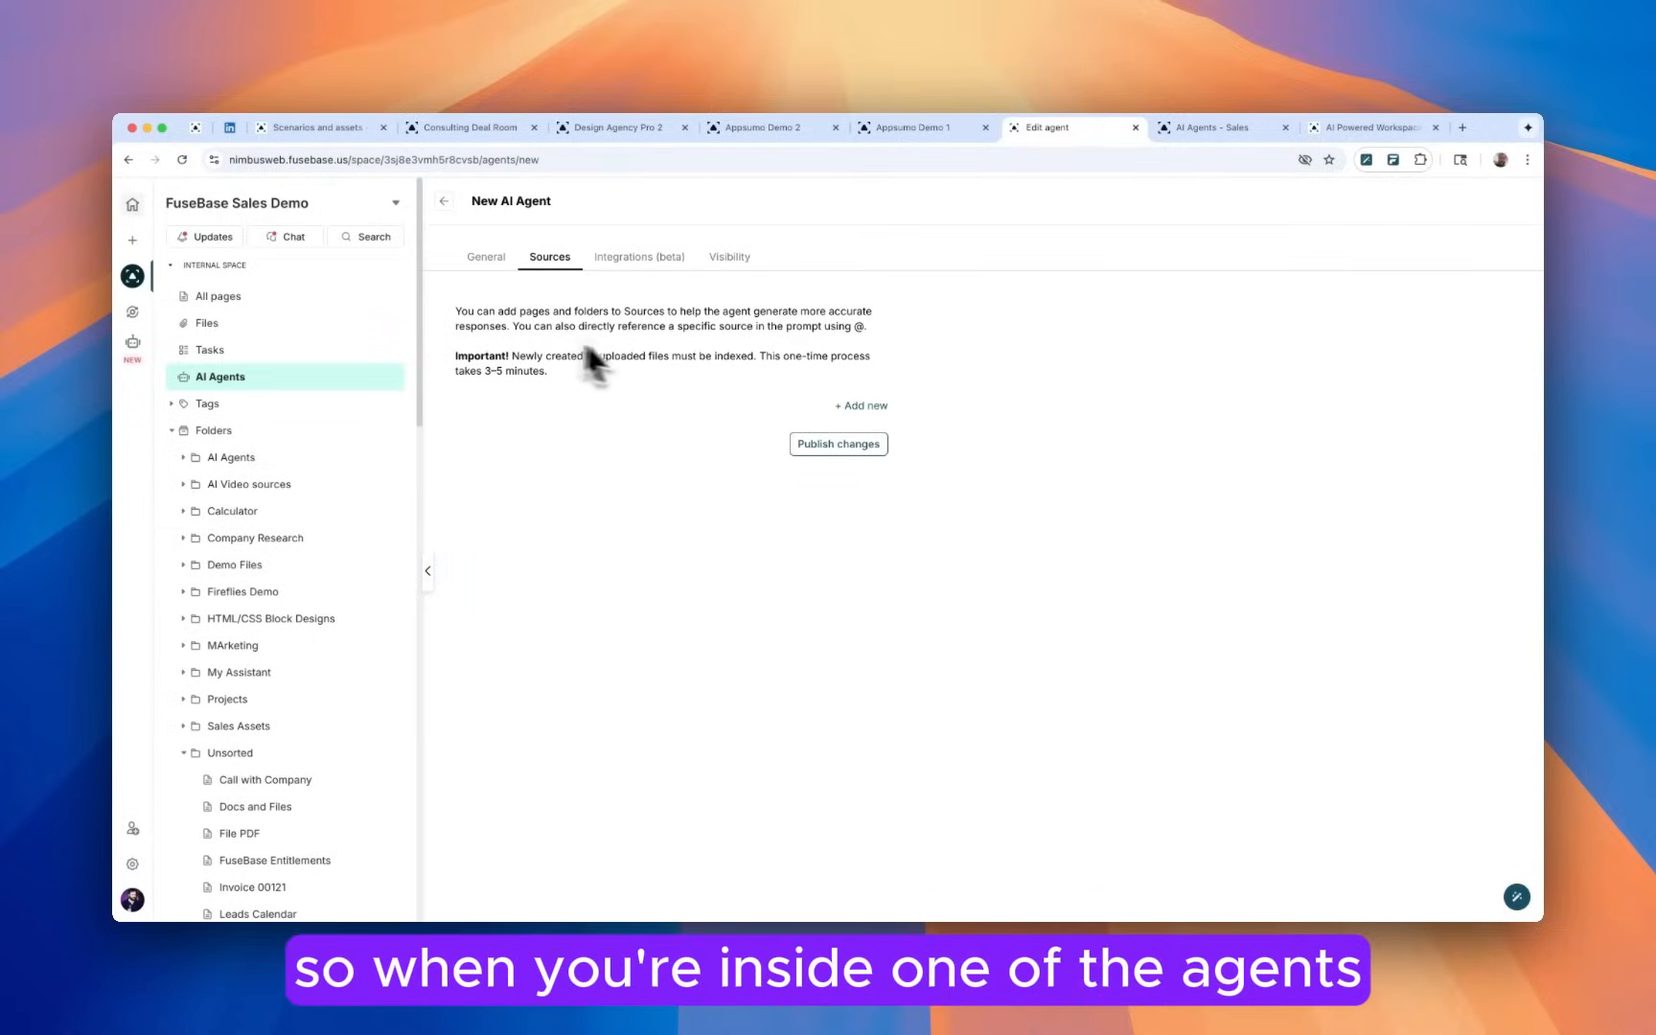
Start adding a new agent source and expand the Sales portal's pages in the Add new source panel.
click(861, 407)
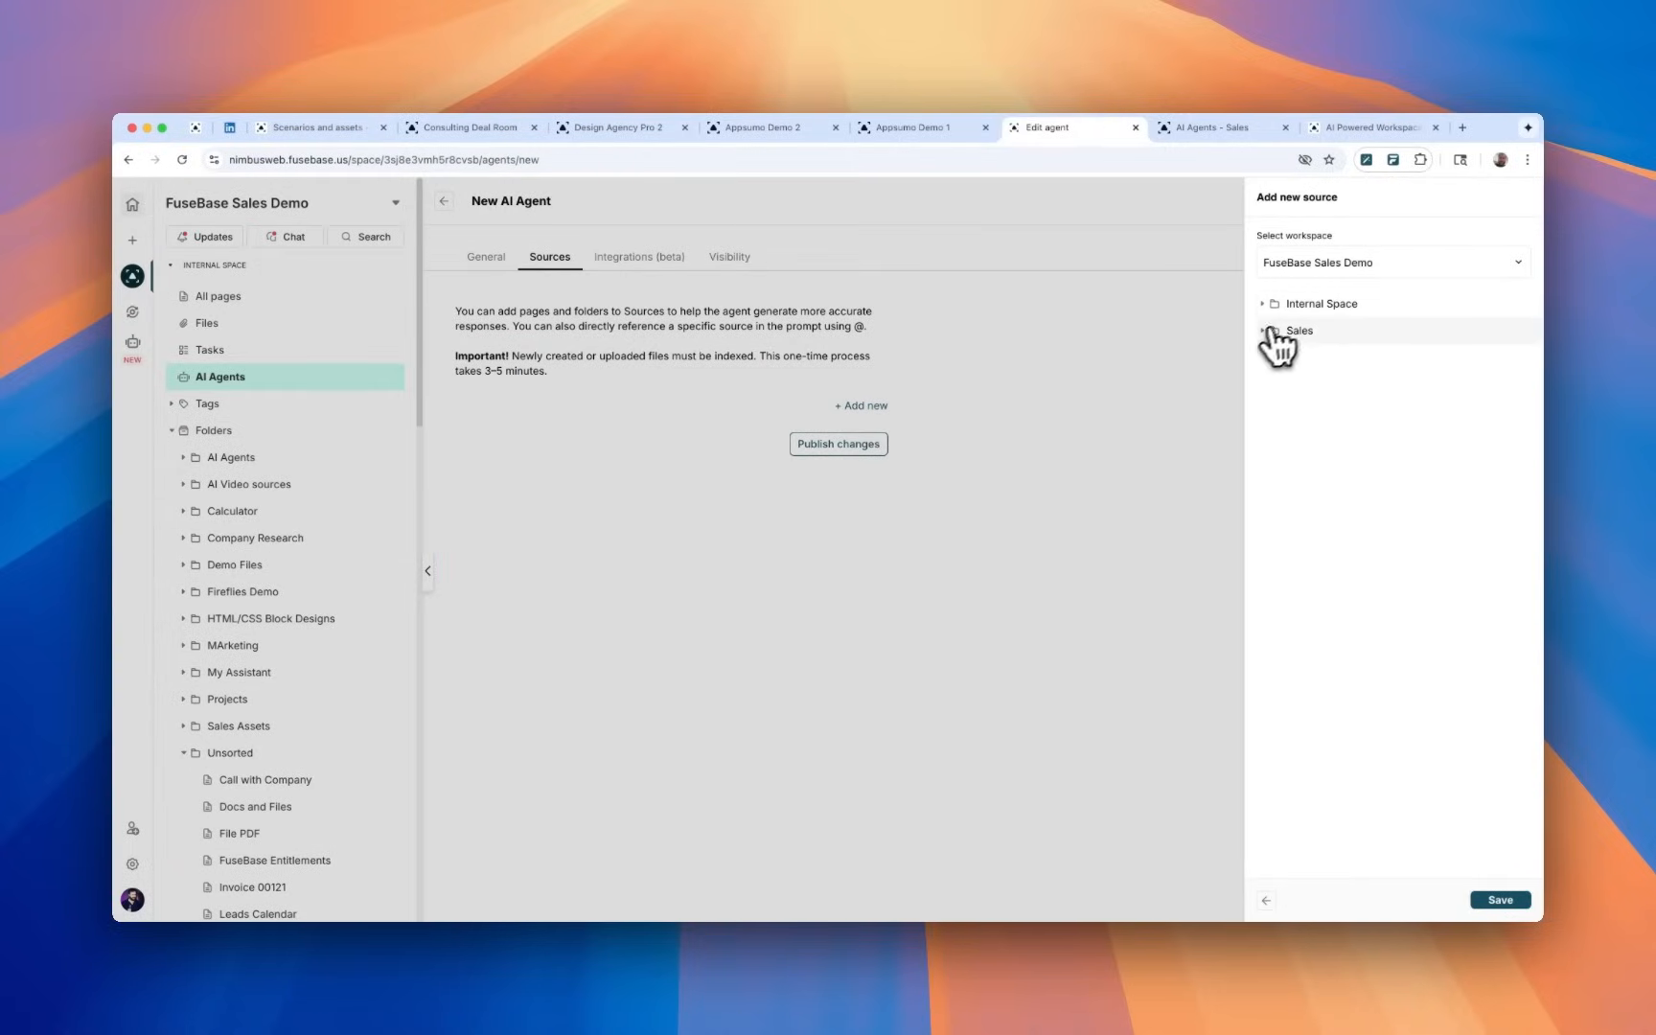
click(1298, 329)
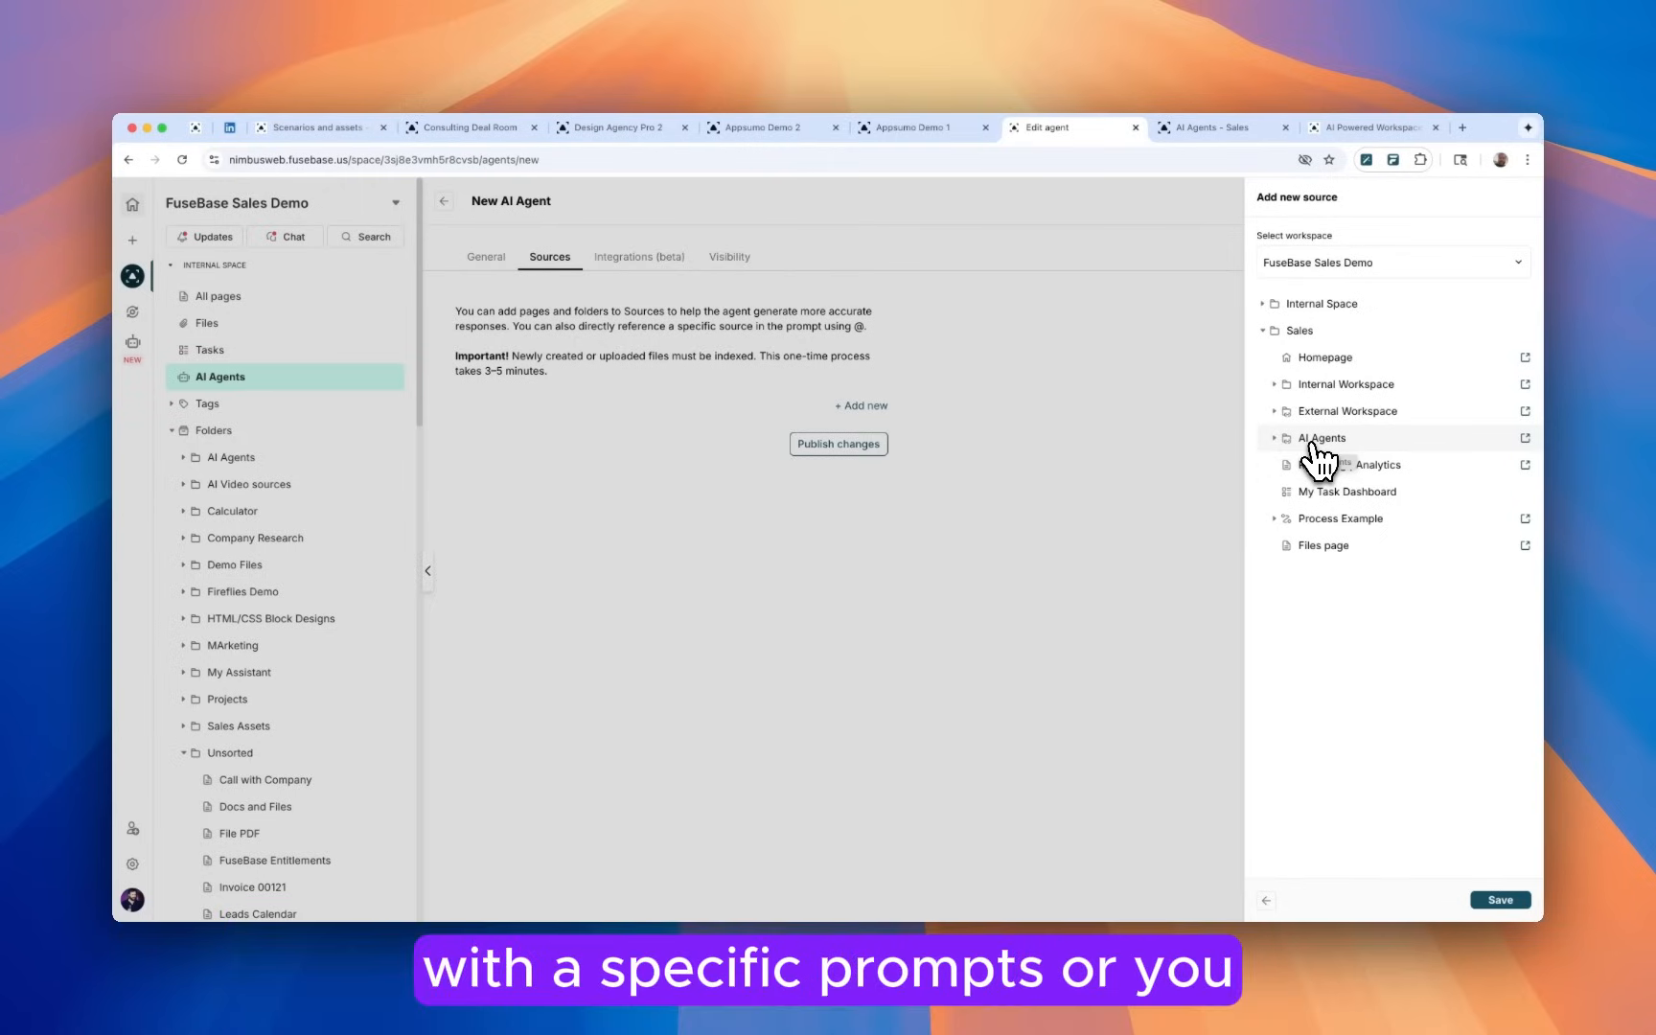
mouse_move(1351, 492)
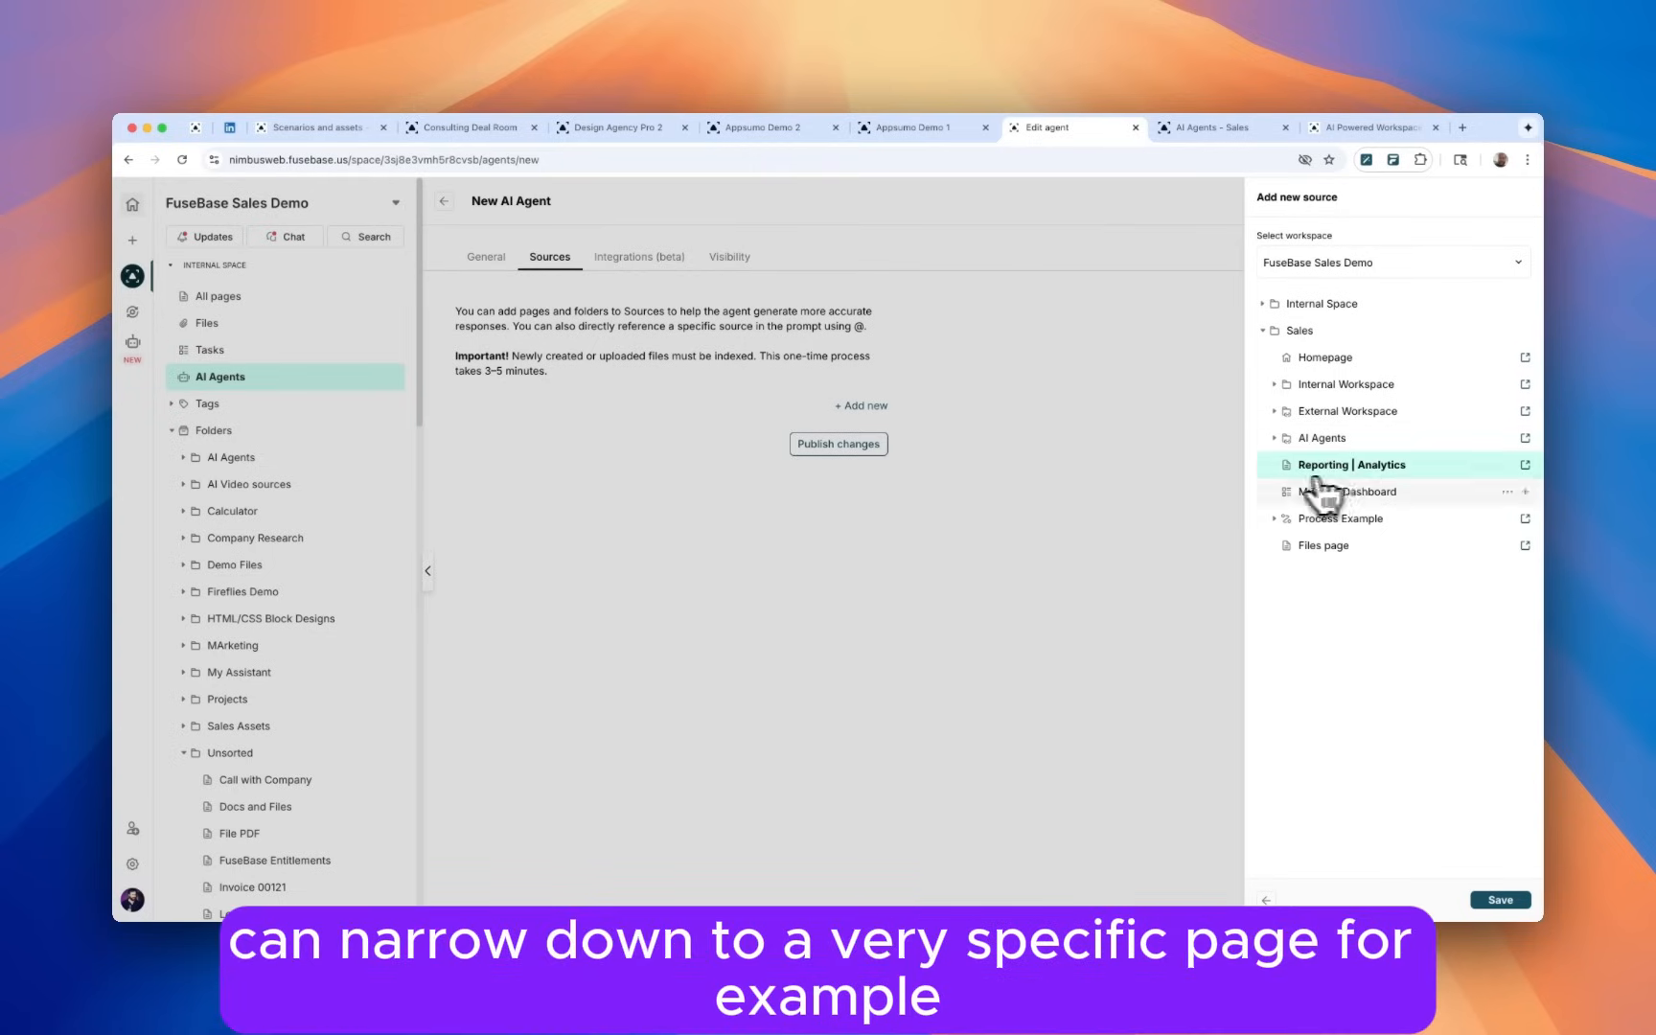
mouse_move(1177, 533)
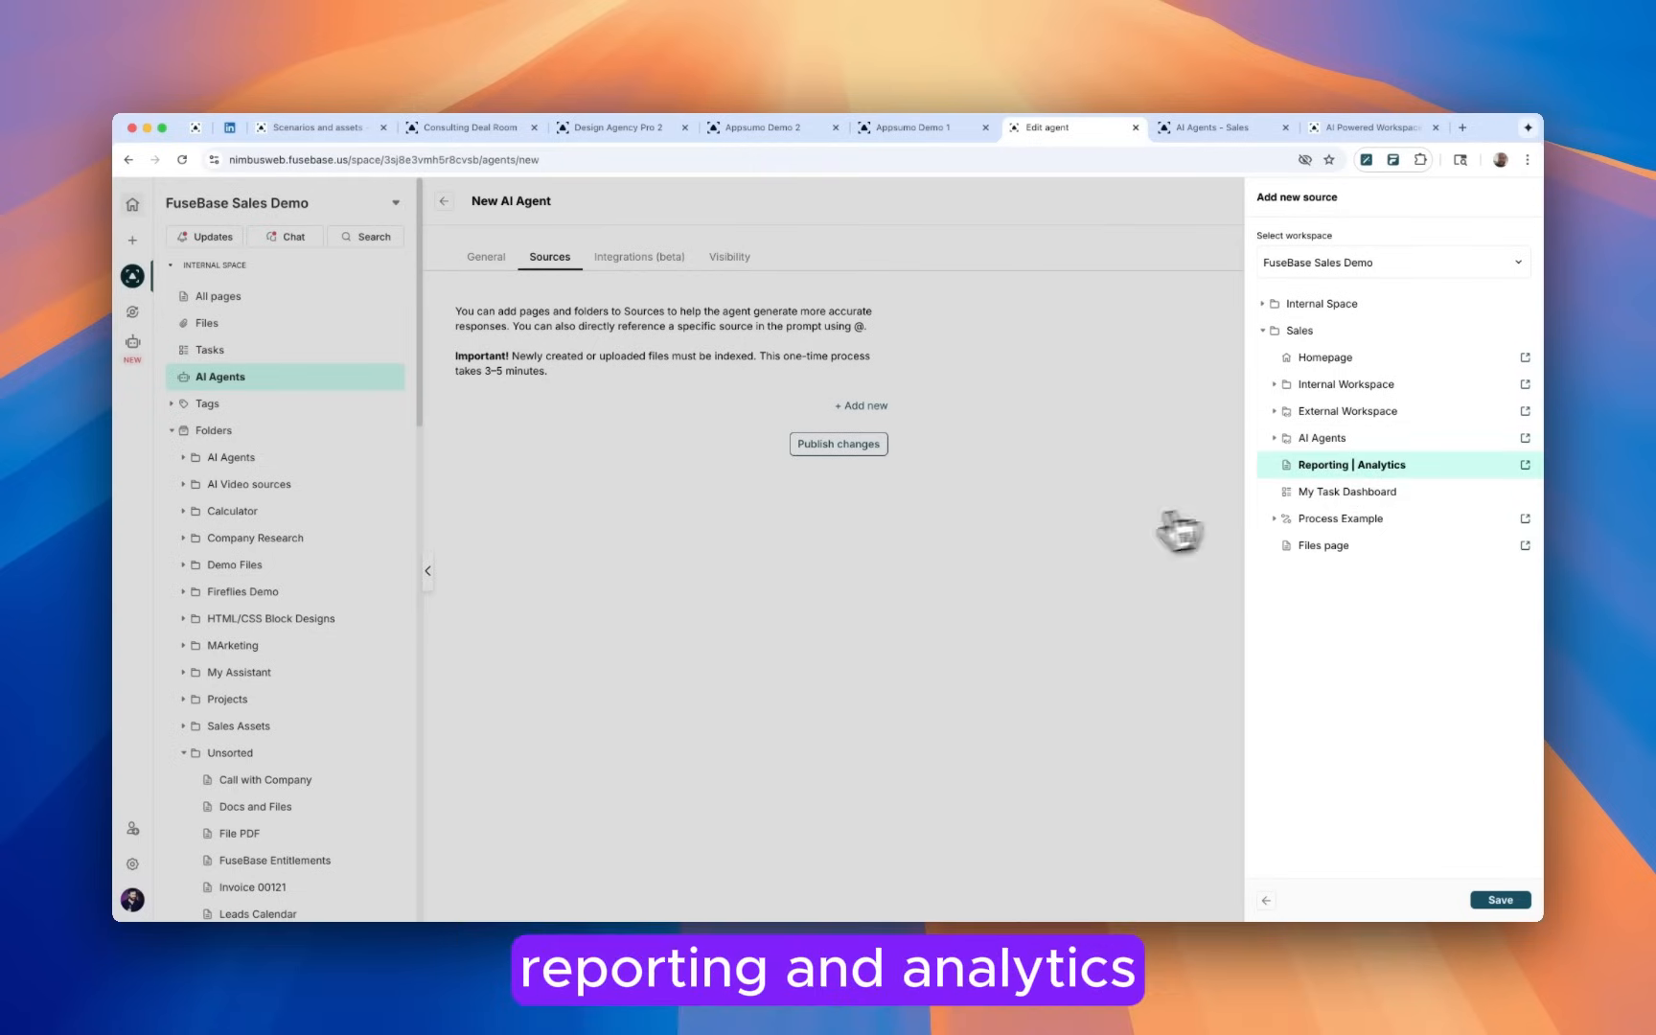
mouse_move(1121, 540)
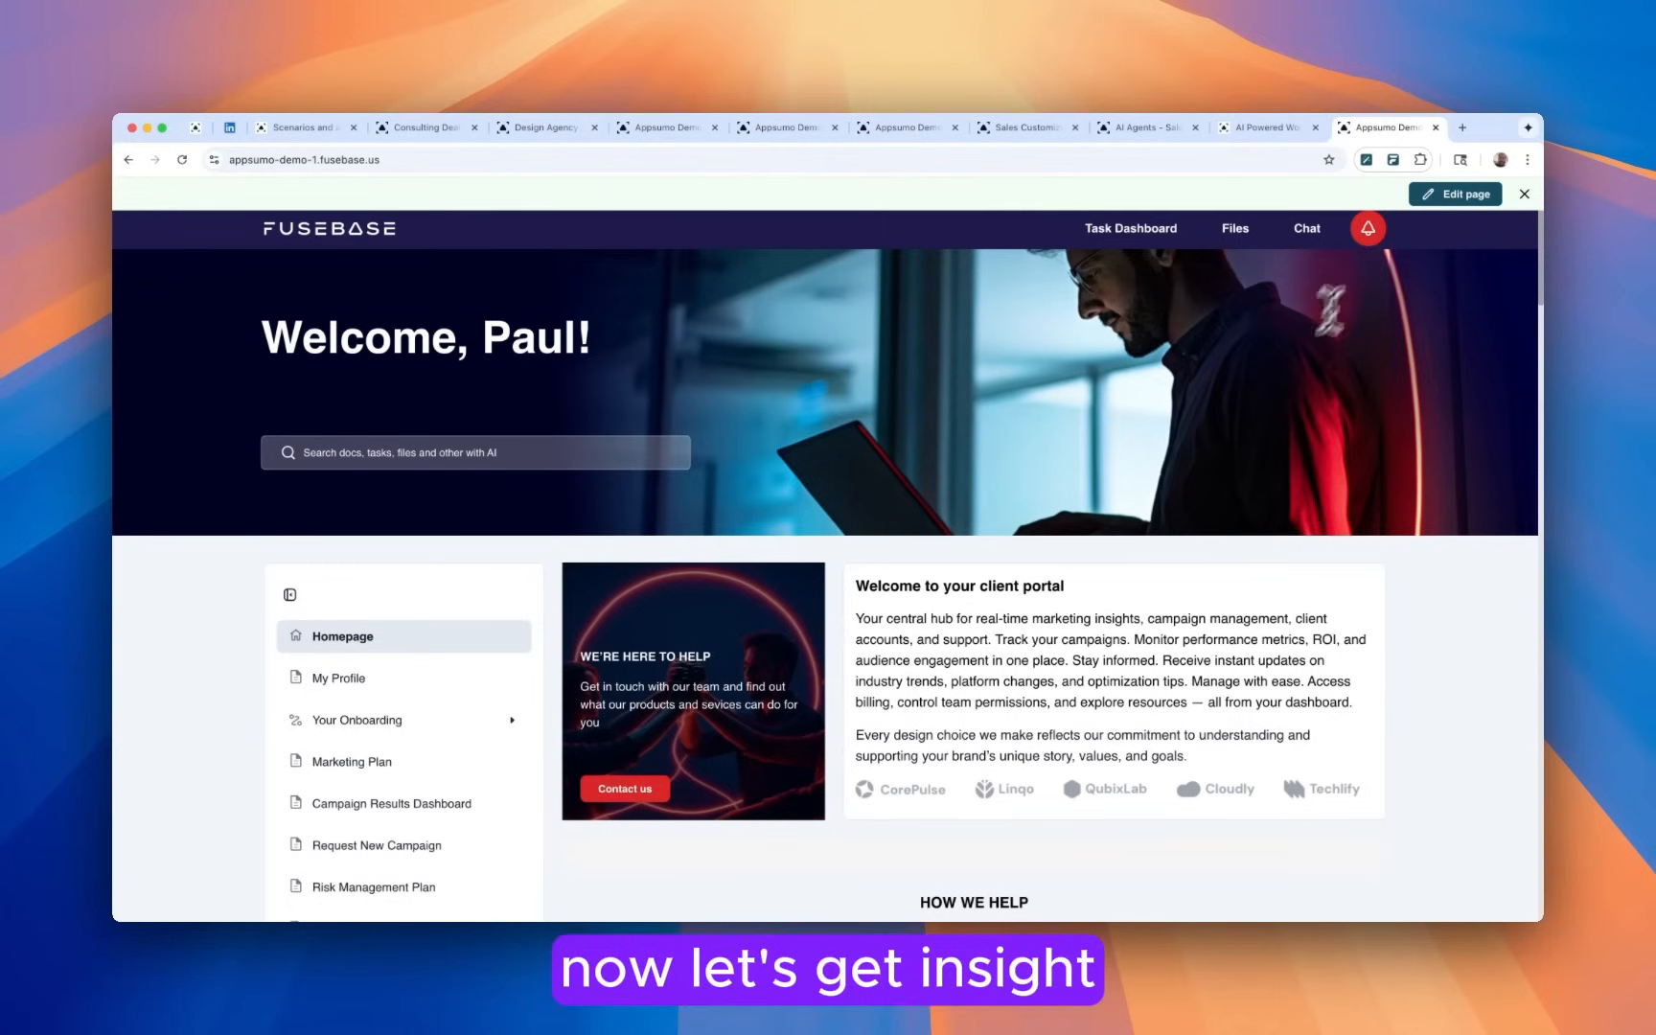
Edit the Appsumo Demo 1 homepage in Builder mode and review its blocks from top to bottom.
click(1461, 194)
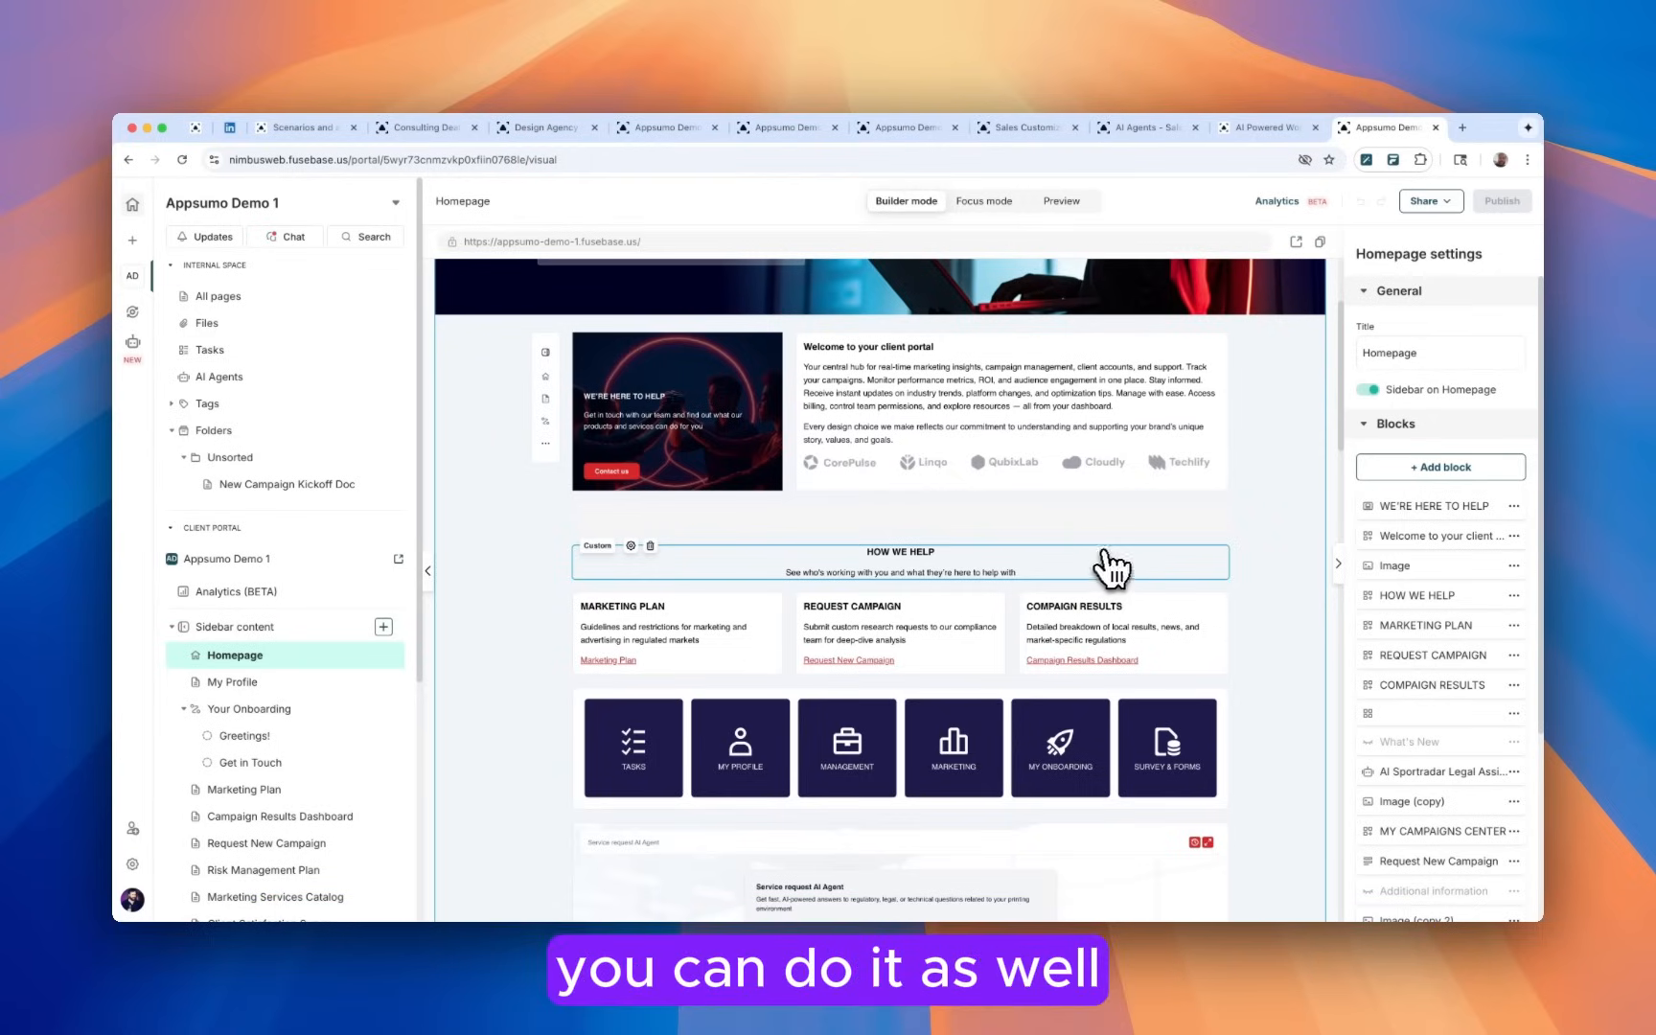
scroll(down, 3)
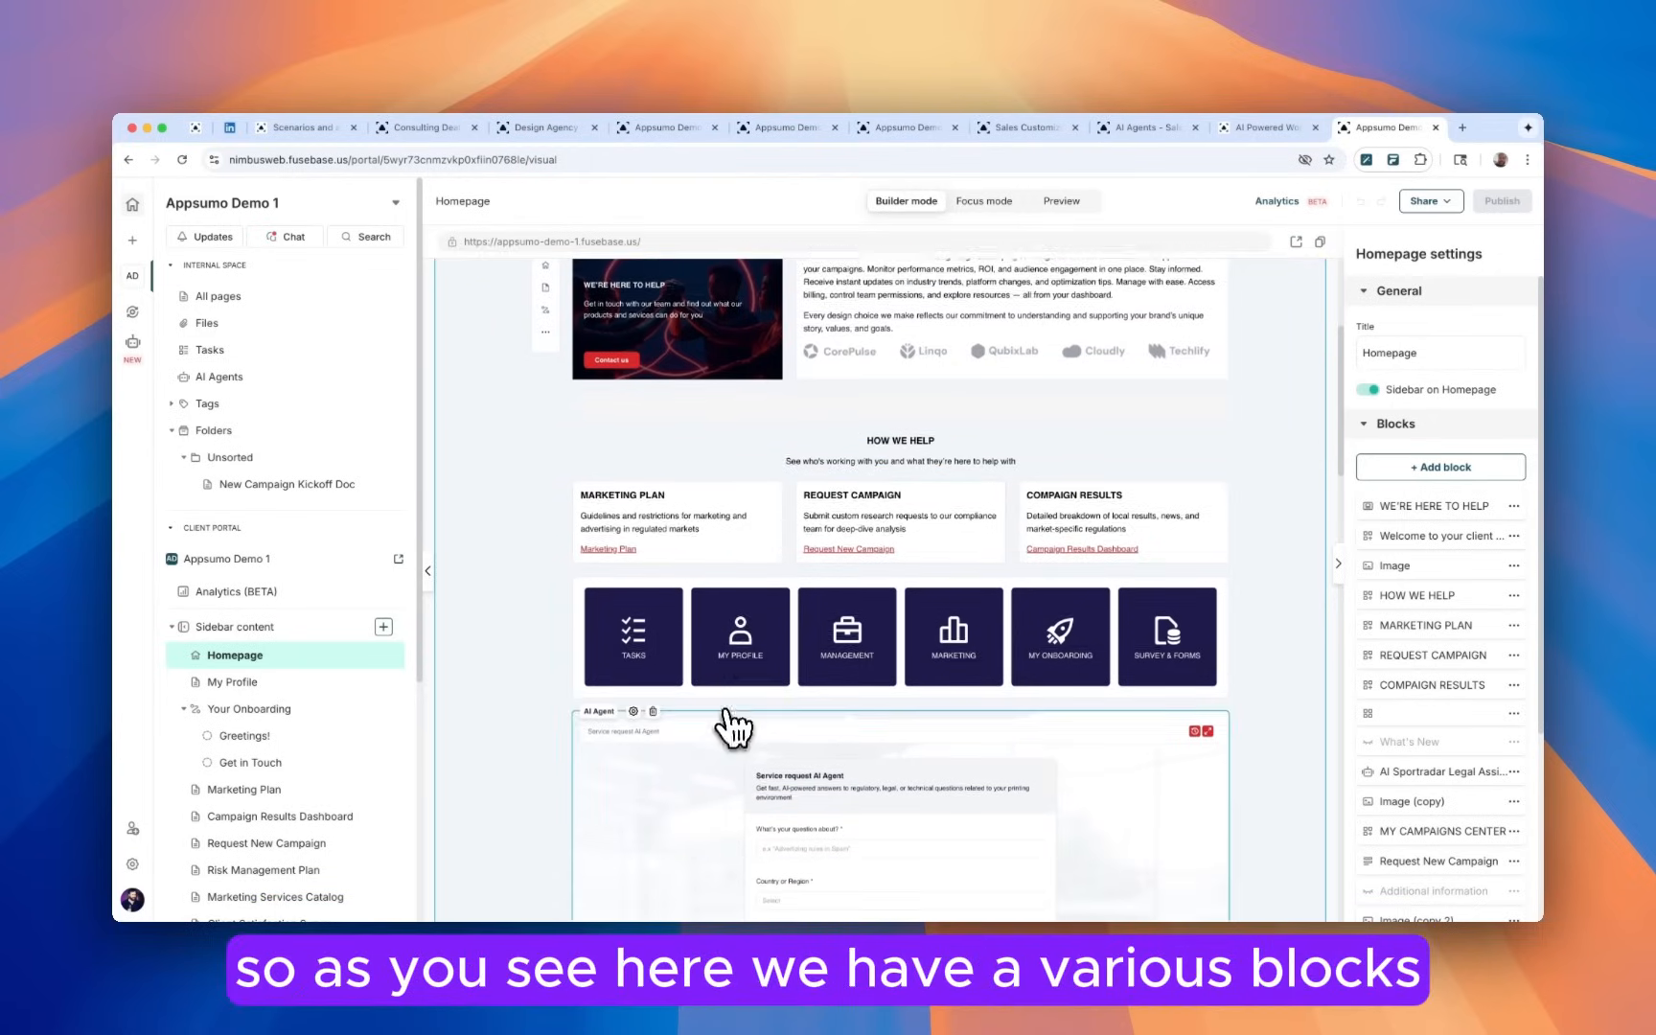
scroll(down, 3)
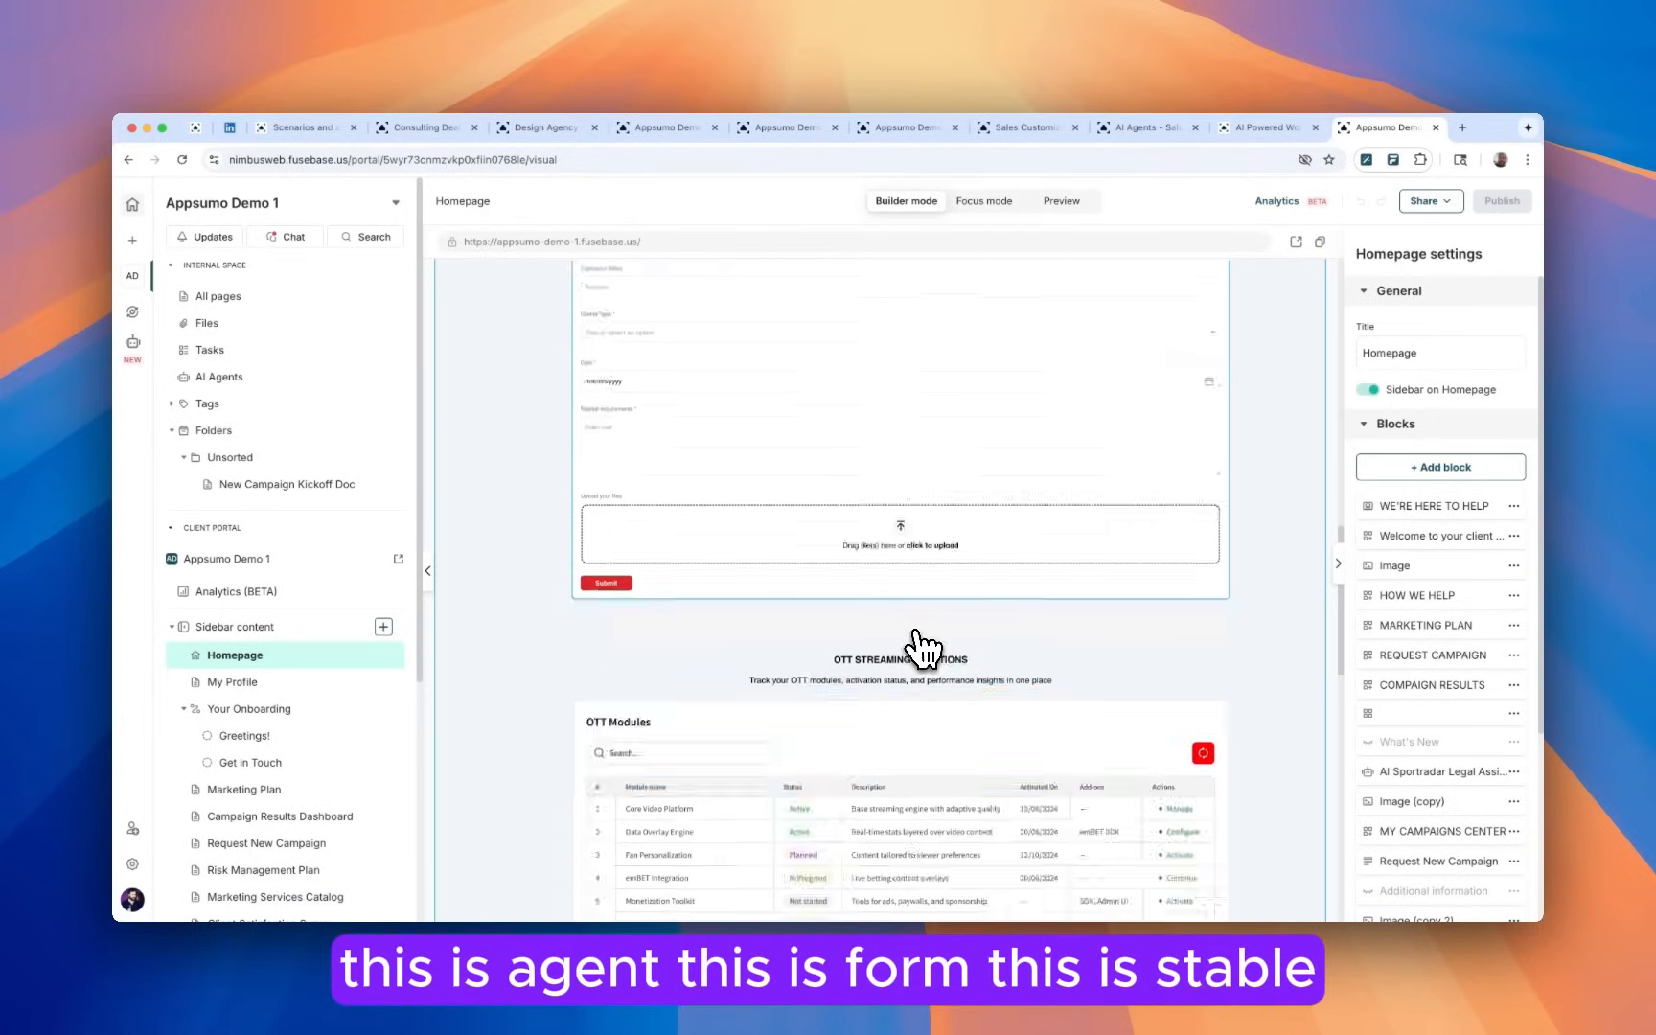
scroll(down, 3)
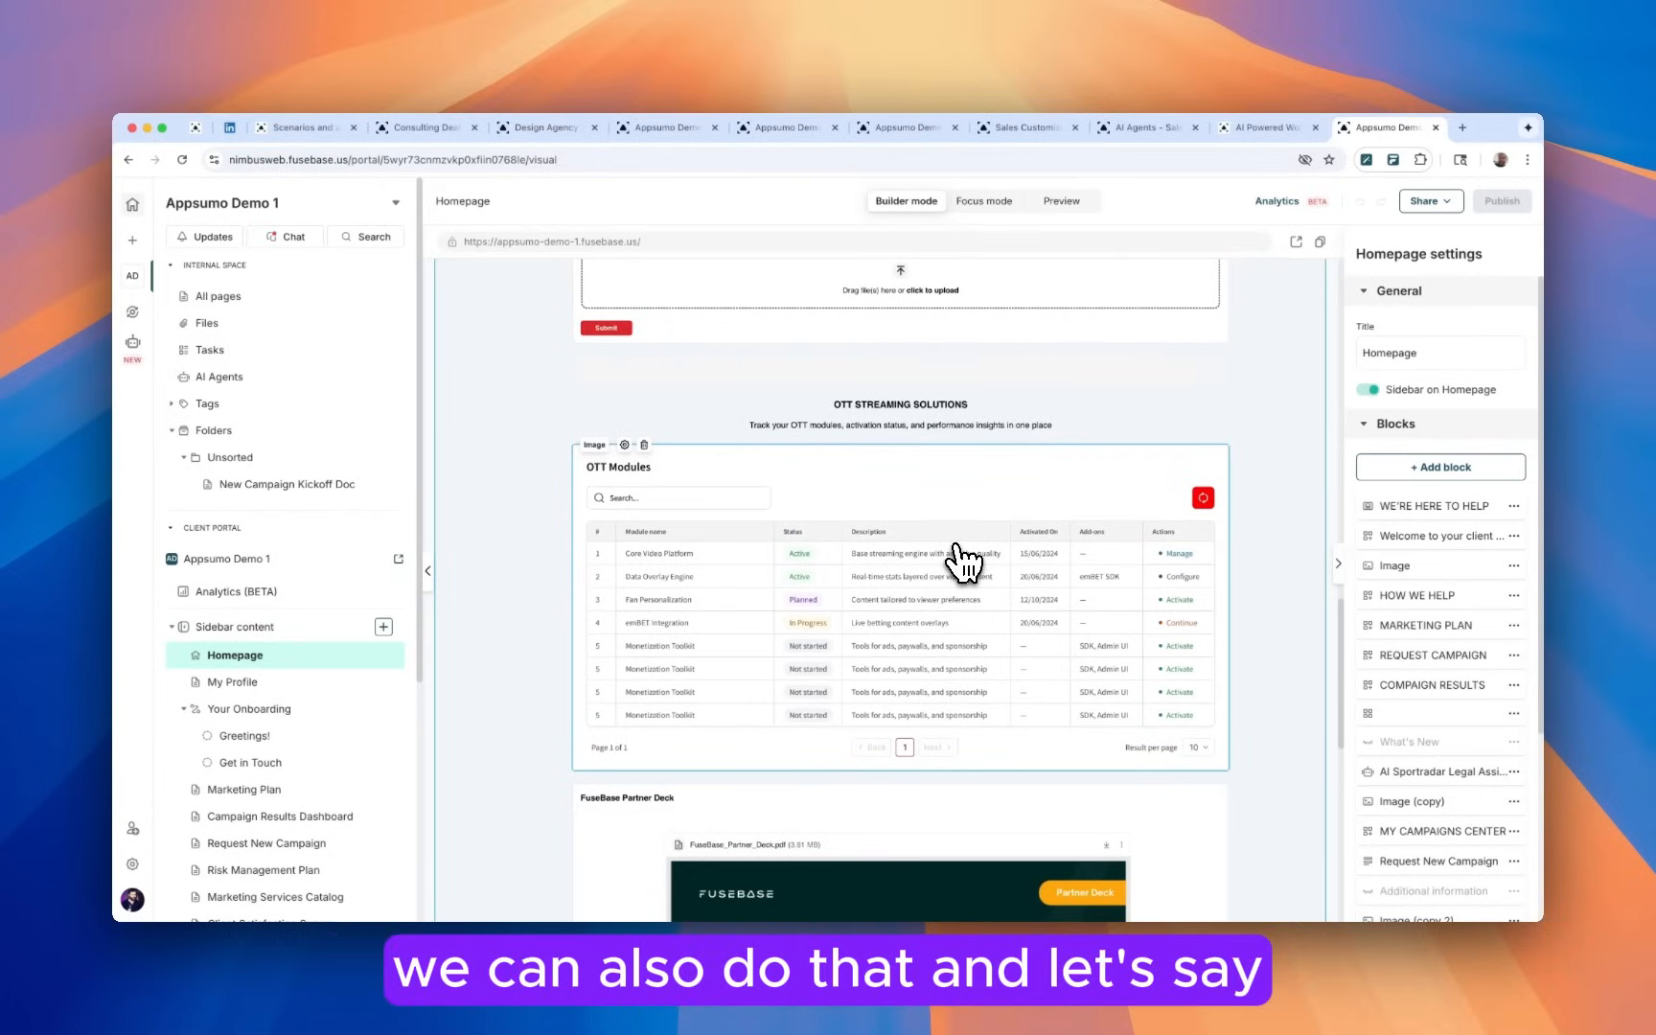
scroll(down, 3)
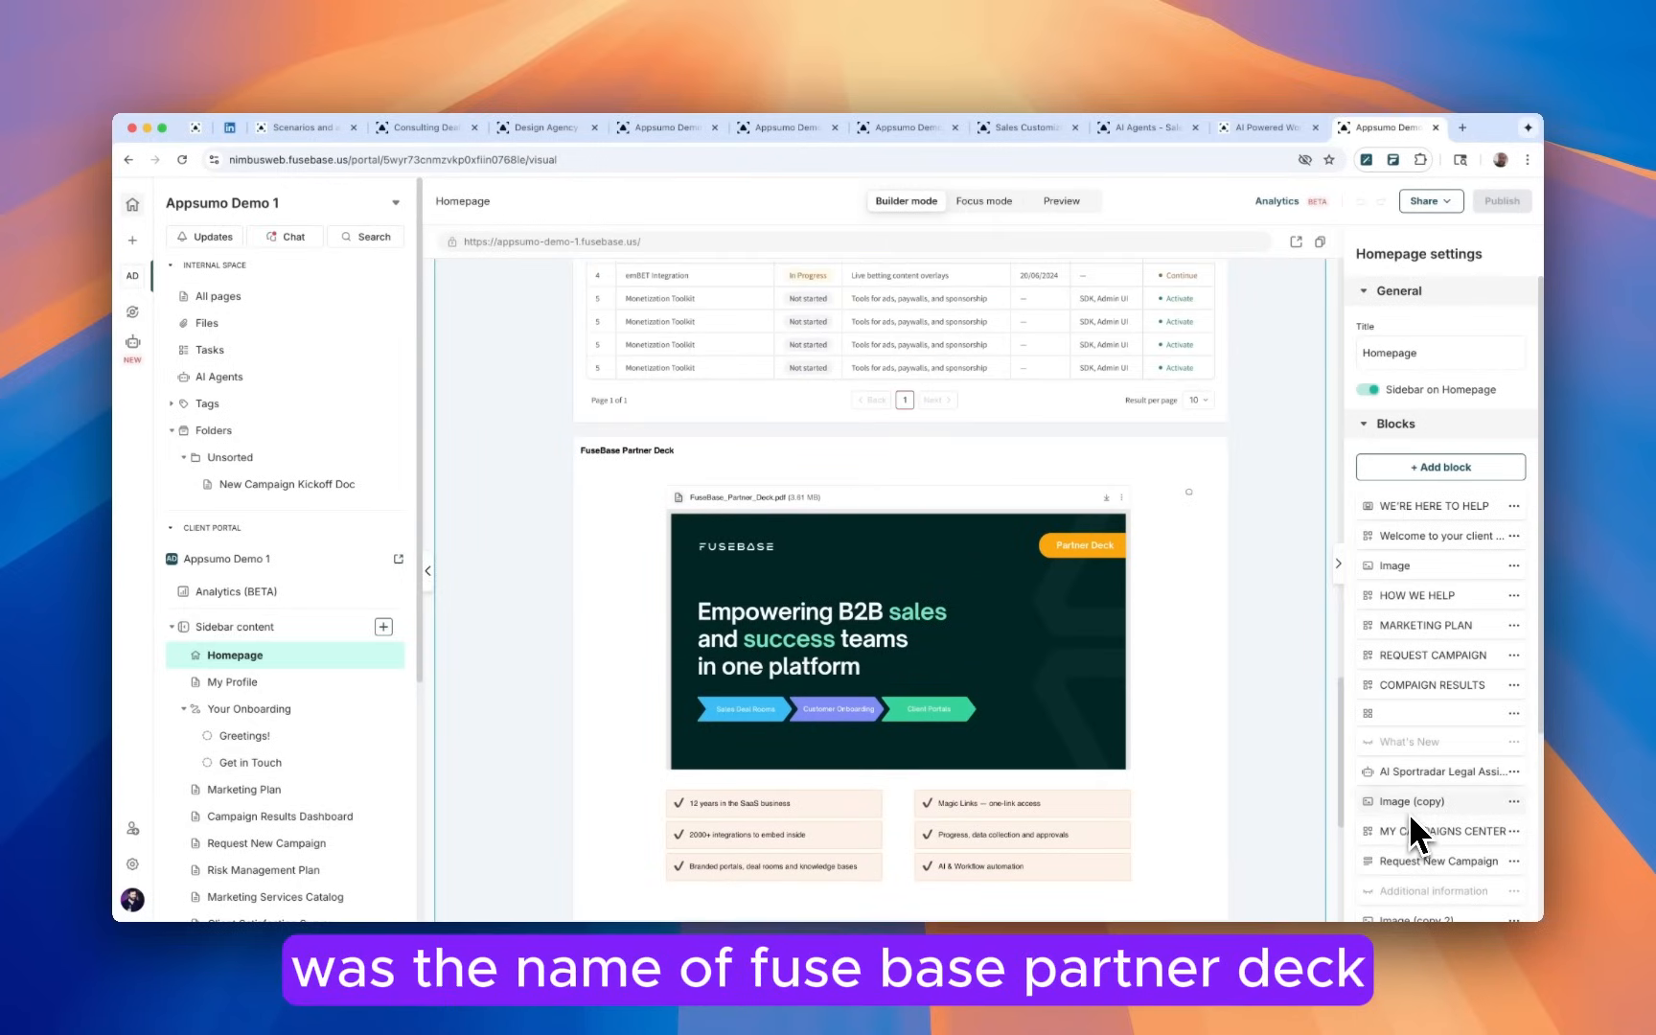
scroll(down, 3)
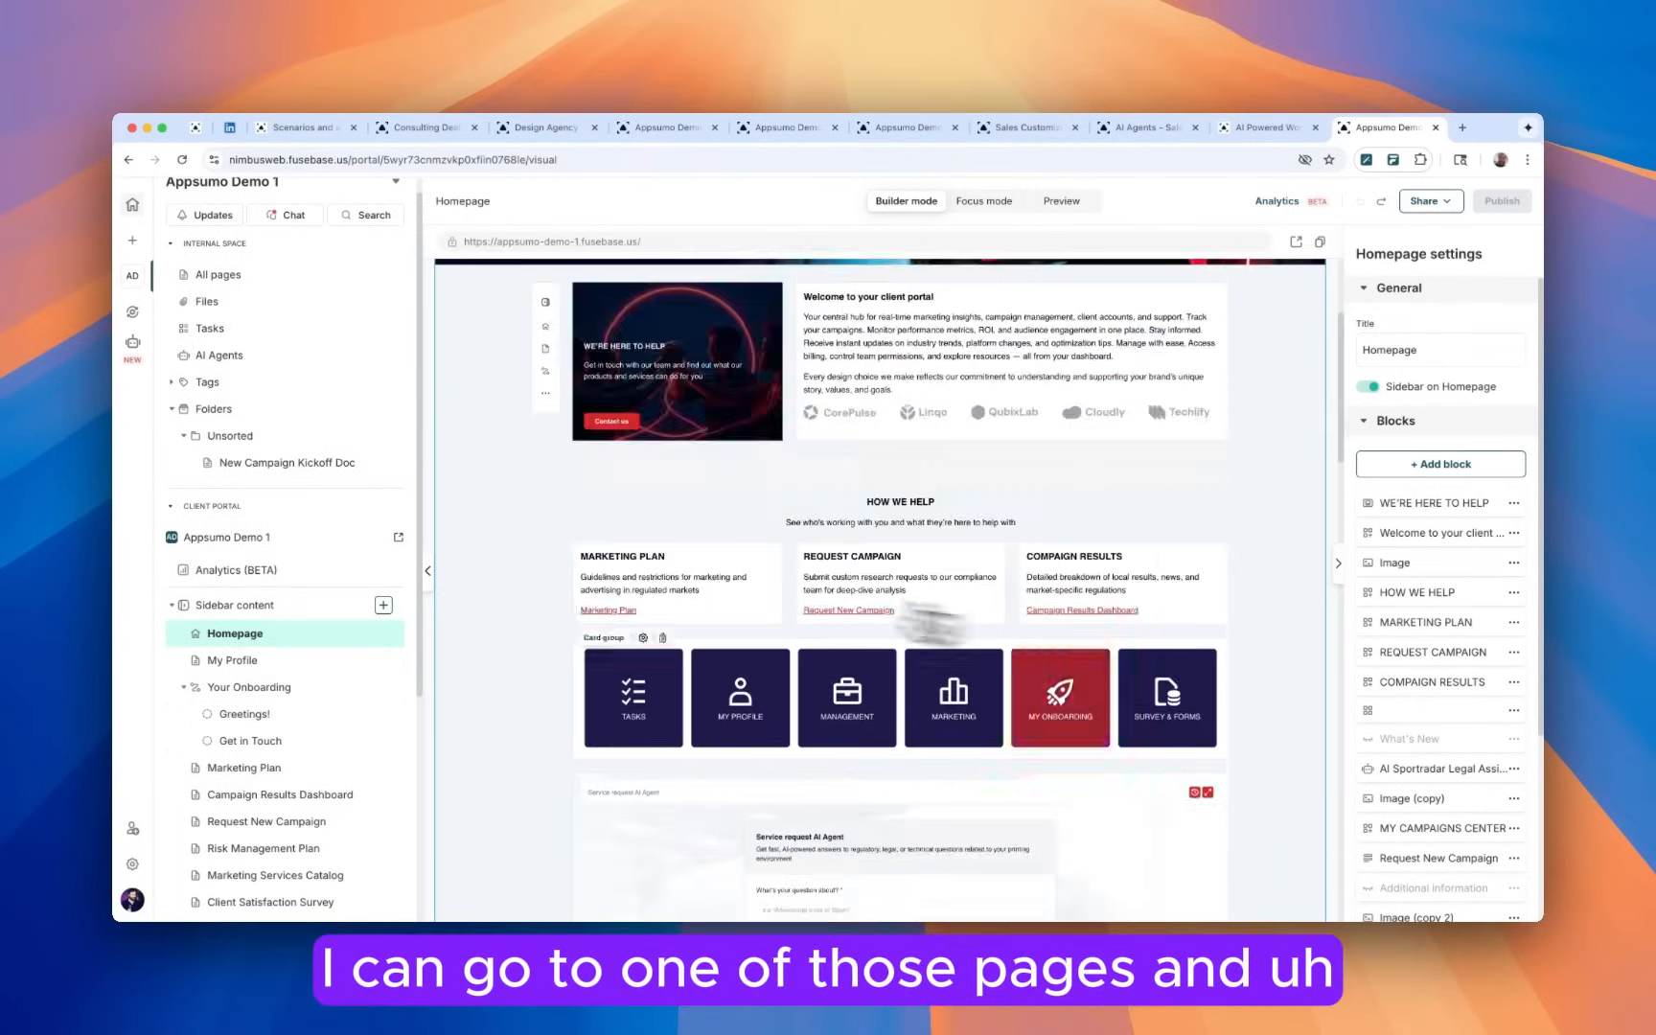
On the Marketing Plan page, add a Timeline block below the campaign tables from the block collection.
click(246, 767)
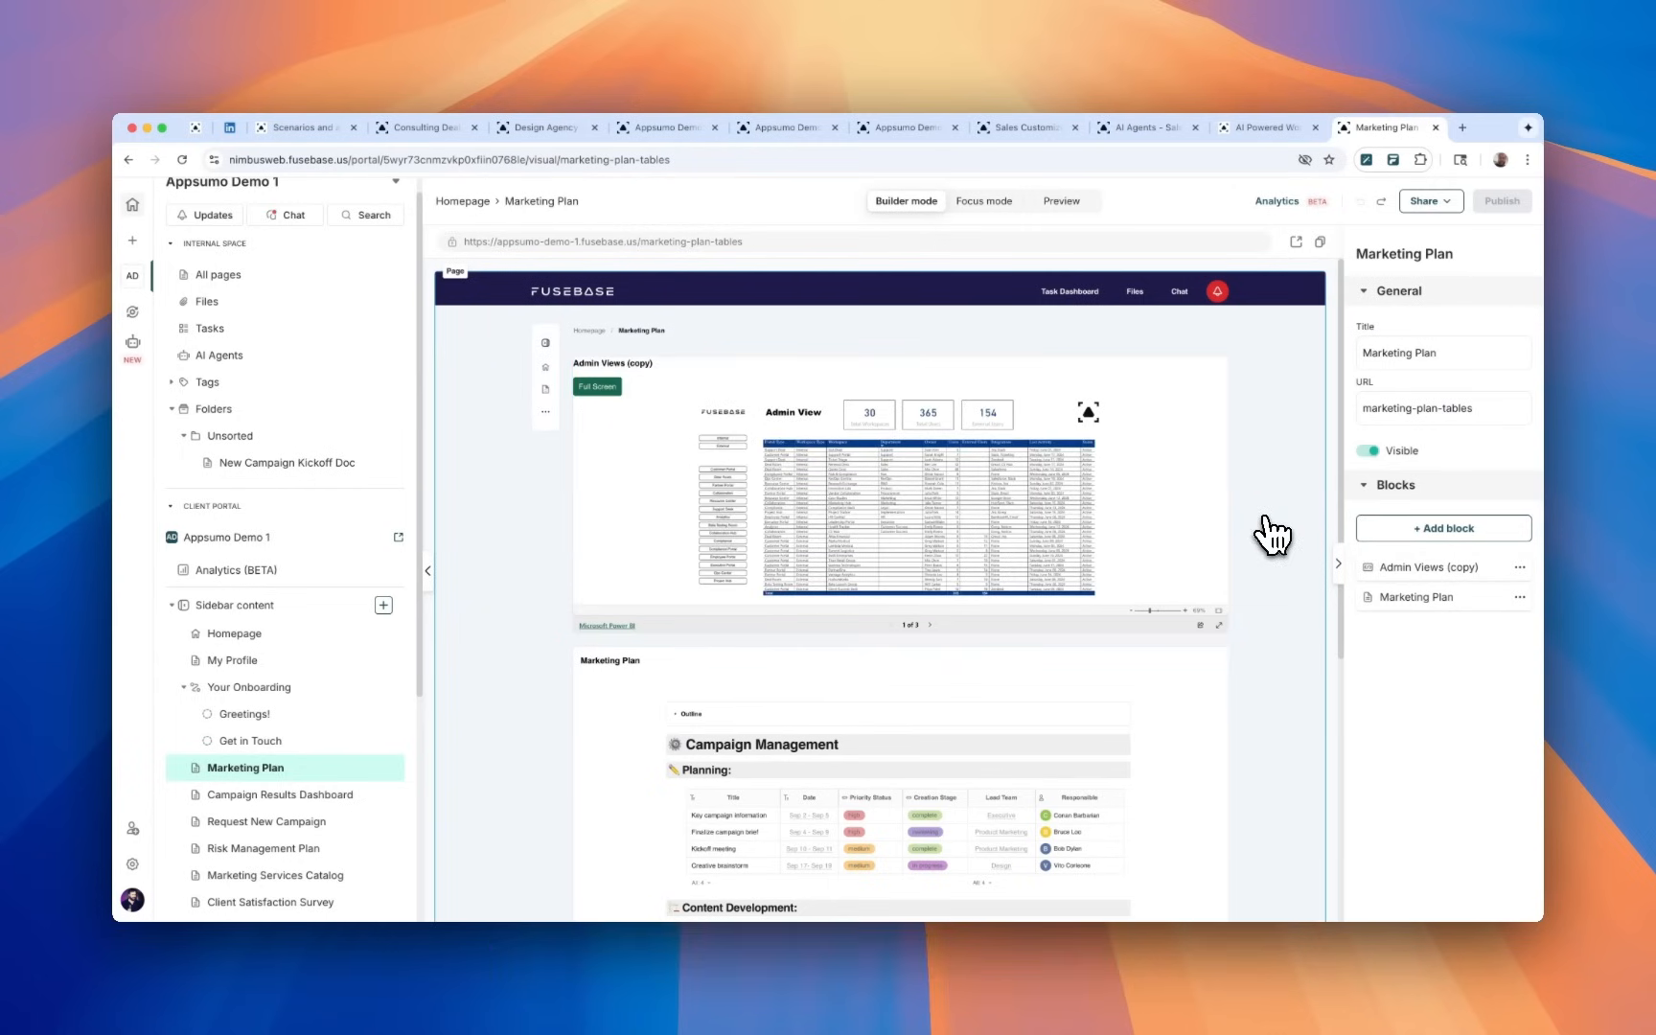
scroll(down, 3)
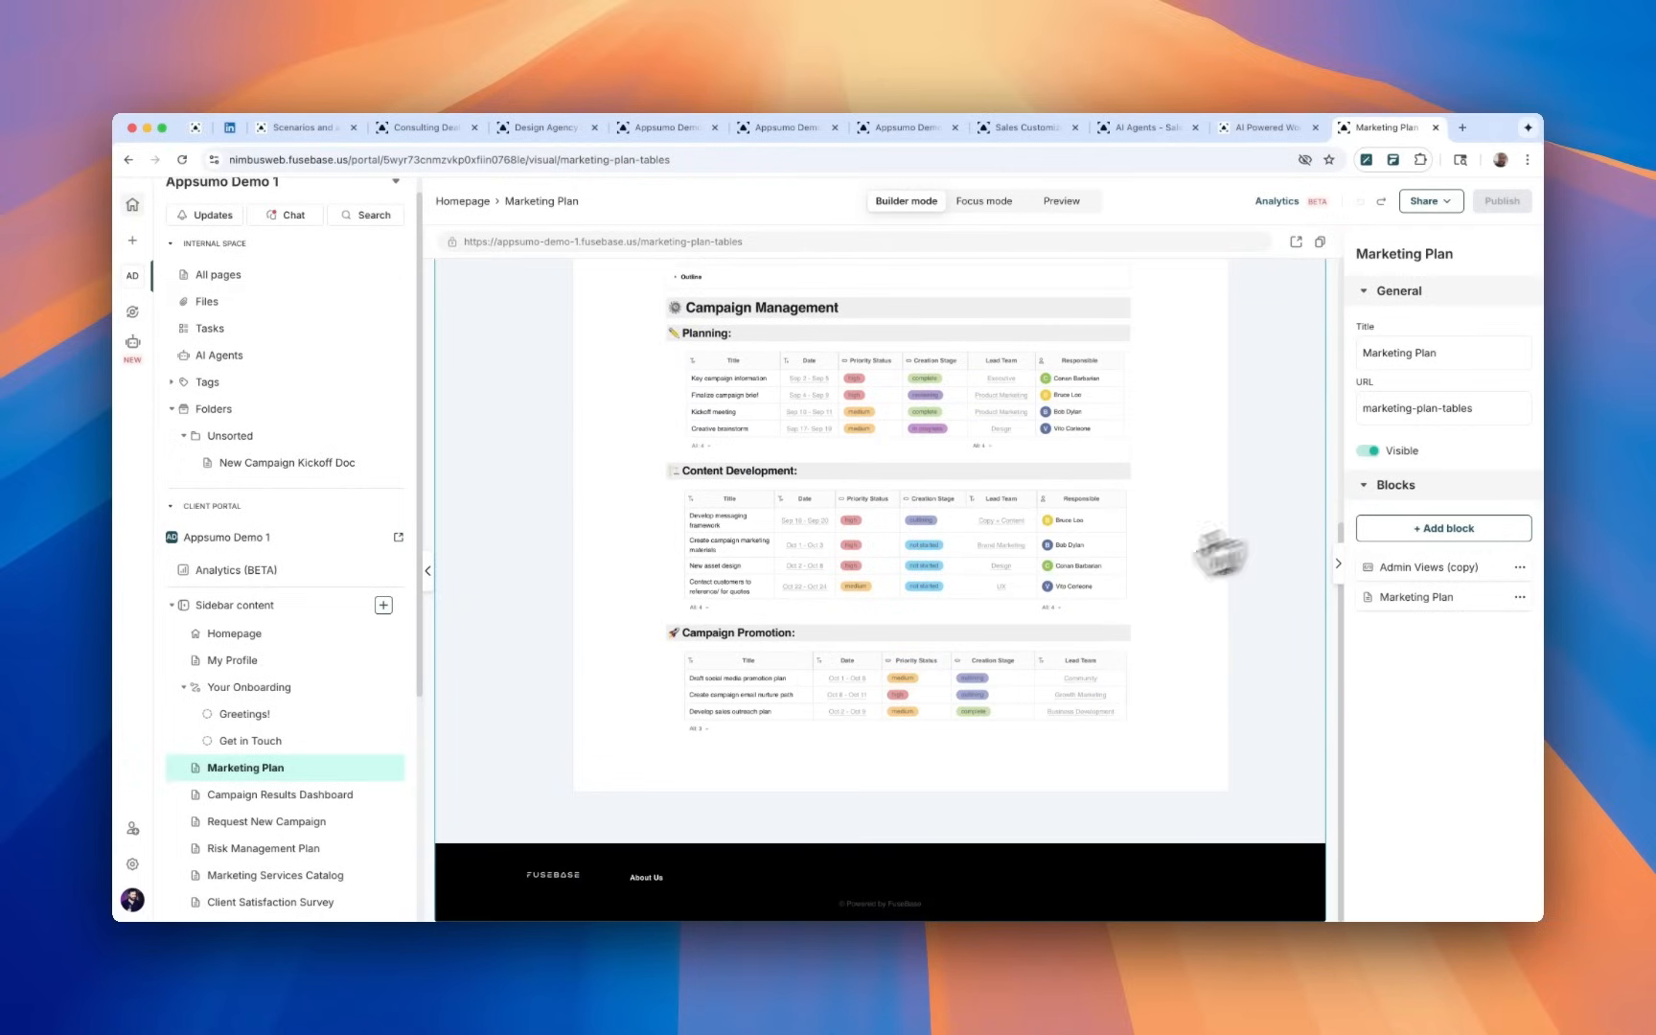
mouse_move(914, 830)
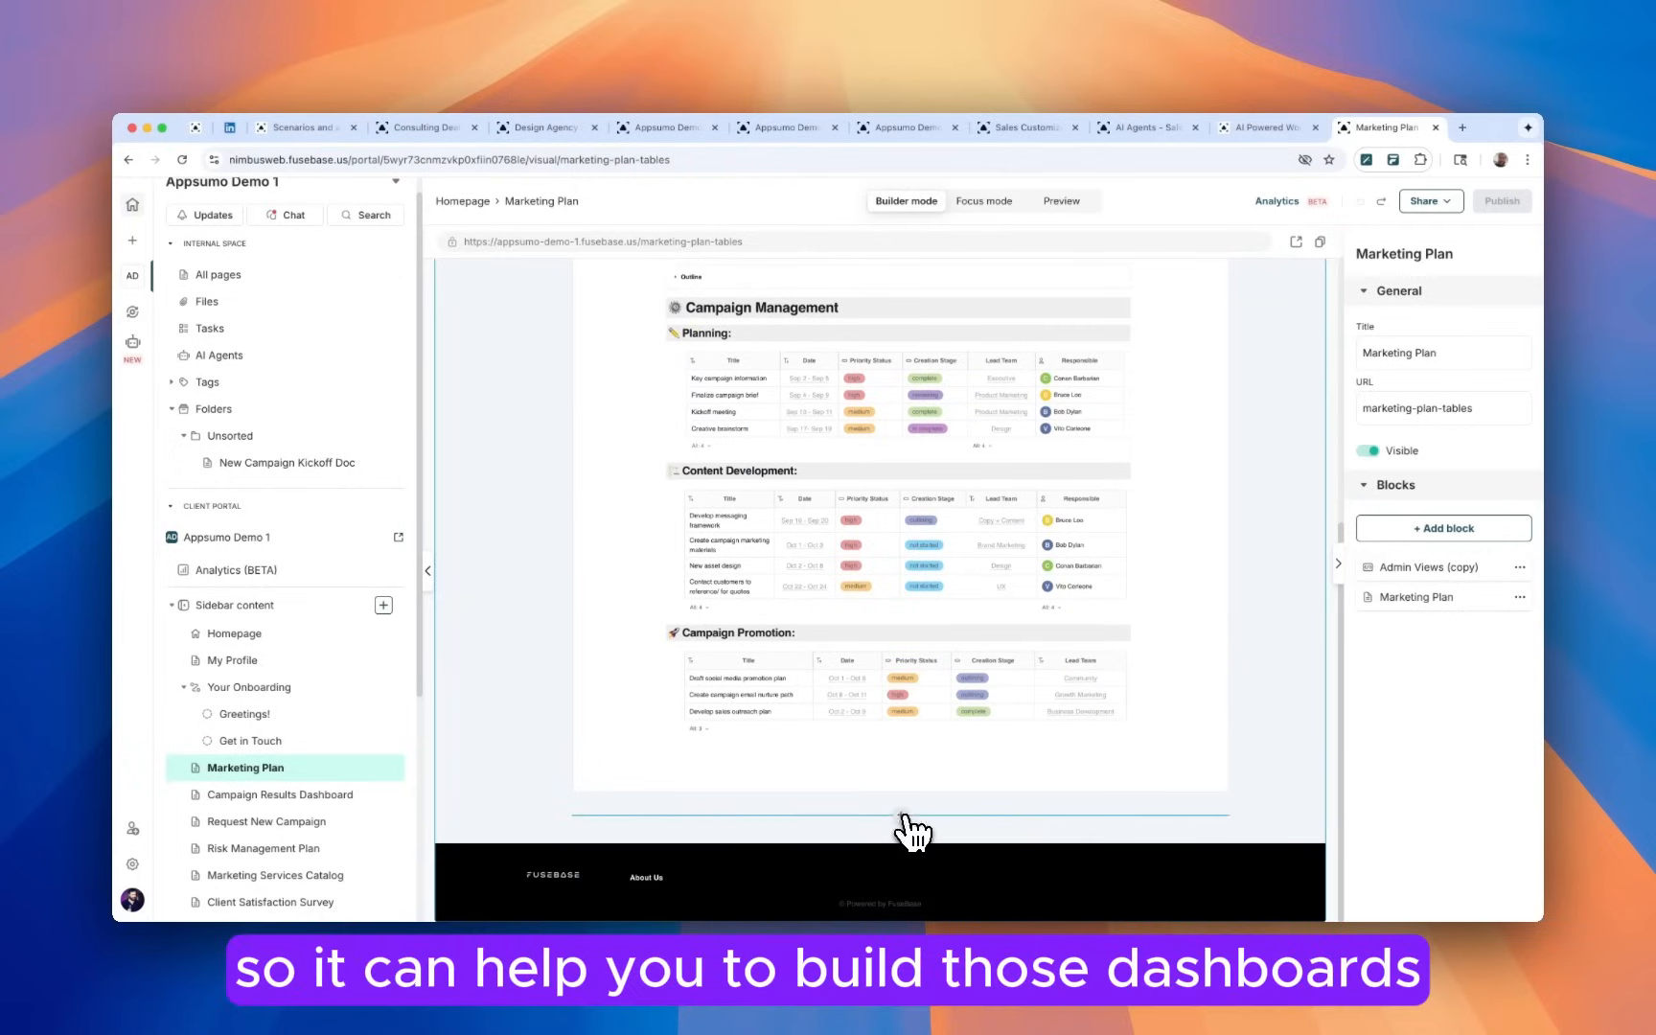
click(1443, 529)
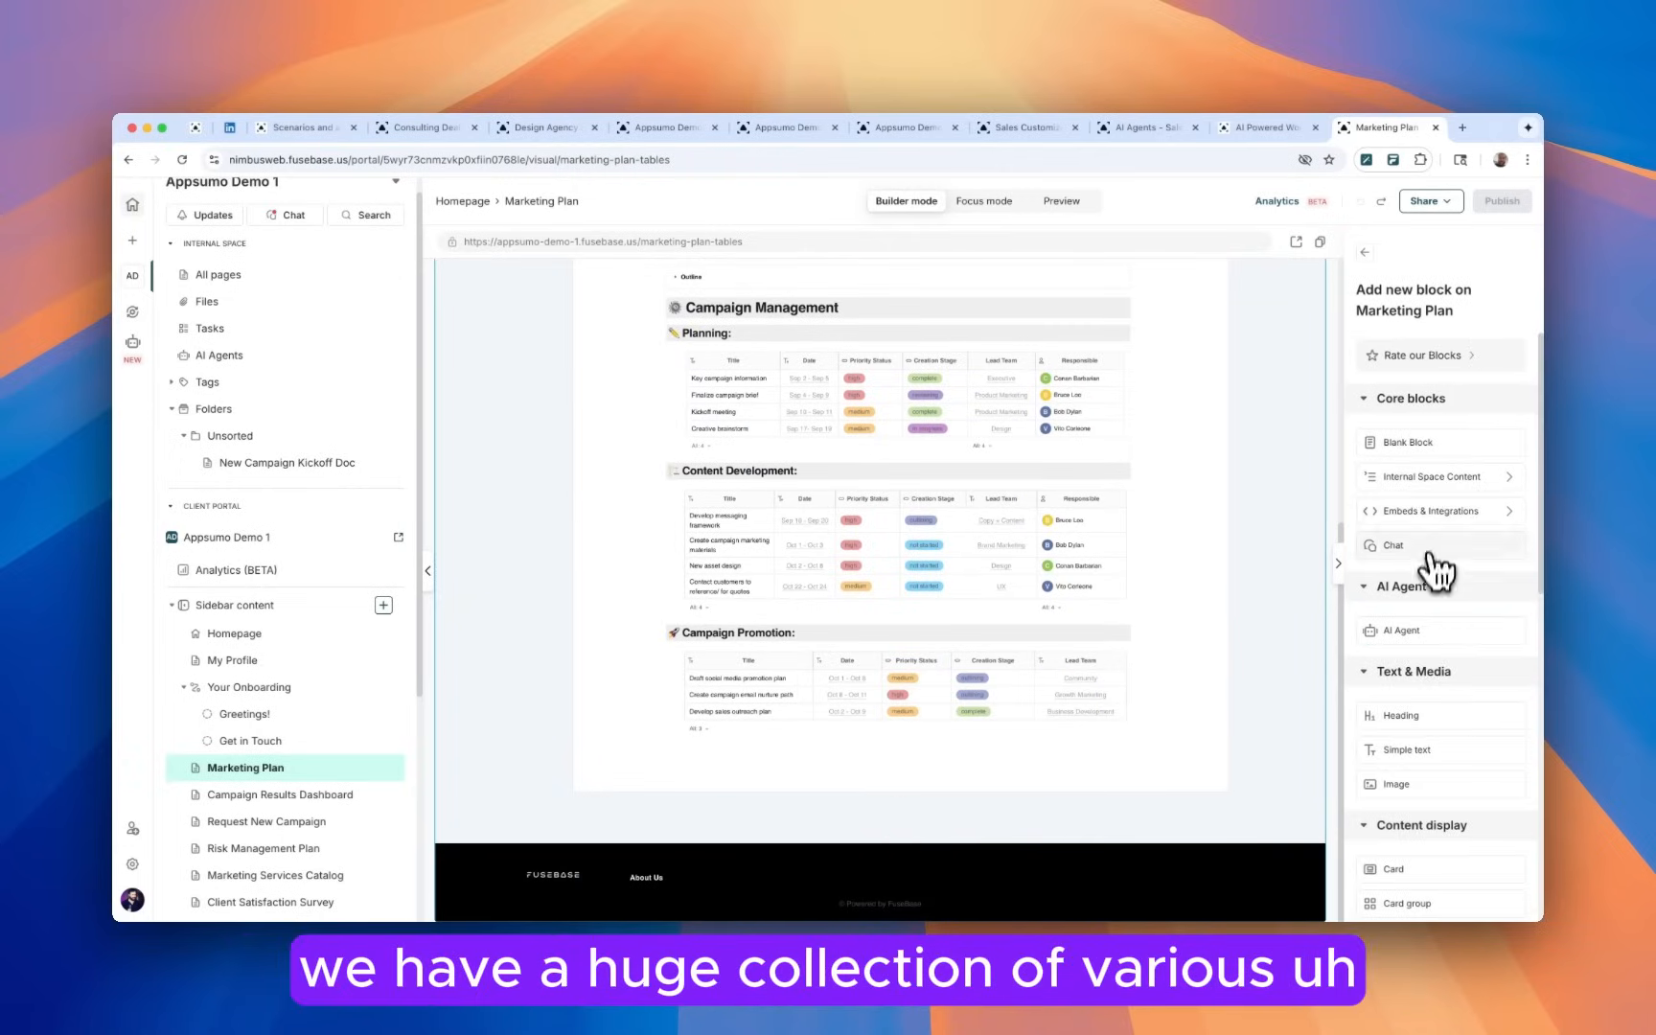
scroll(down, 3)
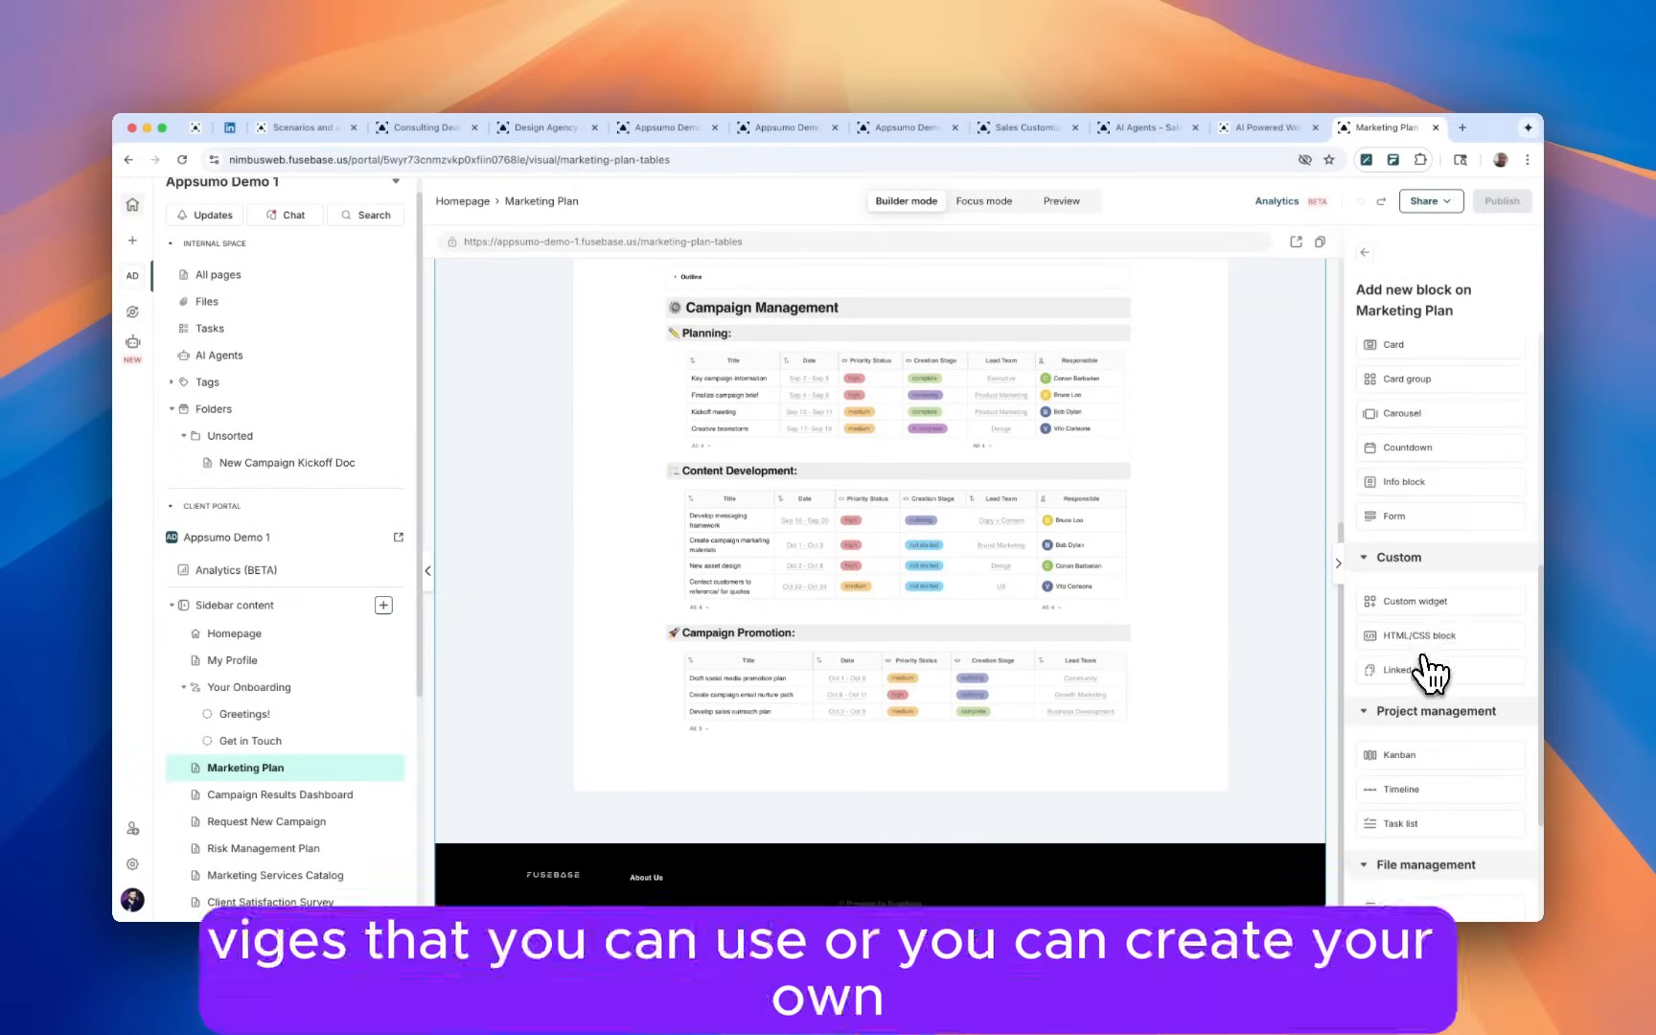
scroll(down, 3)
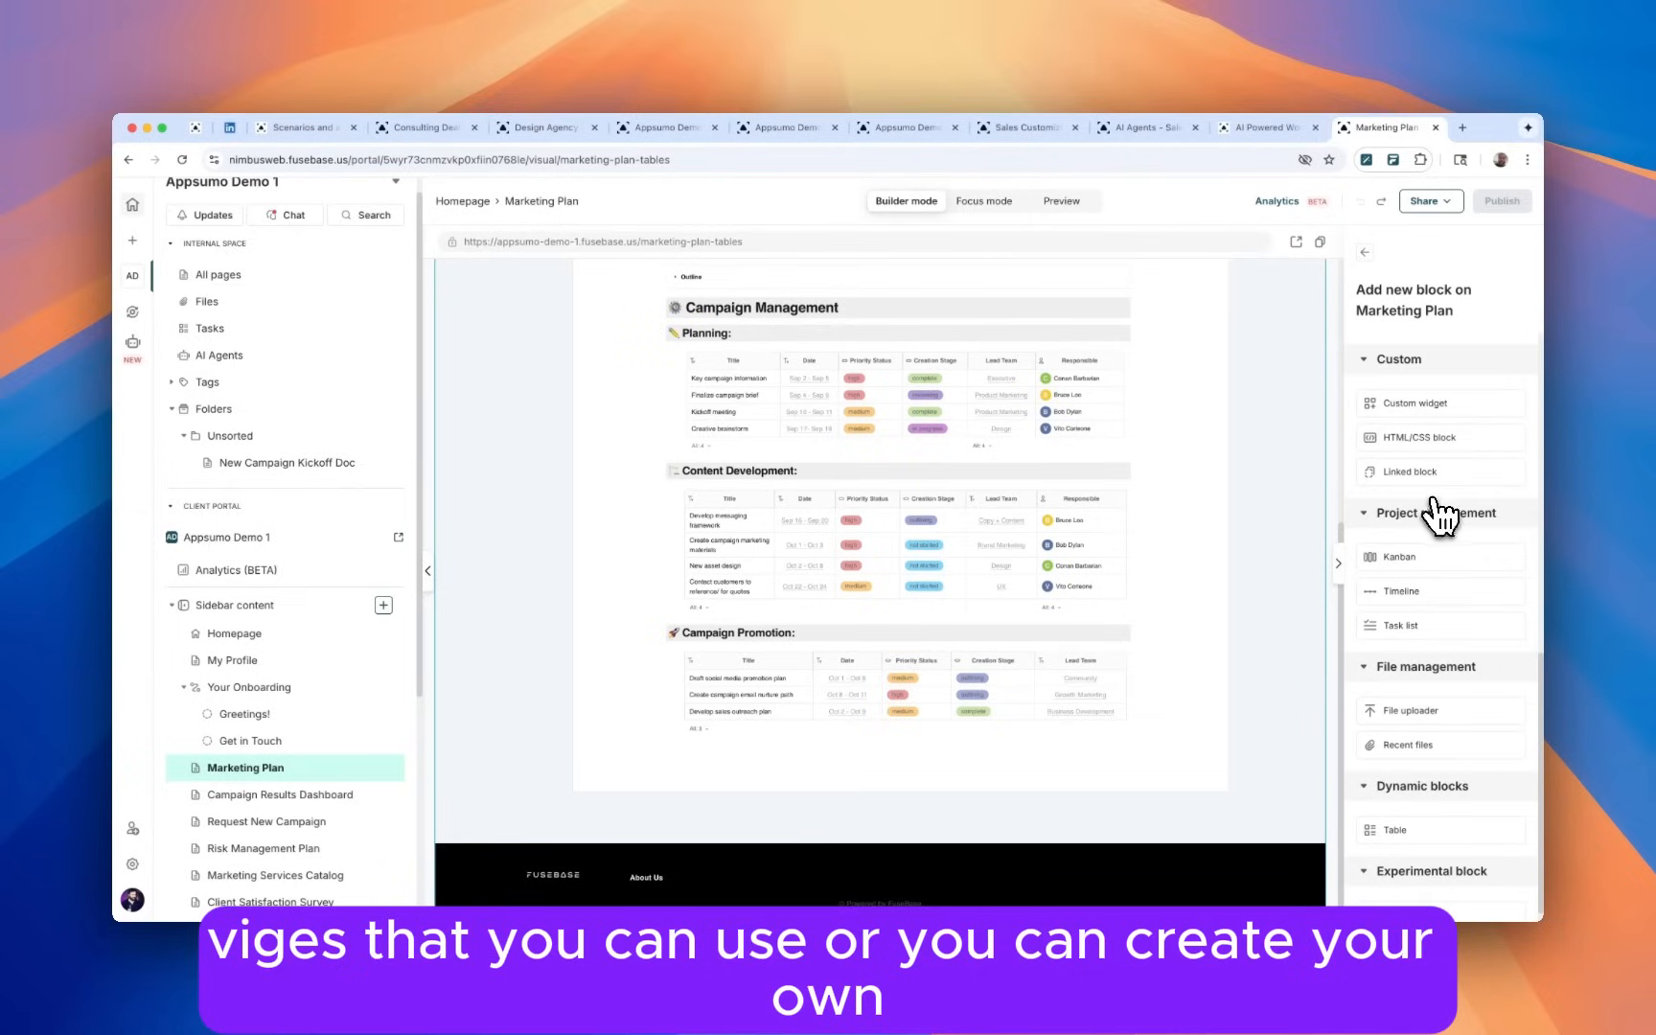
click(1399, 593)
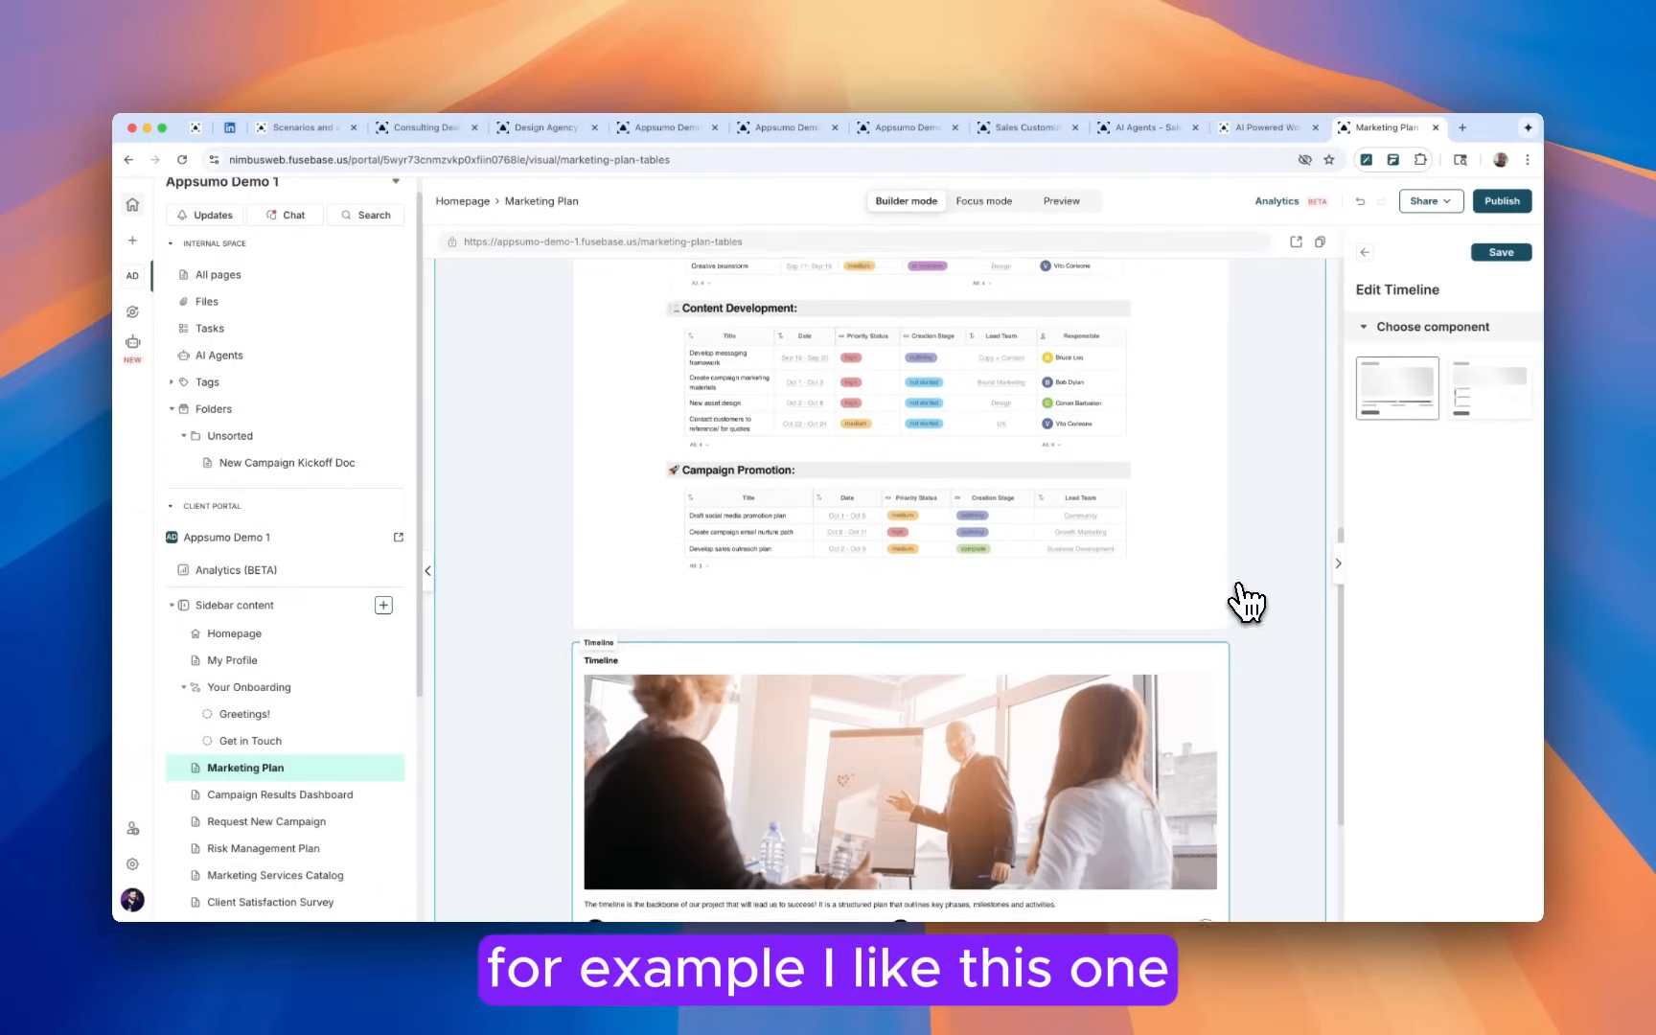
scroll(down, 3)
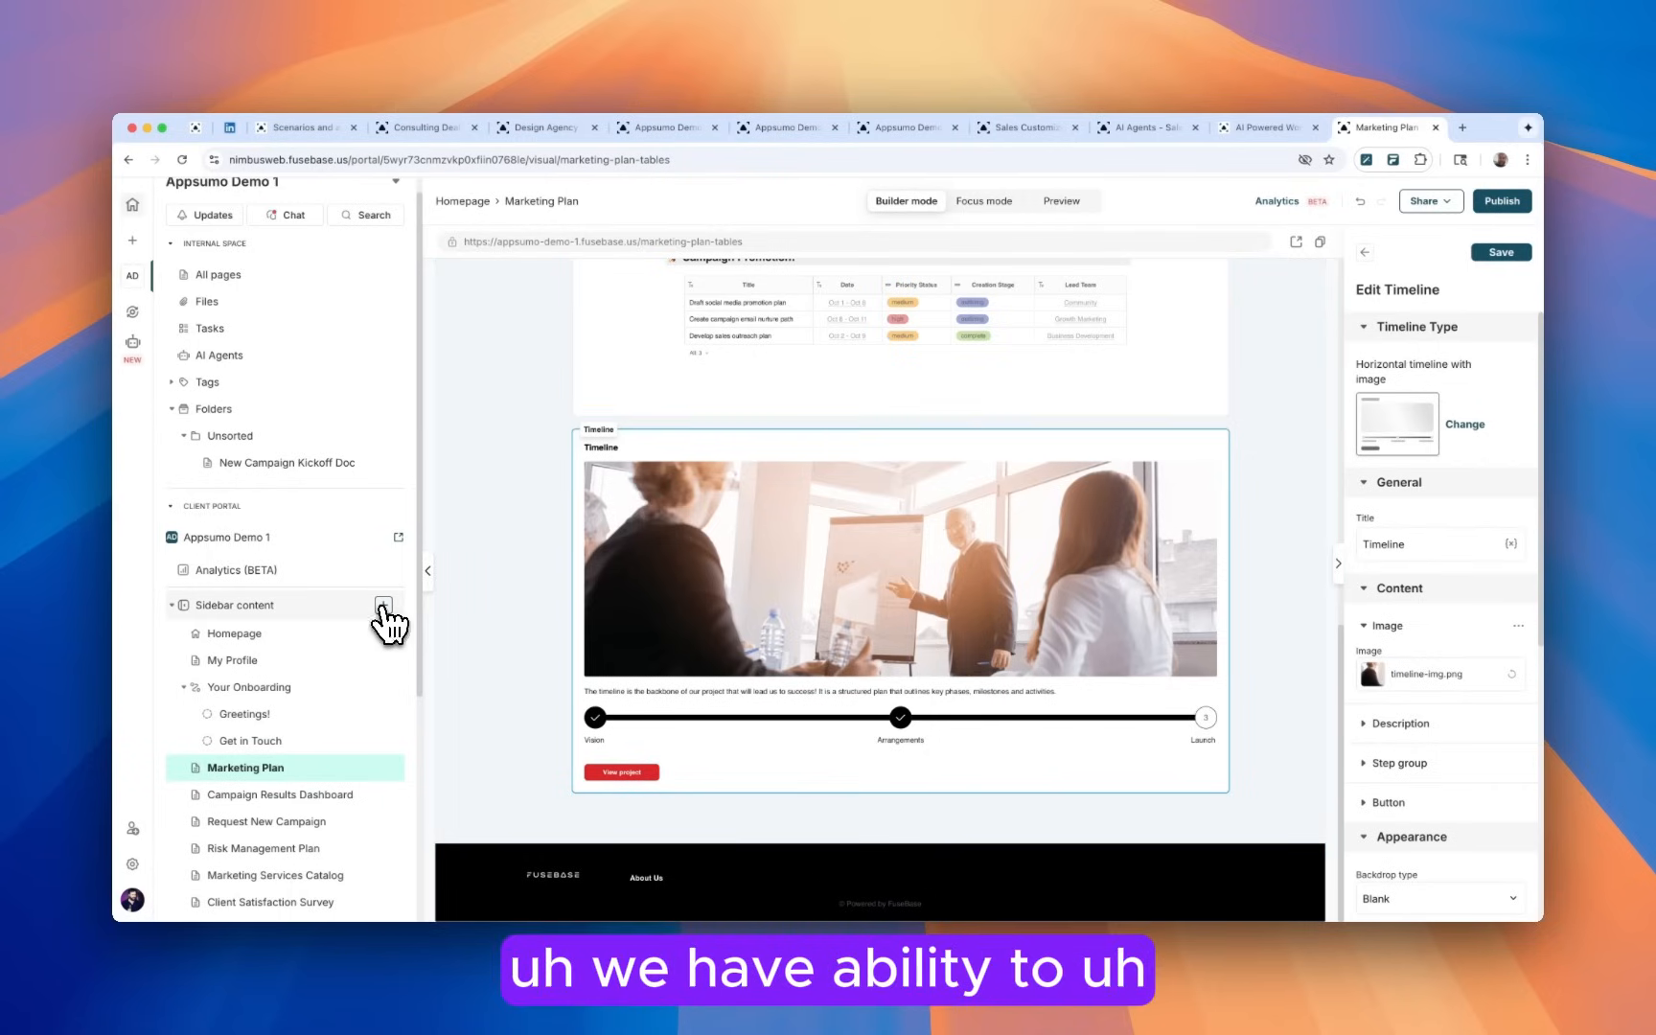
Add a Files page to the portal sidebar, publish the changes to the current portal and view it live.
click(383, 606)
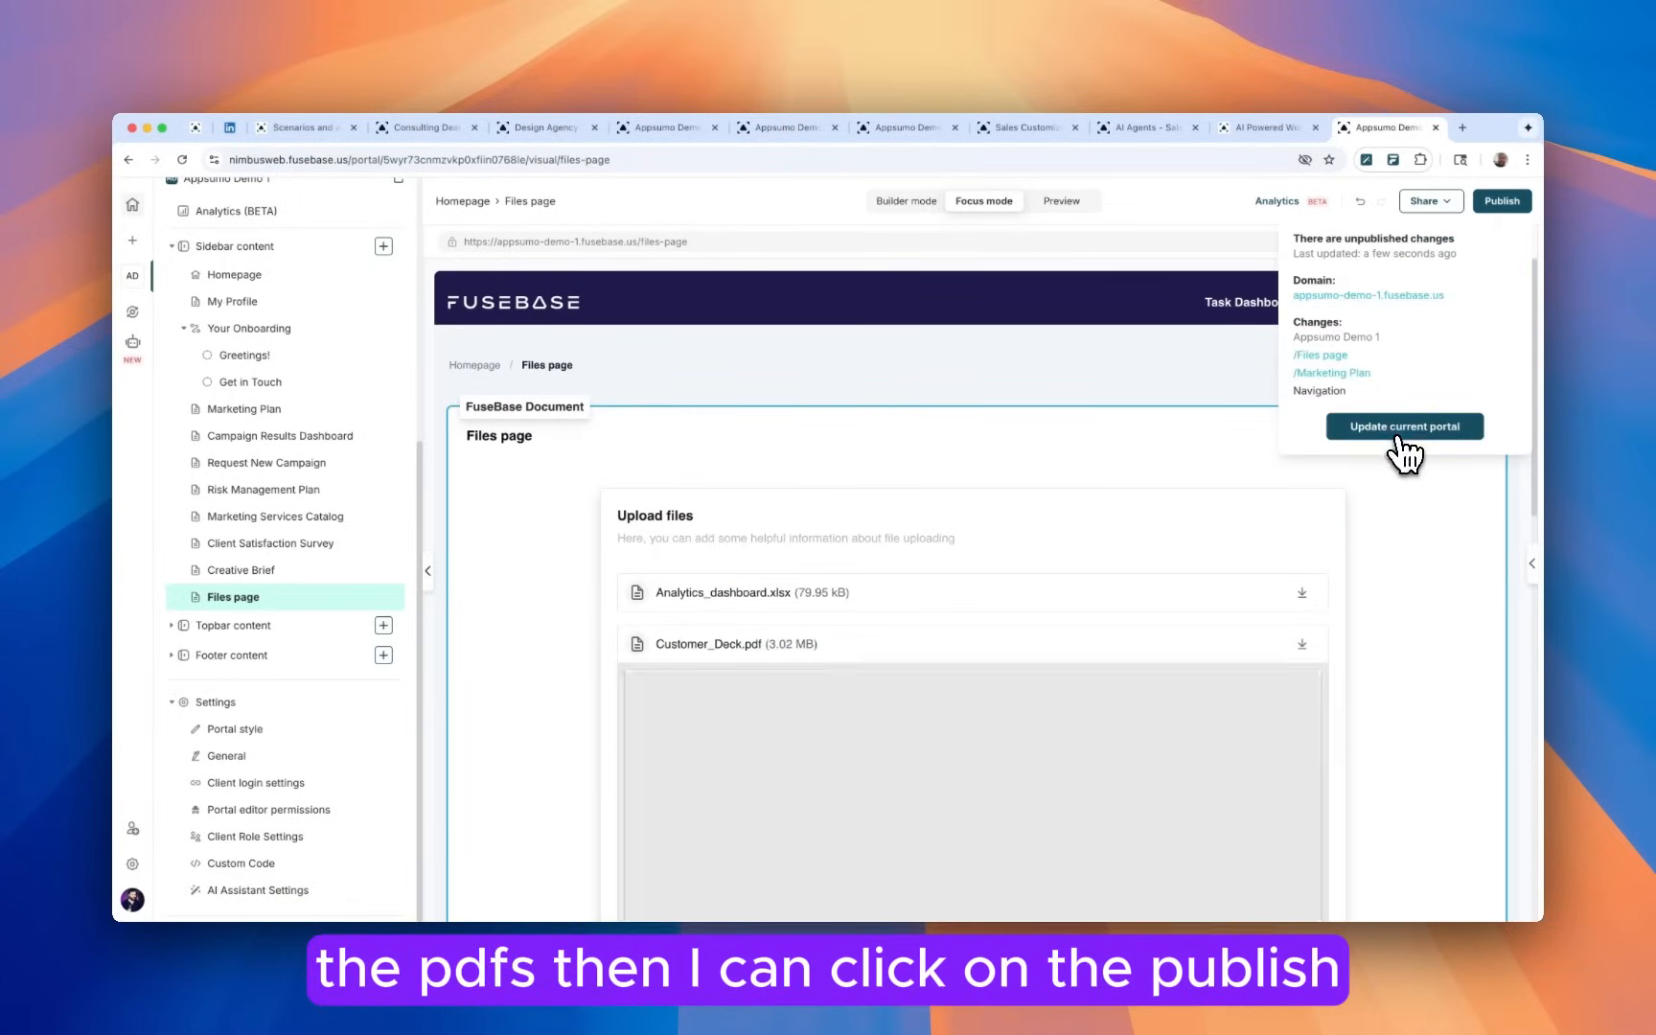
click(1405, 427)
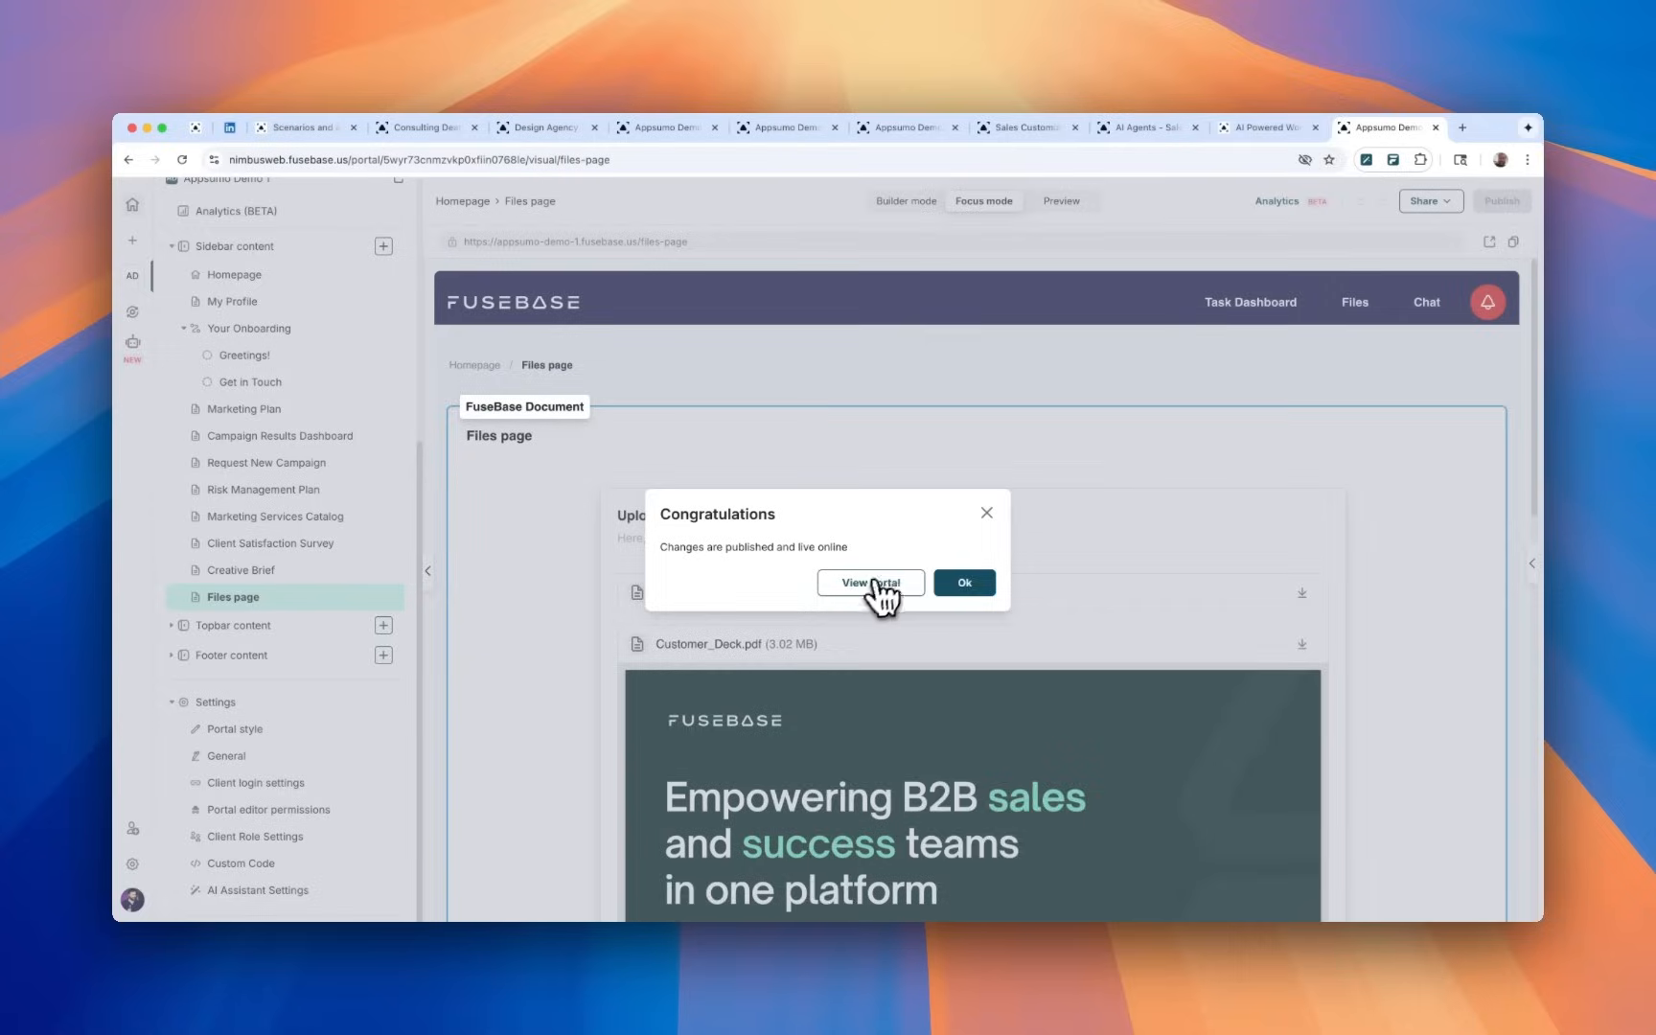
click(870, 583)
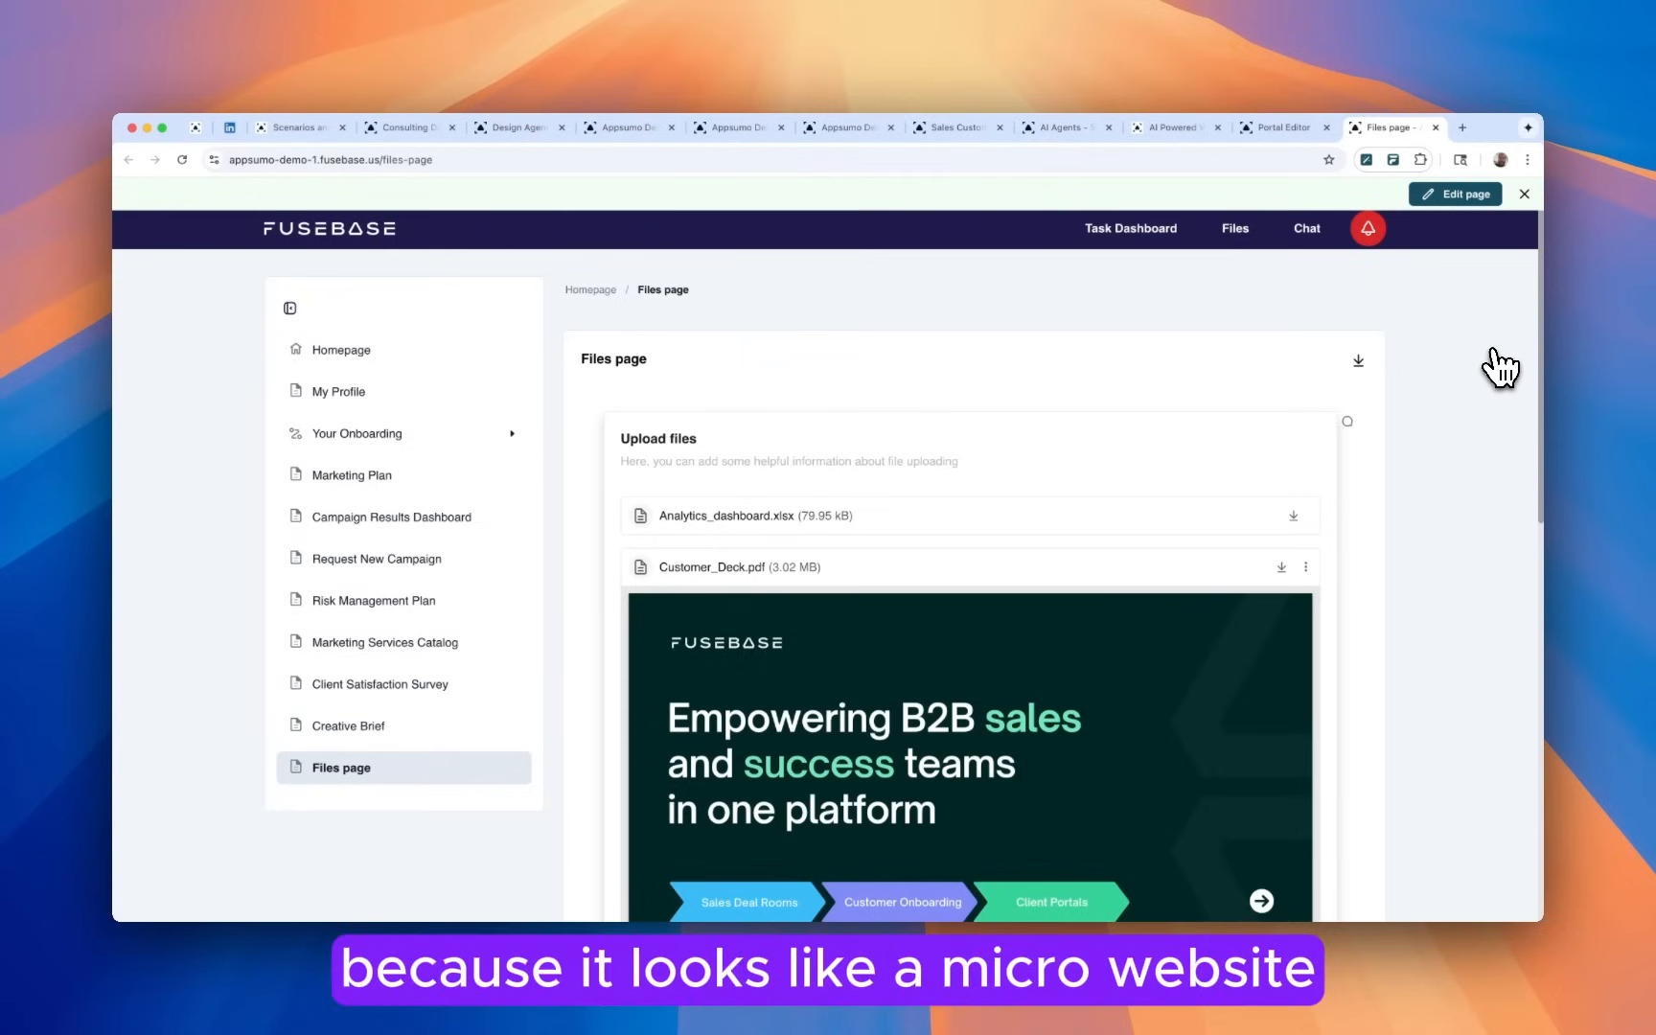
mouse_move(1370, 284)
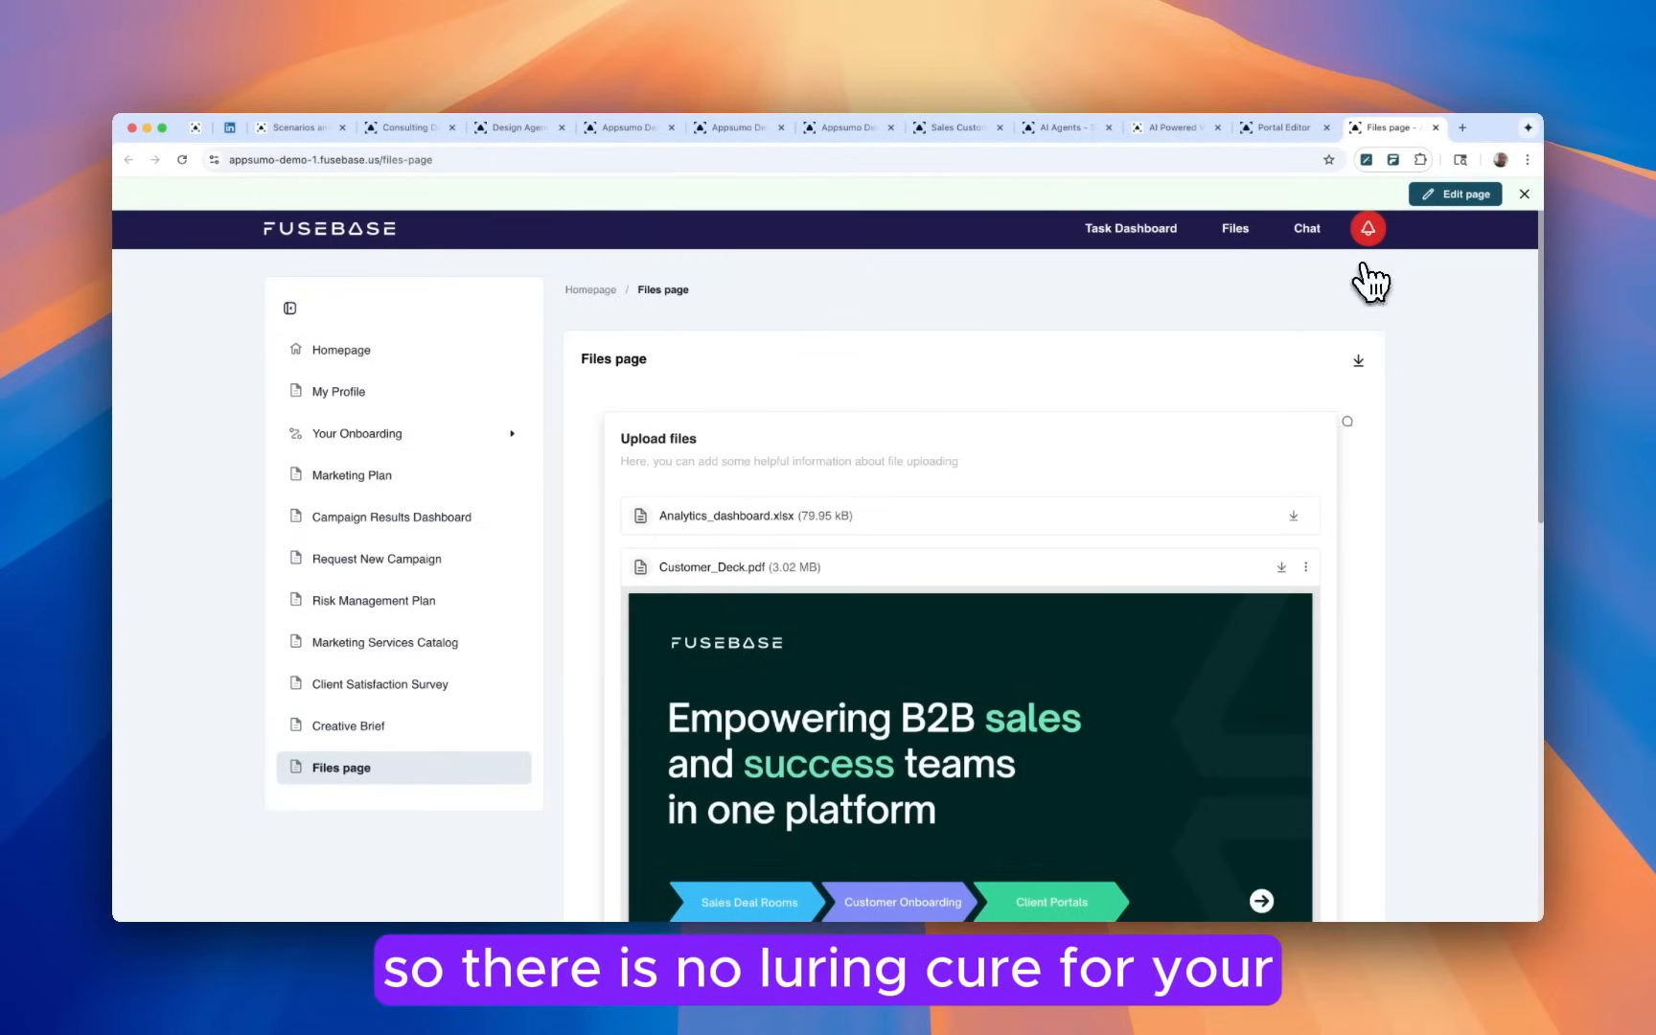
mouse_move(1279, 128)
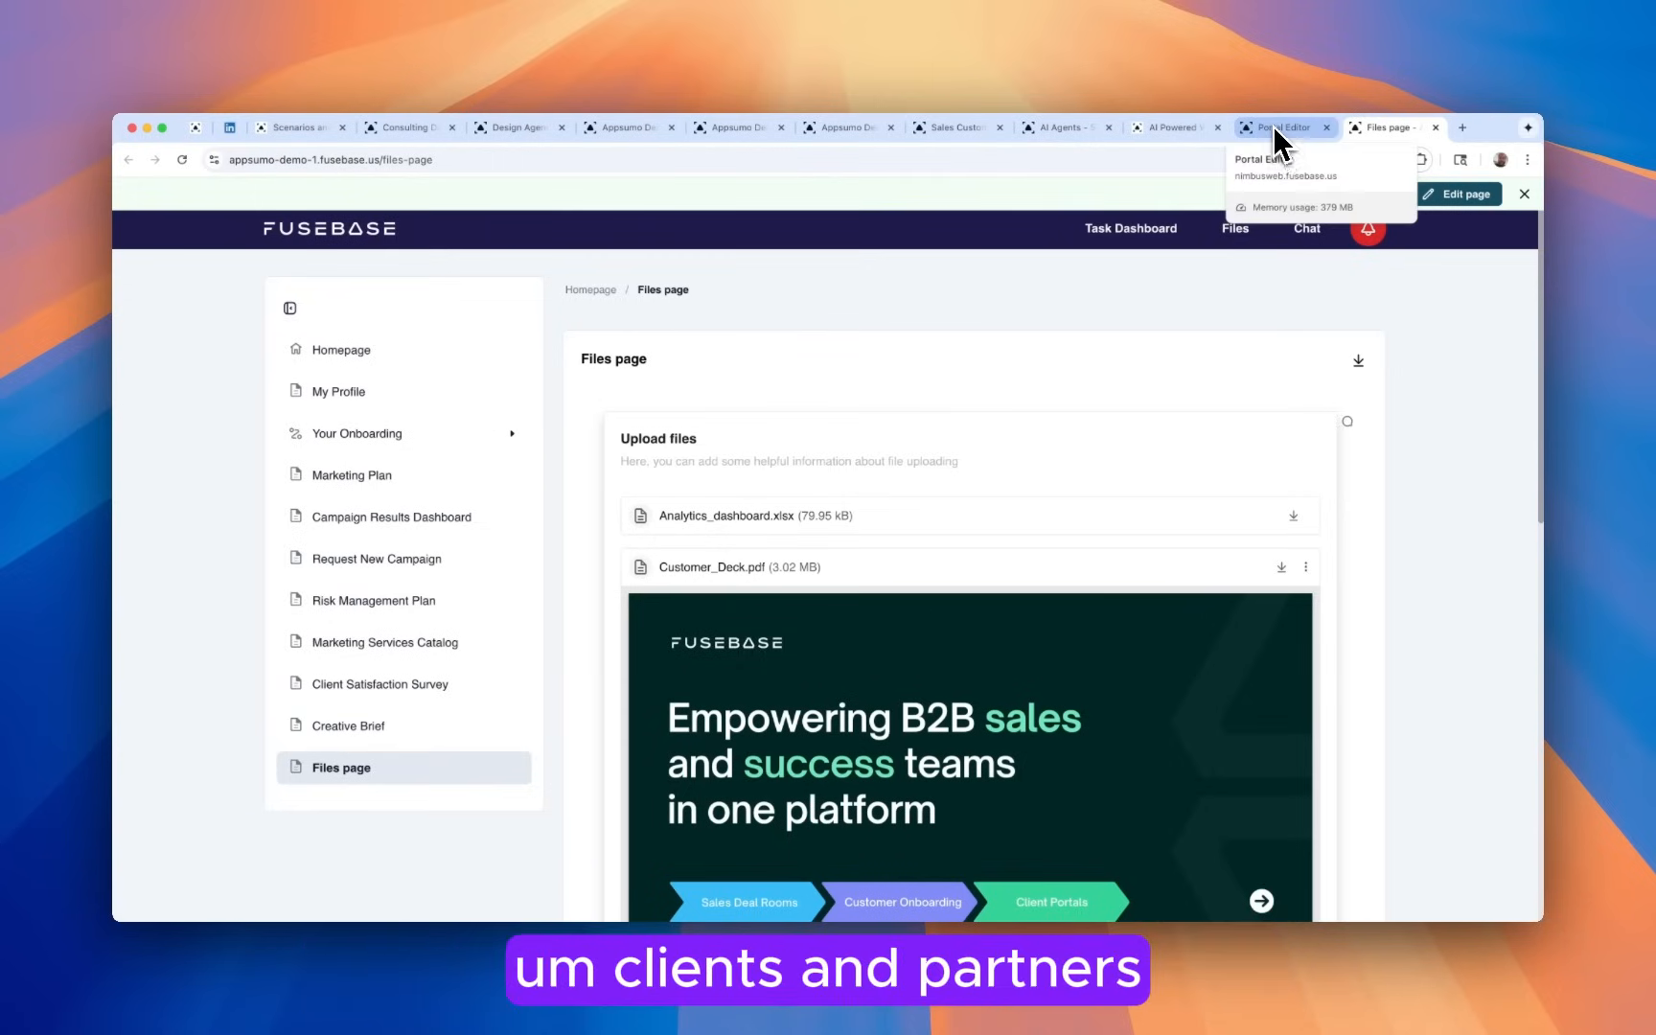
Return to the Portal Editor workspace tab from the live portal.
click(1278, 126)
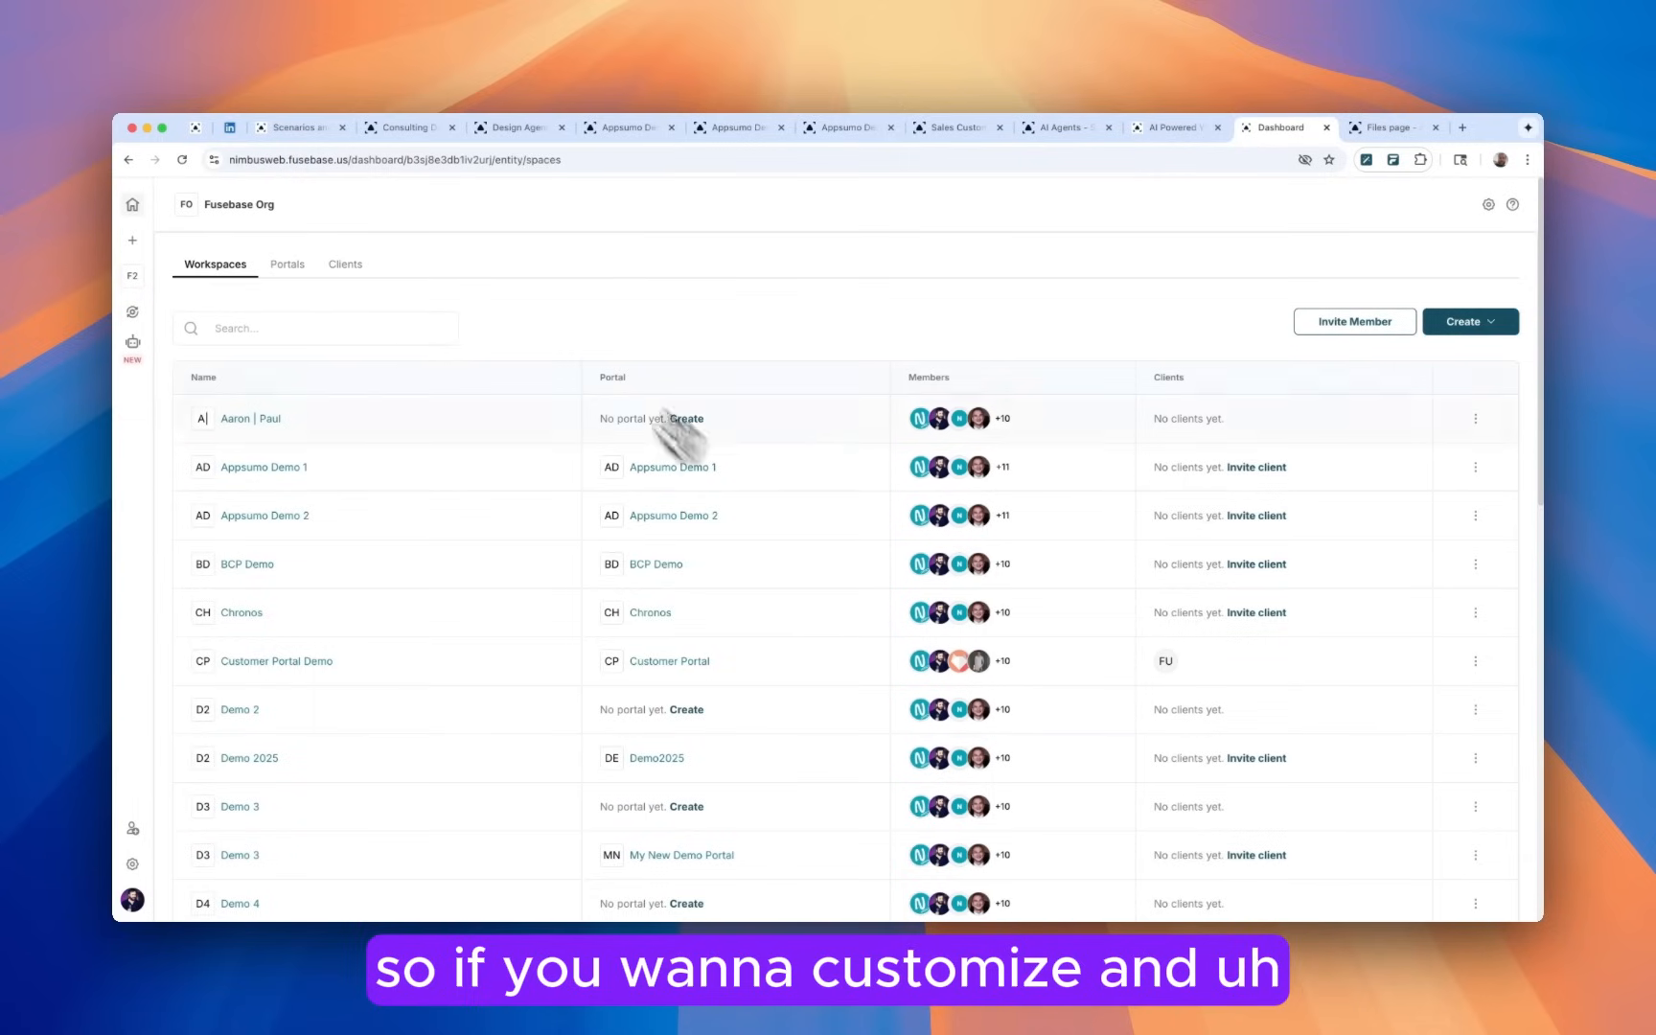
mouse_move(475, 305)
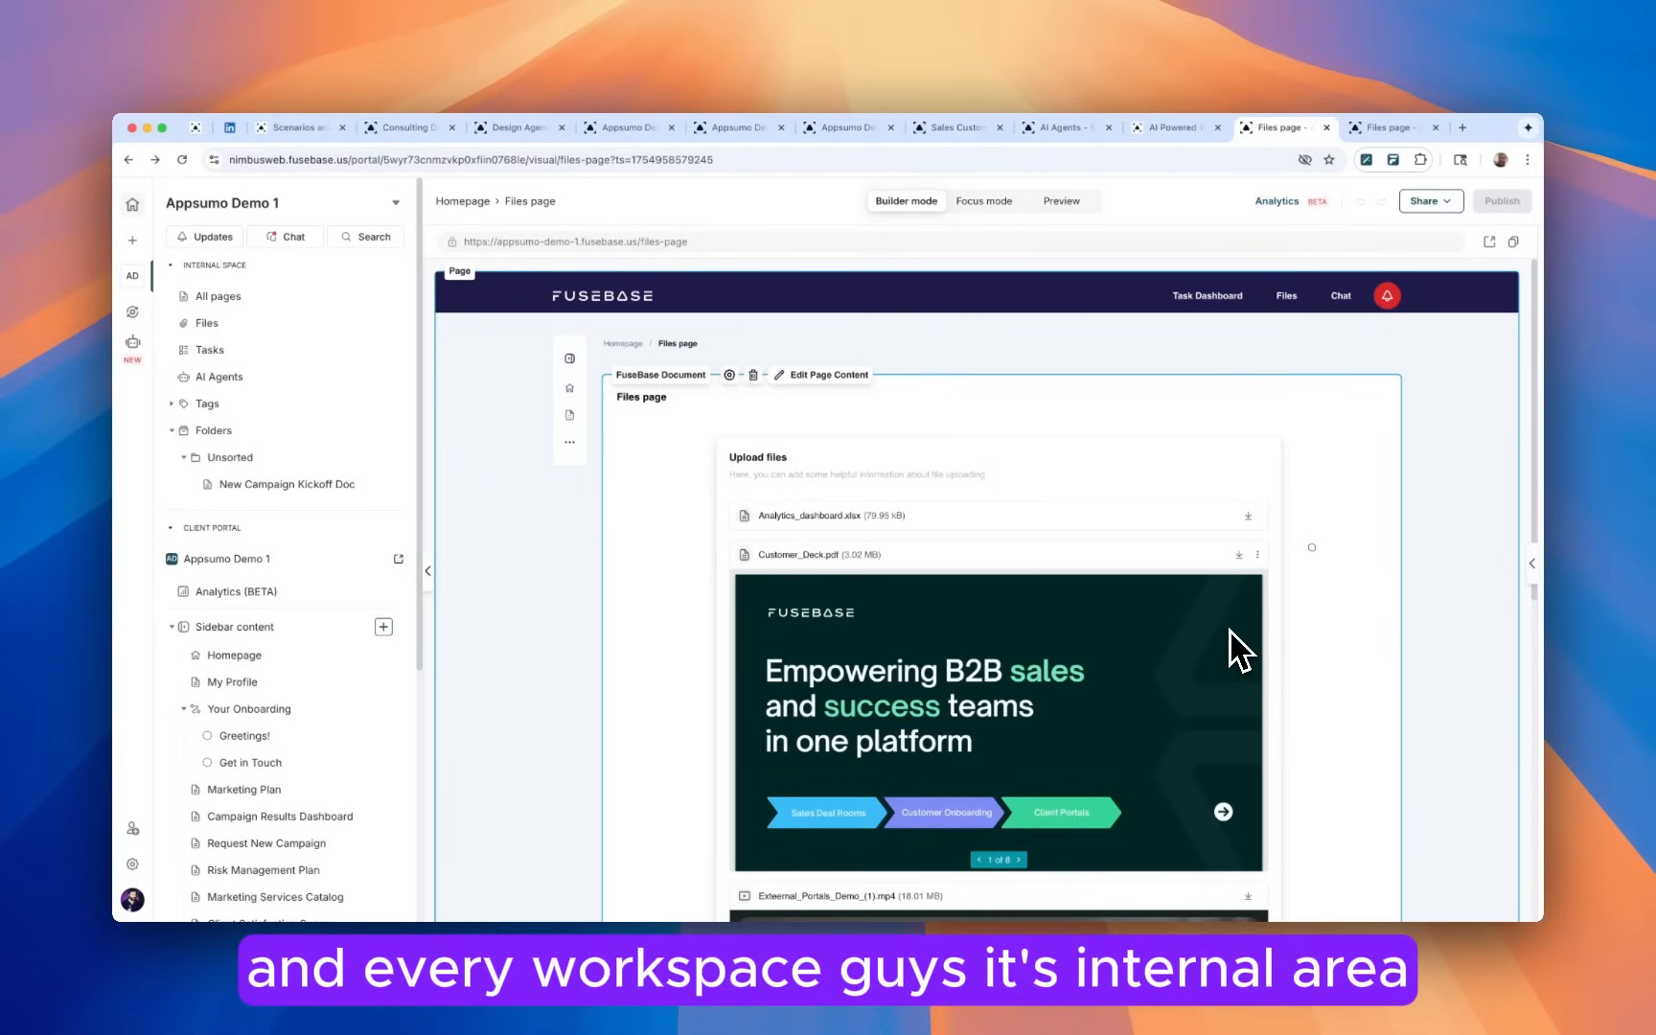
mouse_move(236, 497)
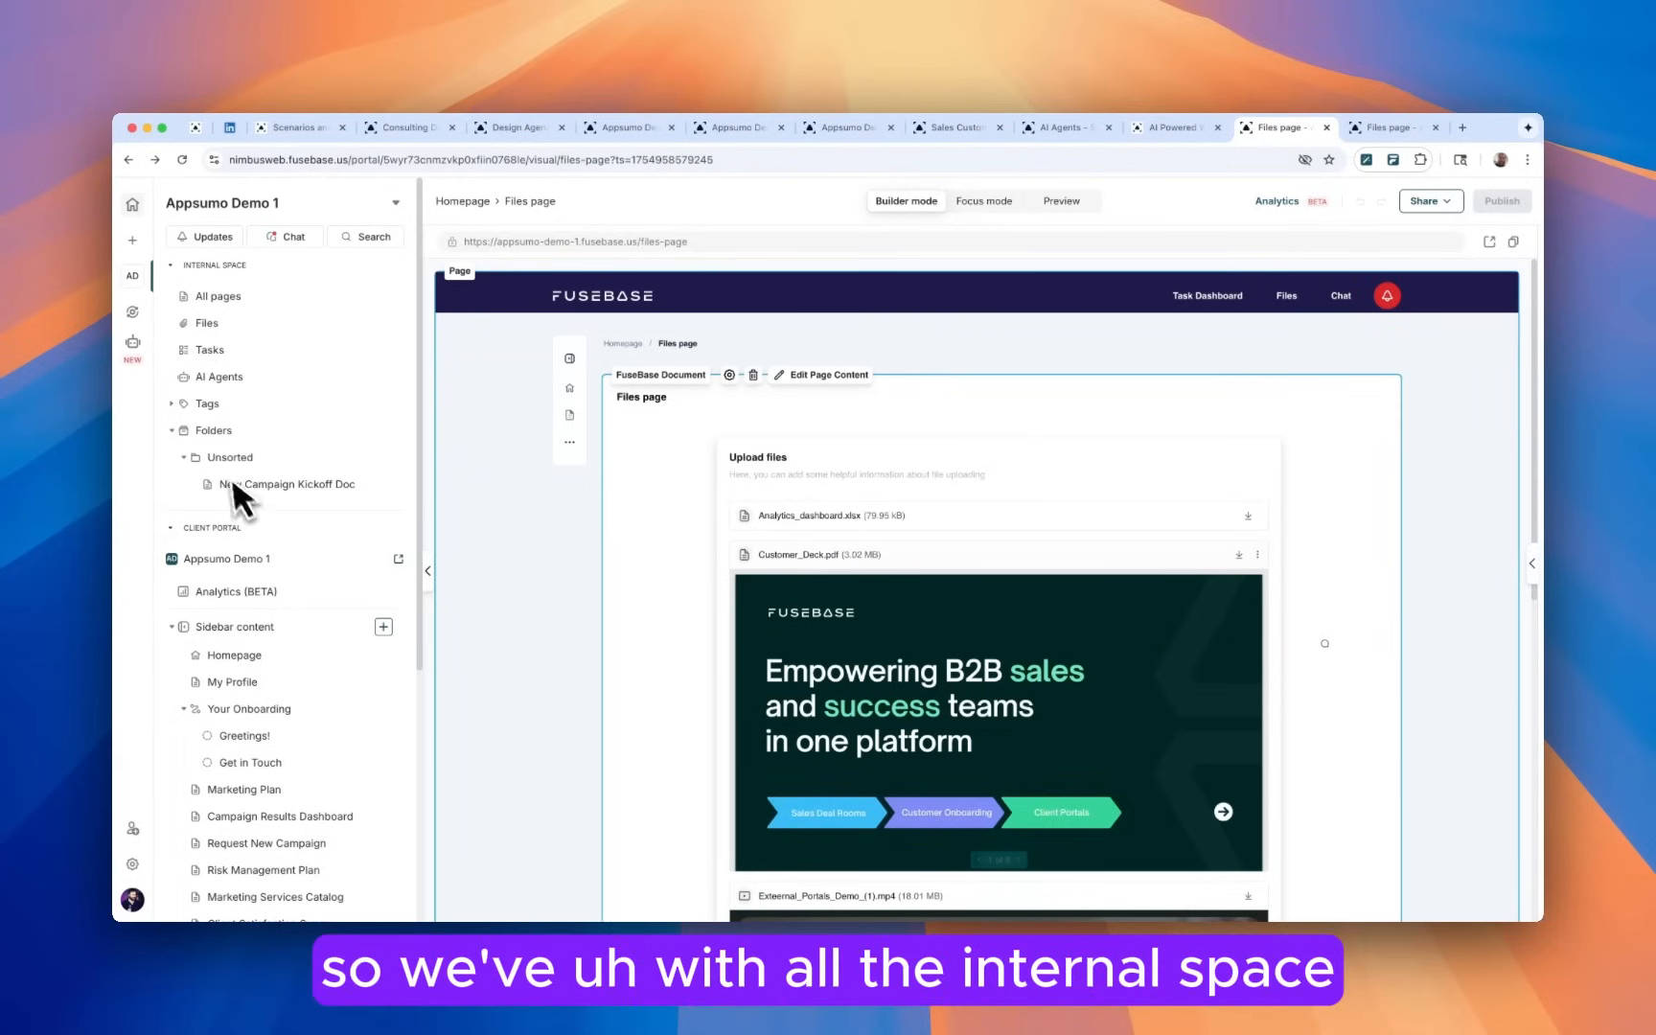
mouse_move(266, 492)
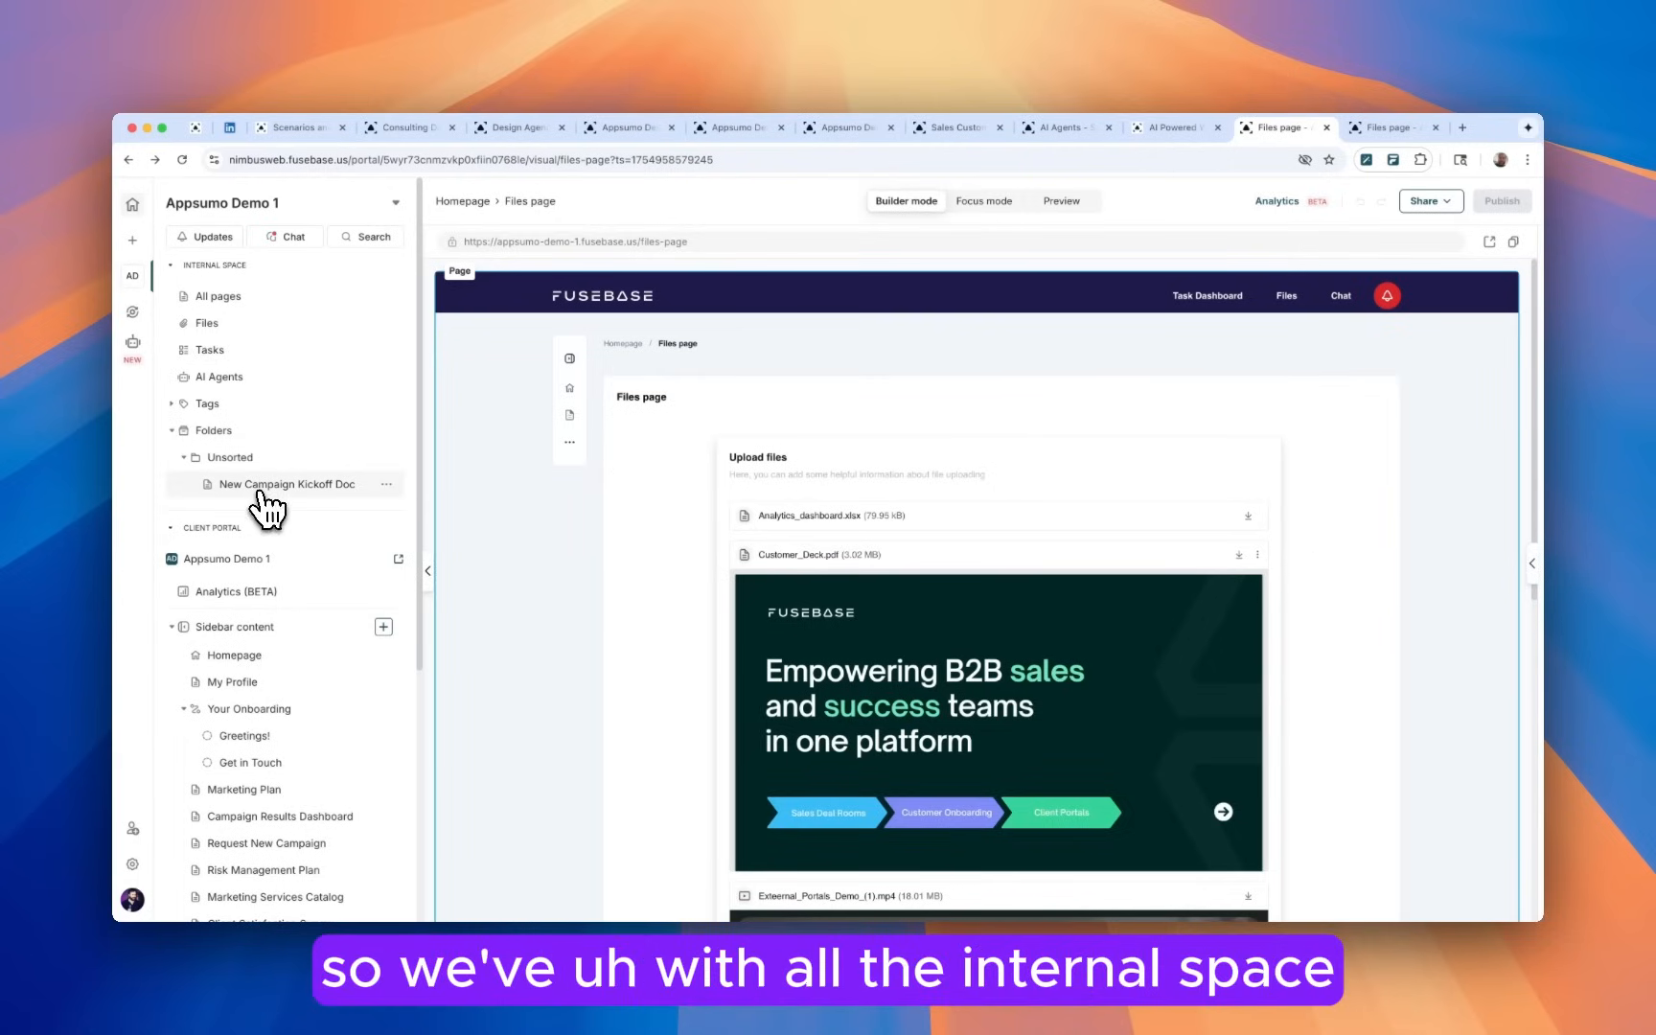
Read through the New Campaign Kickoff Doc and browse the AI agents available for it via Work with AI.
click(285, 483)
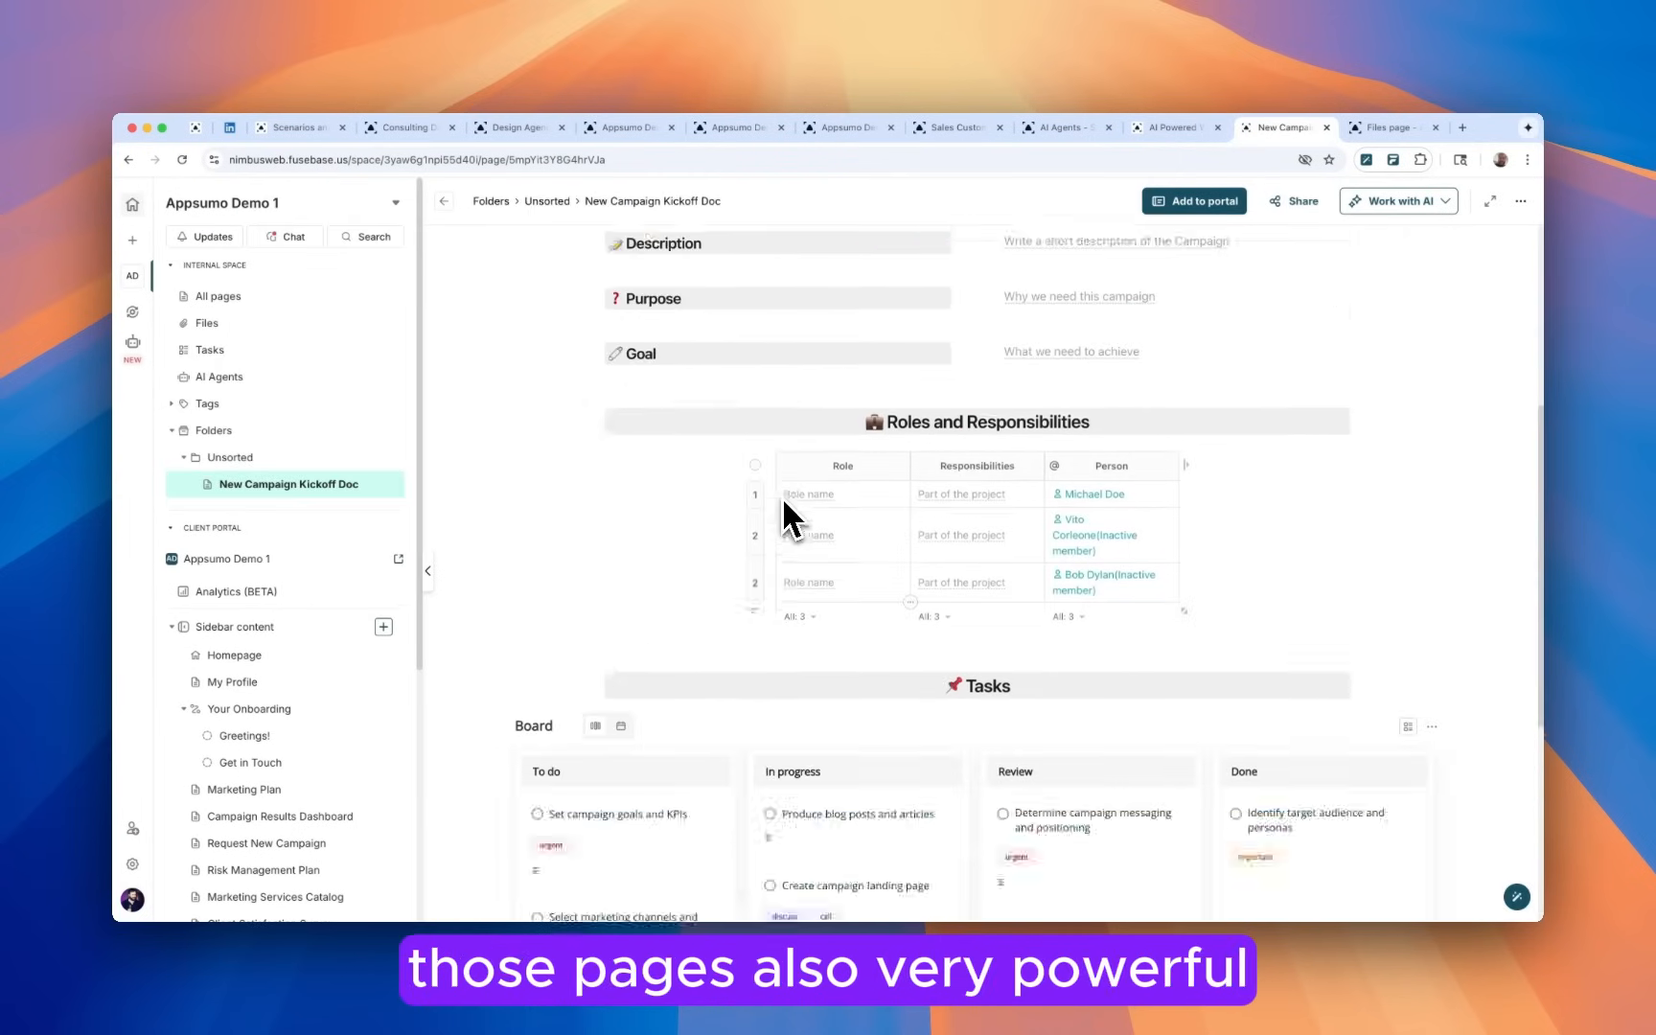
scroll(down, 3)
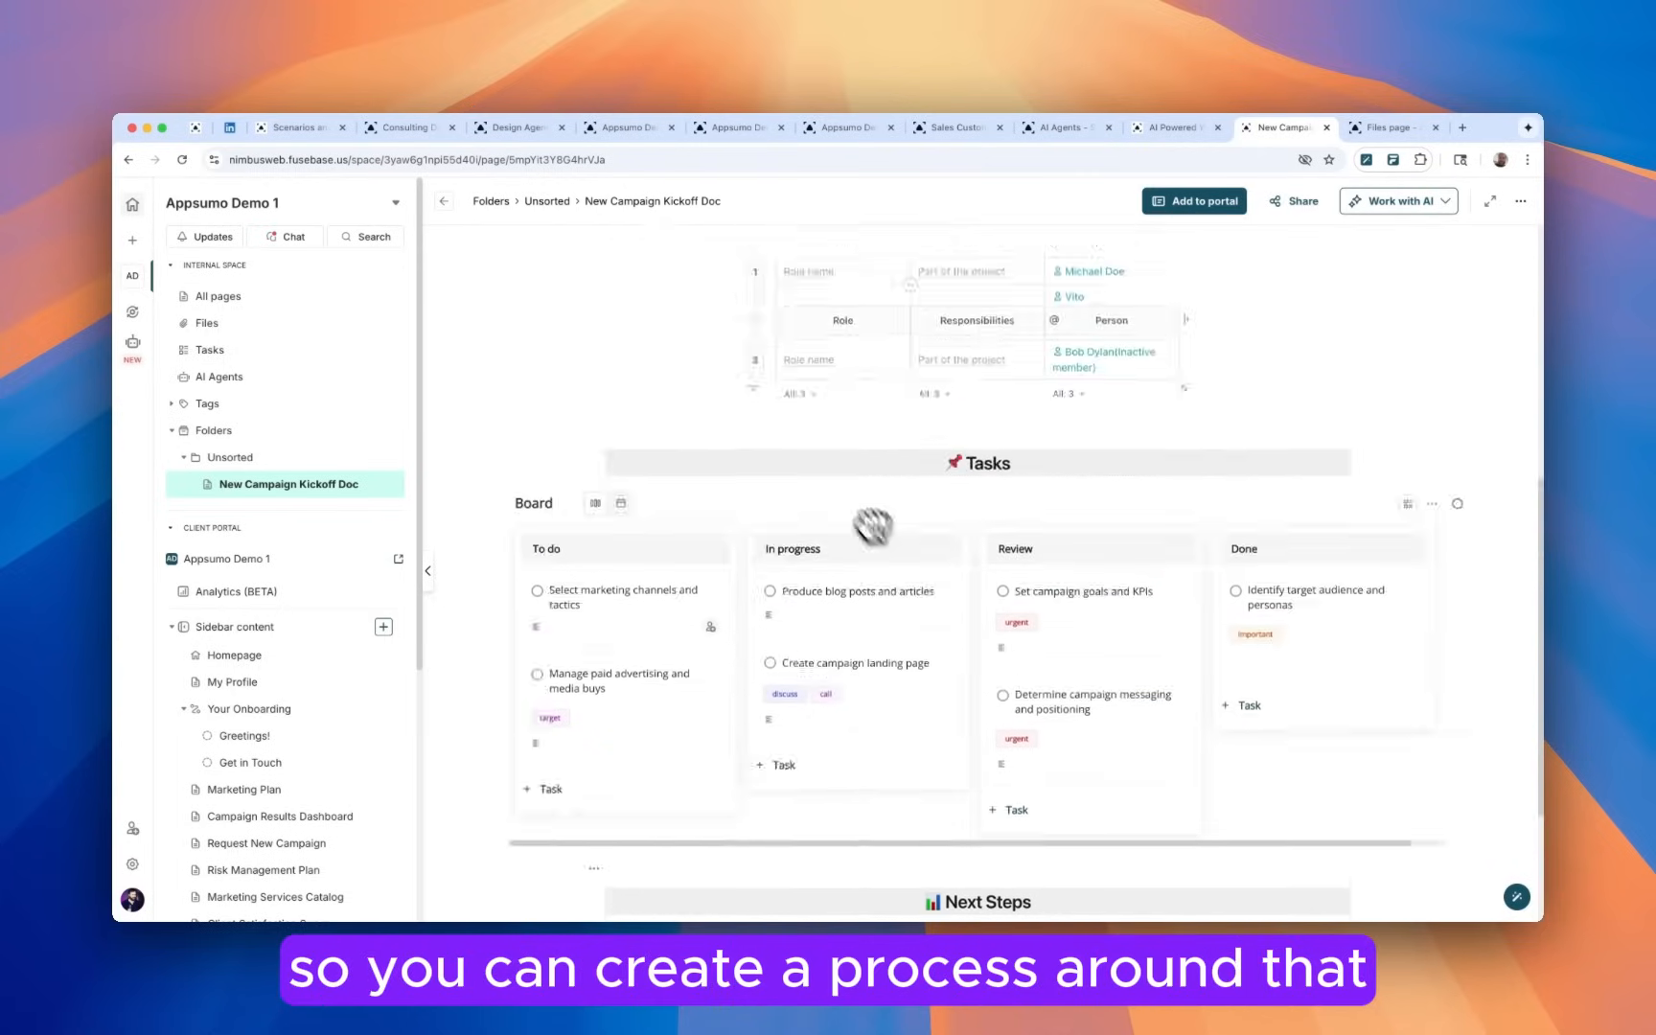
scroll(up, 3)
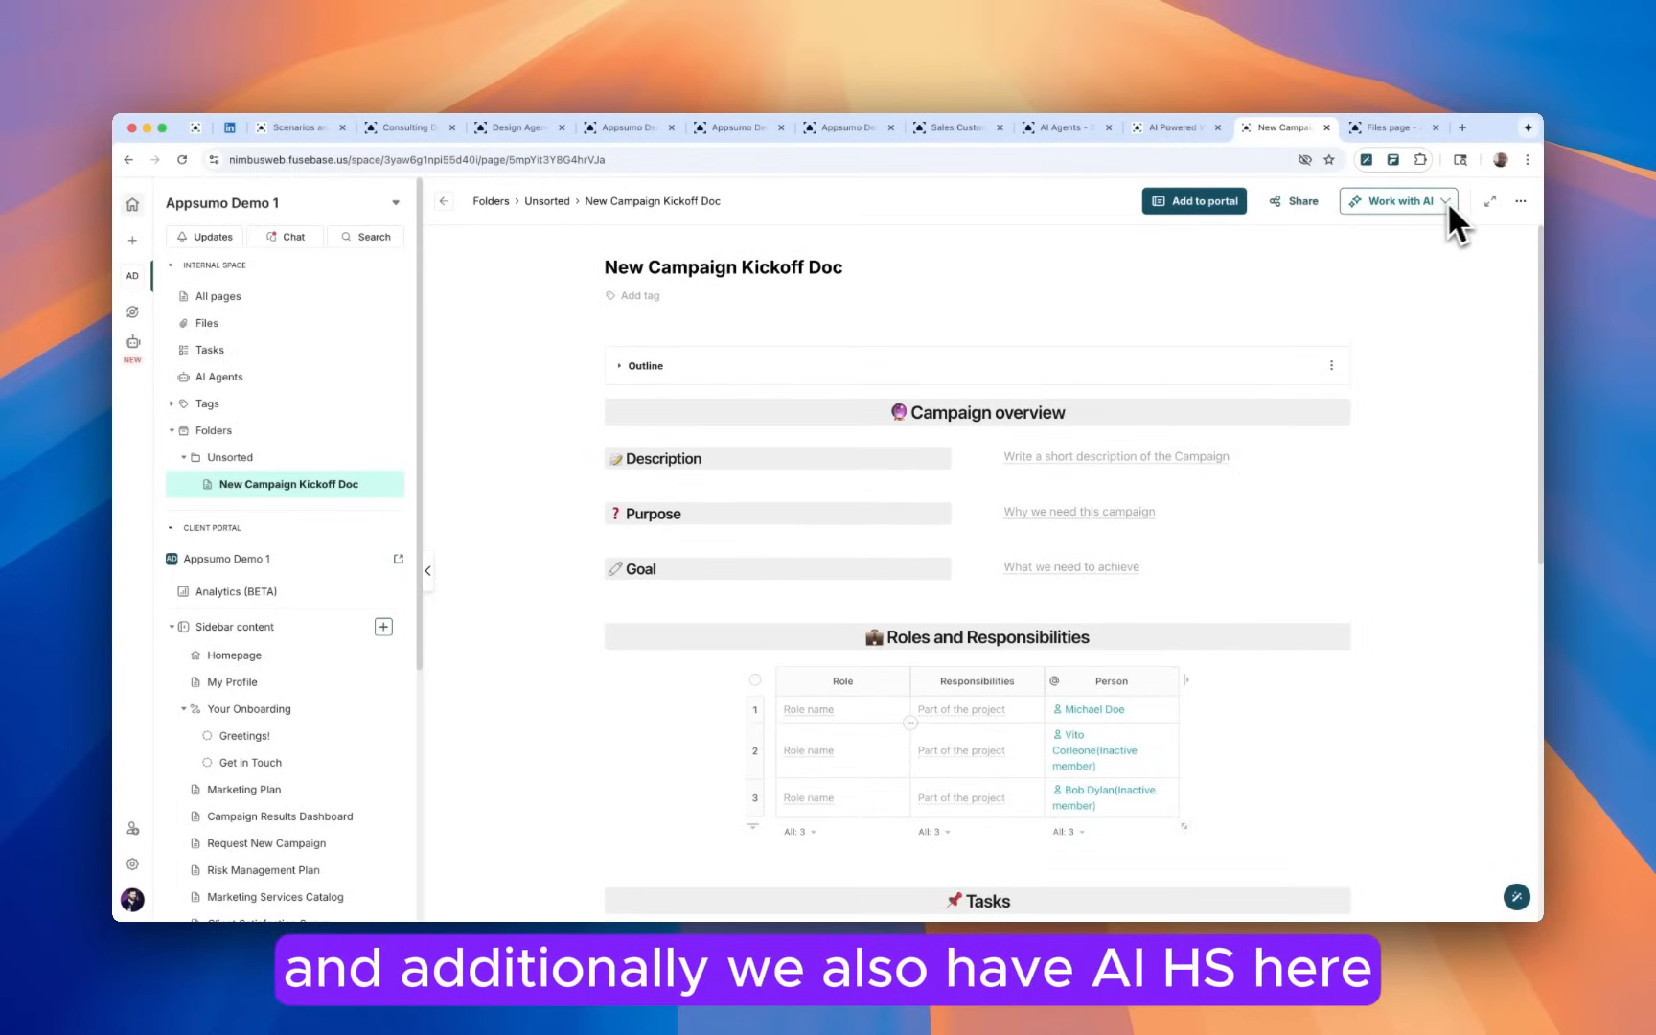
click(1394, 202)
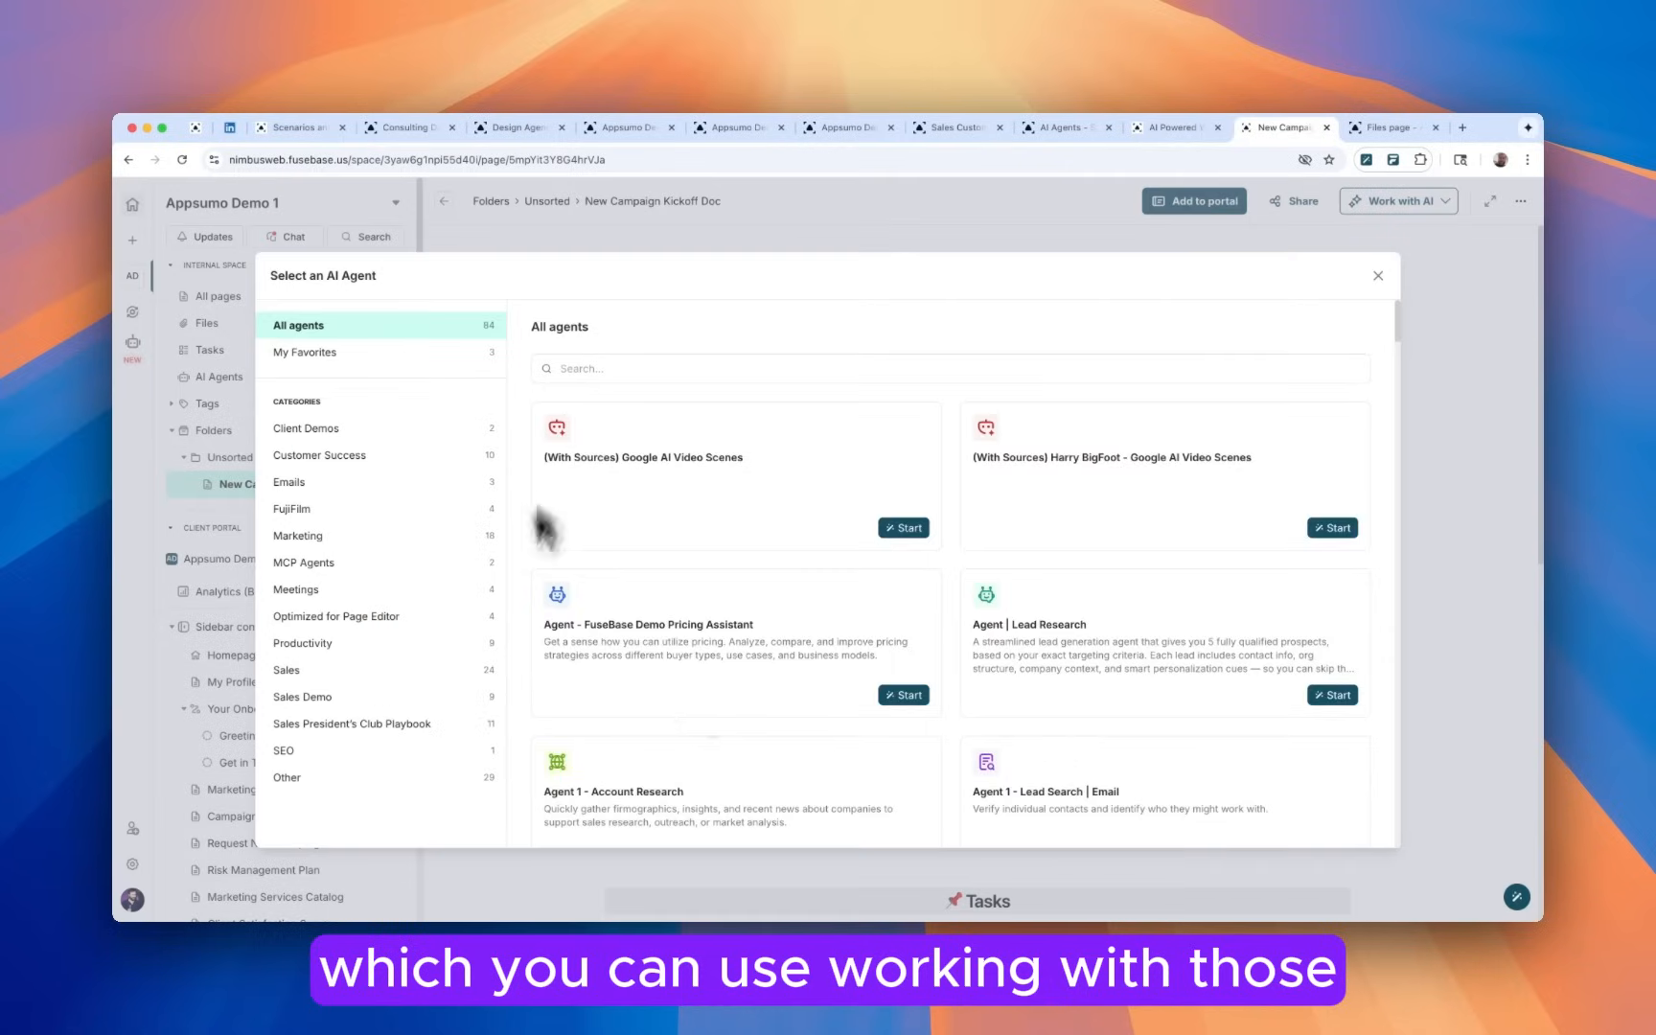
scroll(down, 3)
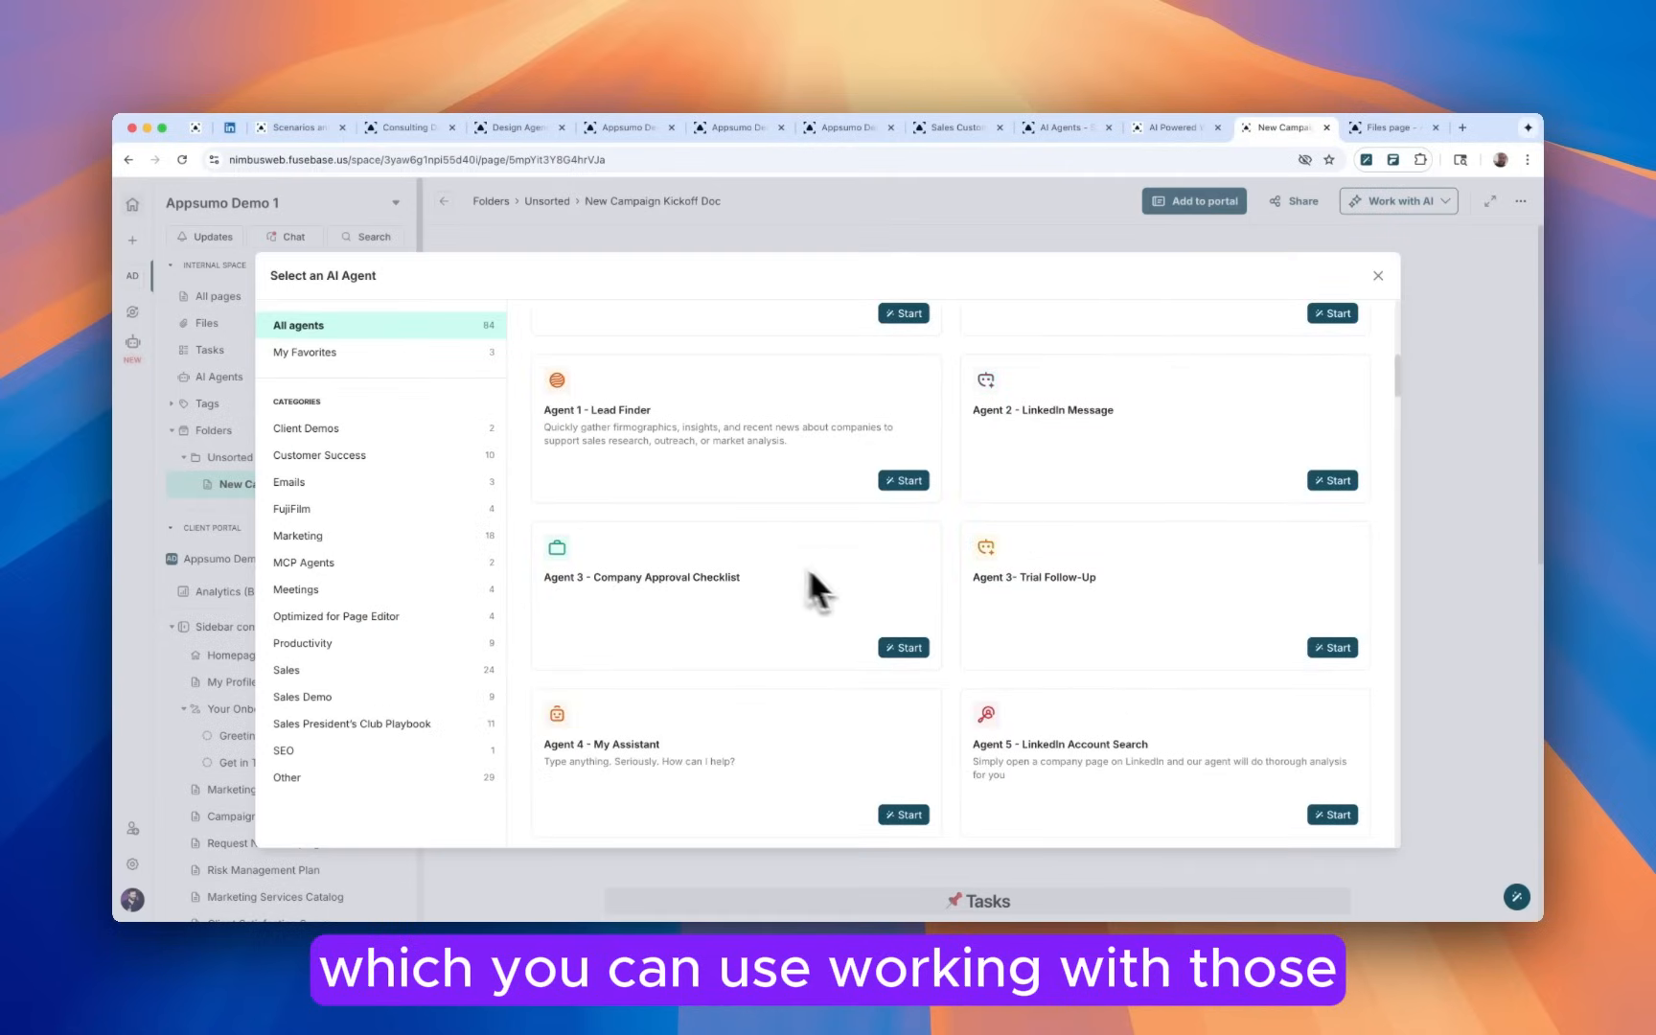
mouse_move(1392, 291)
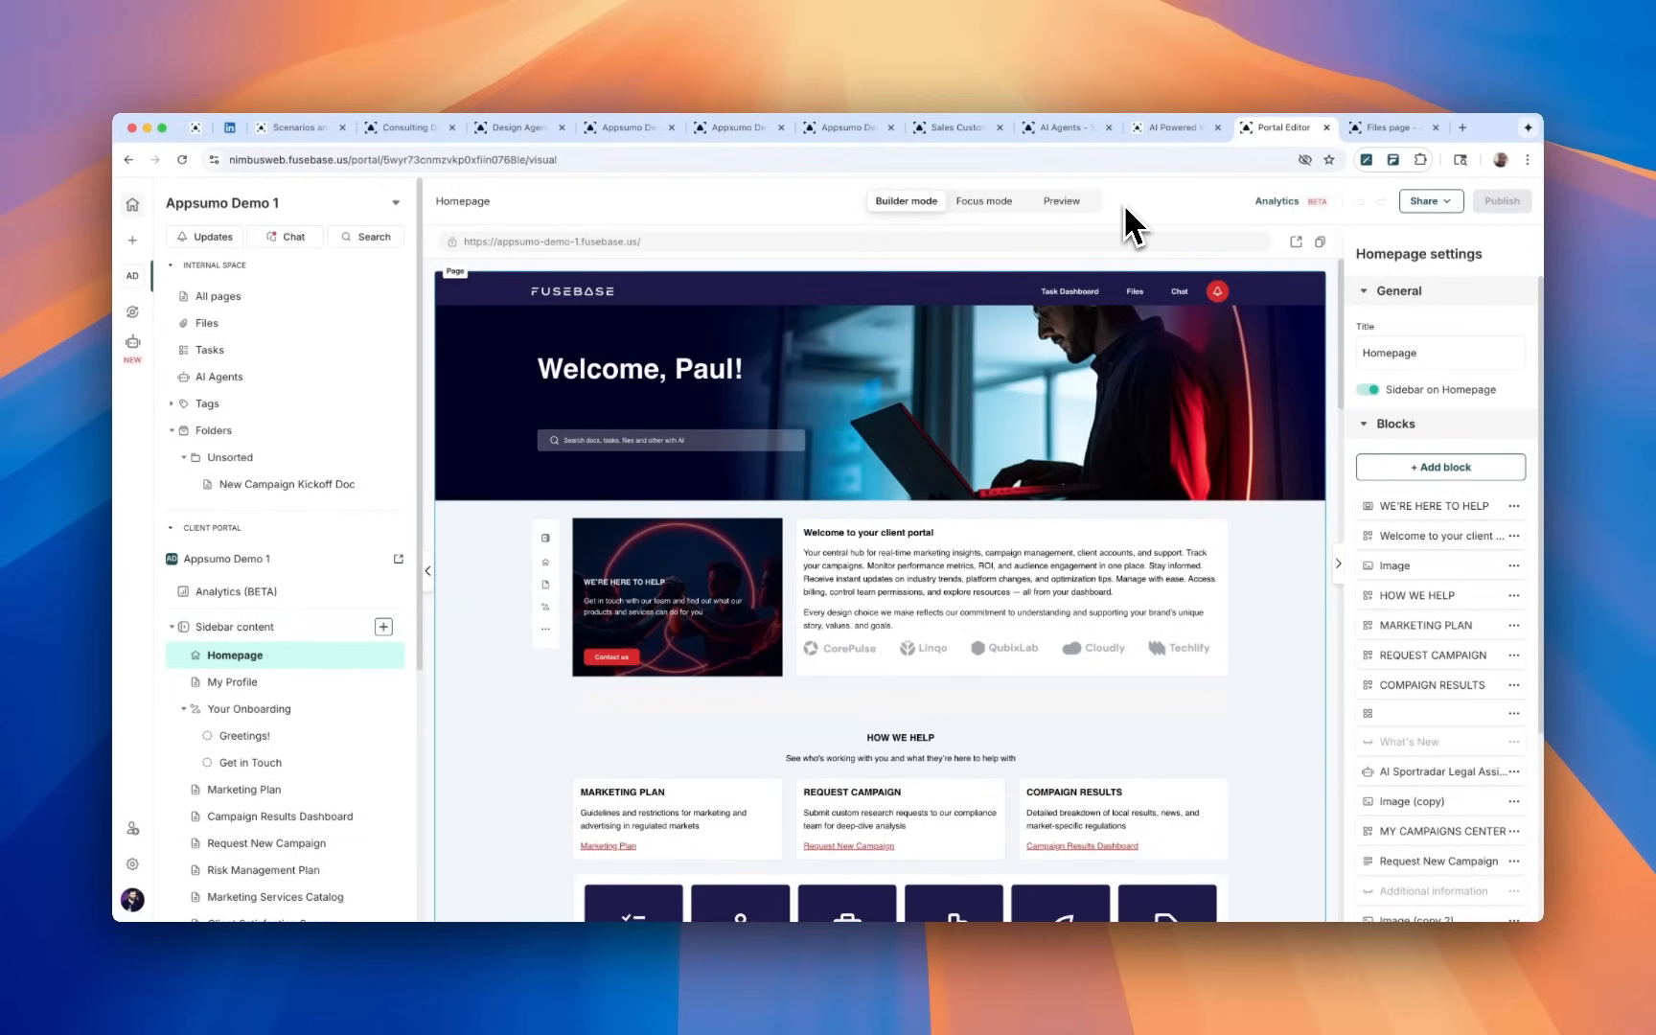
click(1424, 201)
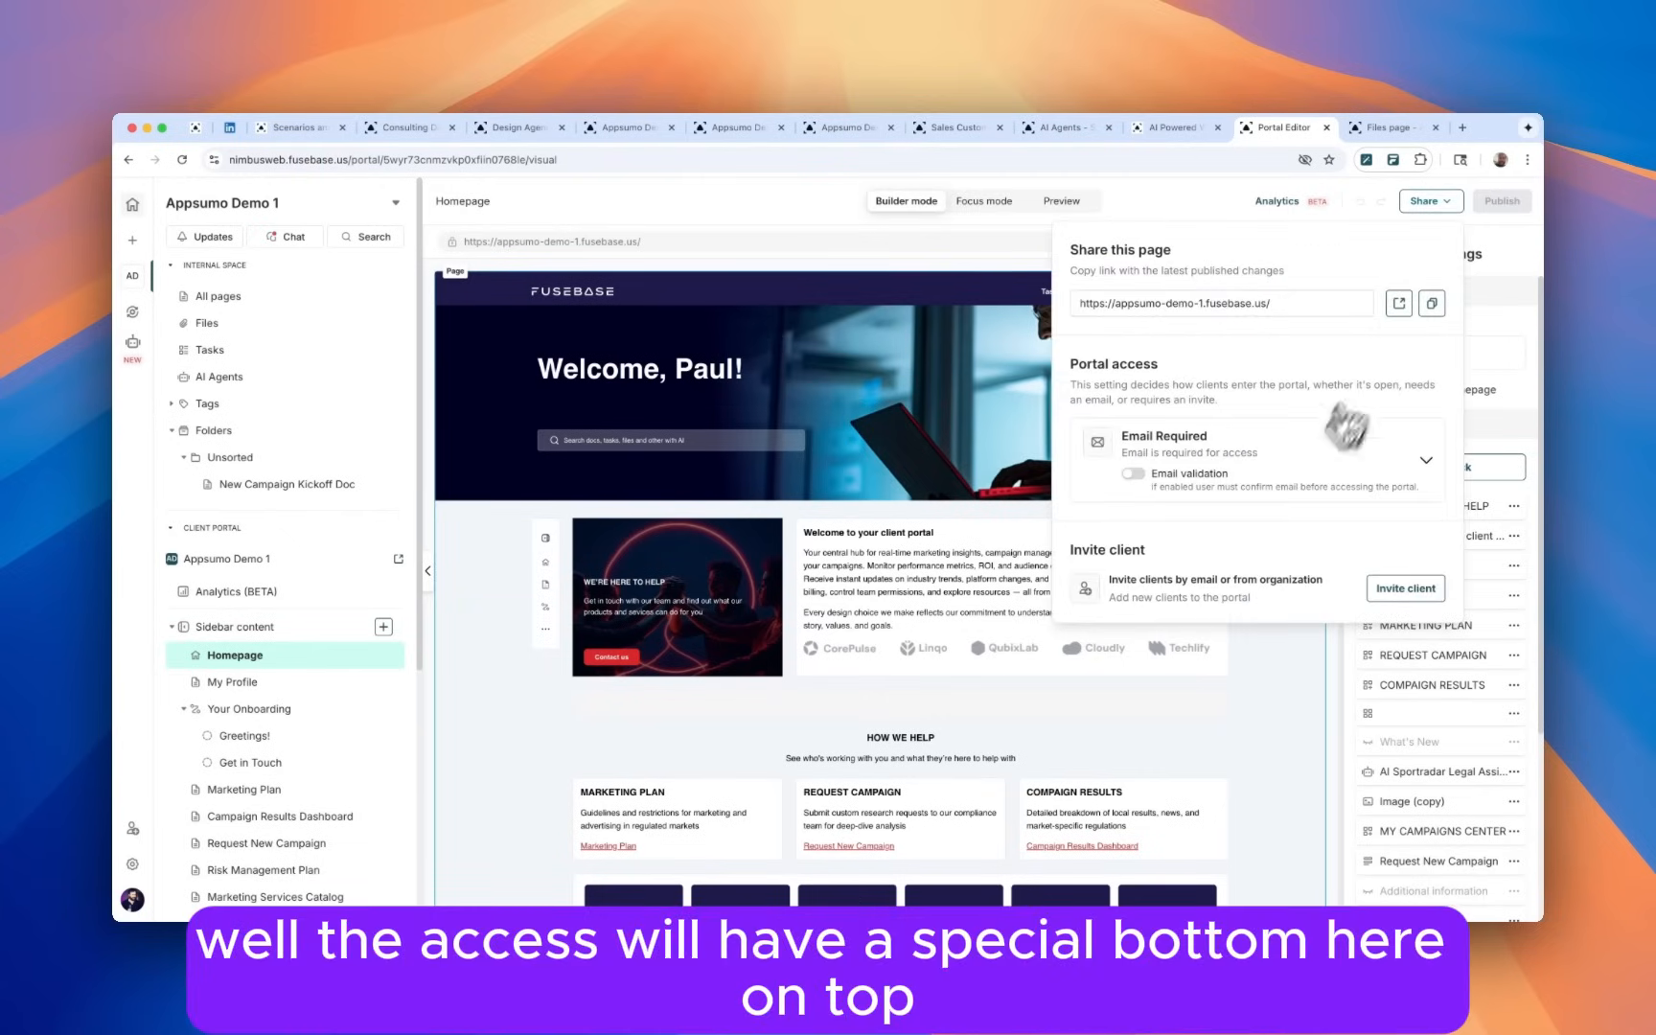
click(1425, 460)
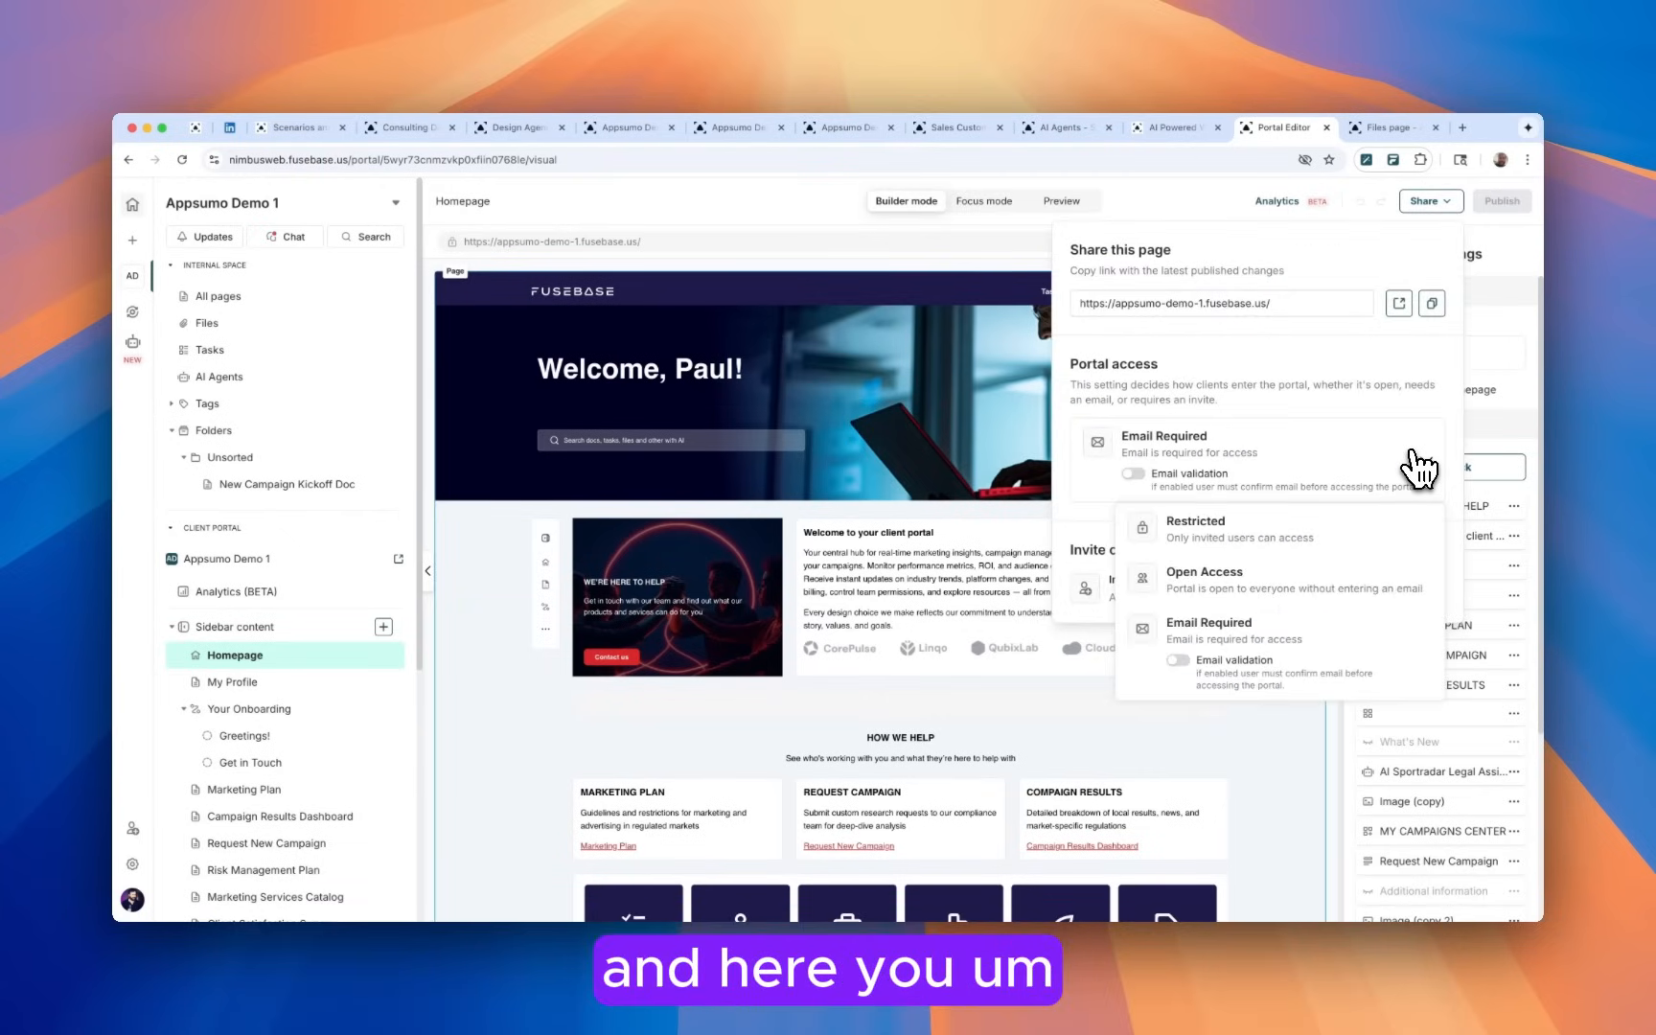
mouse_move(1352, 559)
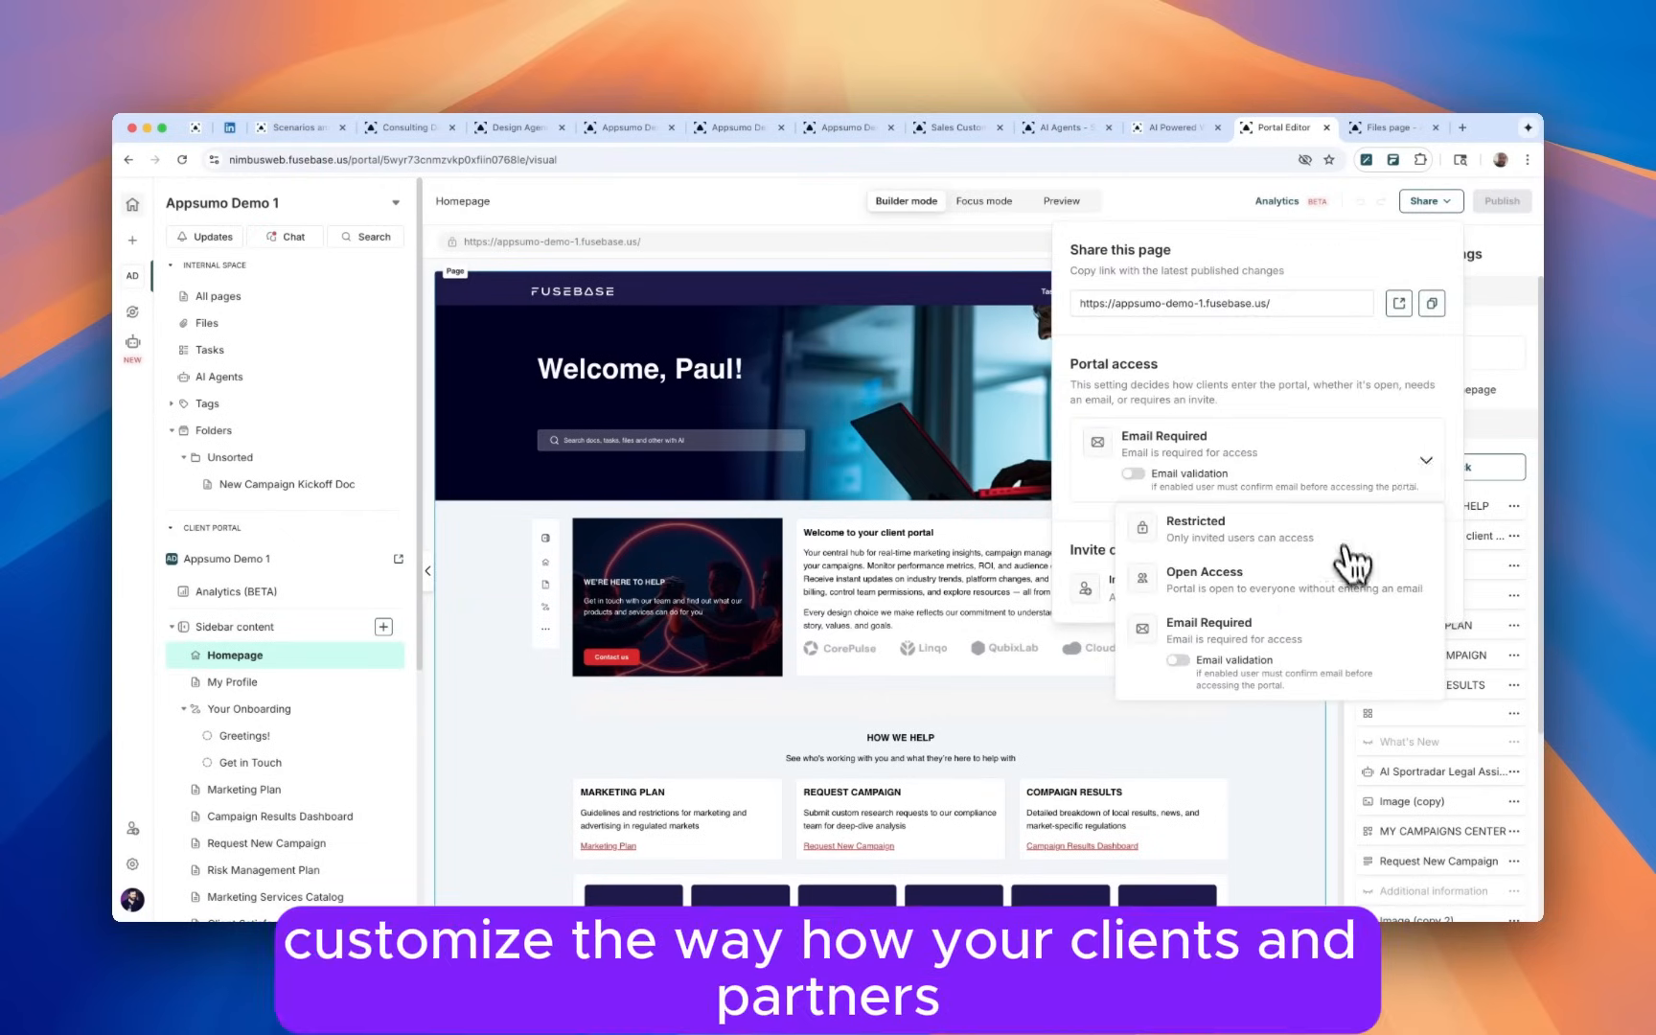
mouse_move(1336, 650)
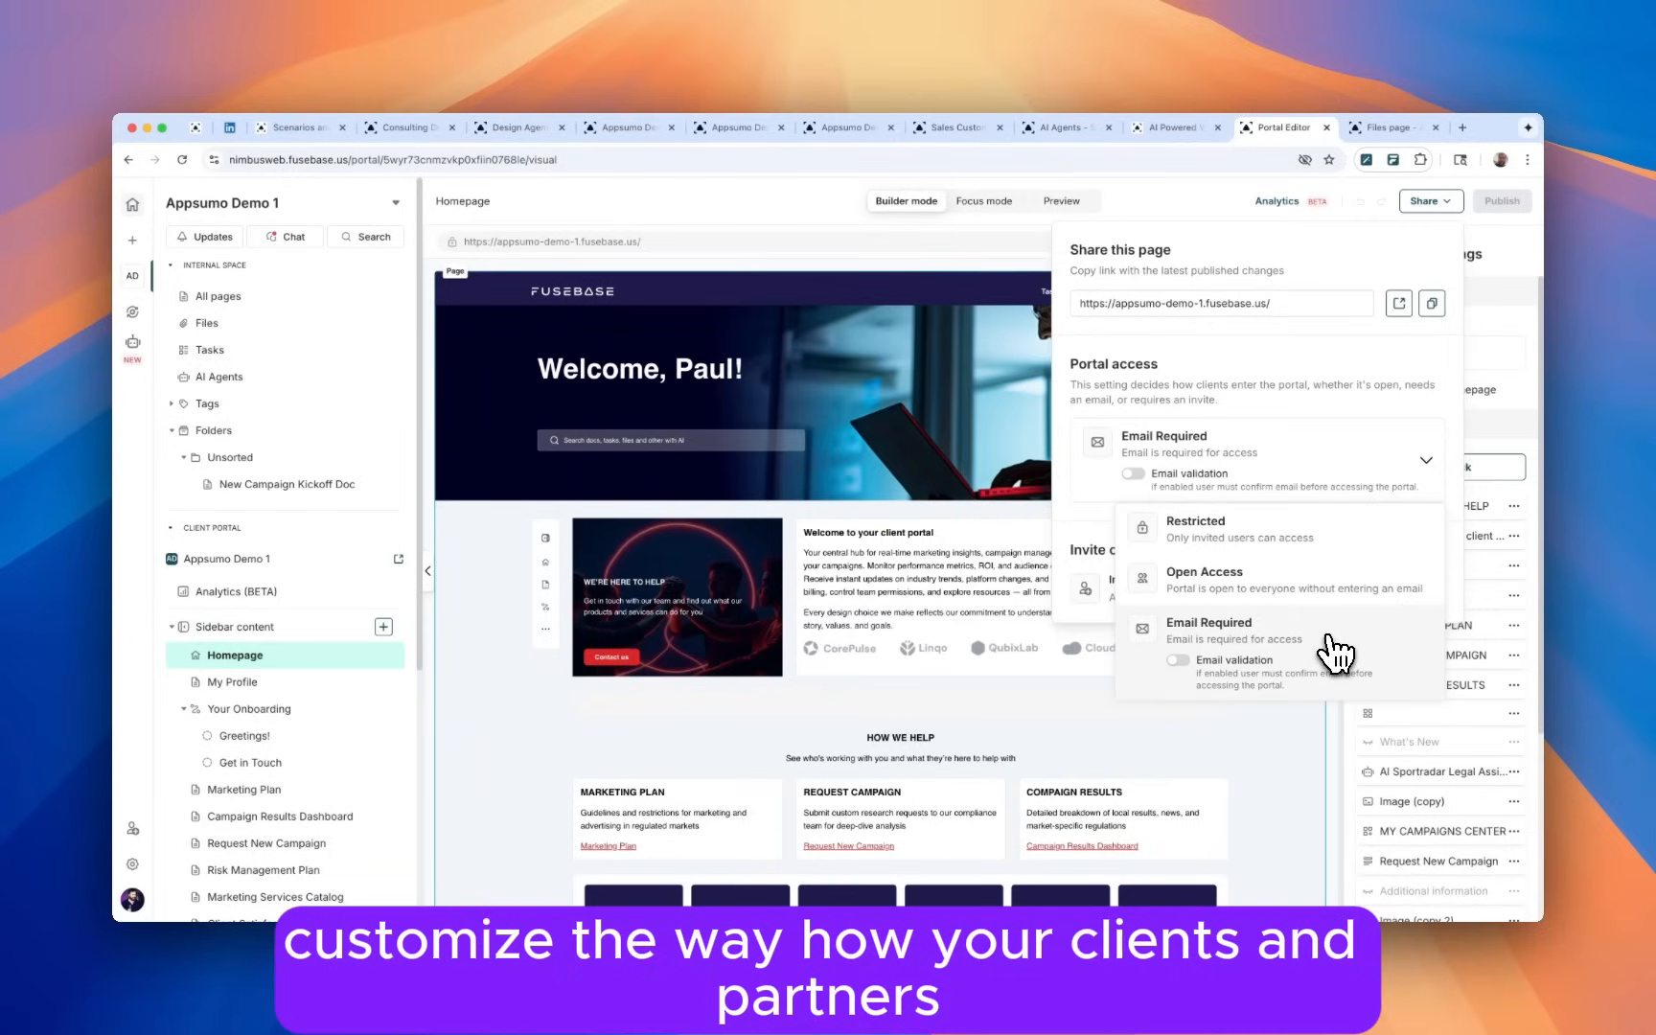
mouse_move(1332, 653)
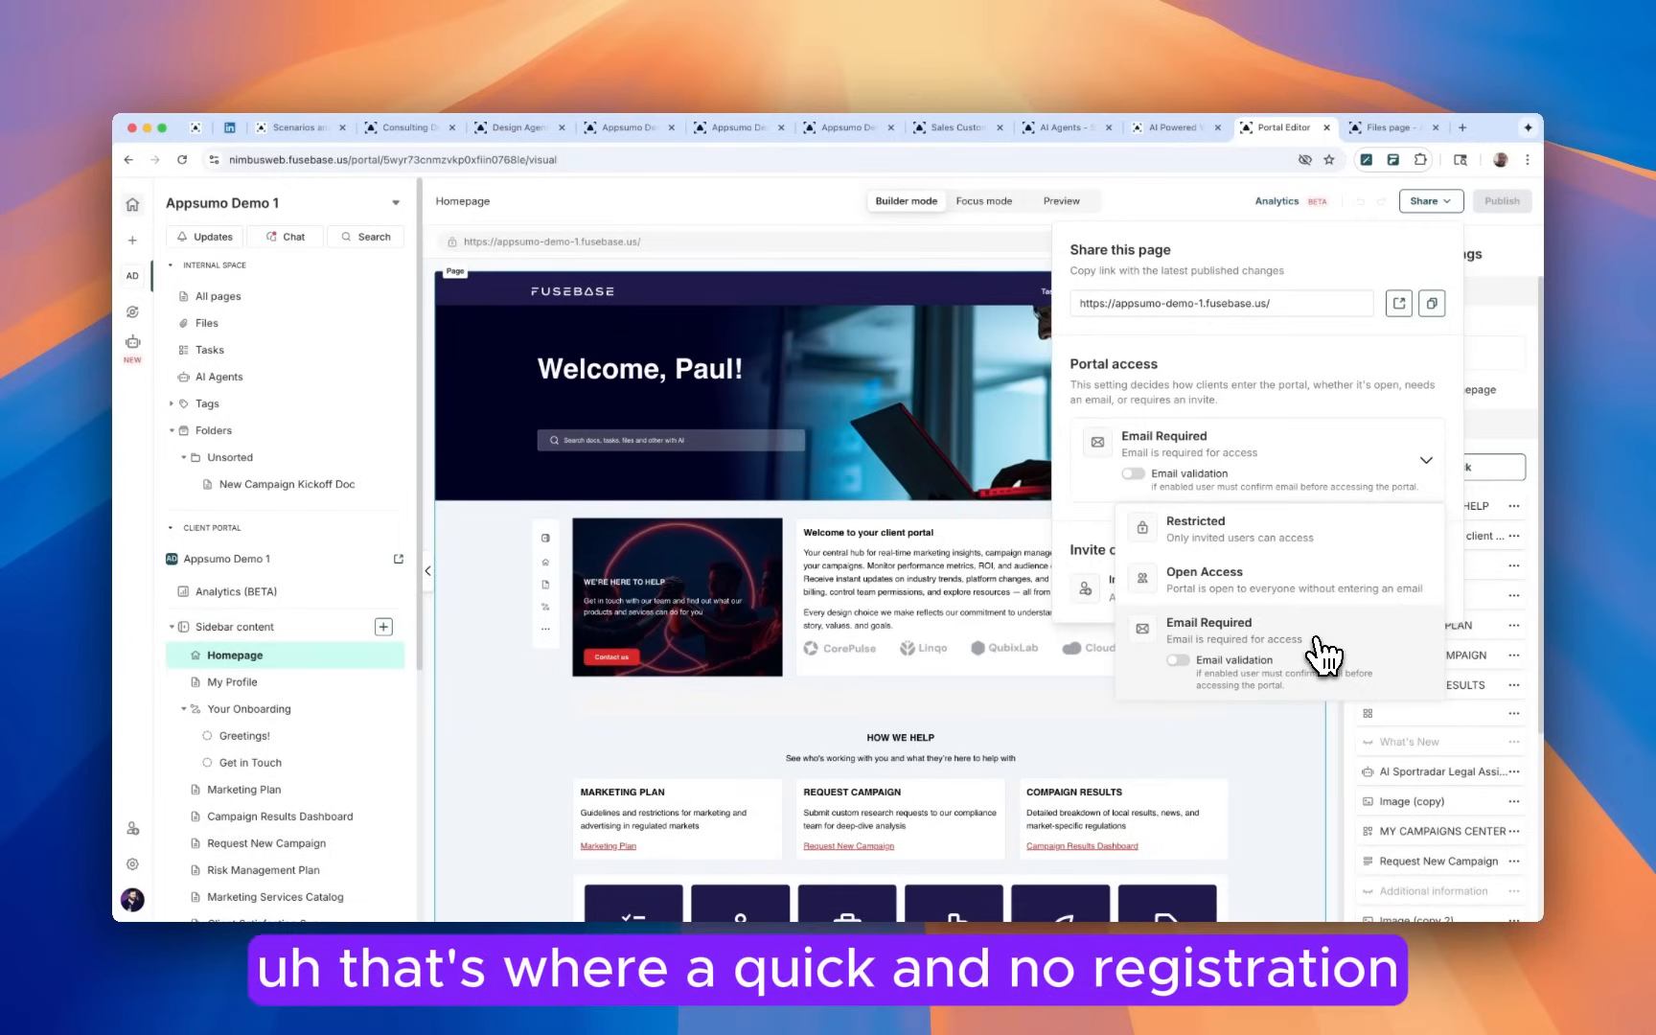
mouse_move(1344, 533)
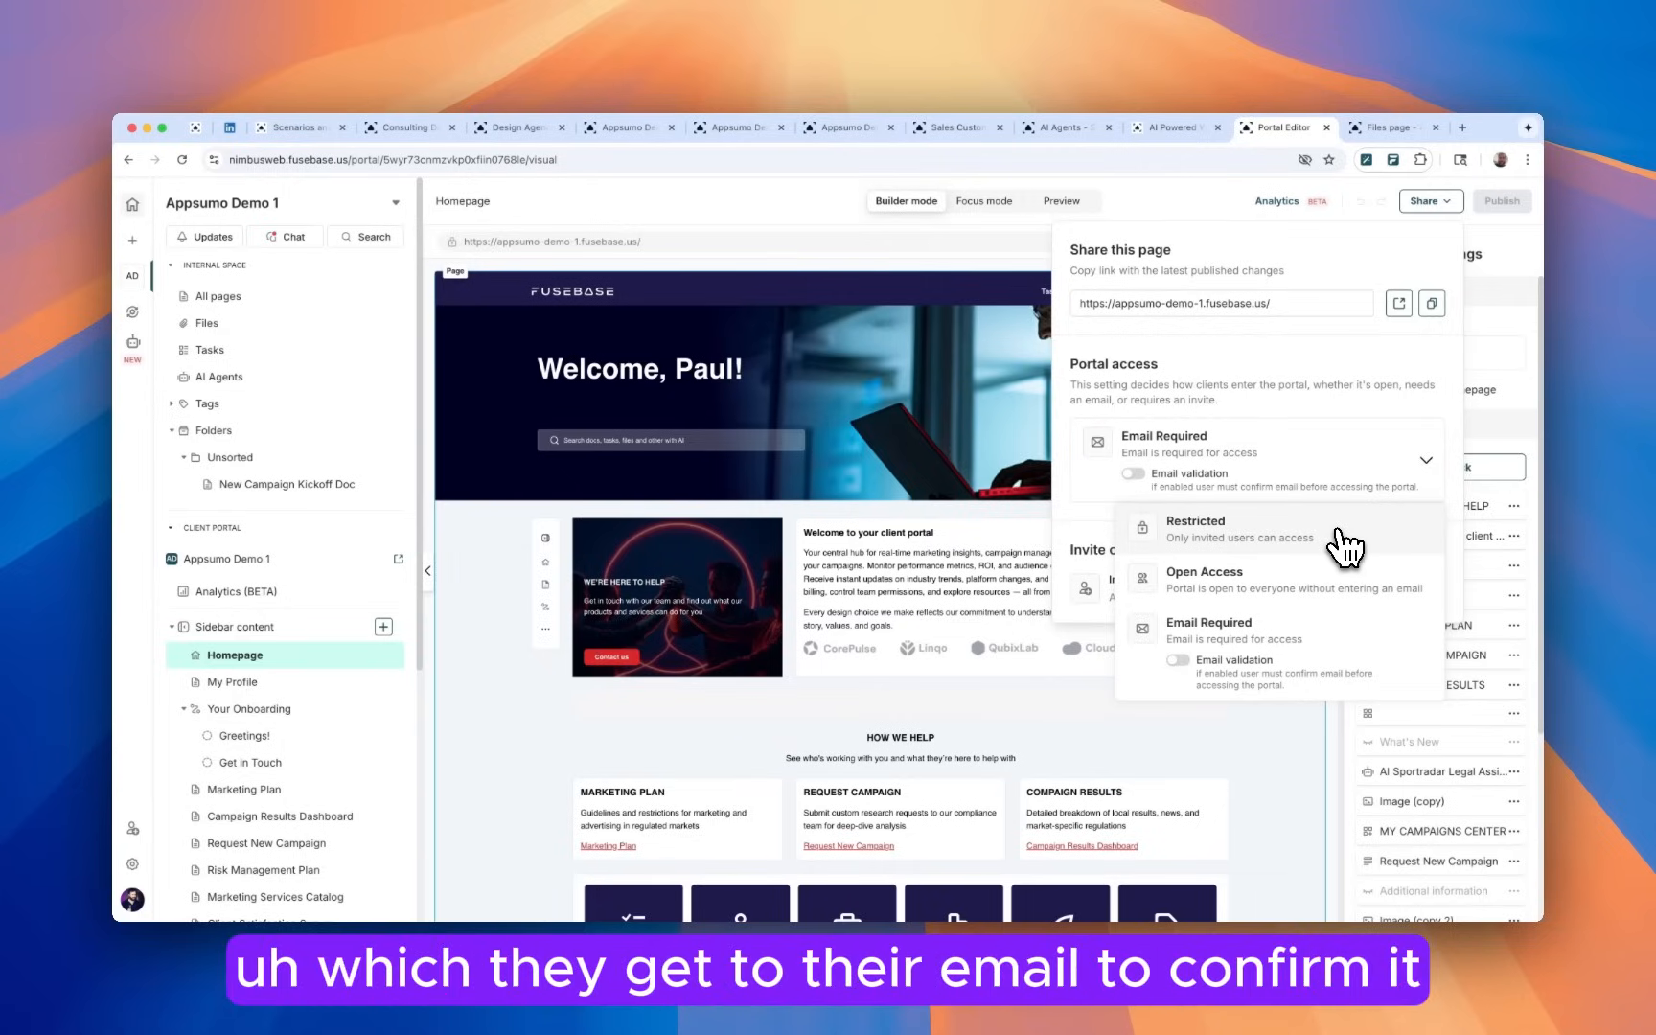
mouse_move(1181, 218)
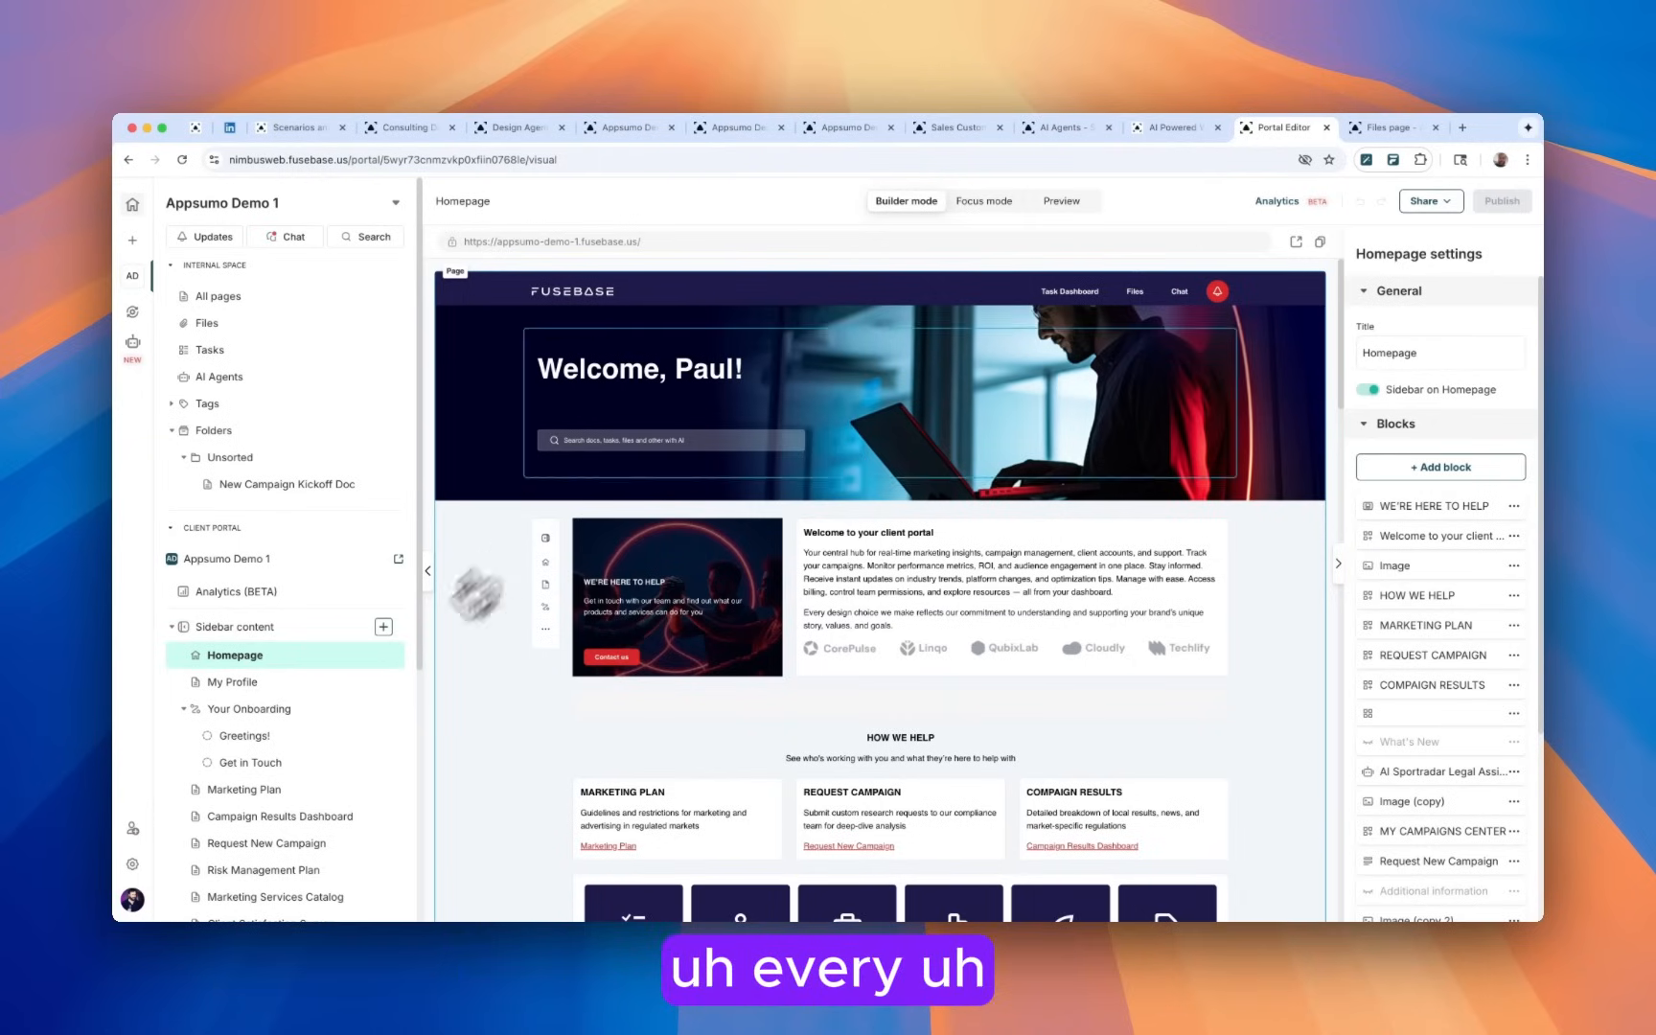
scroll(down, 3)
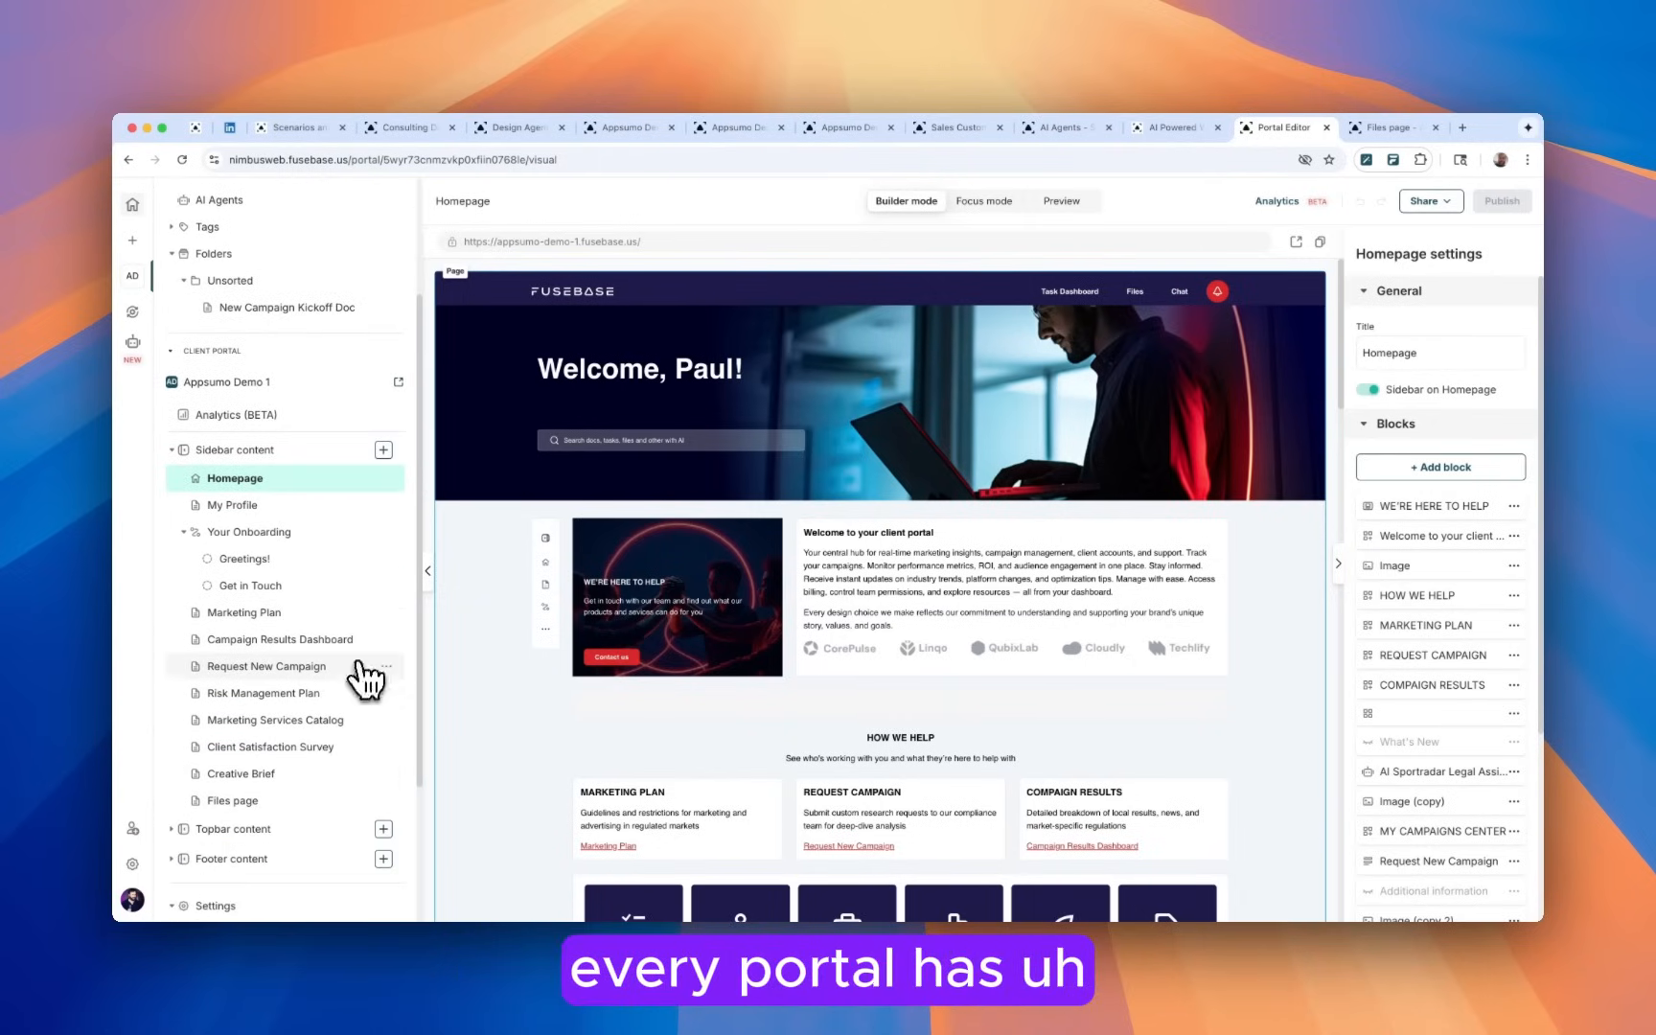
mouse_move(396, 635)
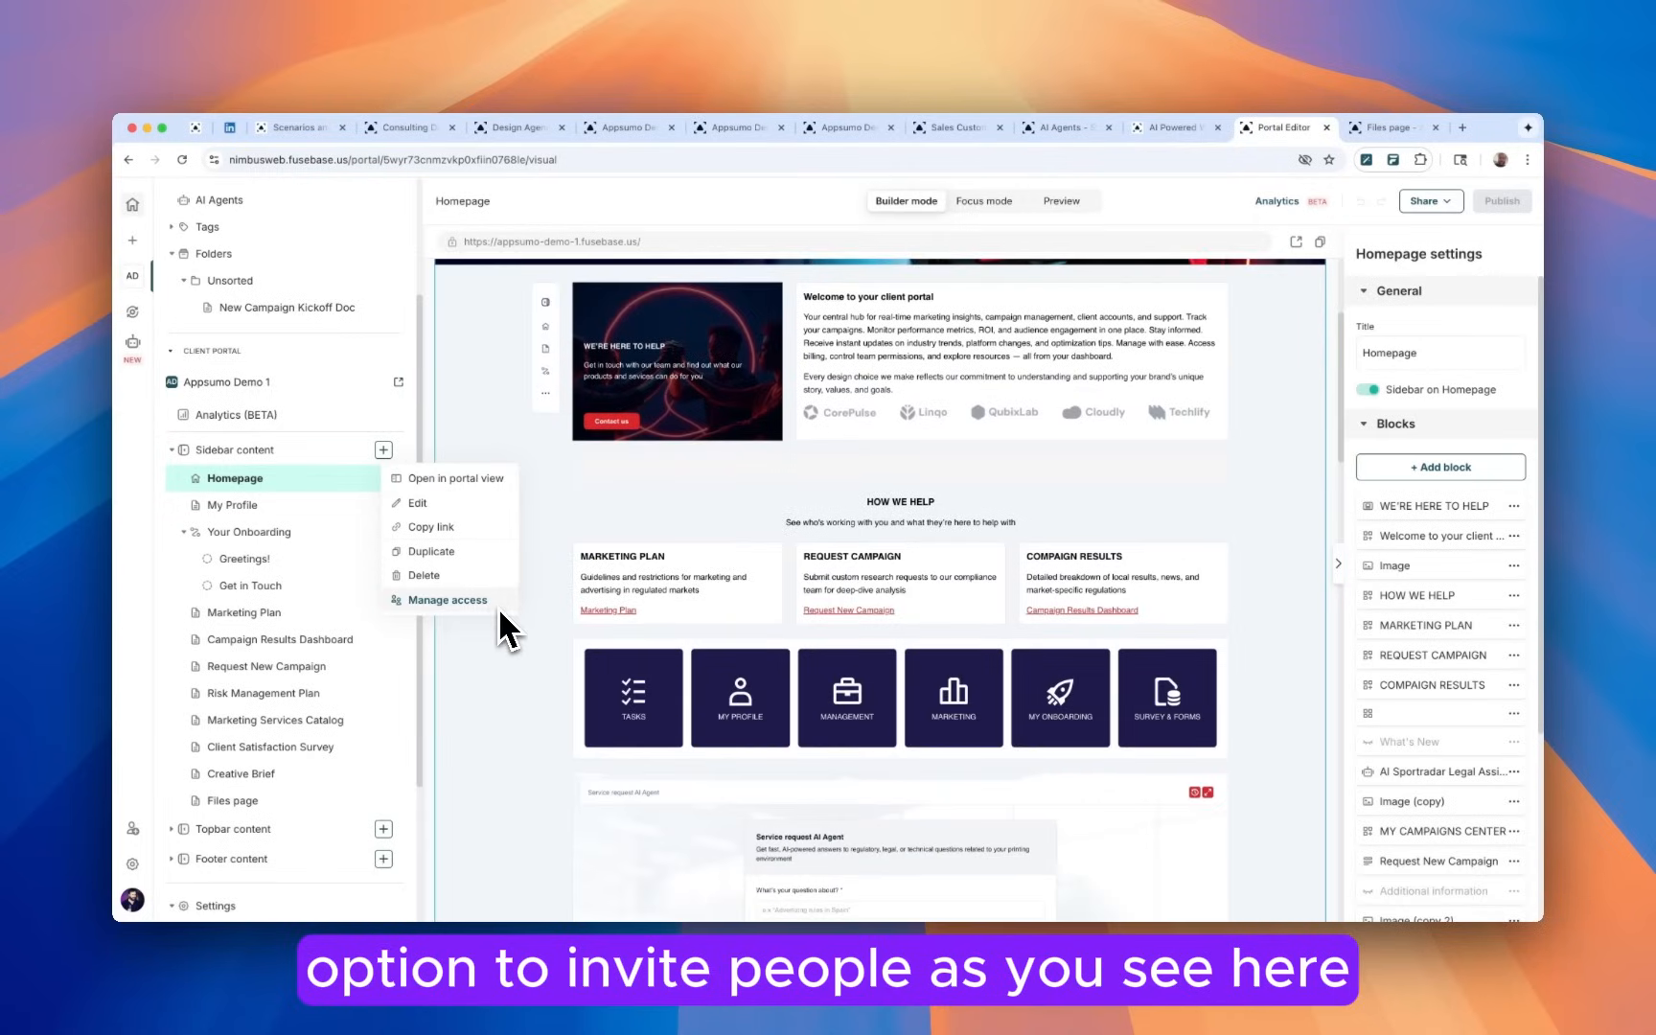
mouse_move(483, 623)
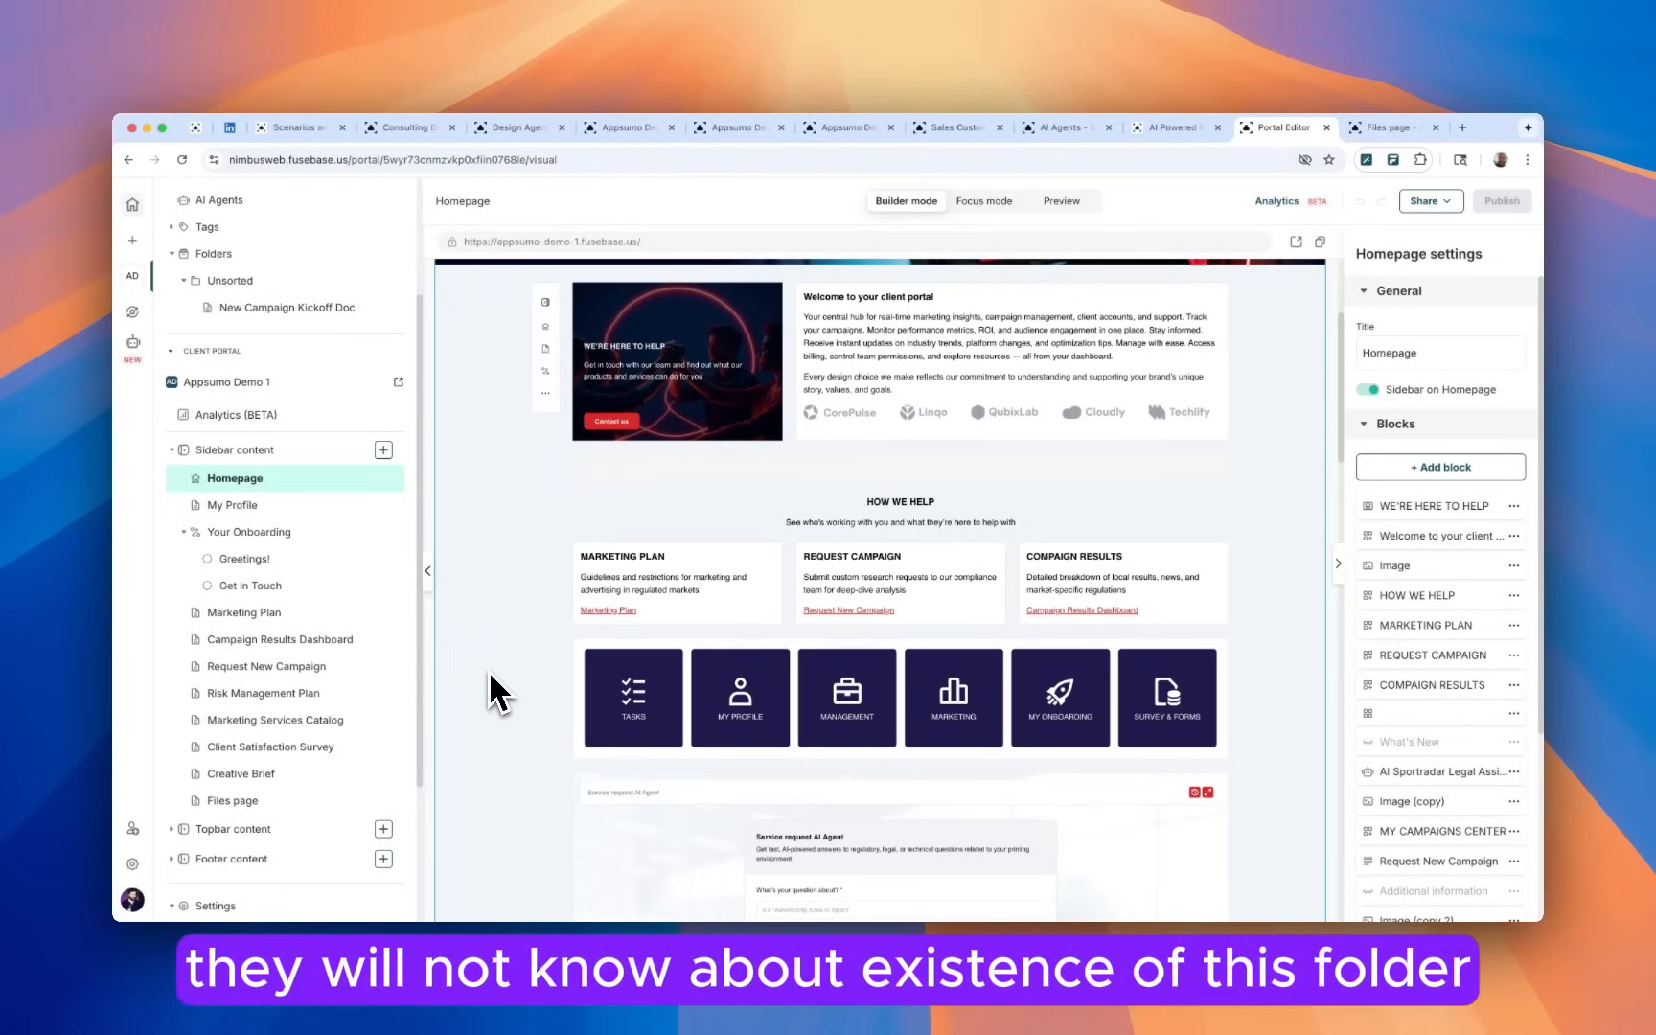
click(1063, 127)
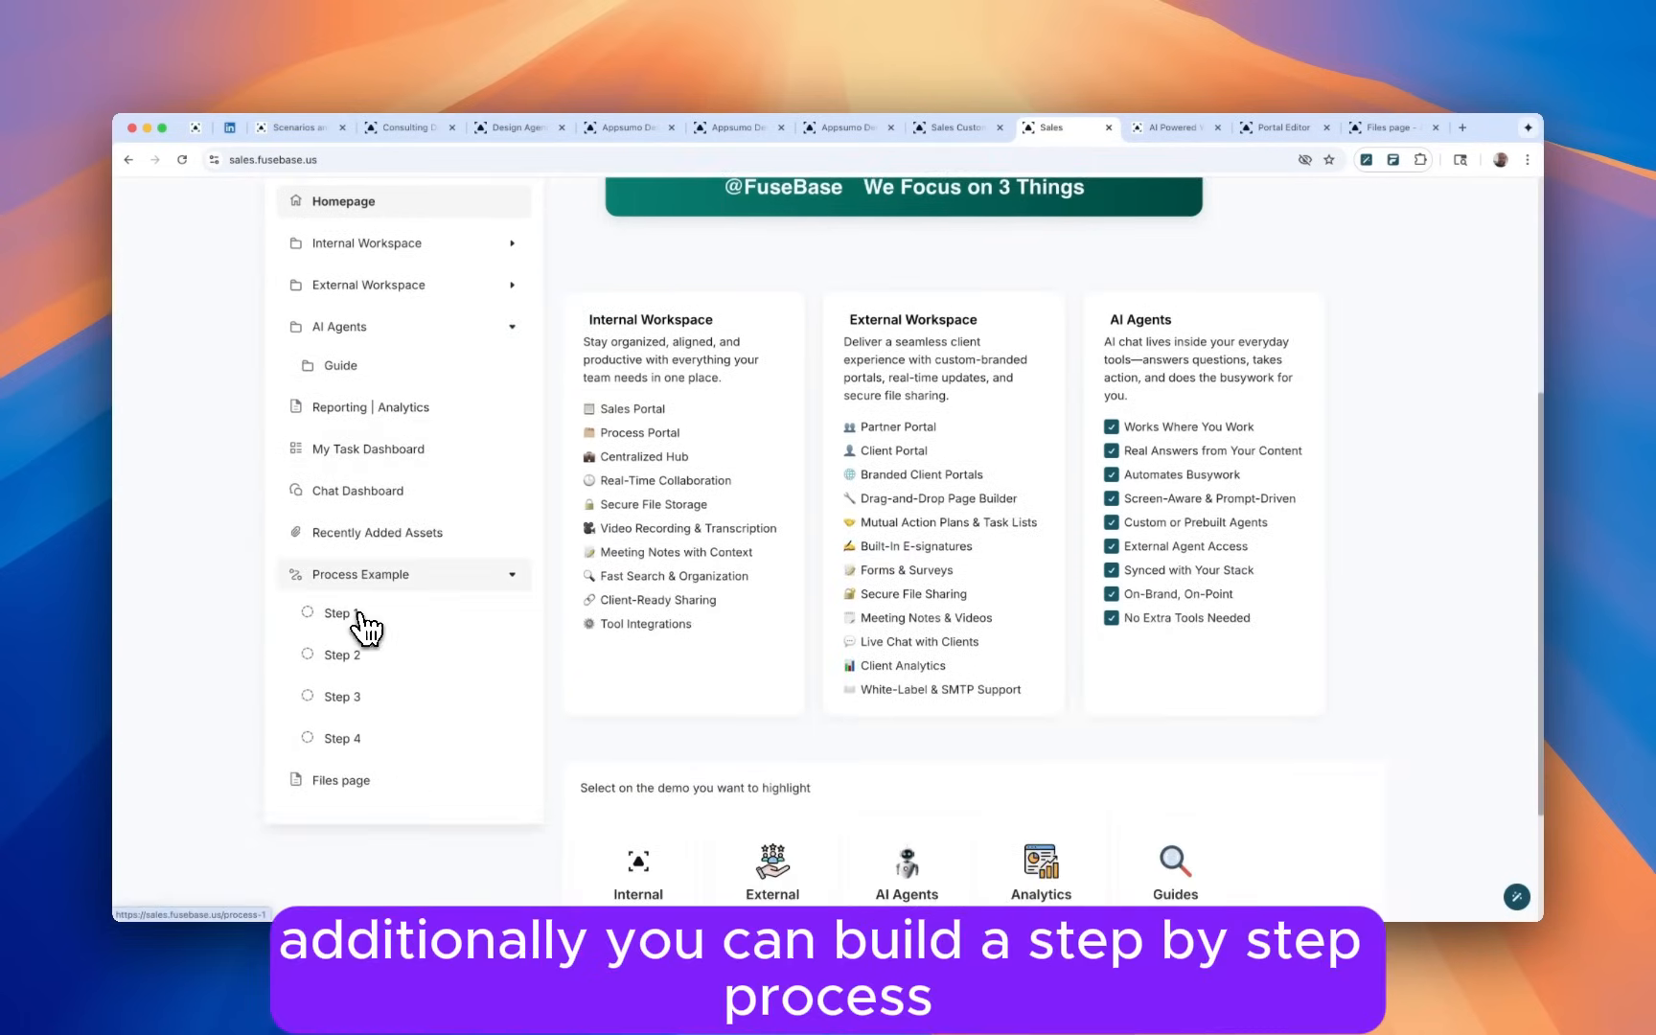
View Step 1 of Process Example and show all pages of the customer deck at once.
click(340, 614)
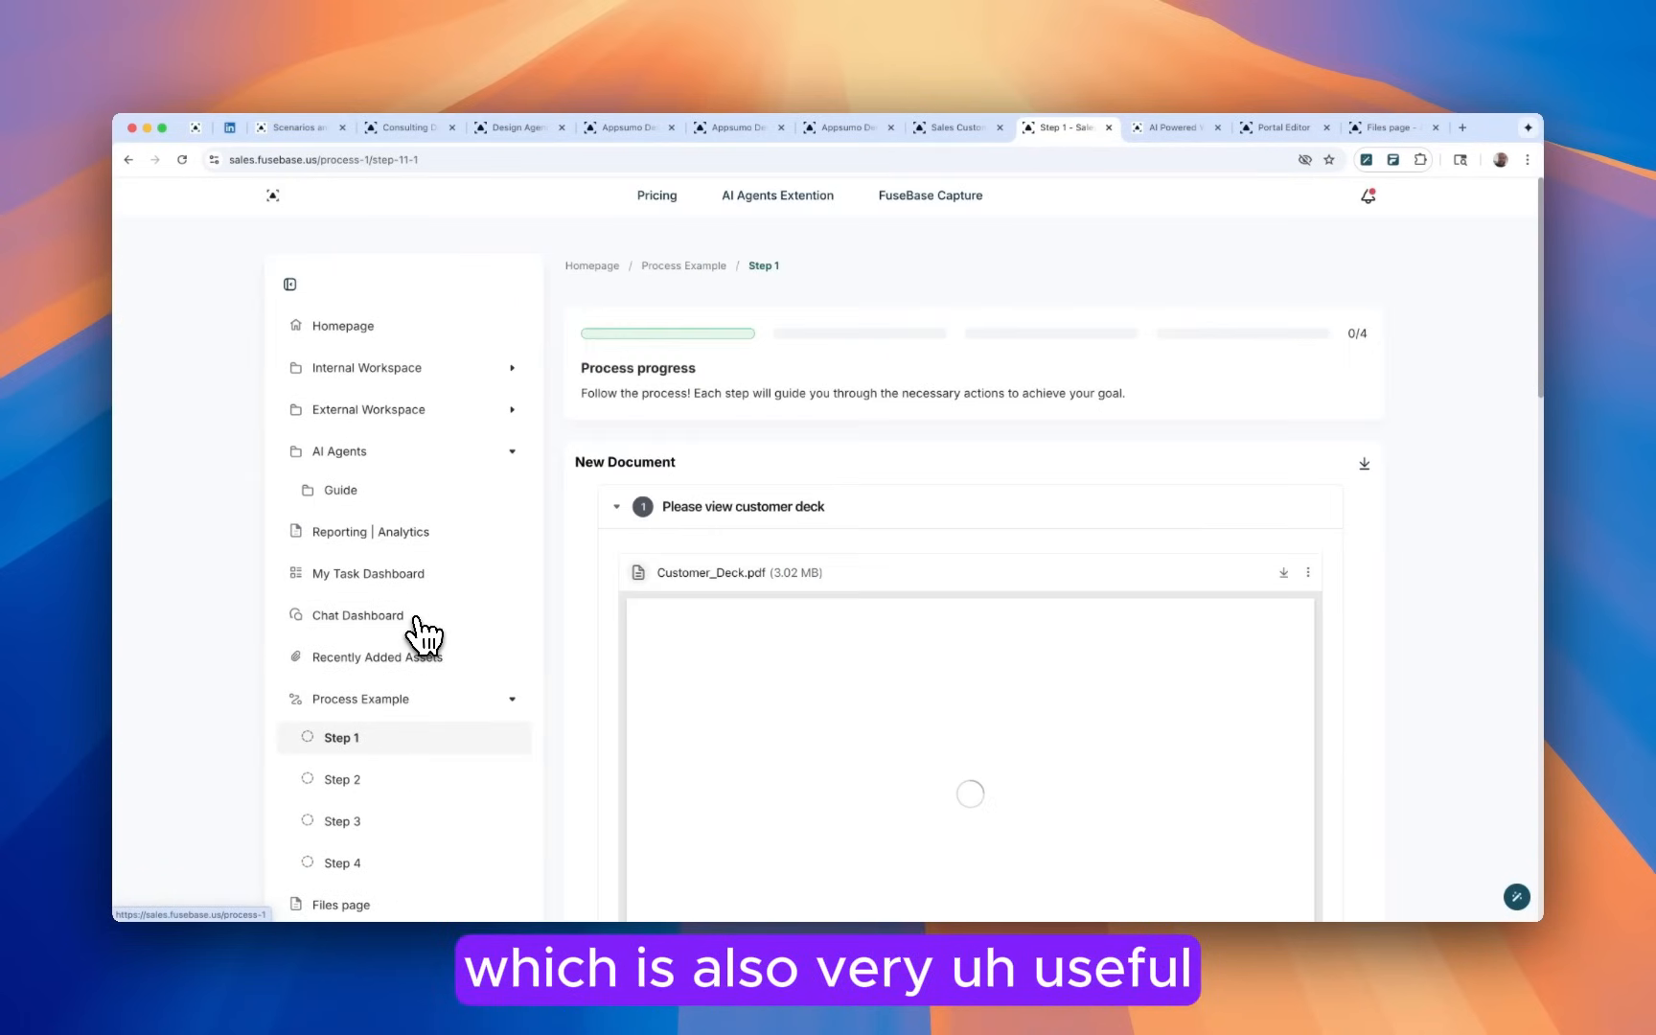
scroll(down, 3)
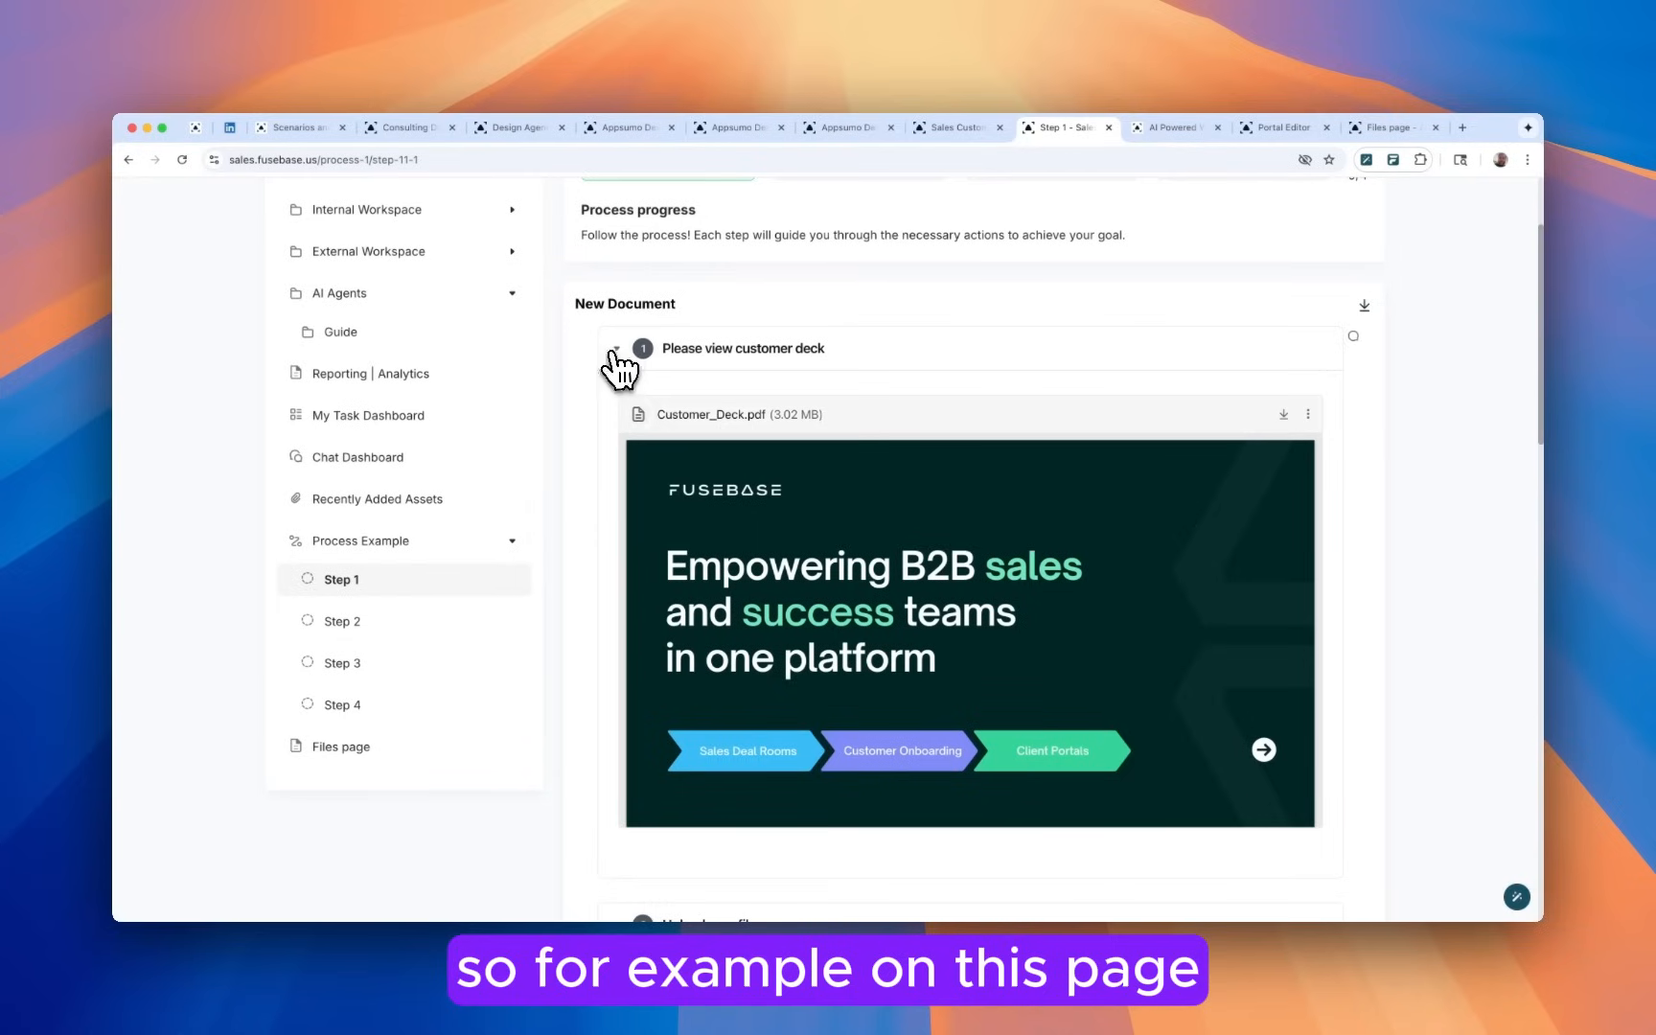
scroll(up, 3)
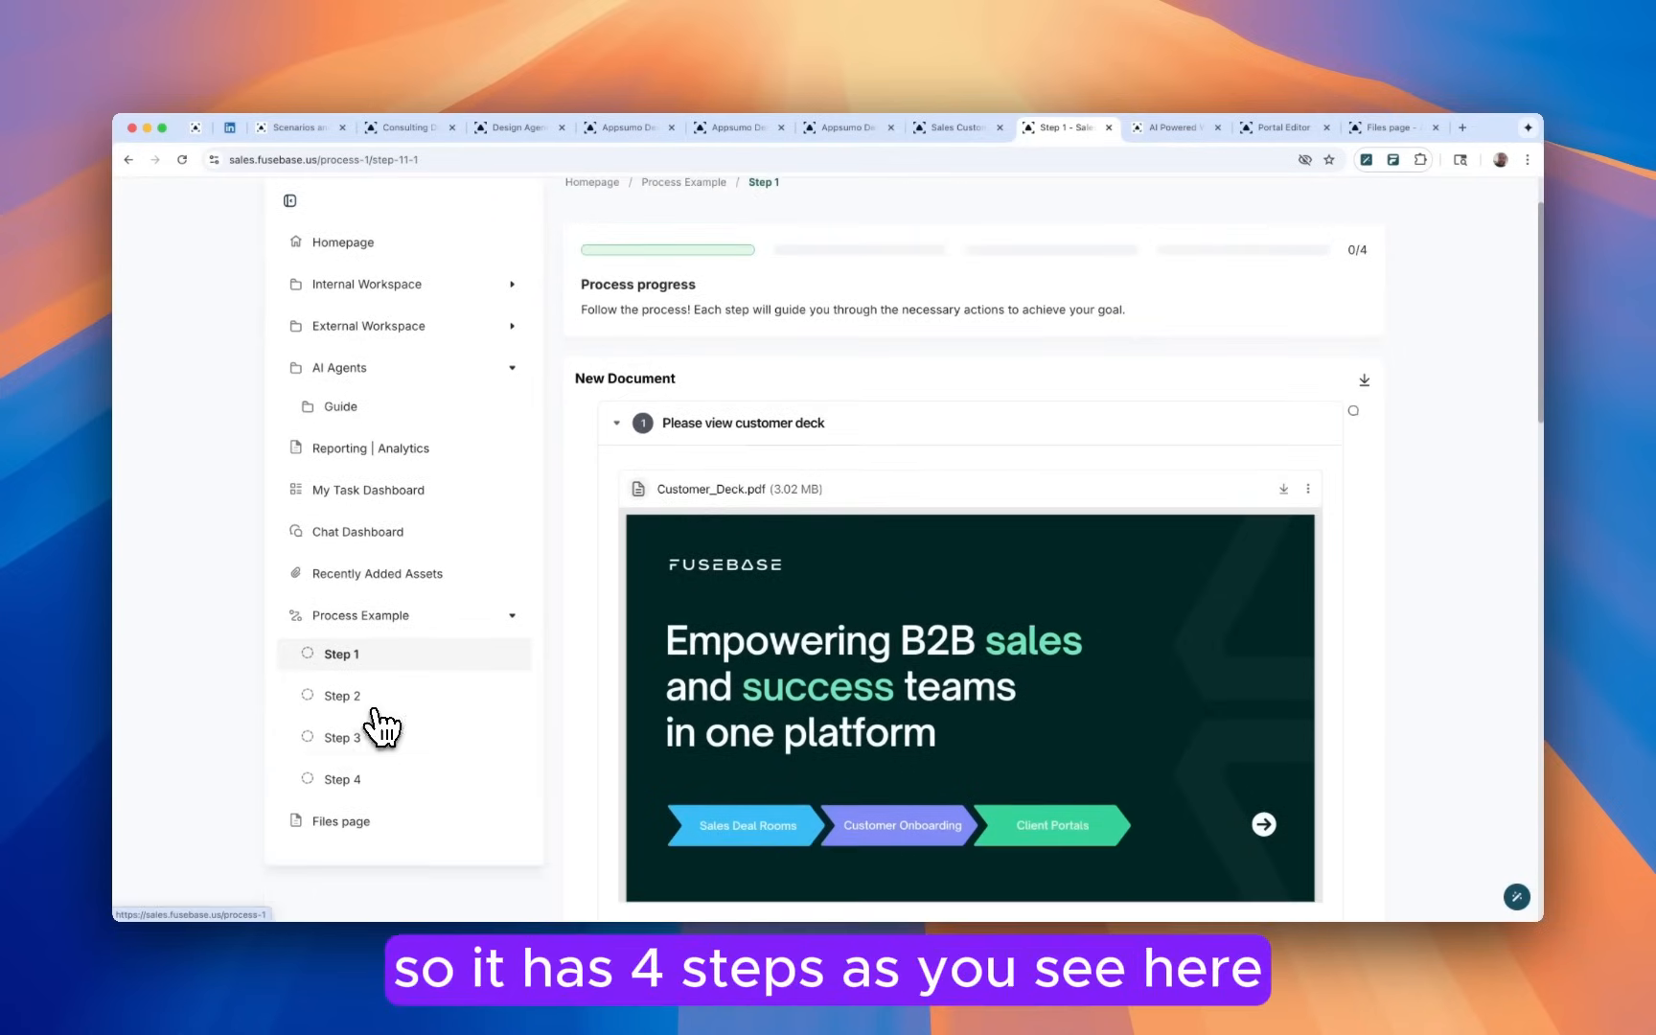
mouse_move(692, 485)
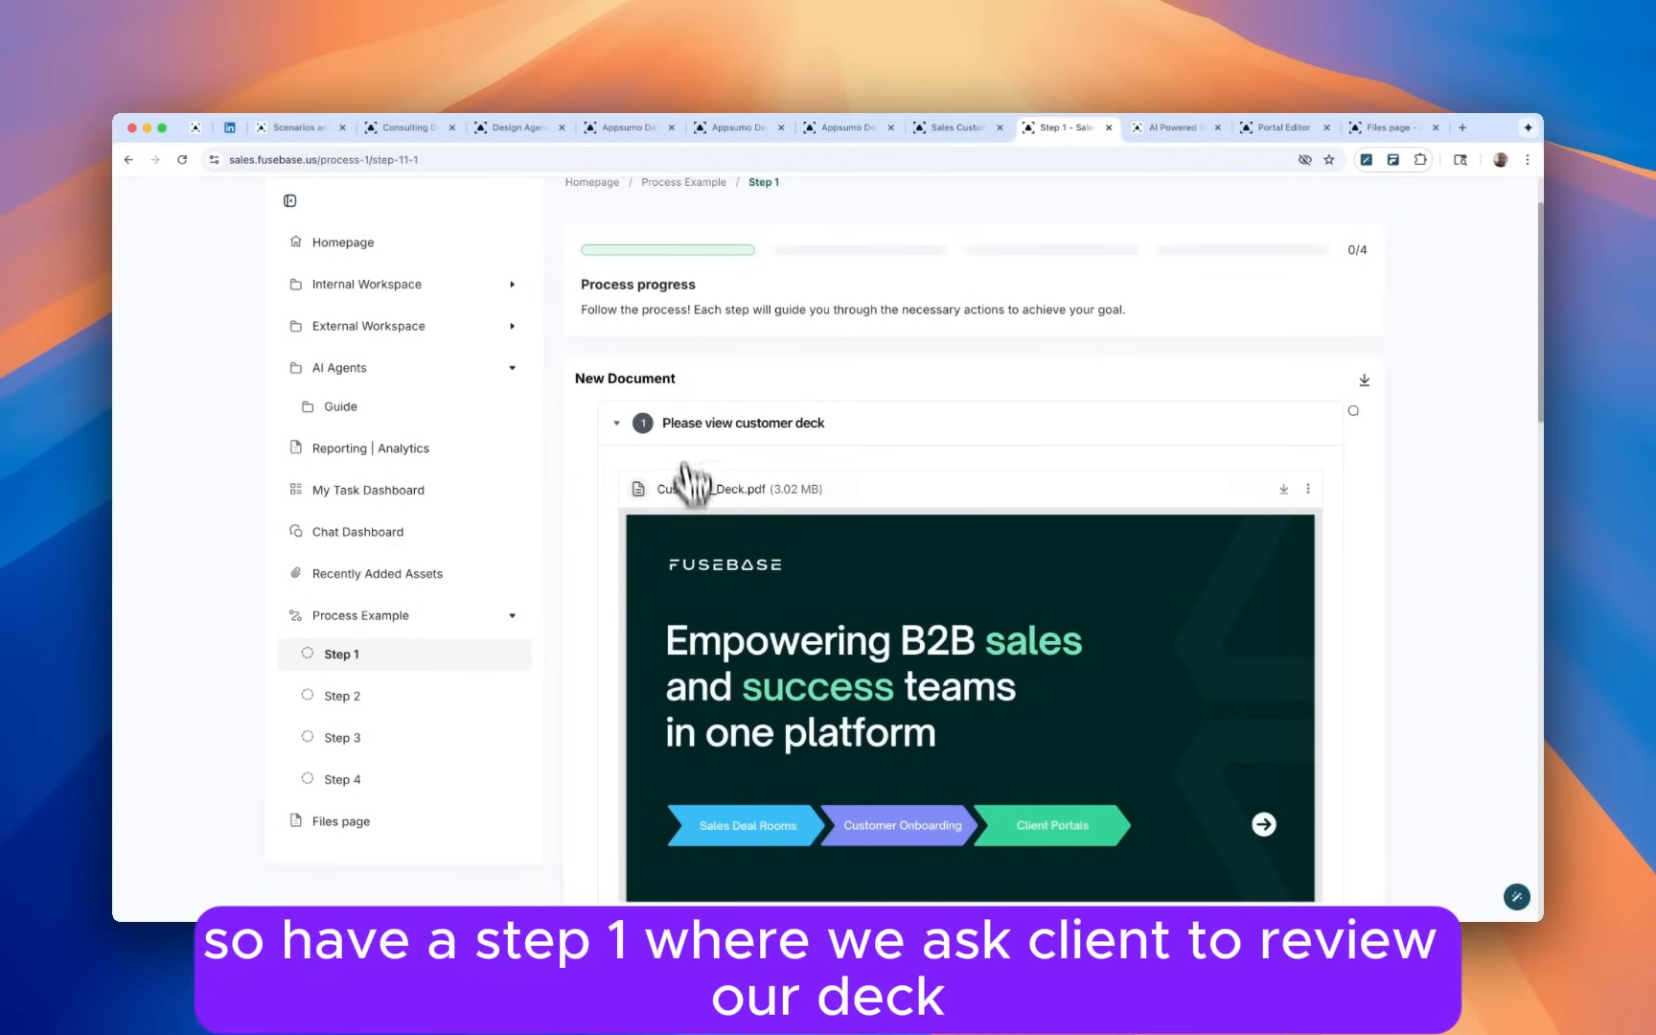
scroll(down, 3)
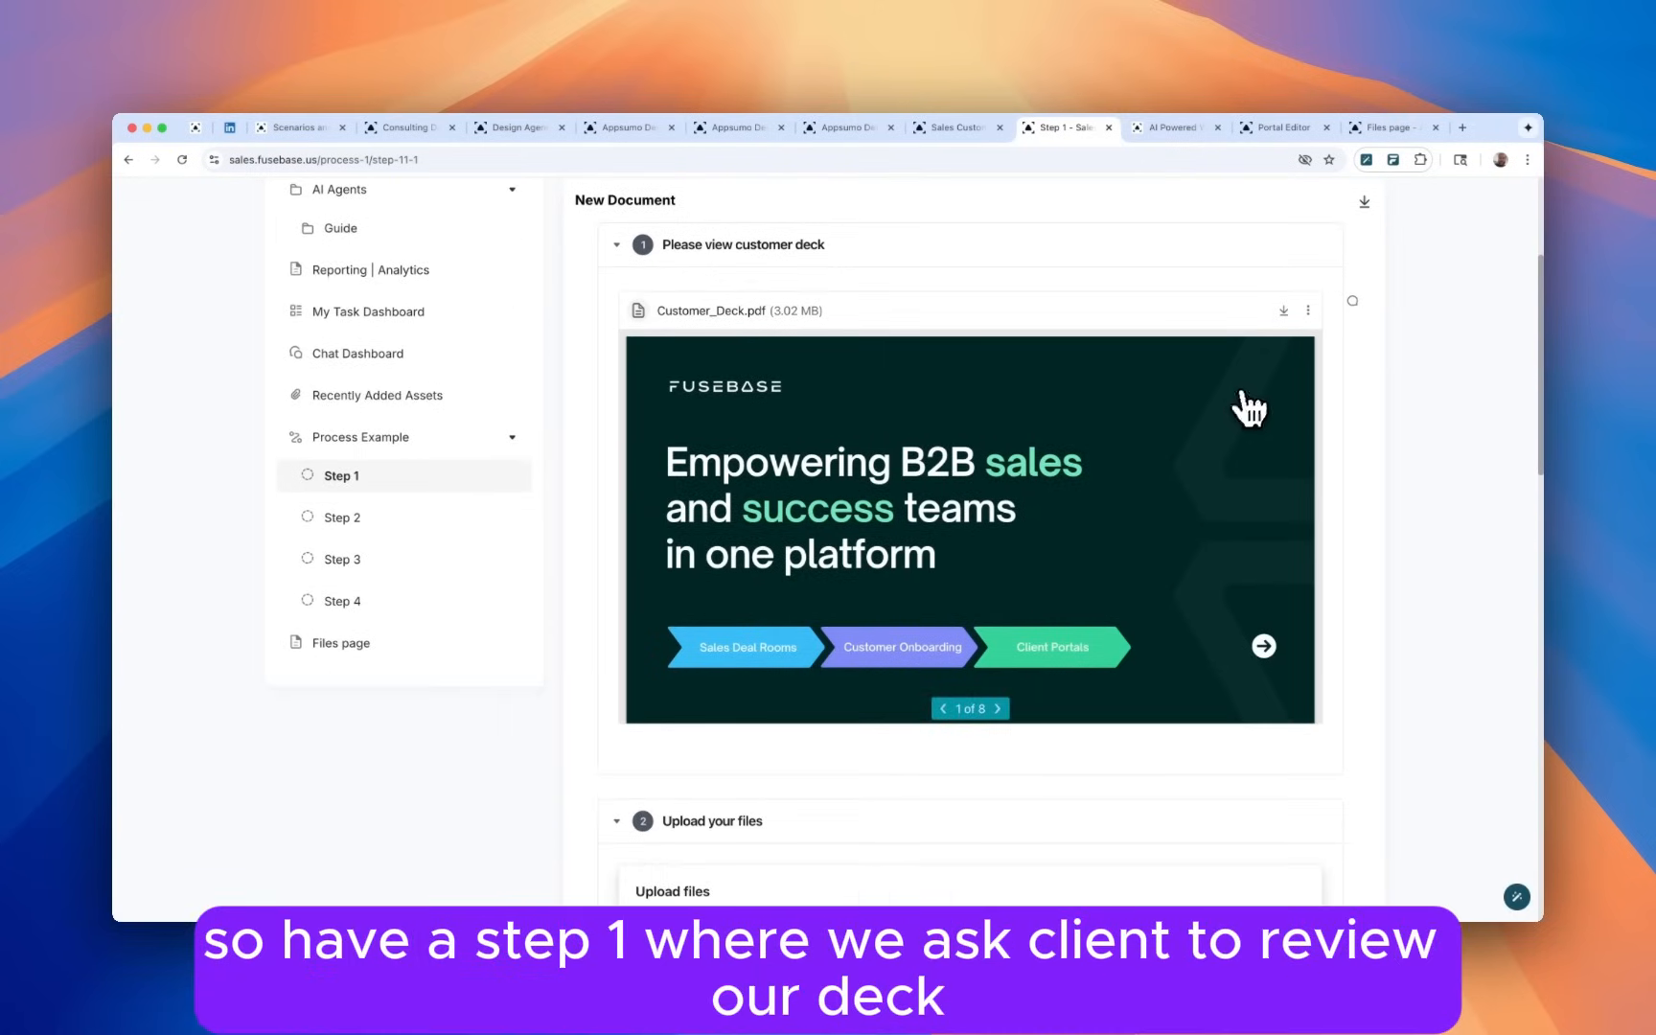
click(1307, 311)
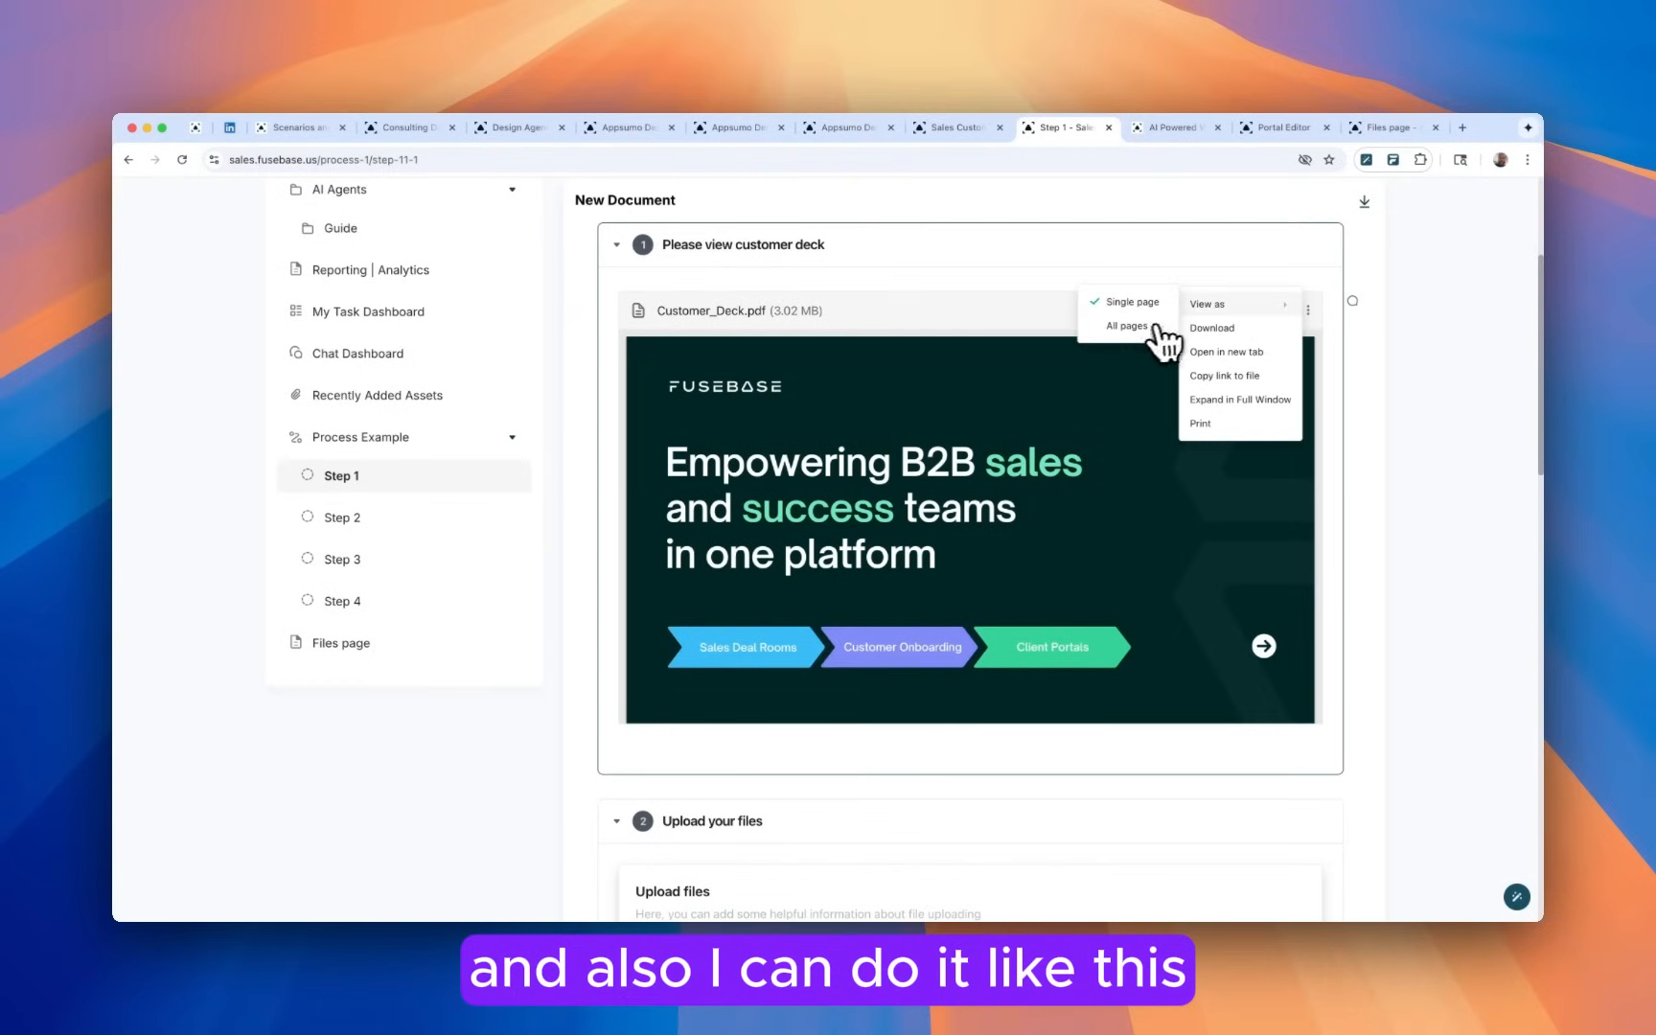
click(1121, 325)
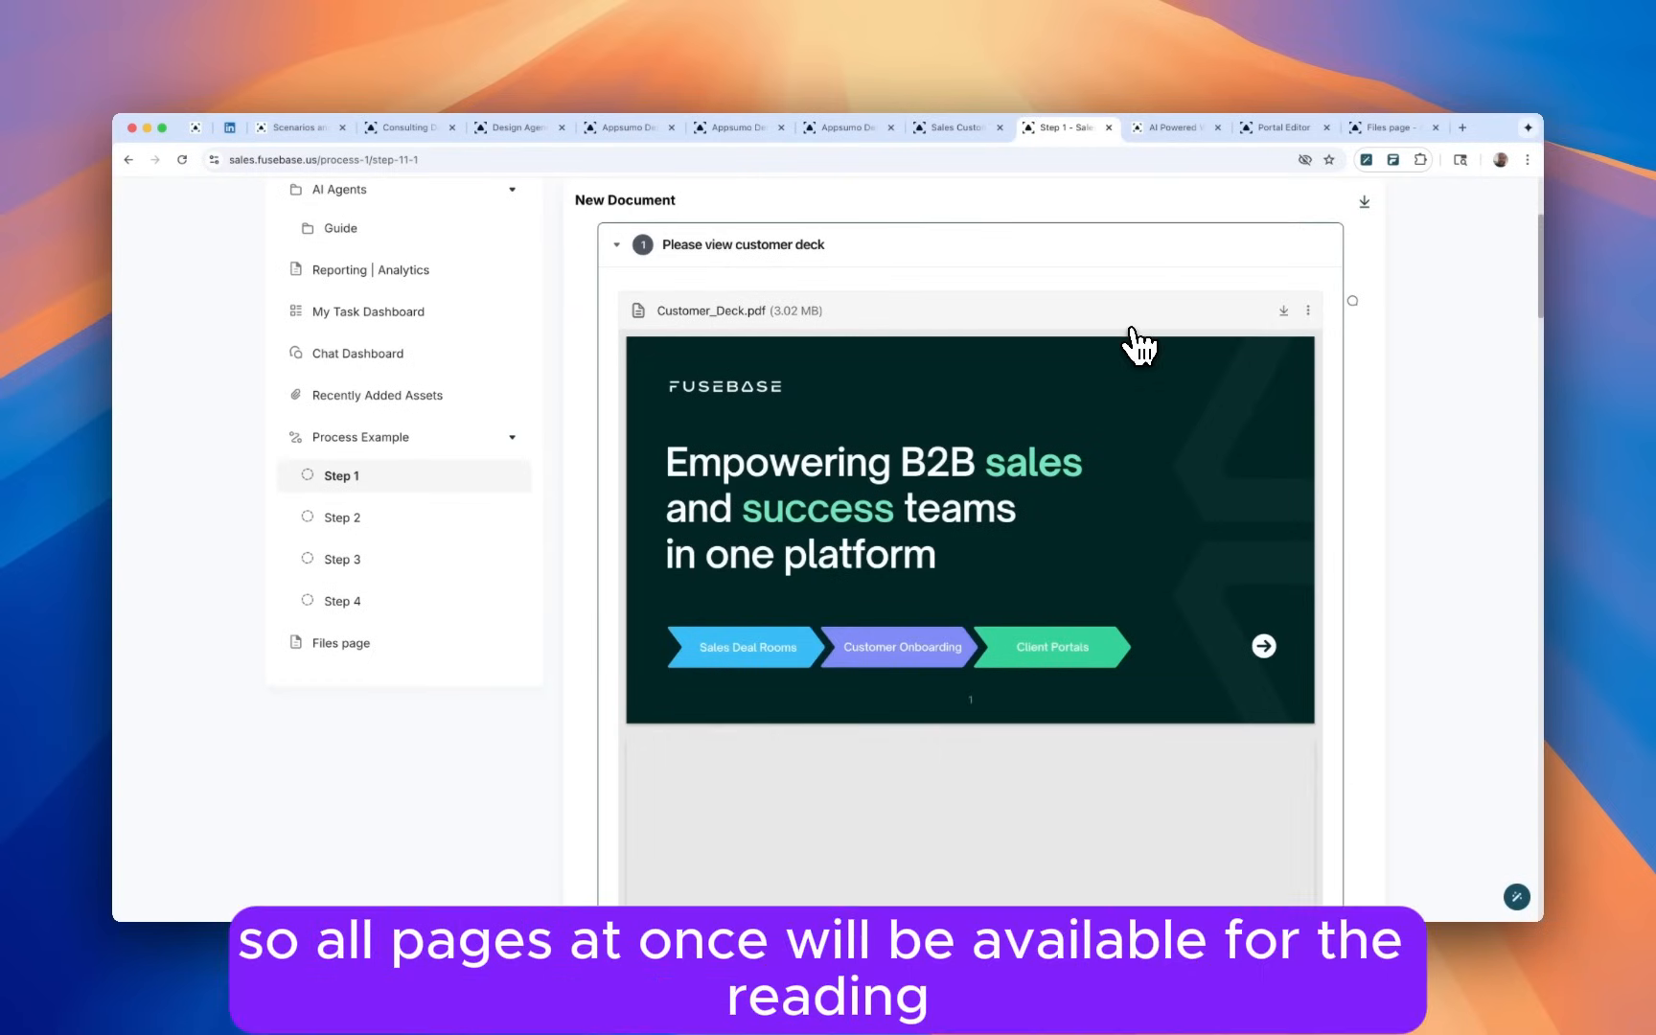
Review Step 1's upload area, video and pricing agent, then advance to Step 2.
scroll(down, 3)
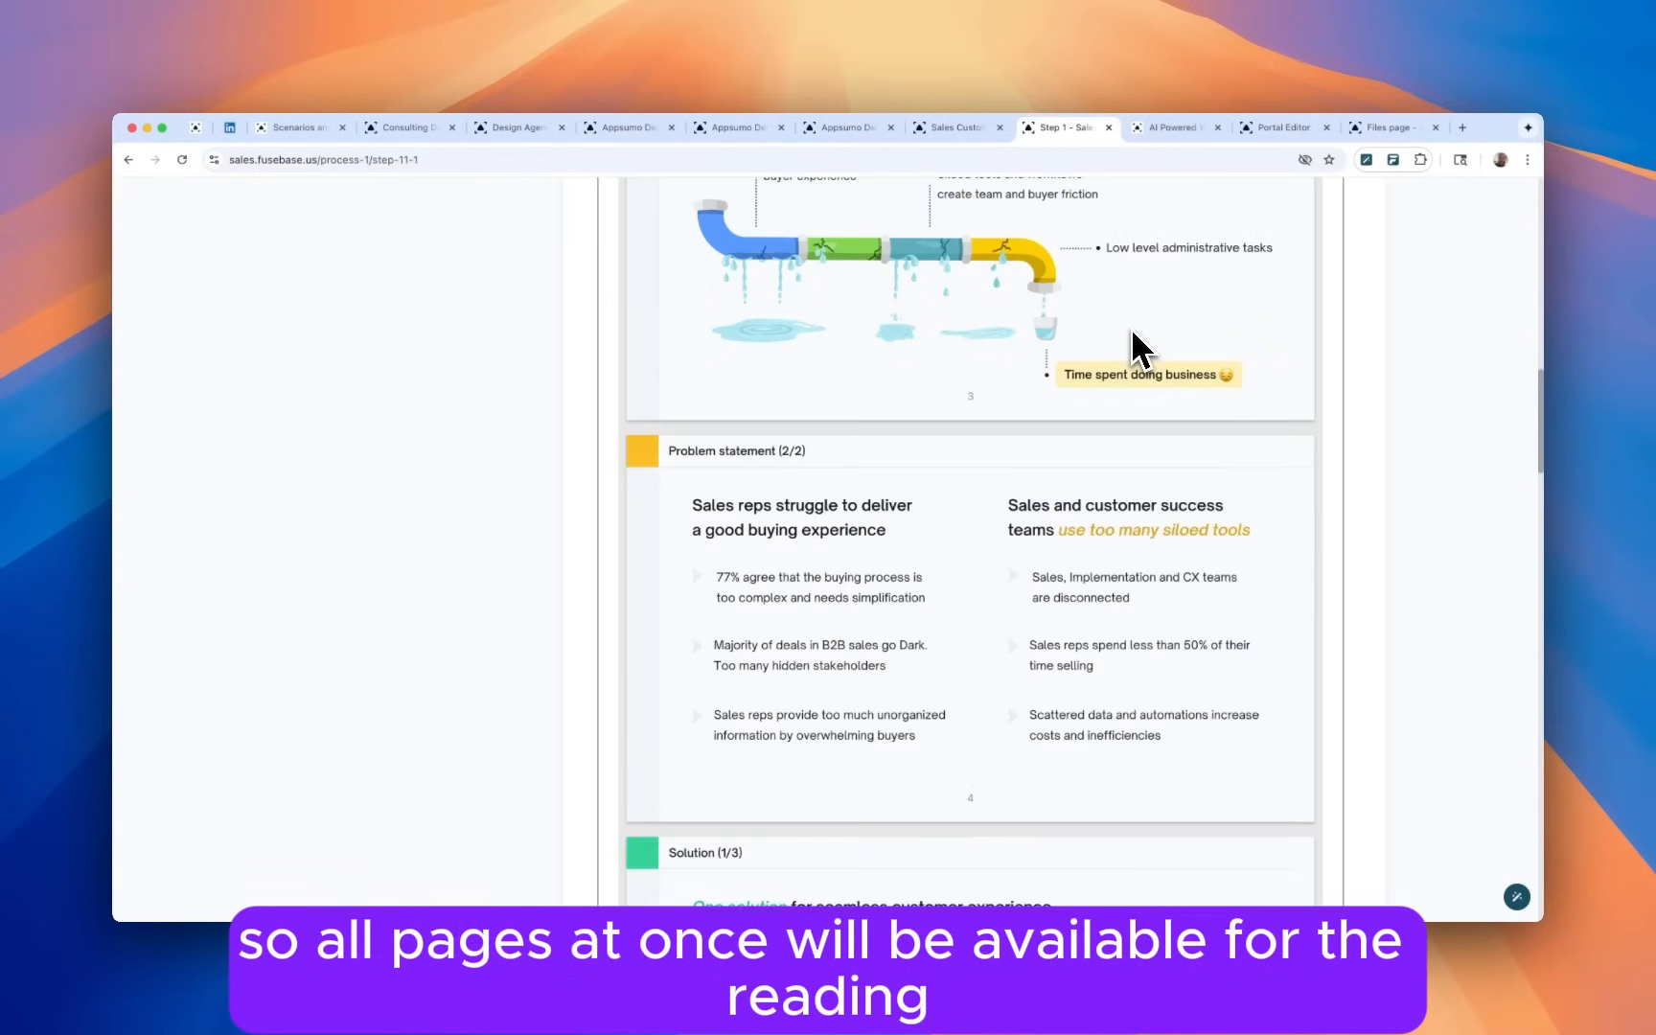
scroll(down, 3)
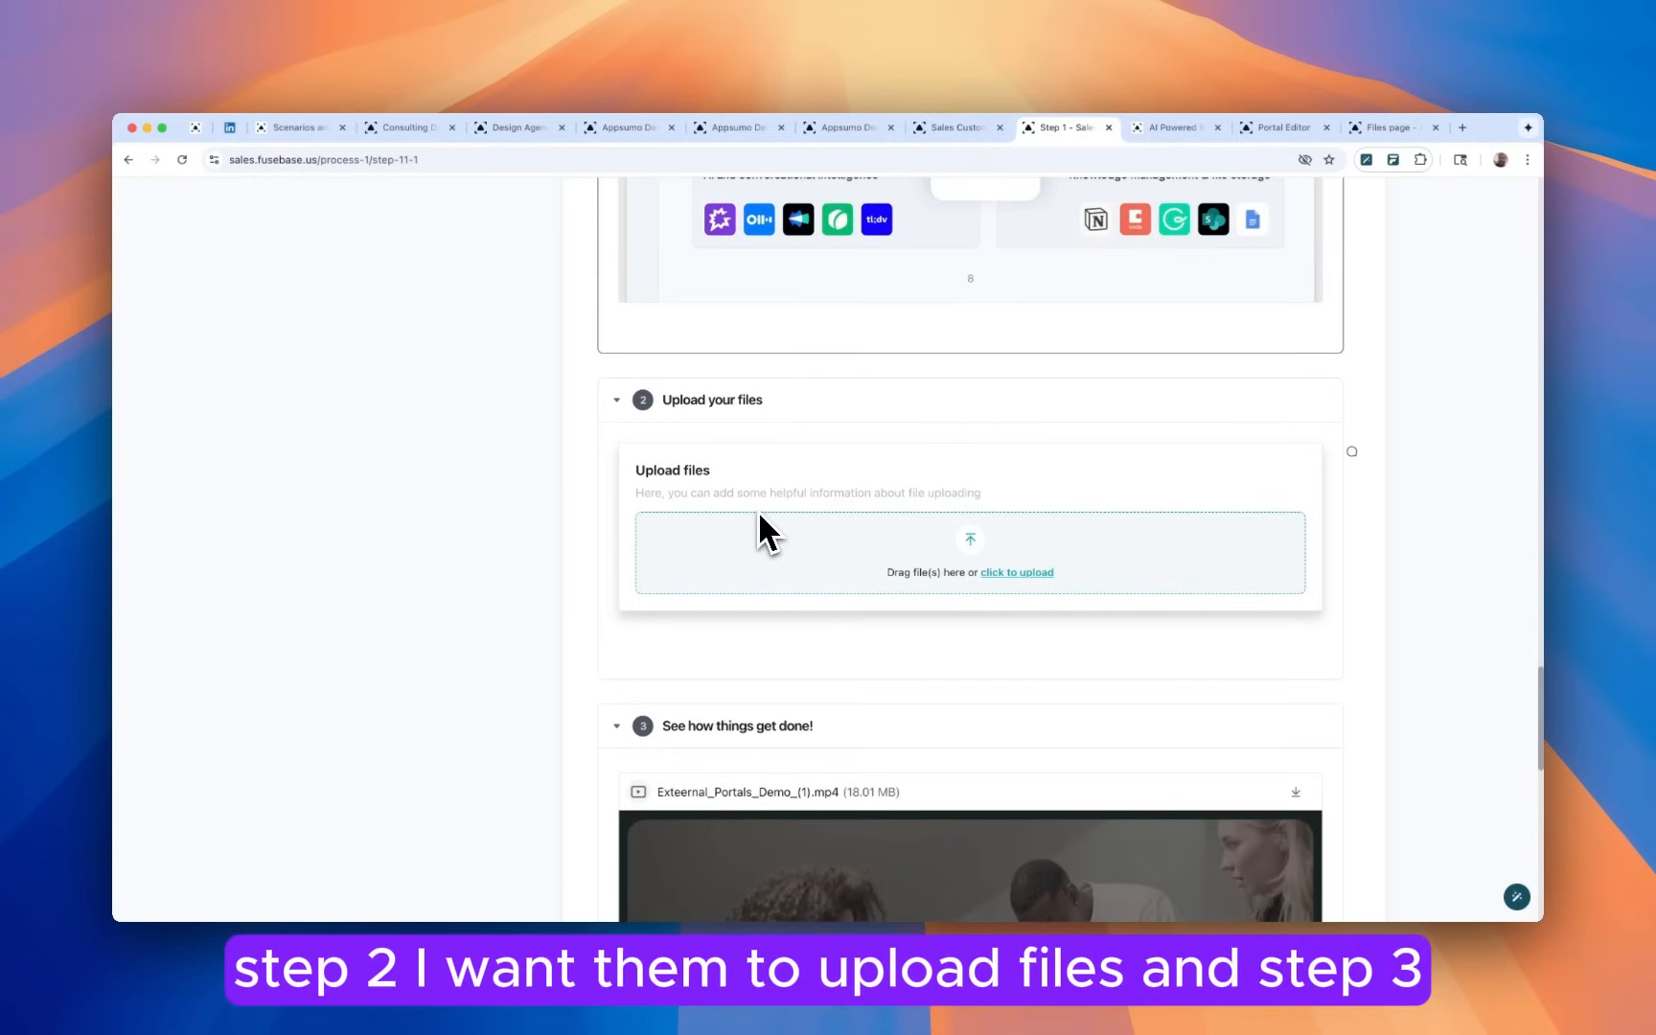
scroll(down, 3)
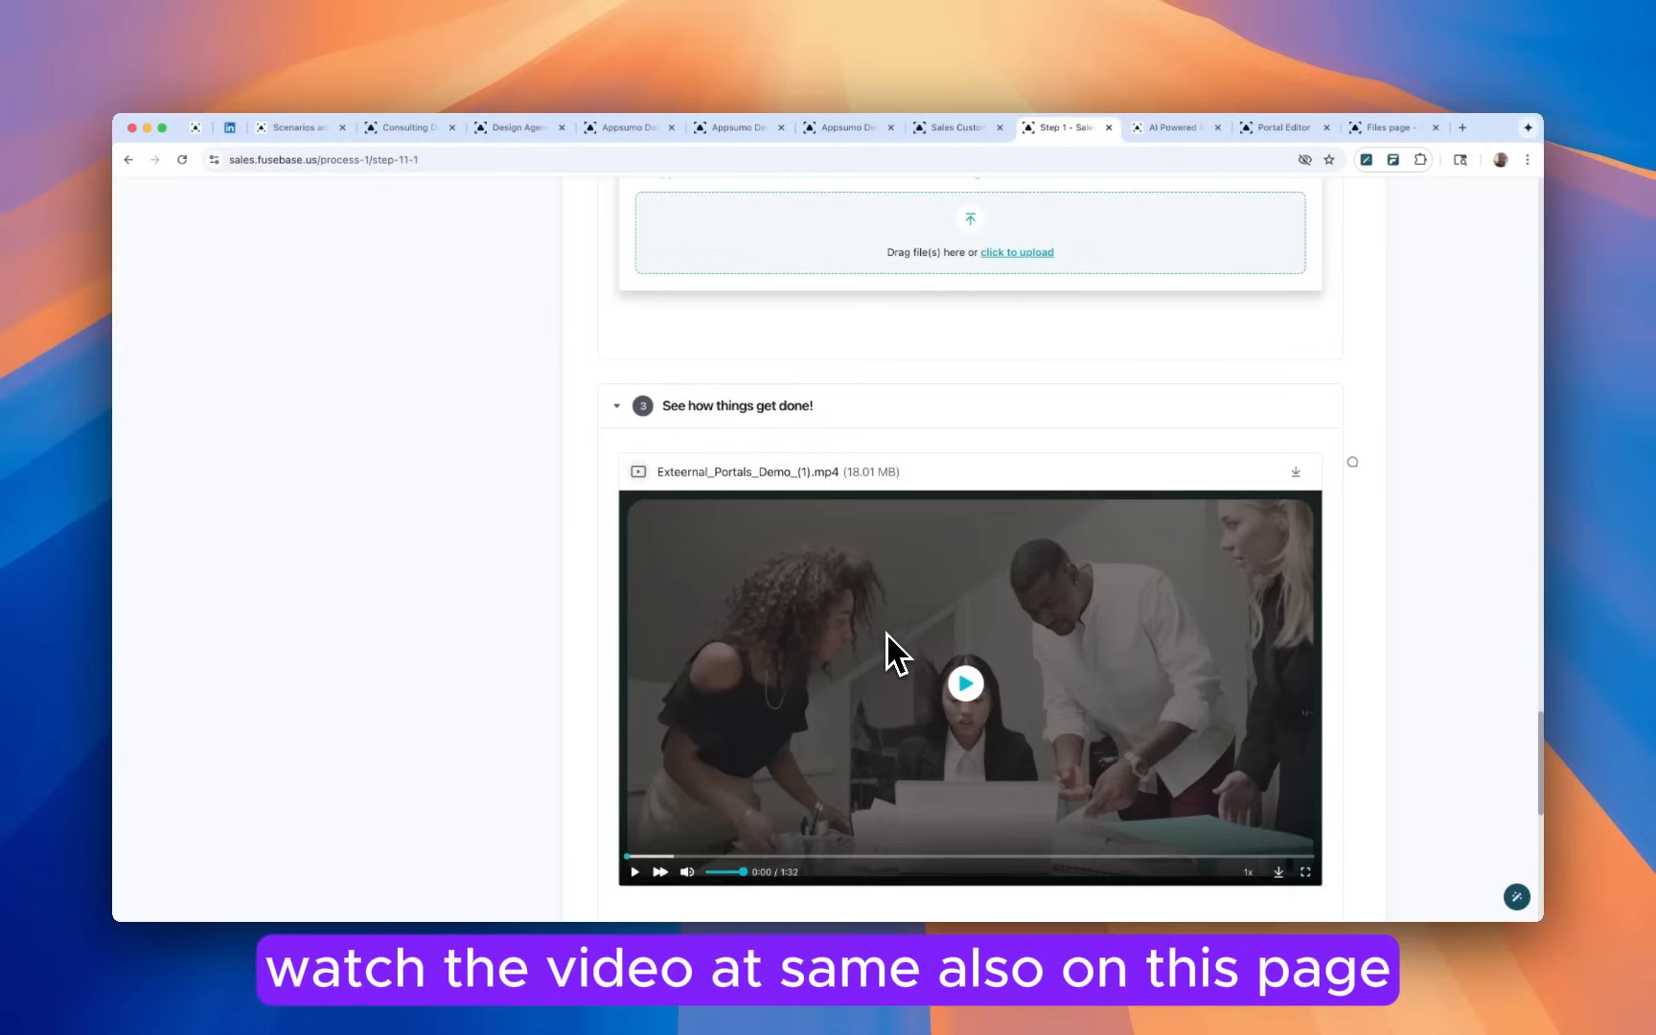
scroll(down, 3)
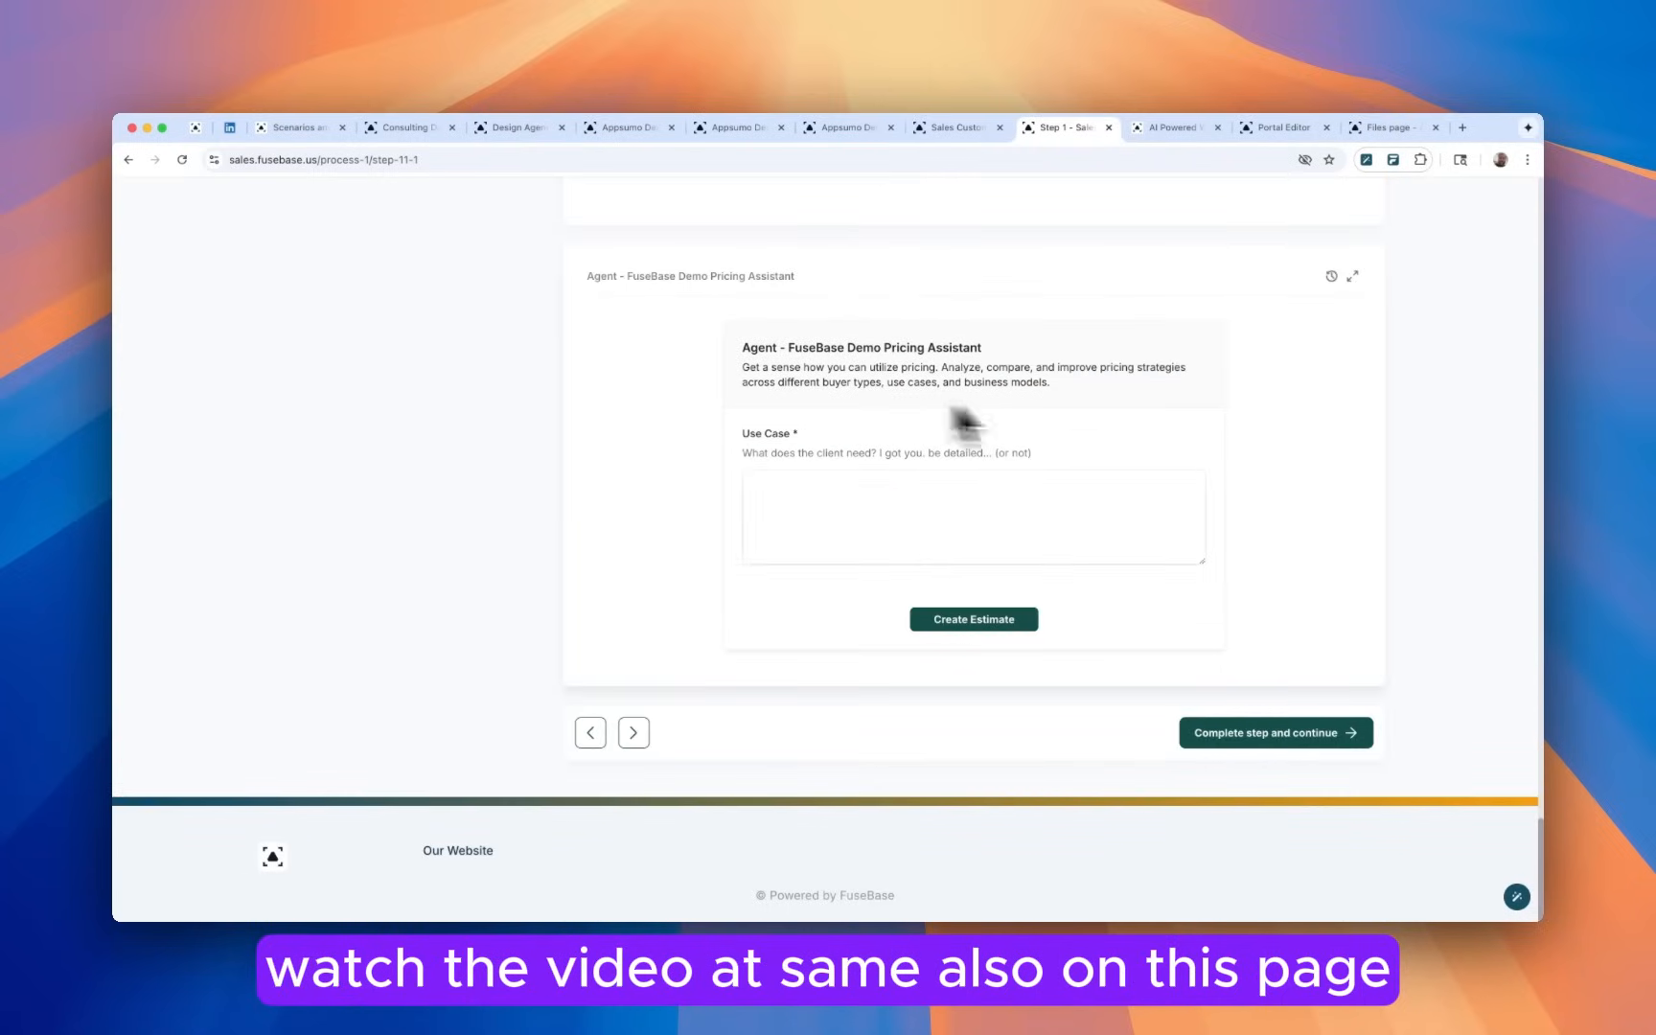
mouse_move(876, 545)
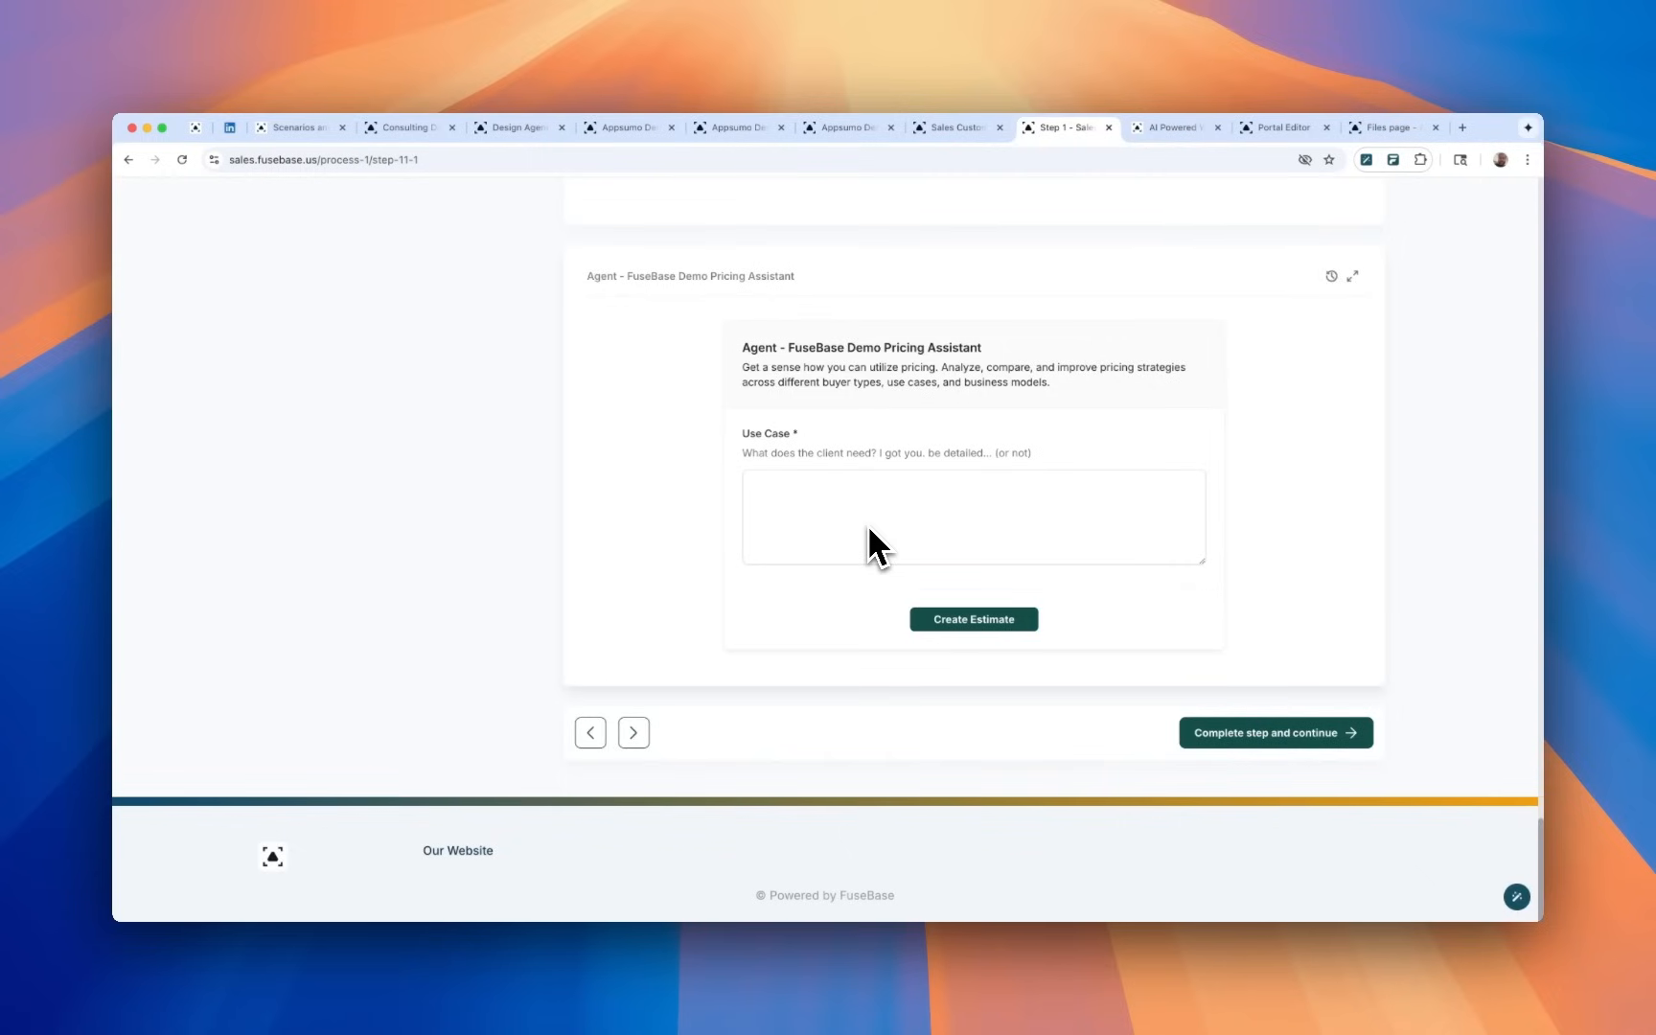
mouse_move(947, 677)
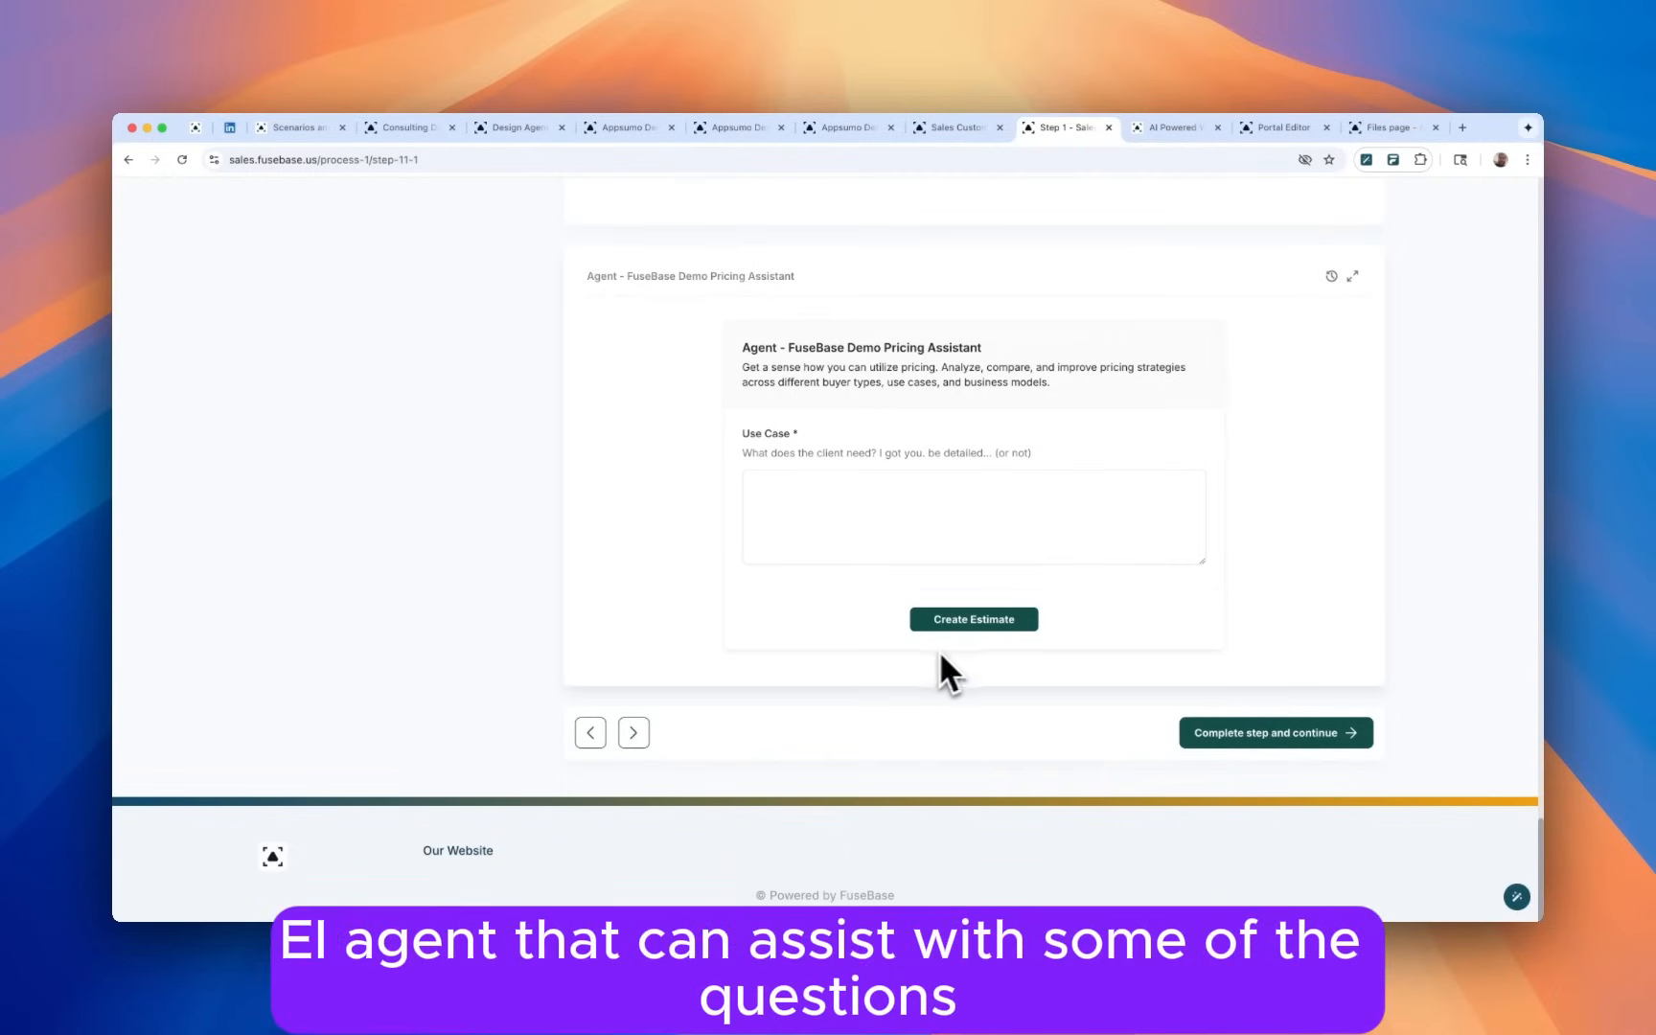
mouse_move(859, 395)
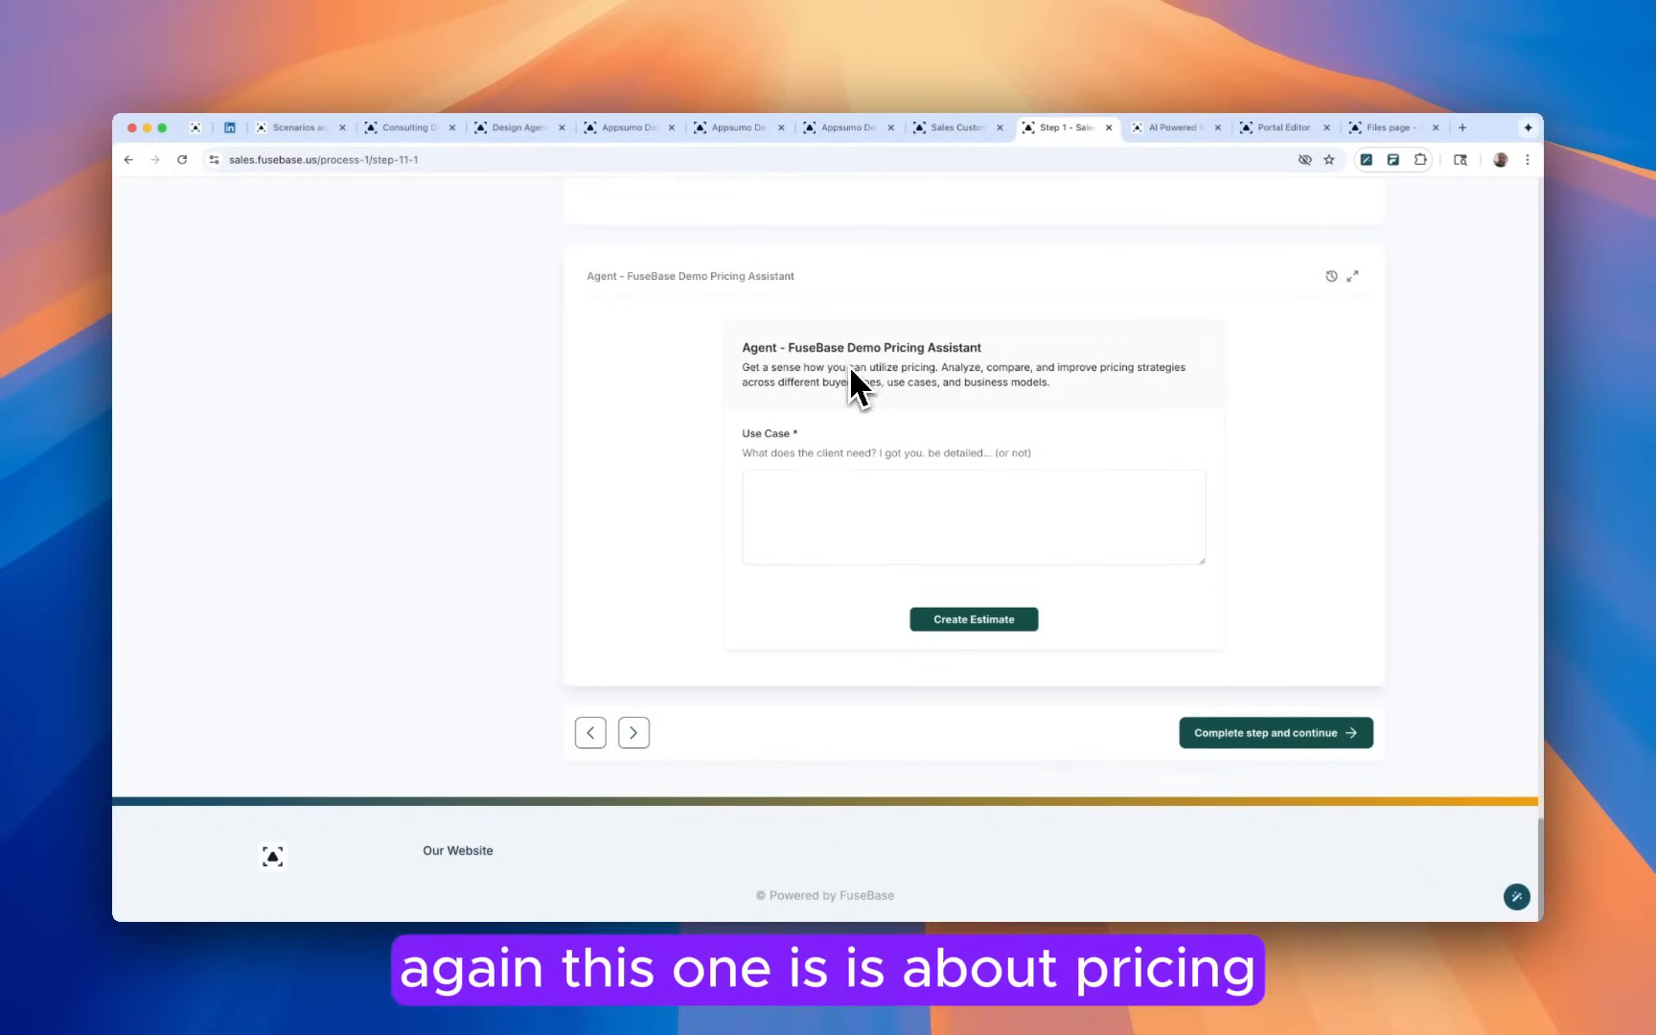
mouse_move(1146, 764)
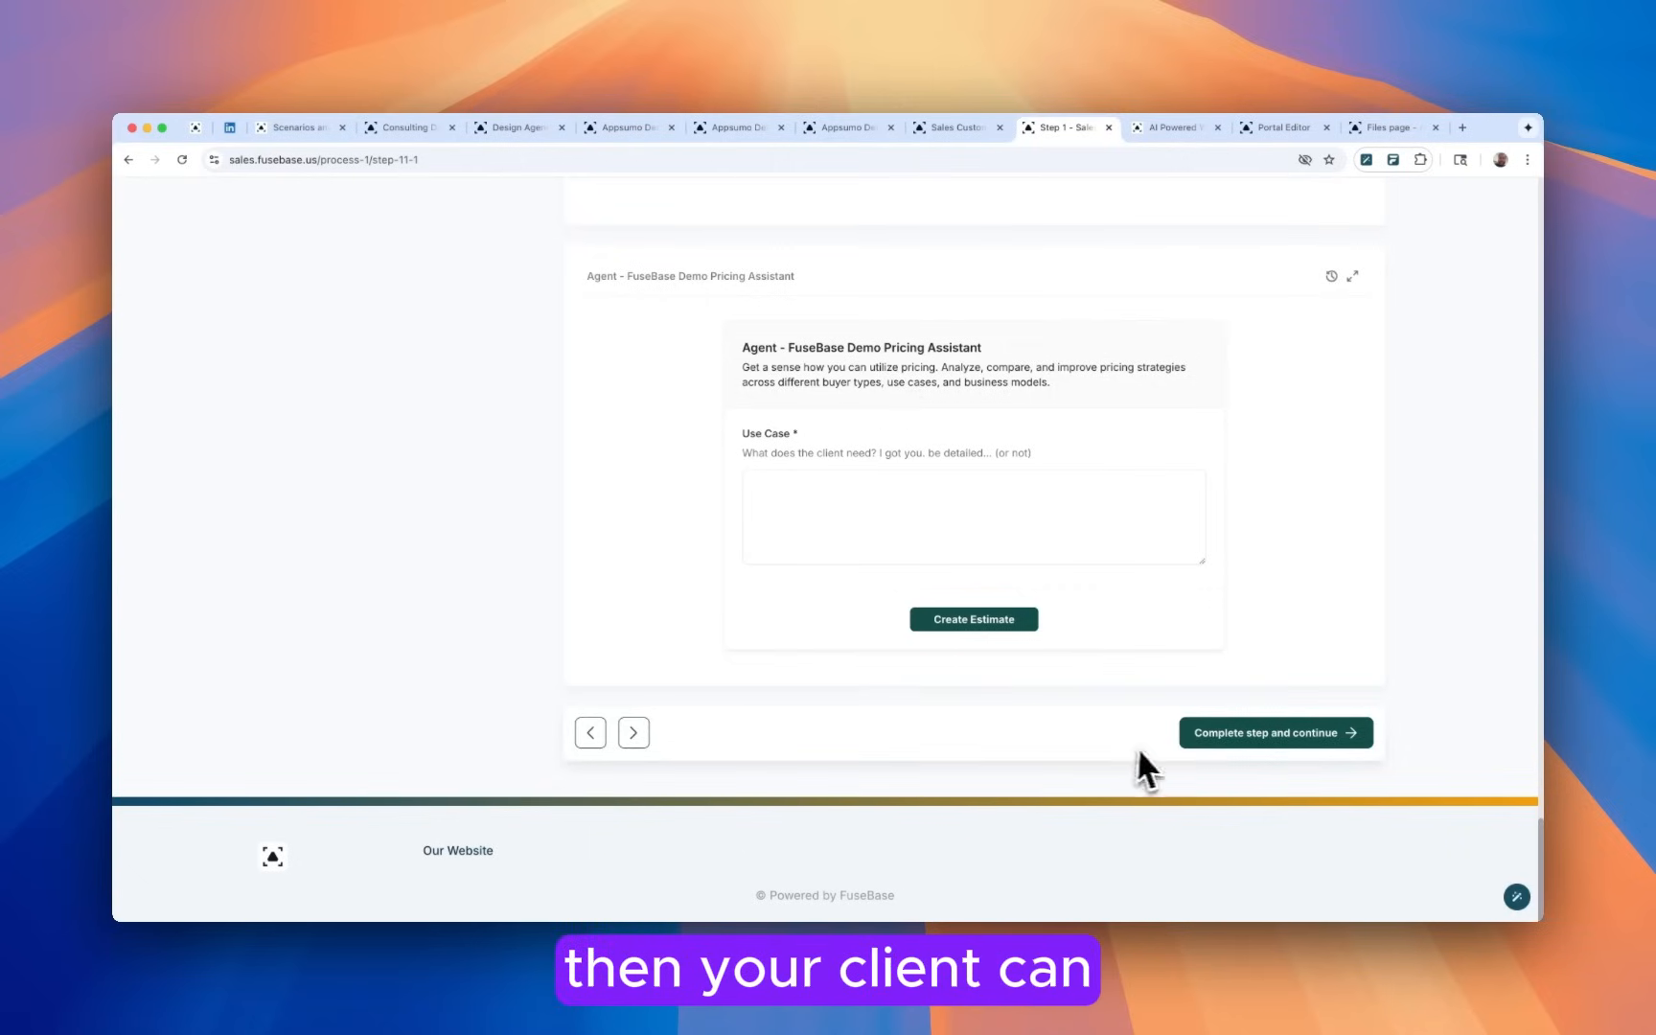
mouse_move(1272, 759)
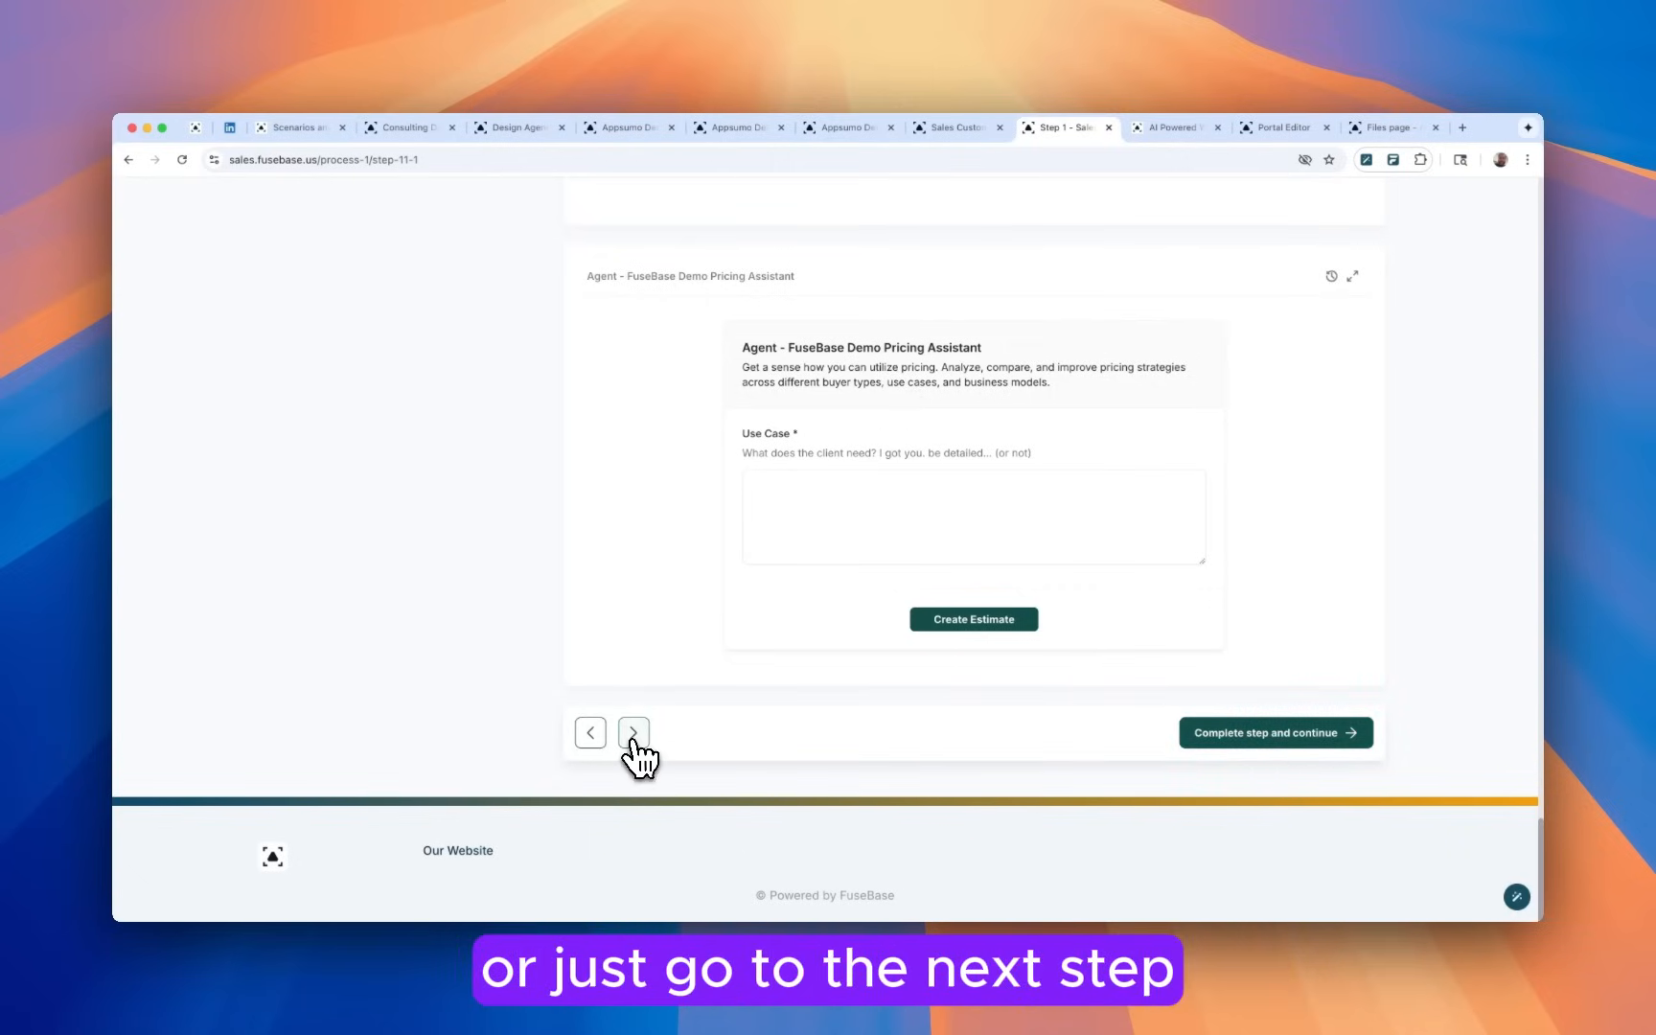
click(633, 732)
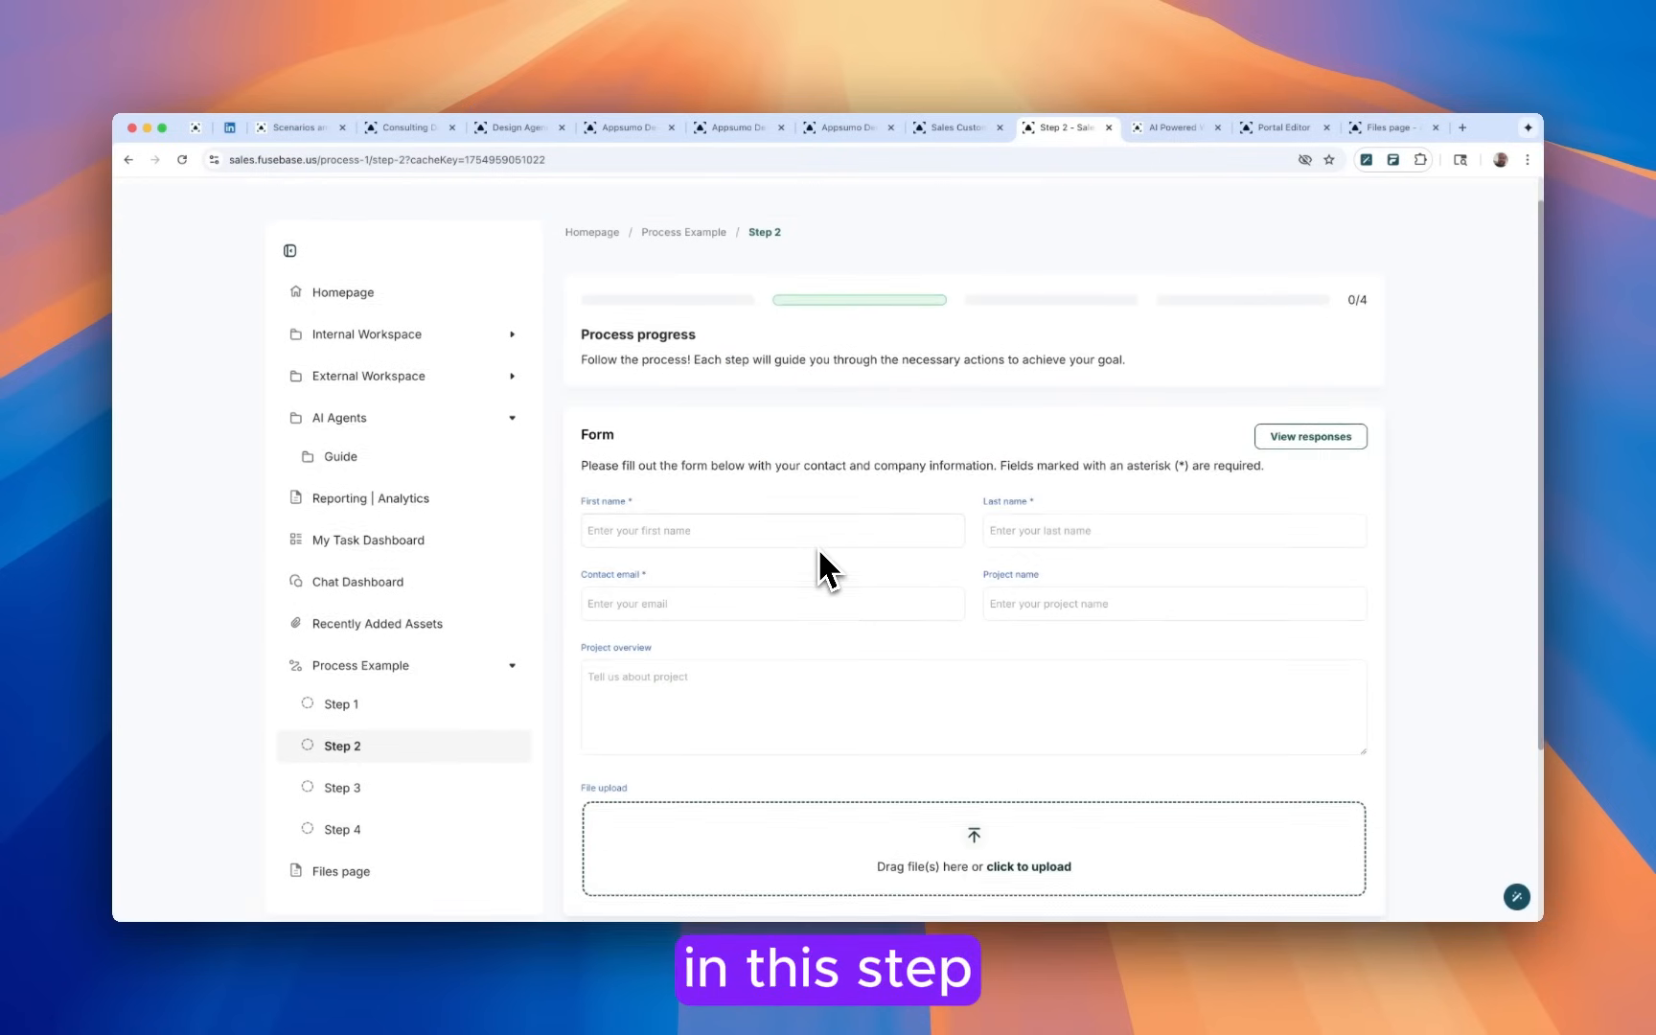
Look over Step 2's contact form and Step 3's timeline, then return to Step 1.
scroll(down, 3)
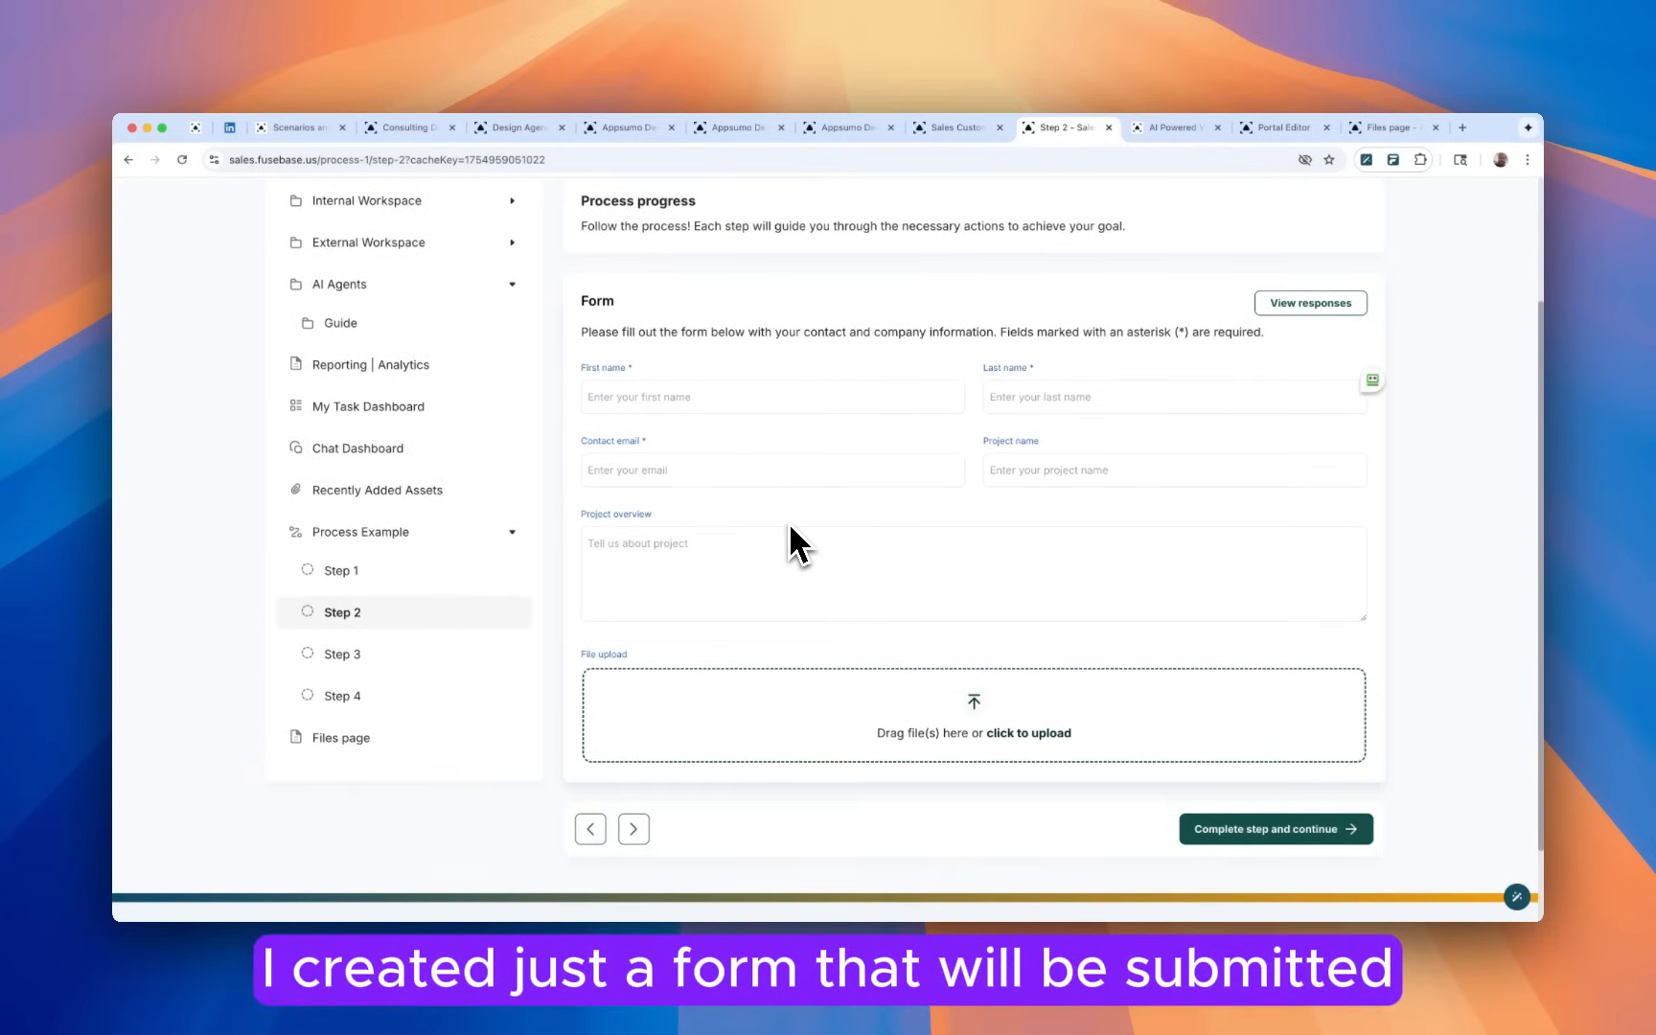
mouse_move(638, 776)
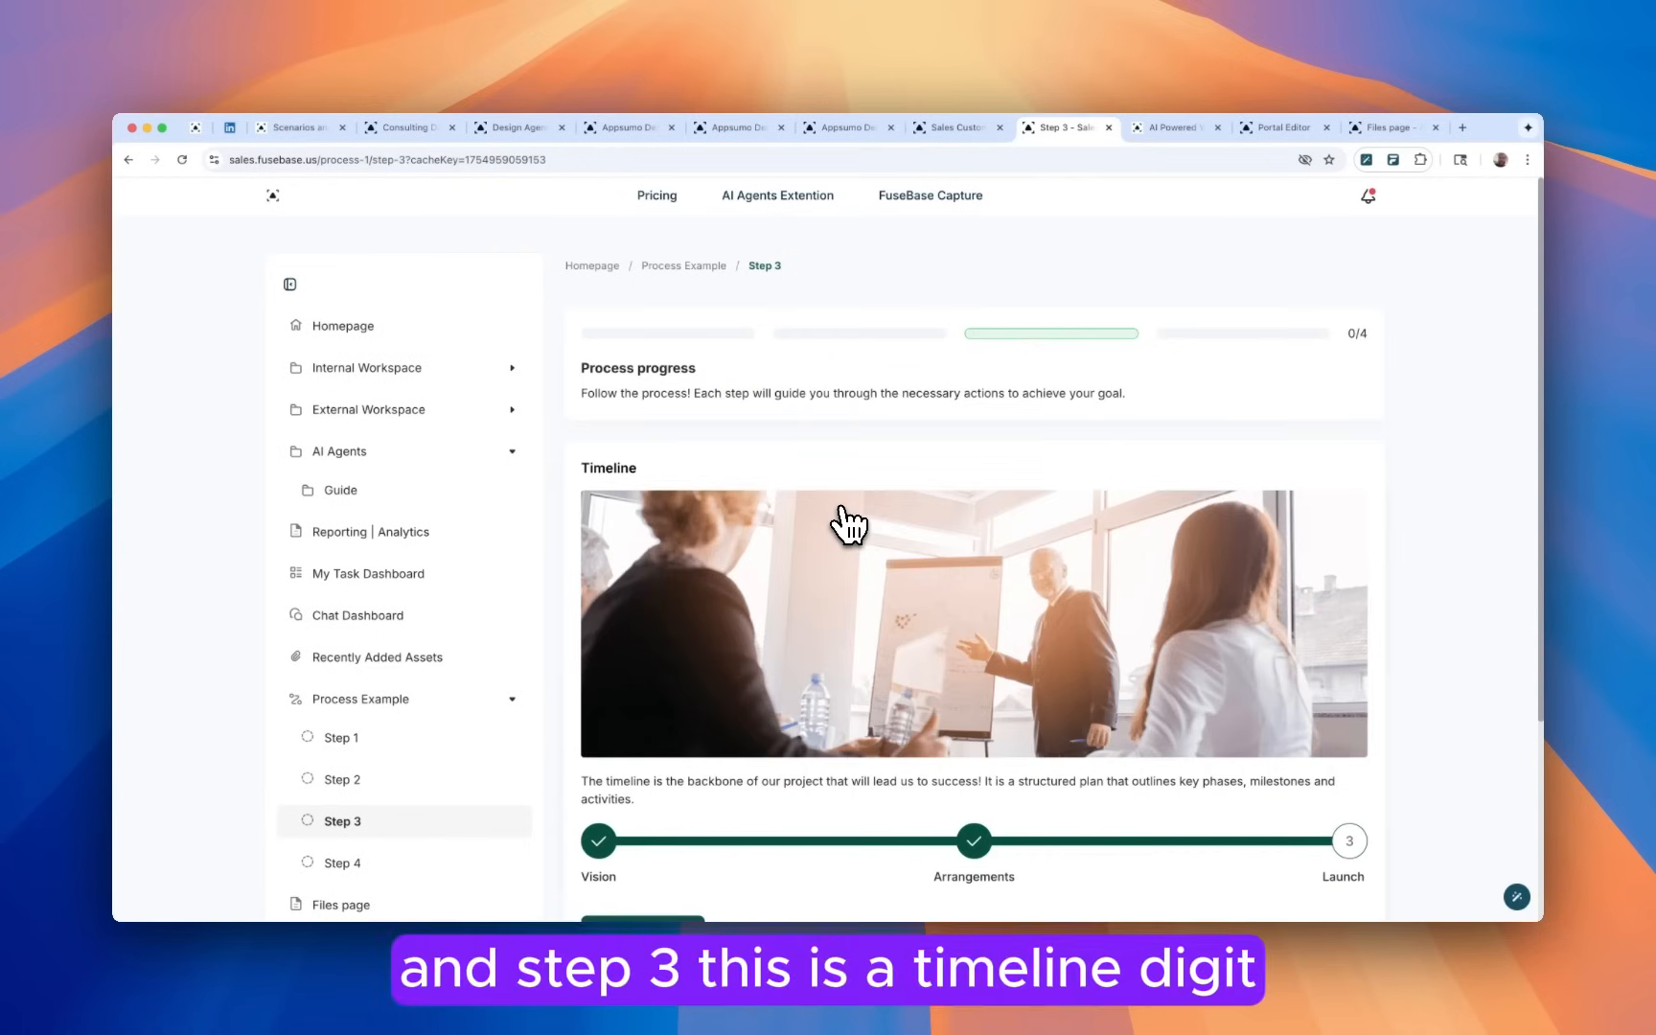
scroll(down, 3)
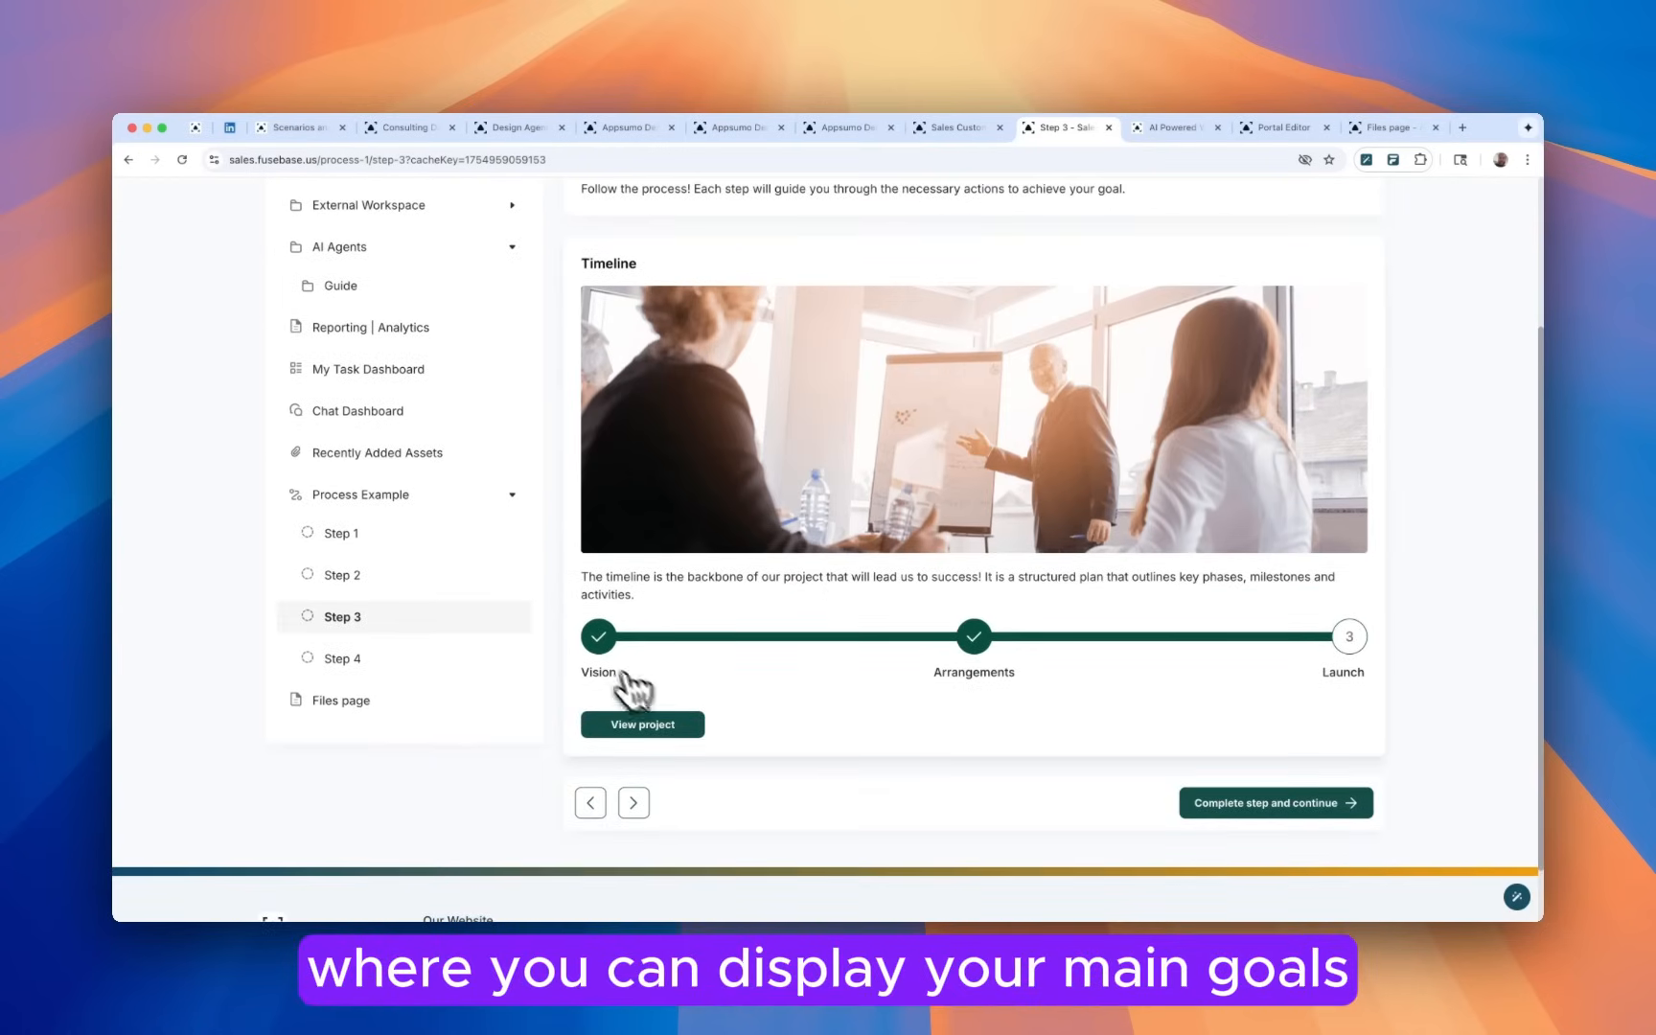
scroll(up, 3)
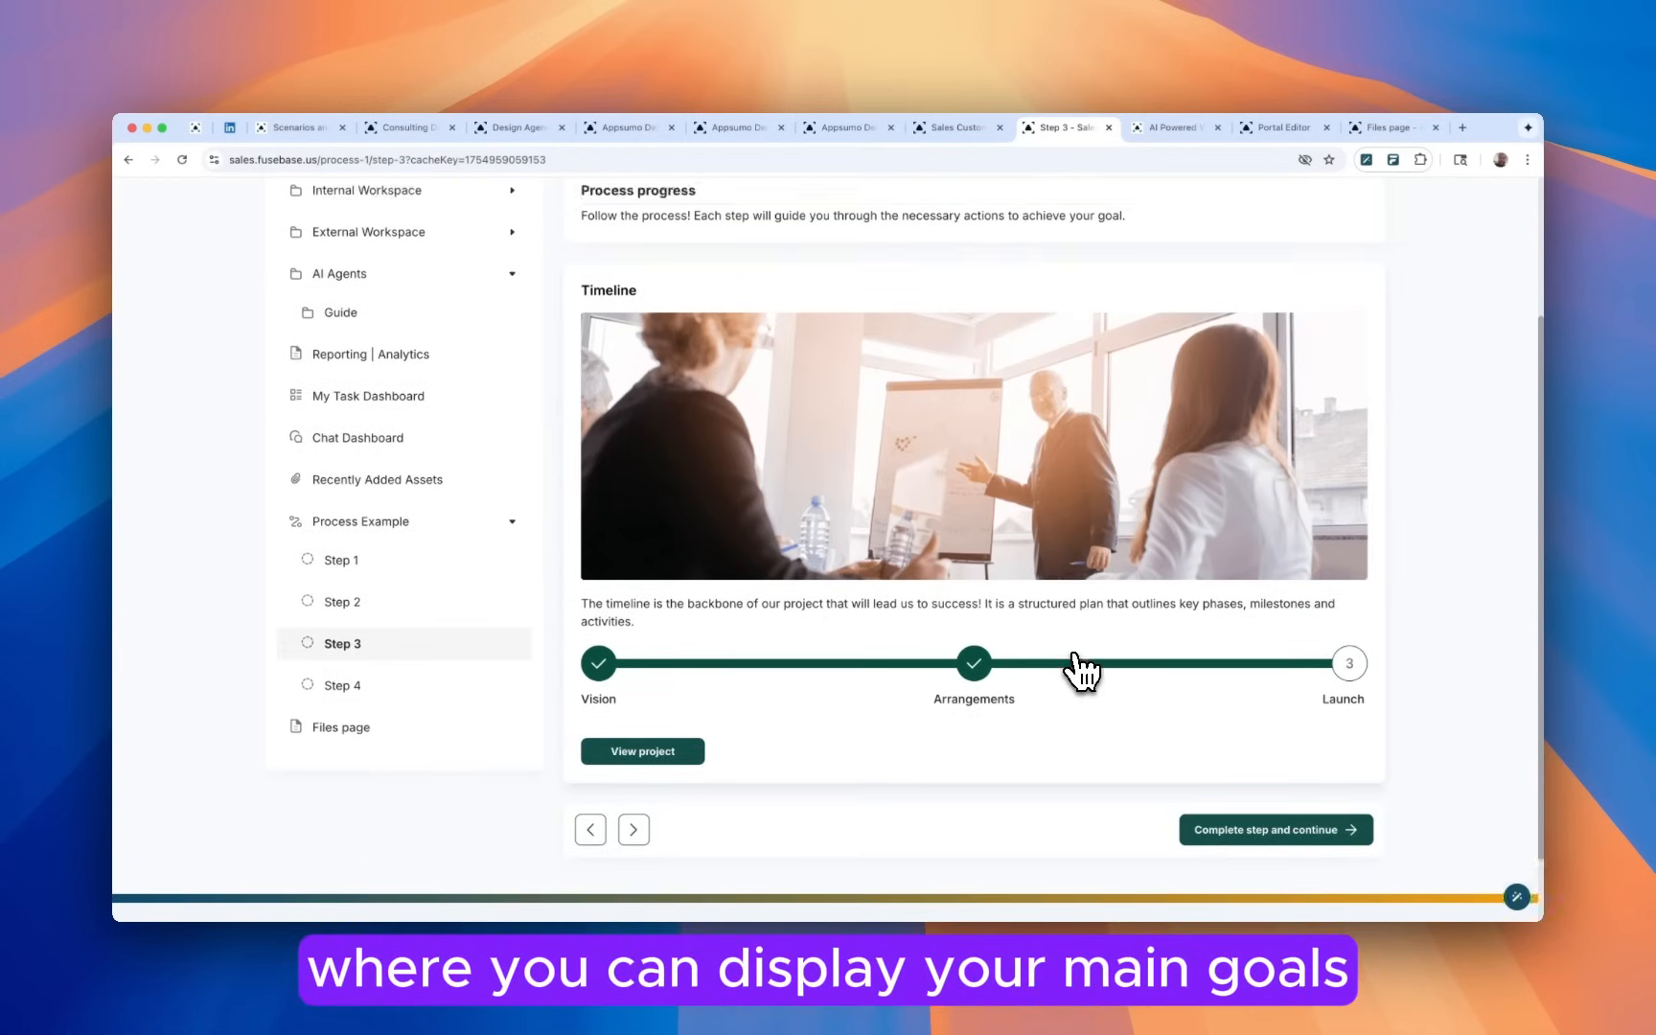
scroll(down, 3)
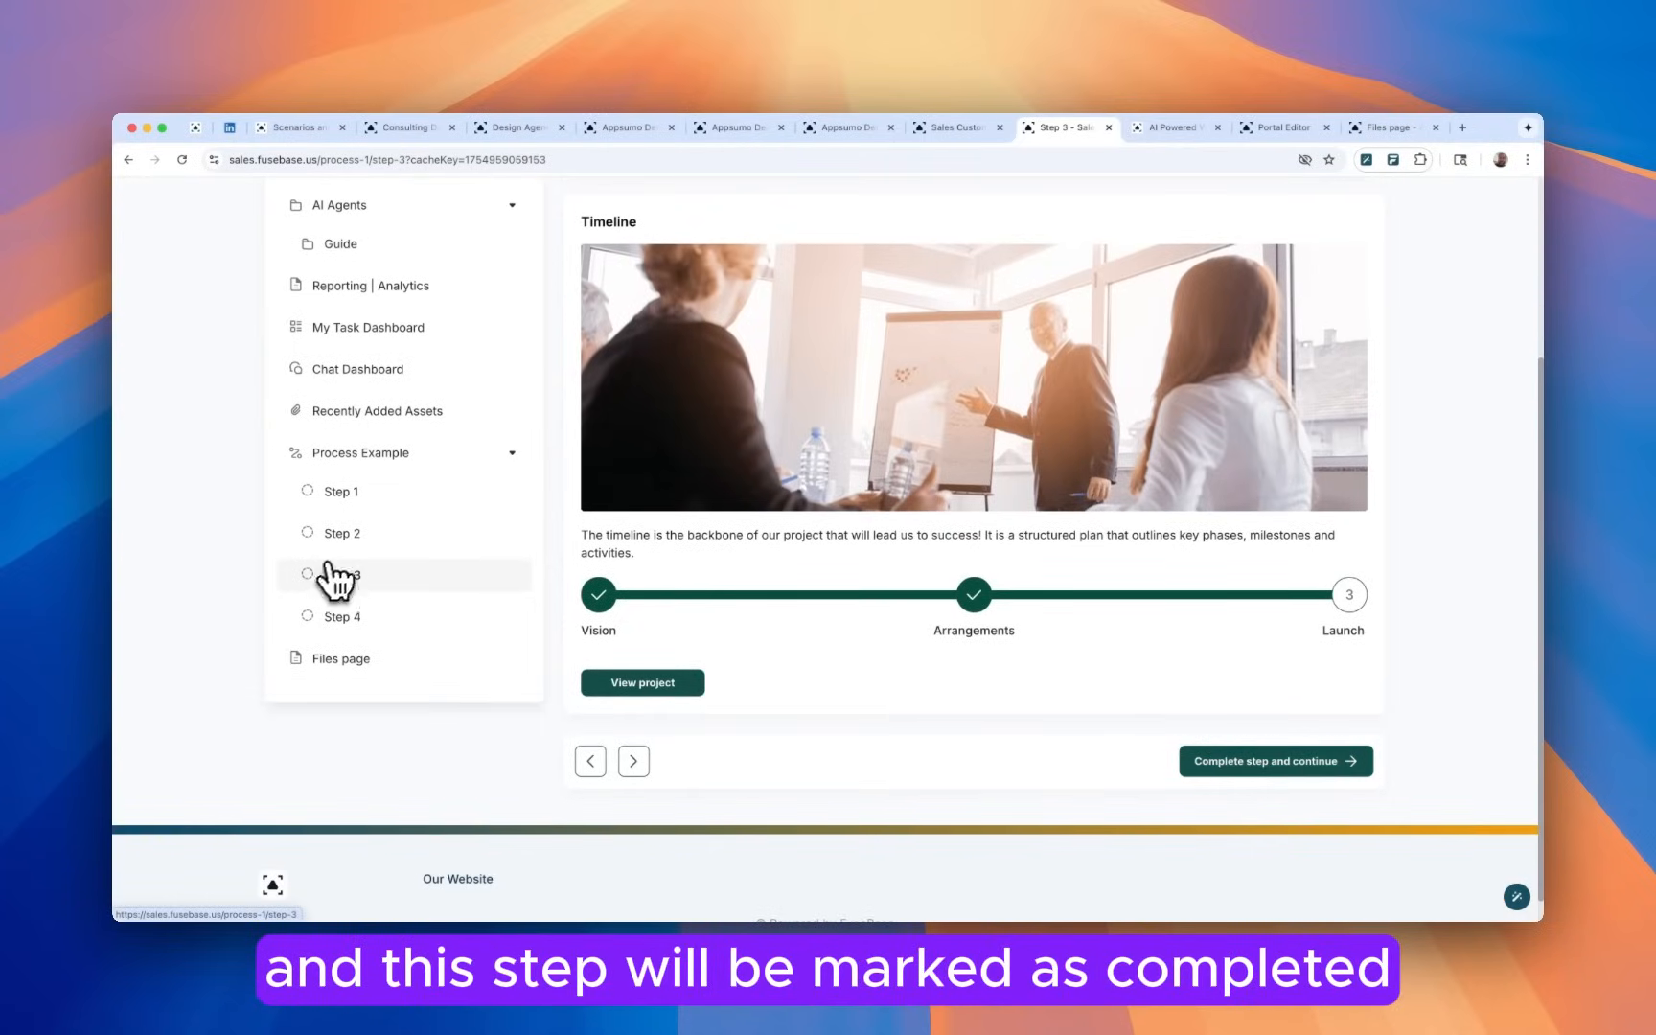
click(1275, 761)
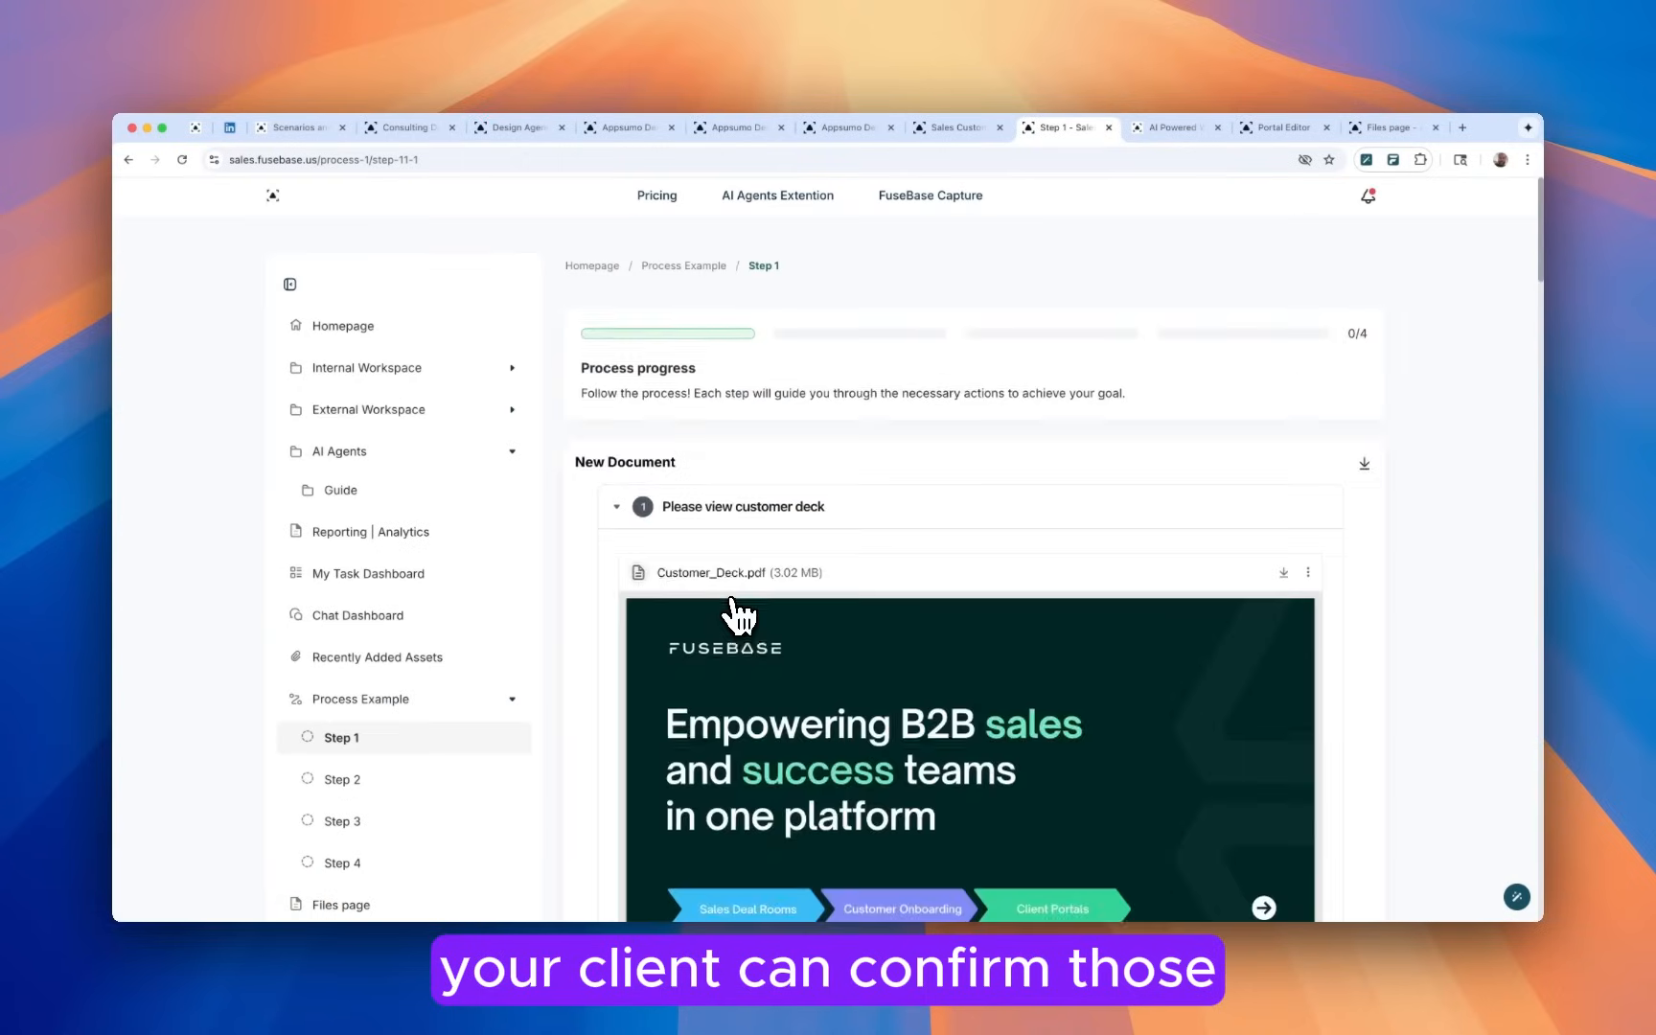
Complete Step 1 so Process Example progress reads 1/4, moving on to Step 2.
scroll(down, 3)
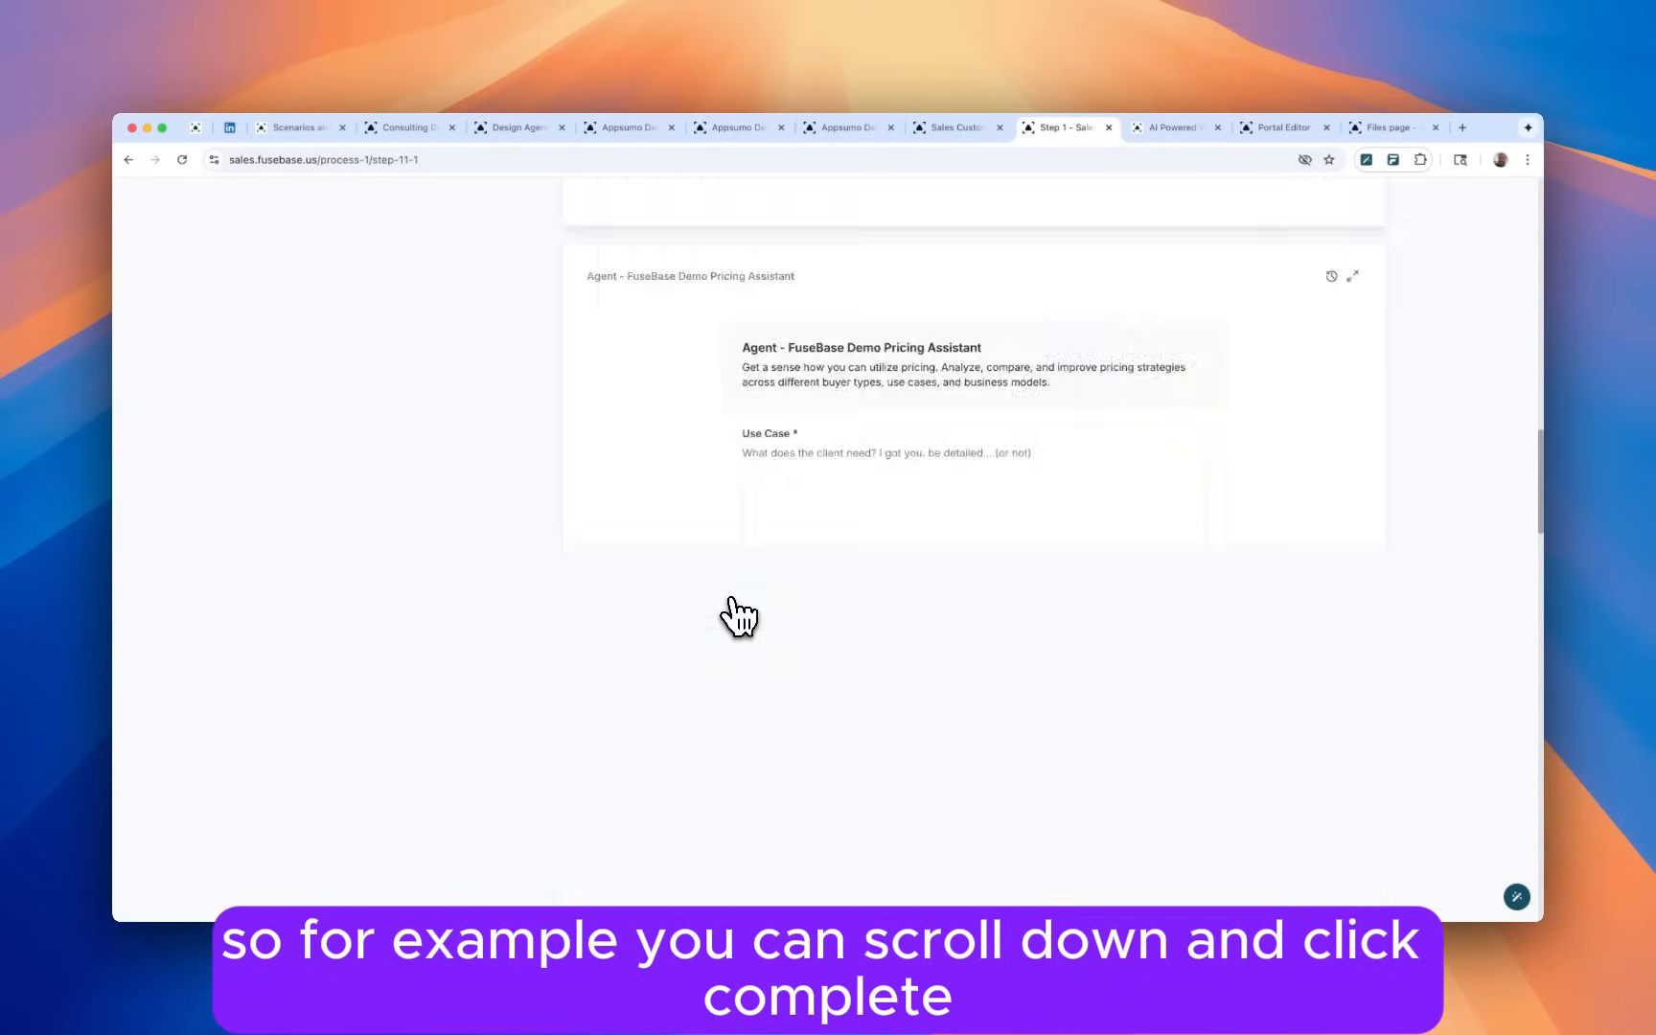
scroll(down, 3)
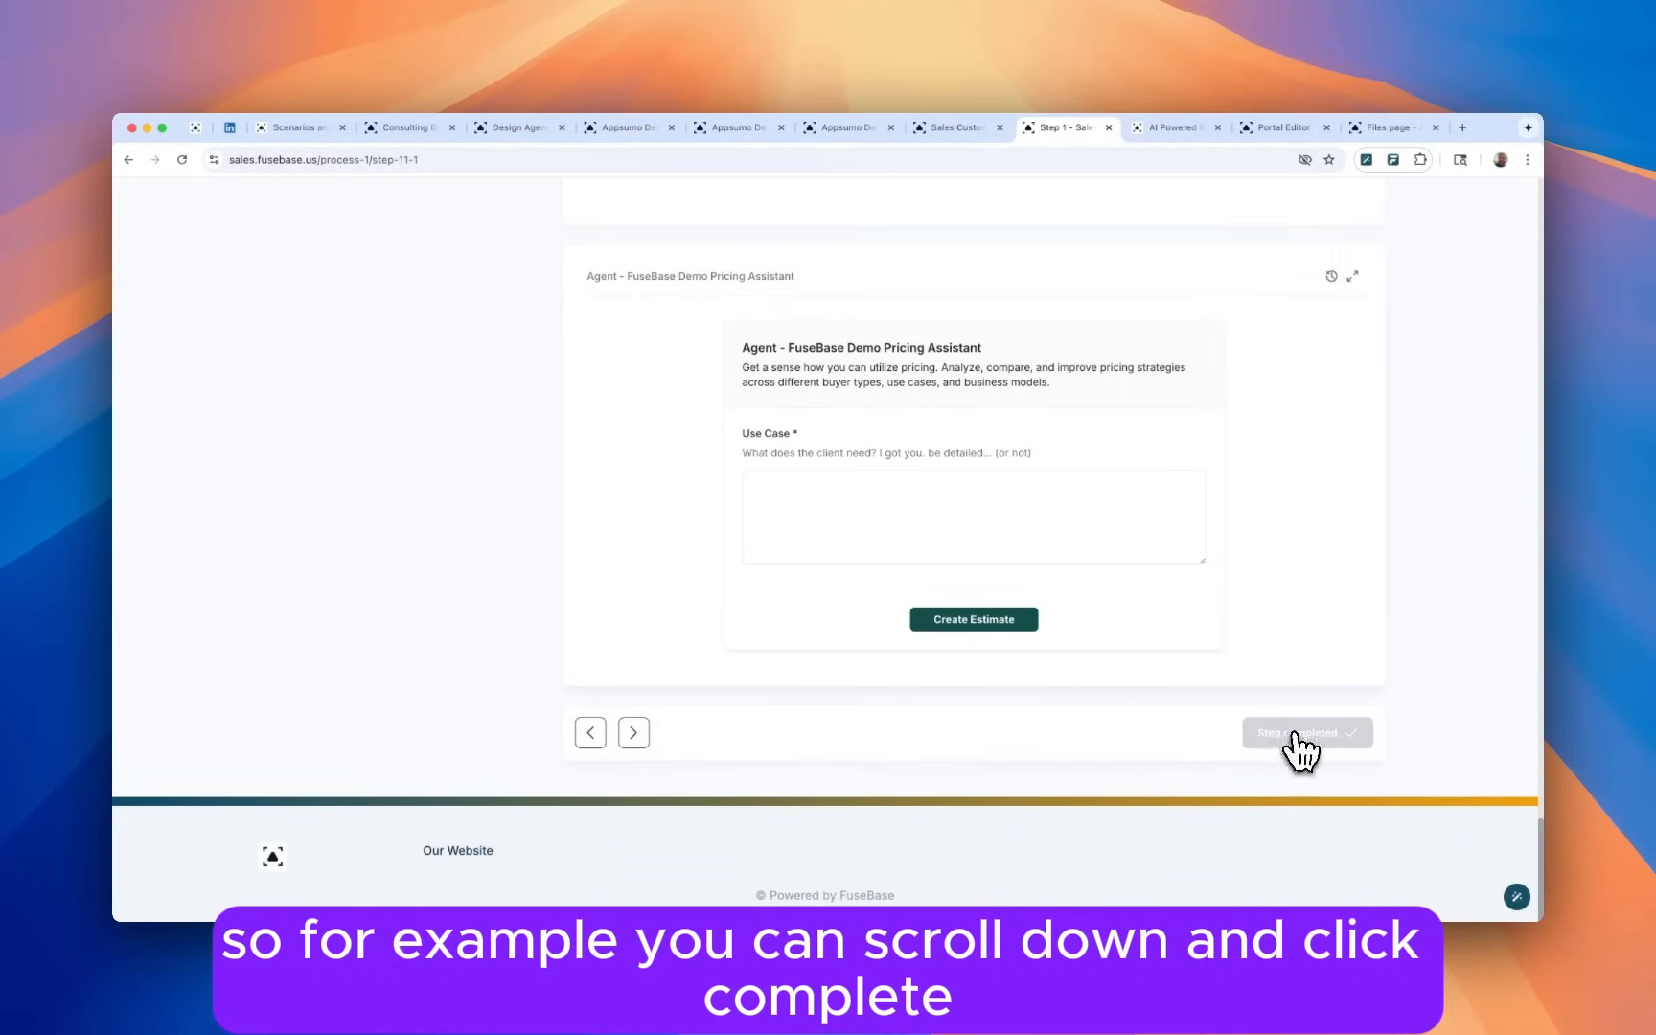
click(1305, 733)
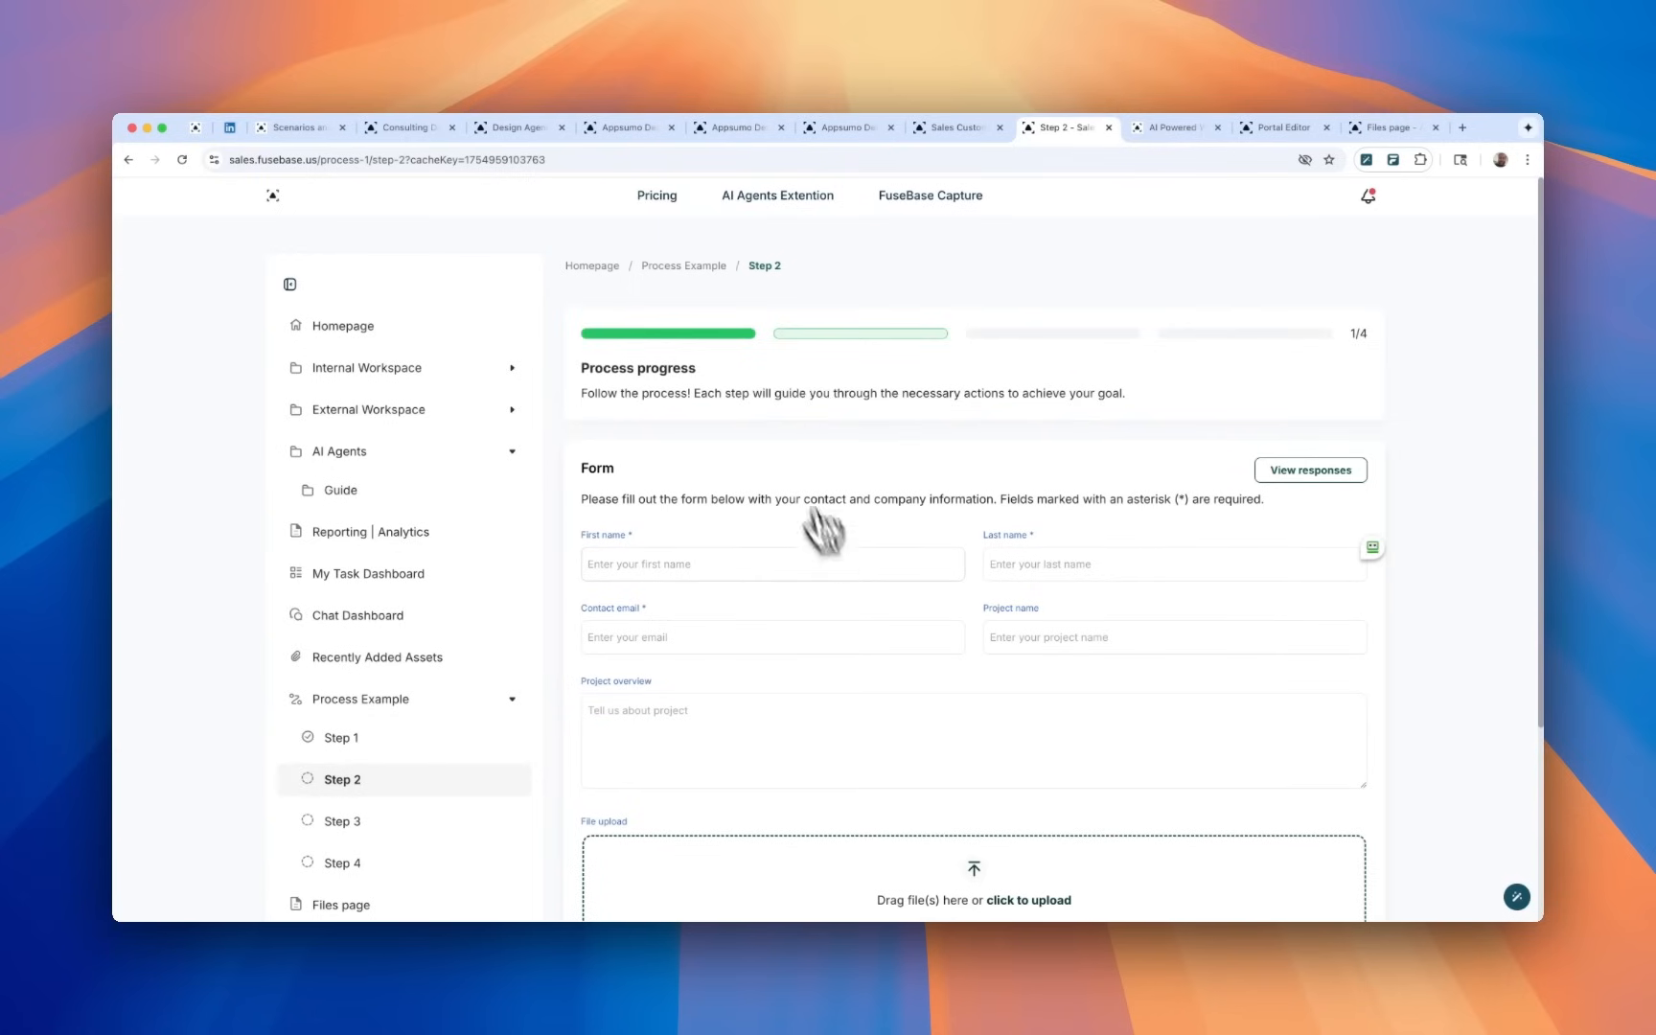
mouse_move(813, 364)
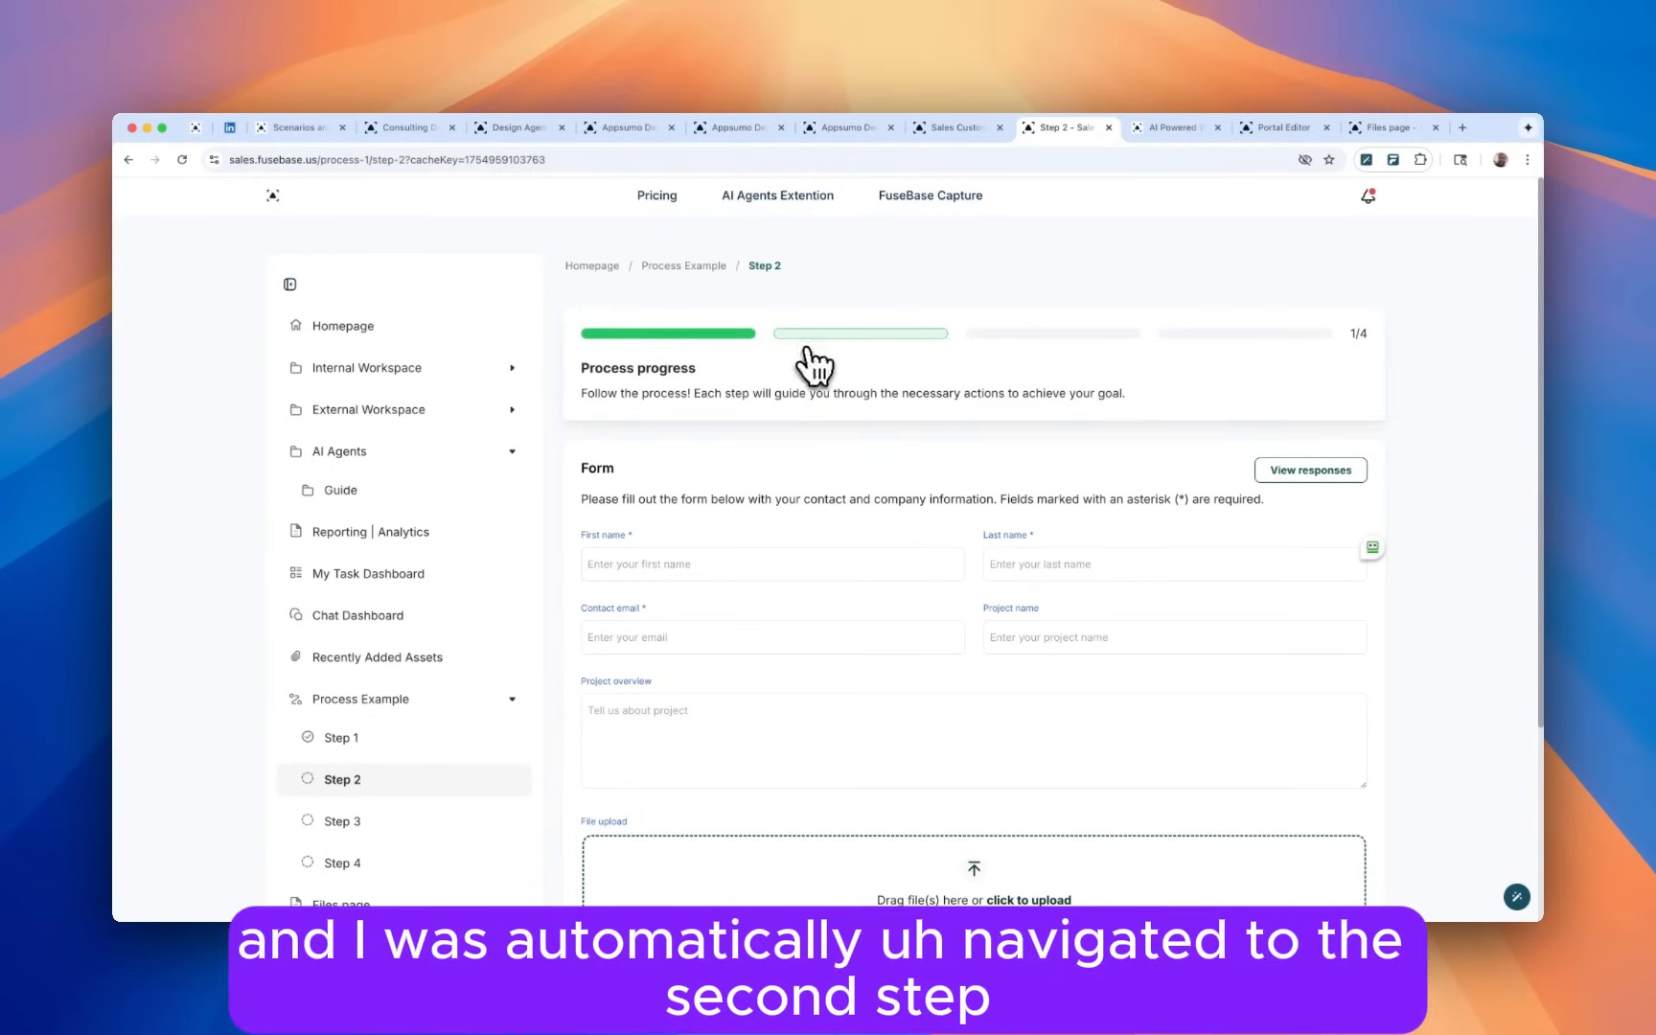
scroll(down, 3)
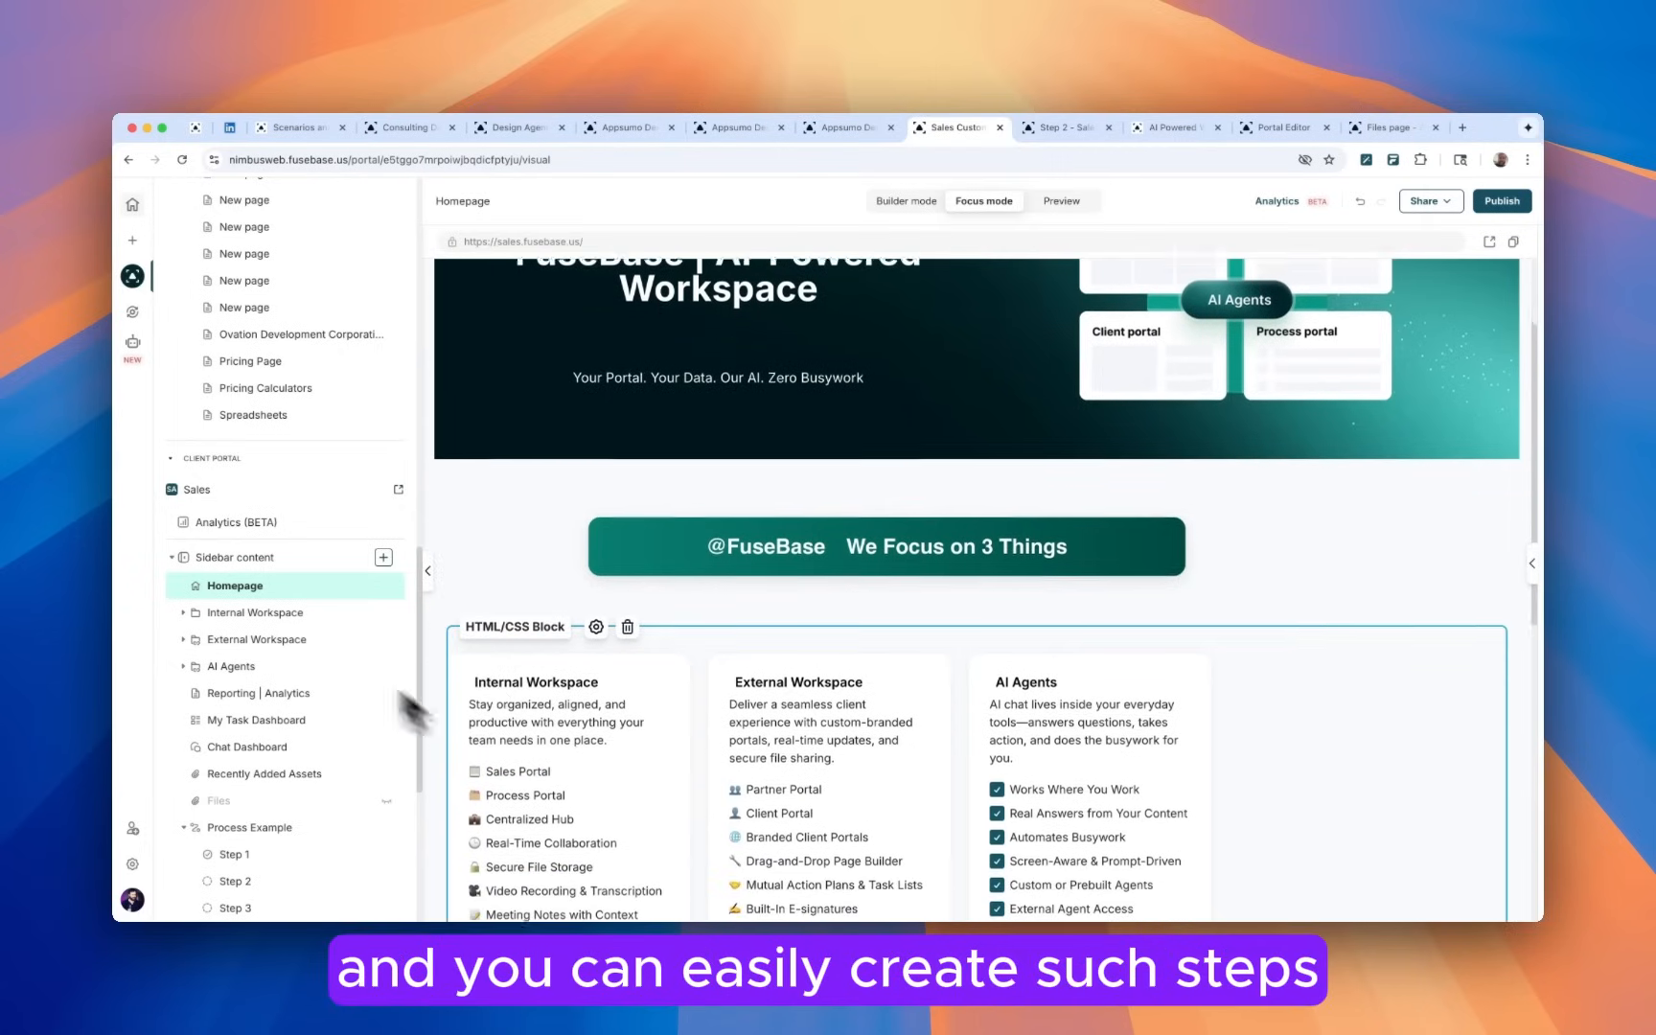
Add a new process named 'Process unboarding' to the portal's sidebar content.
click(383, 556)
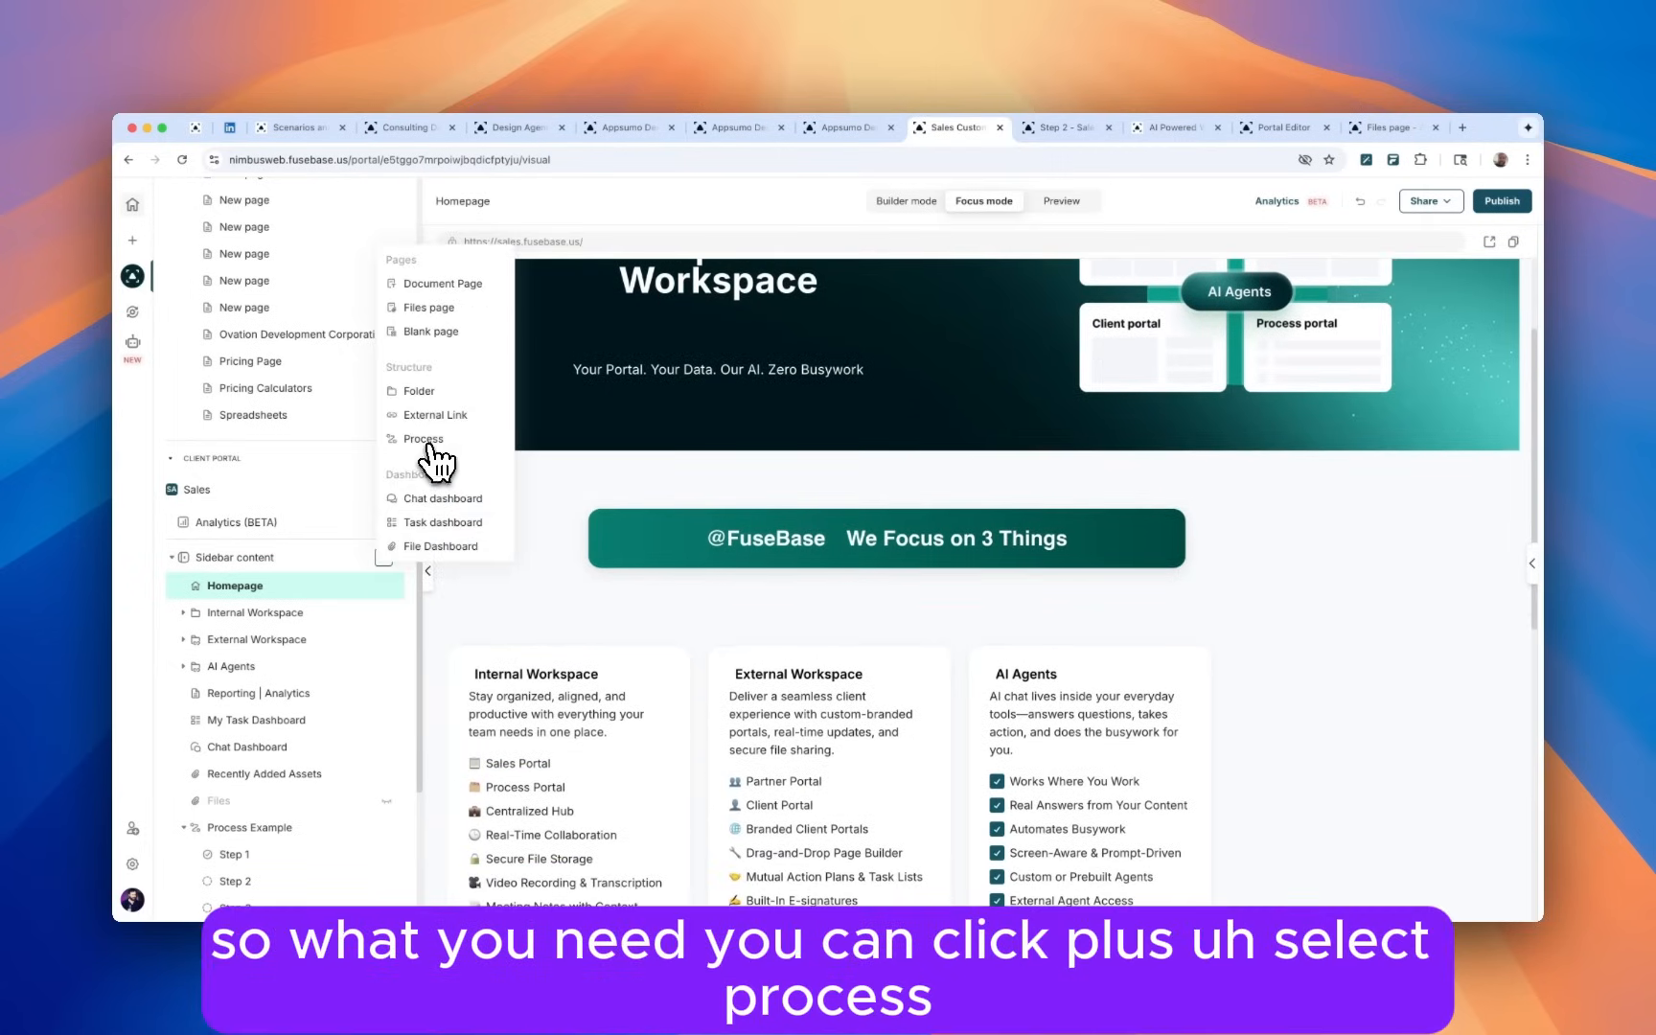
click(422, 439)
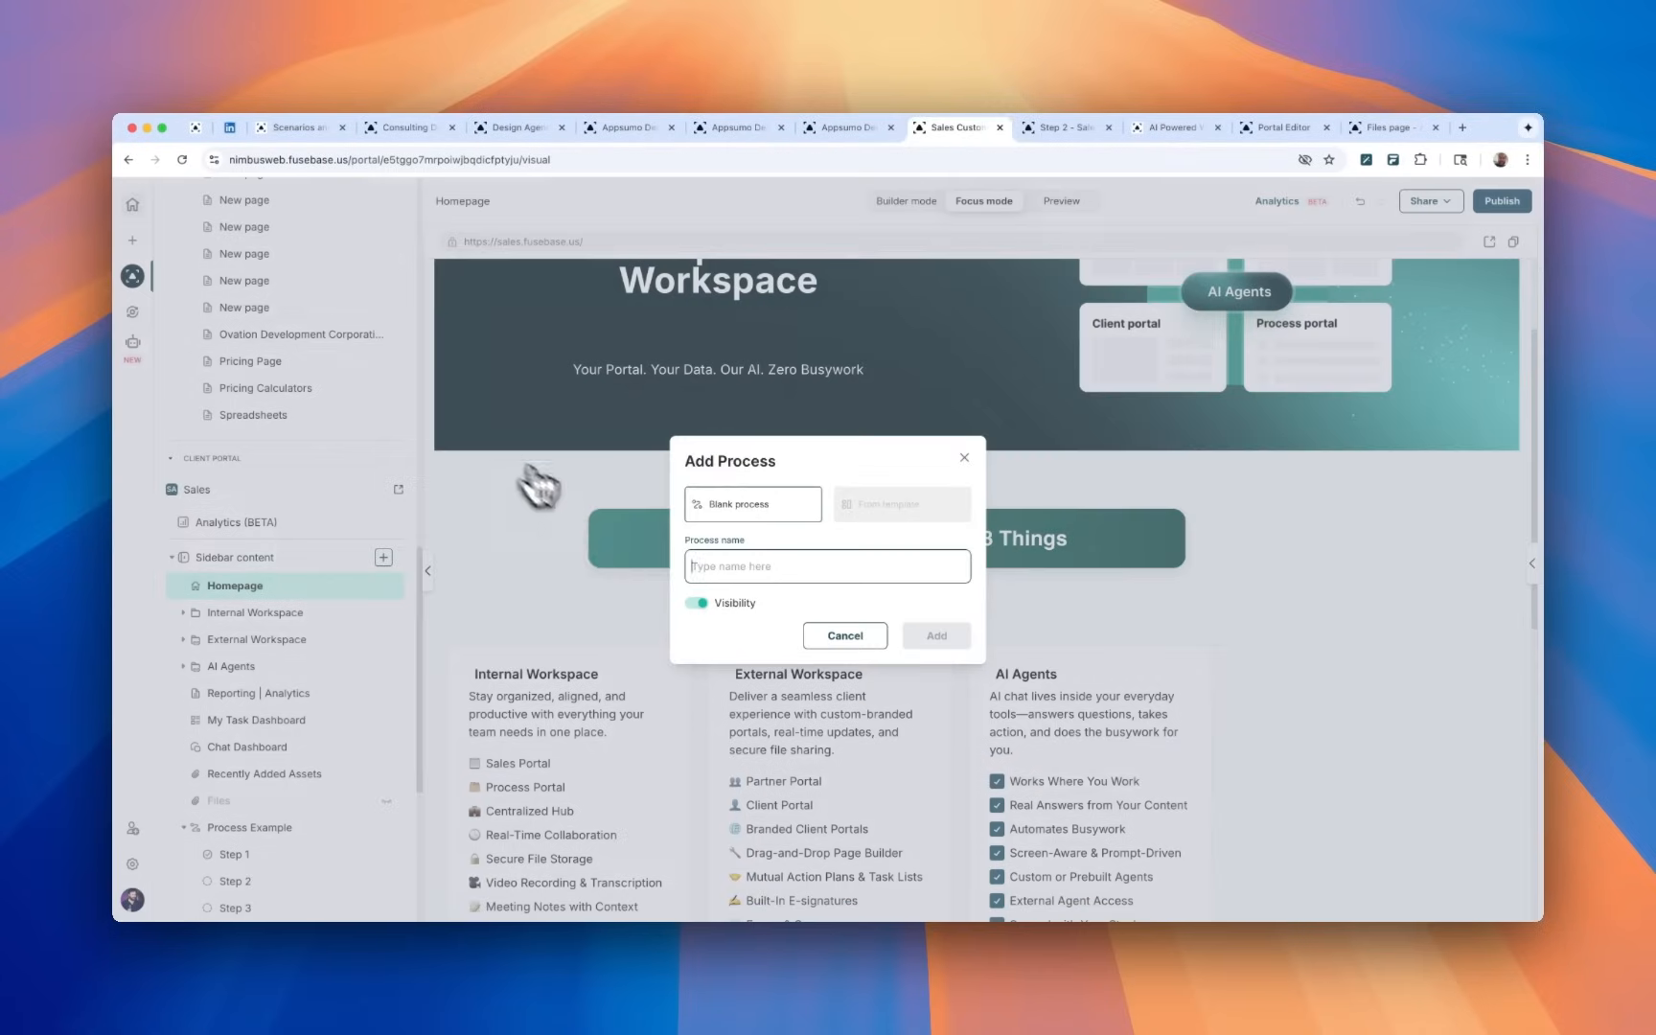
mouse_move(609, 546)
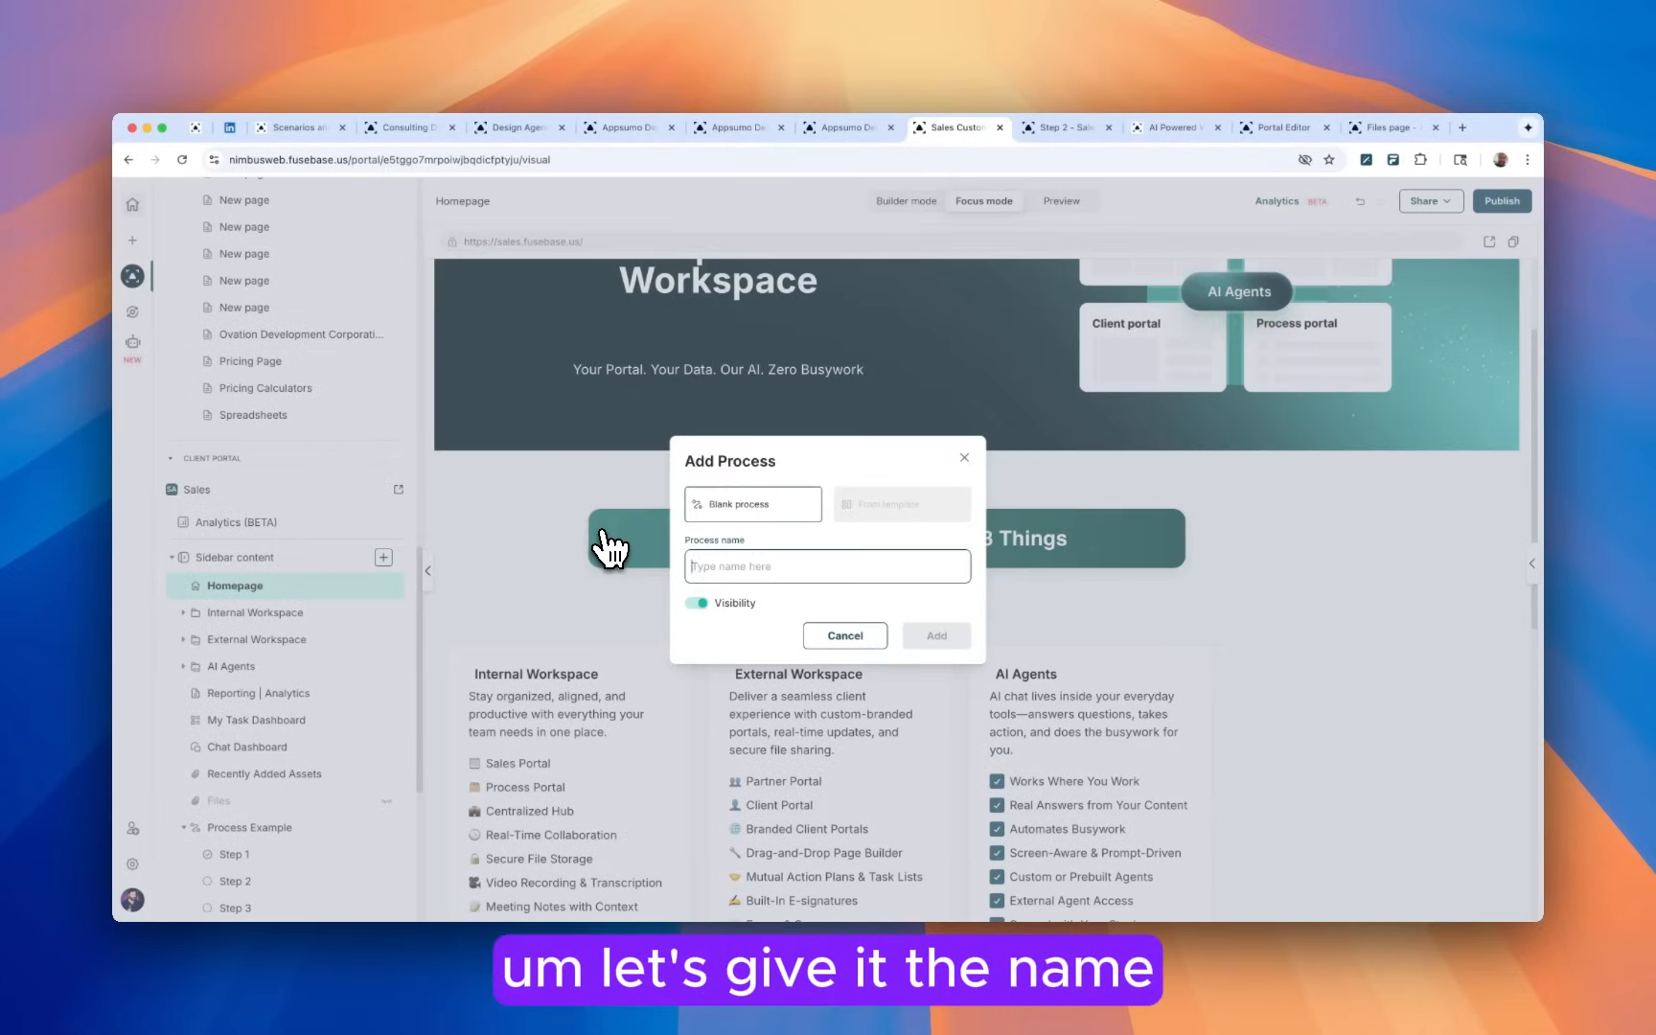
text(Proce)
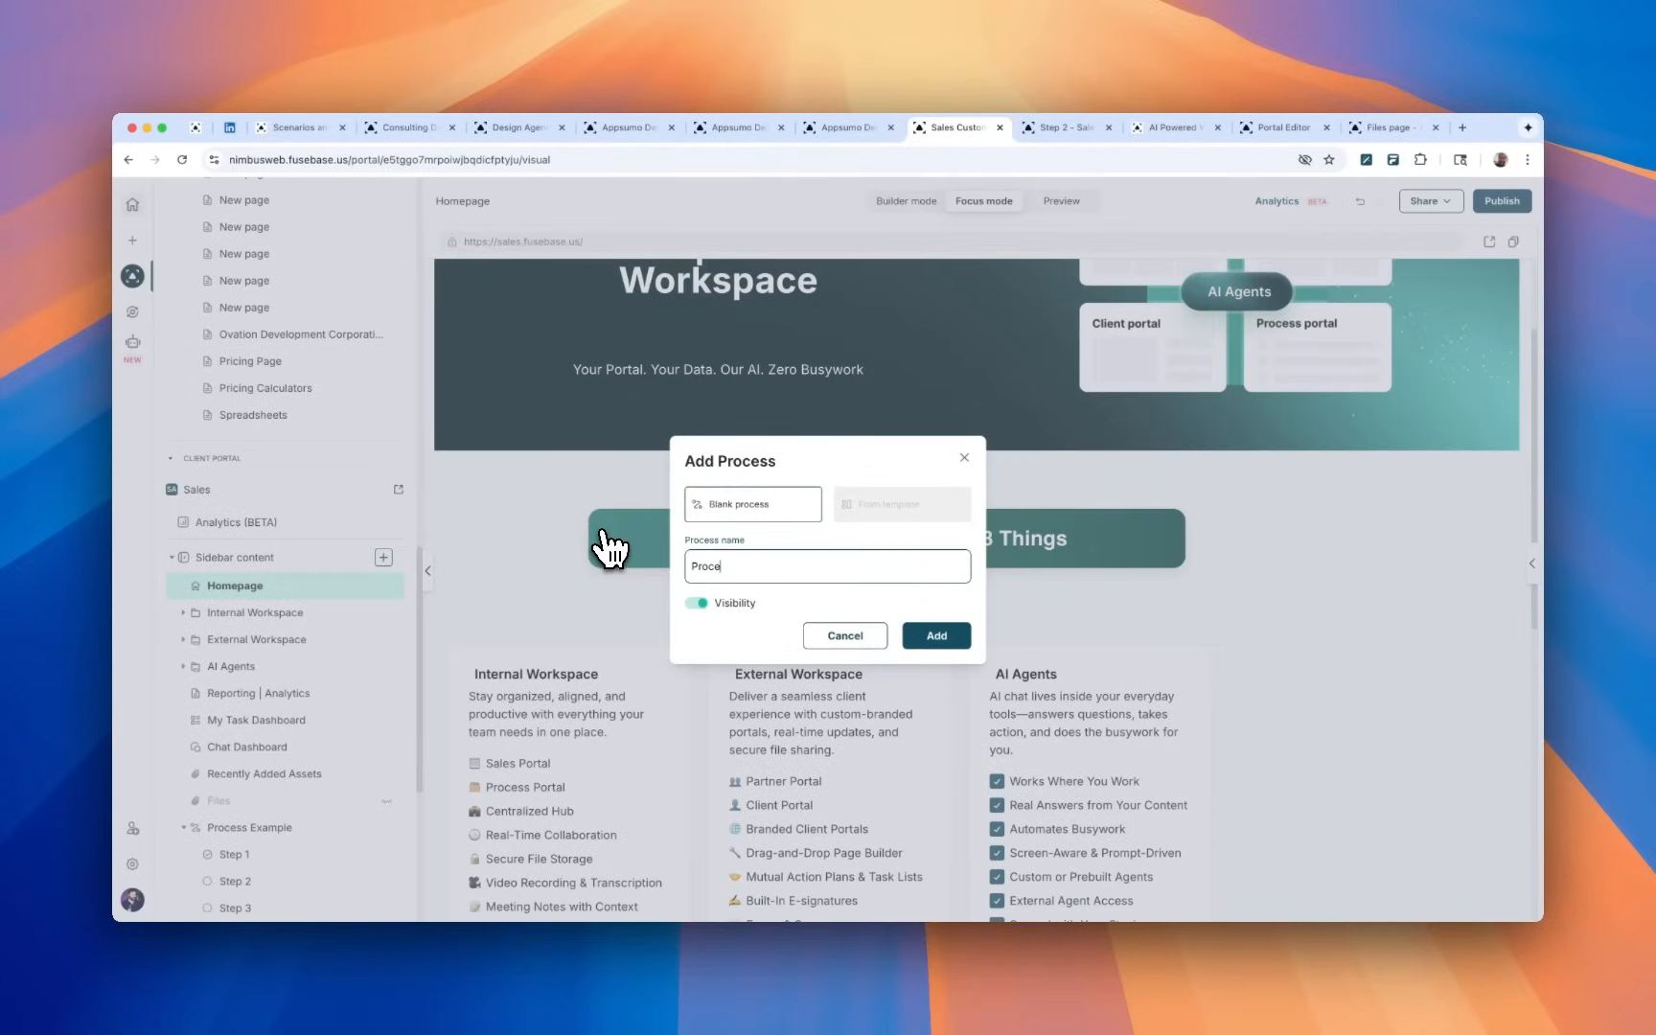
text(ss)
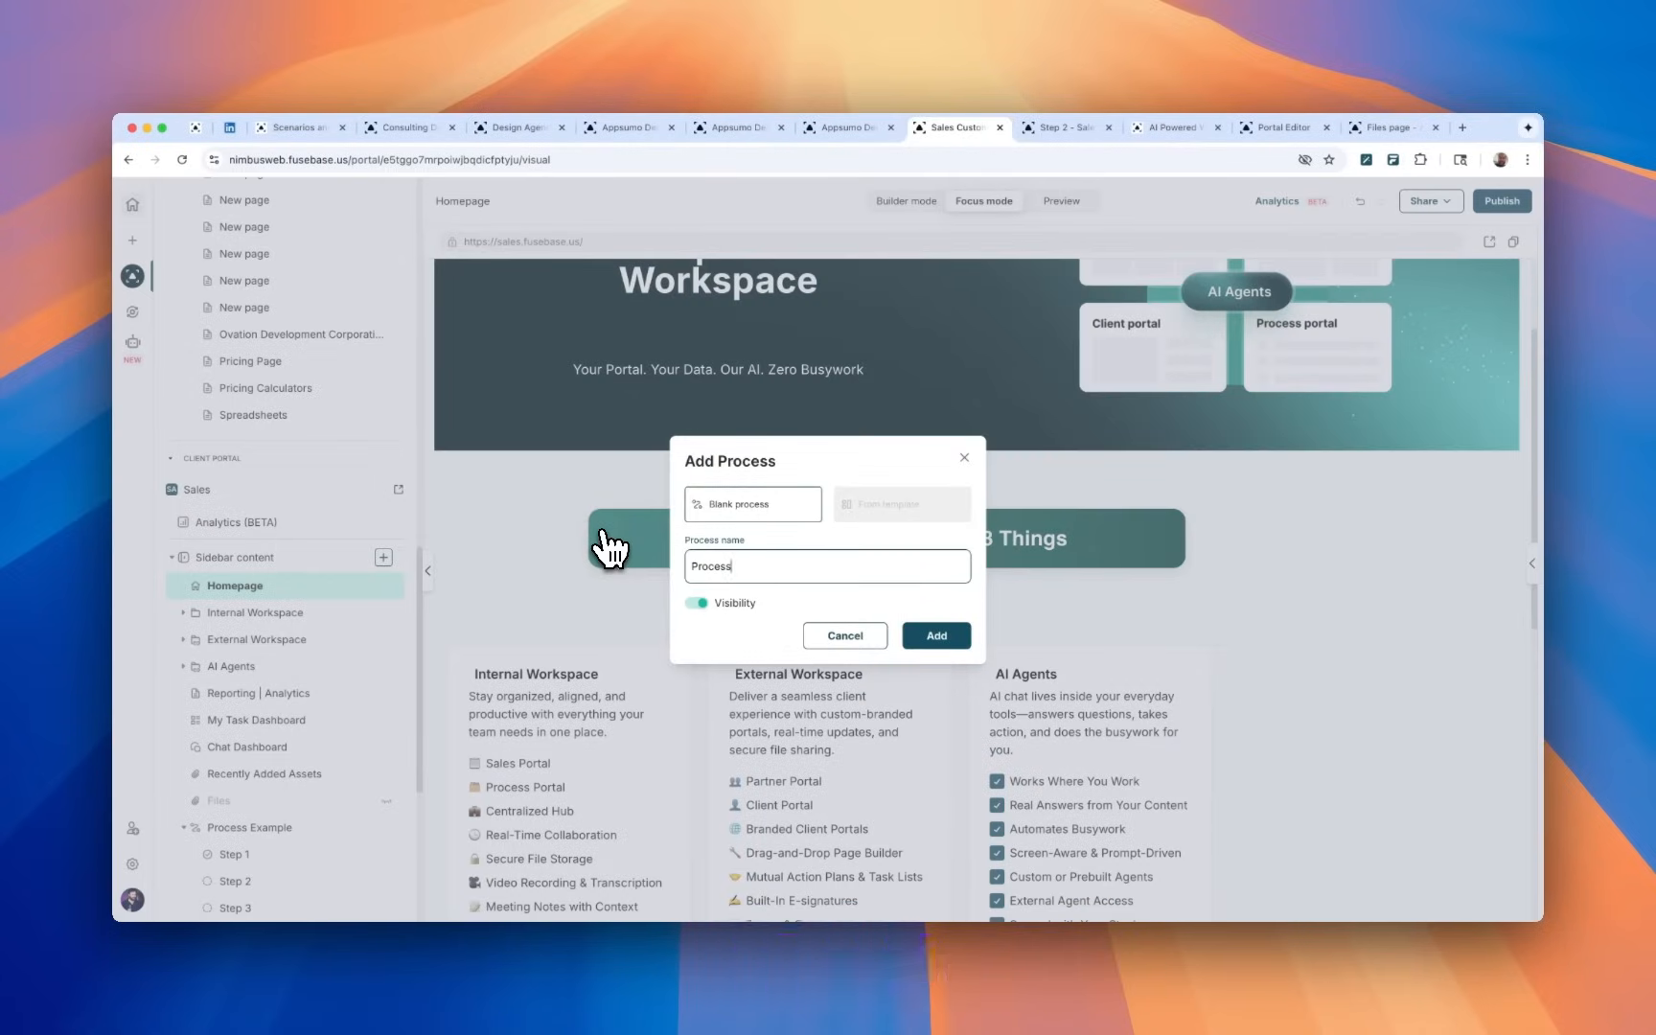
text(unboarding)
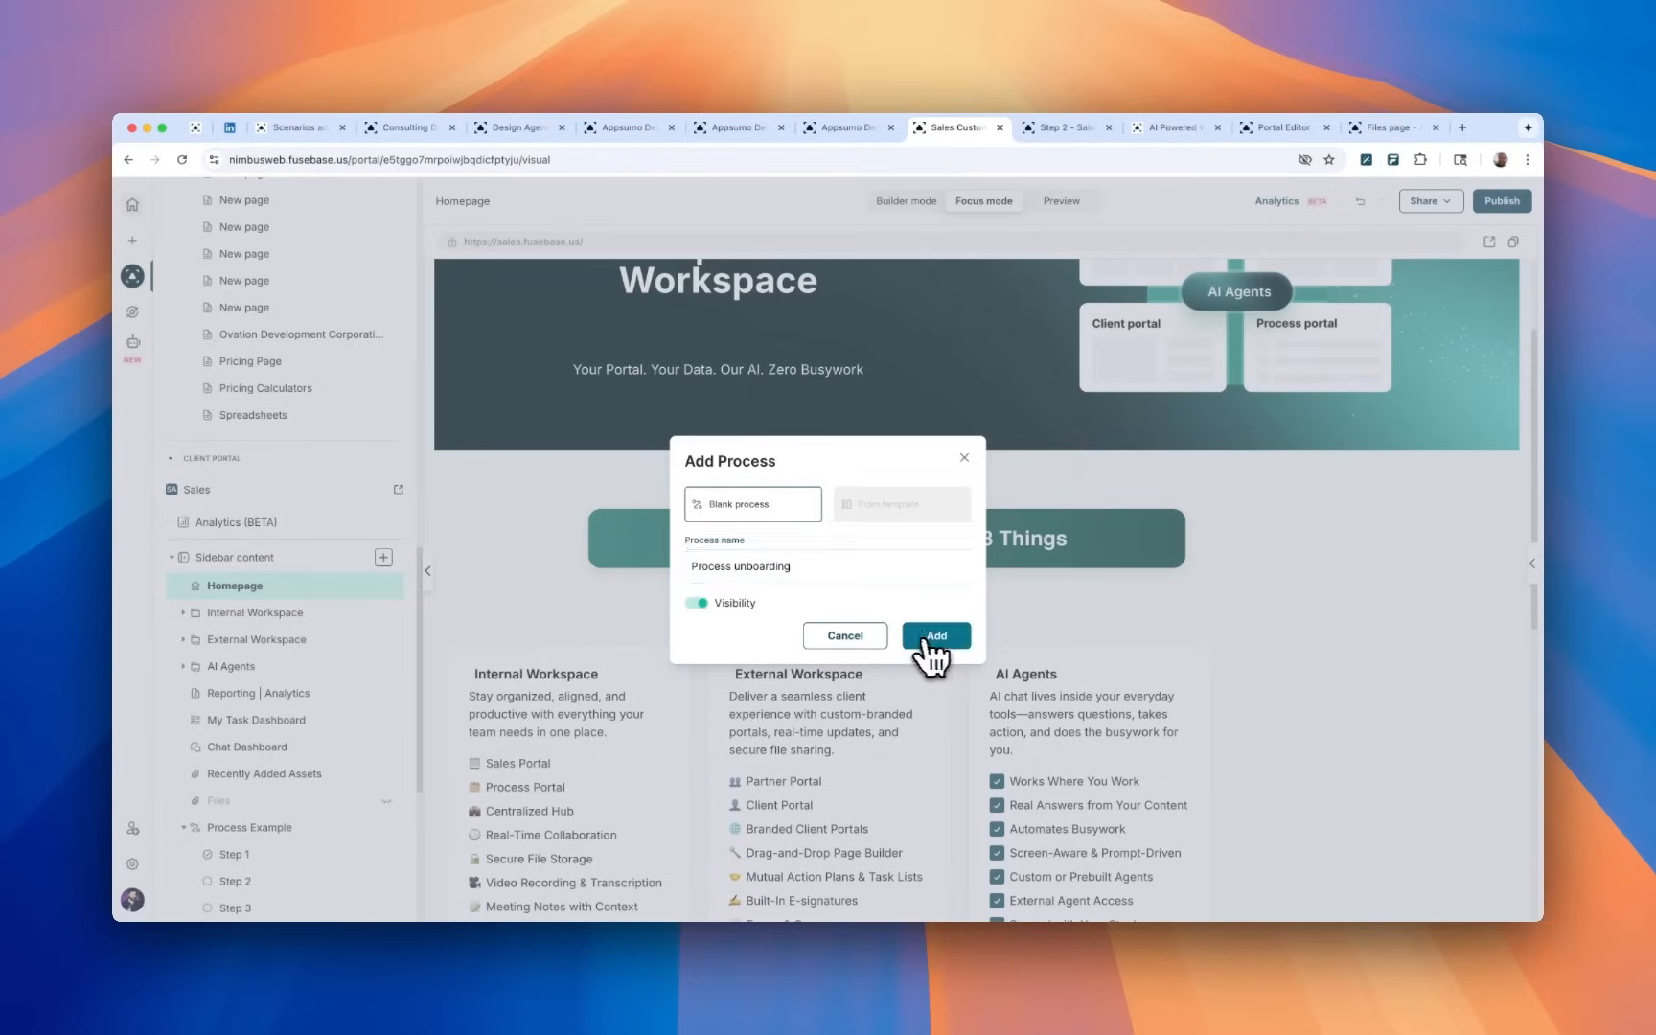
click(934, 634)
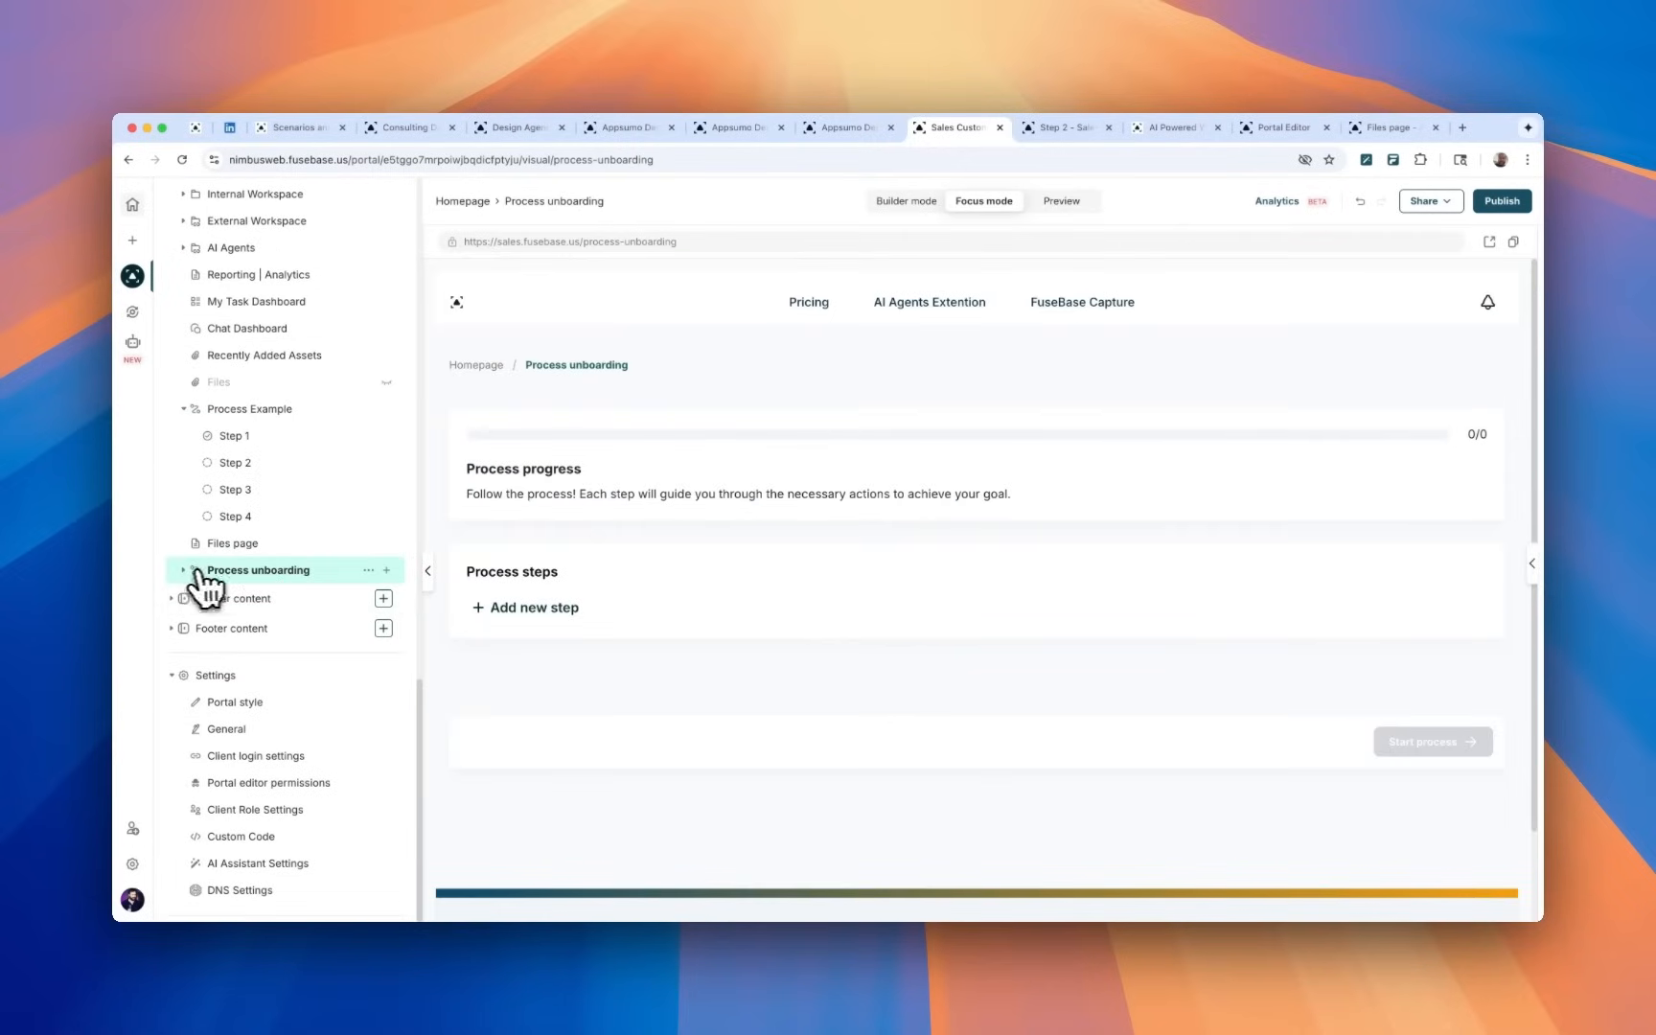
Add five steps to Process unboarding and bring up the block choices for Step 1.
click(533, 608)
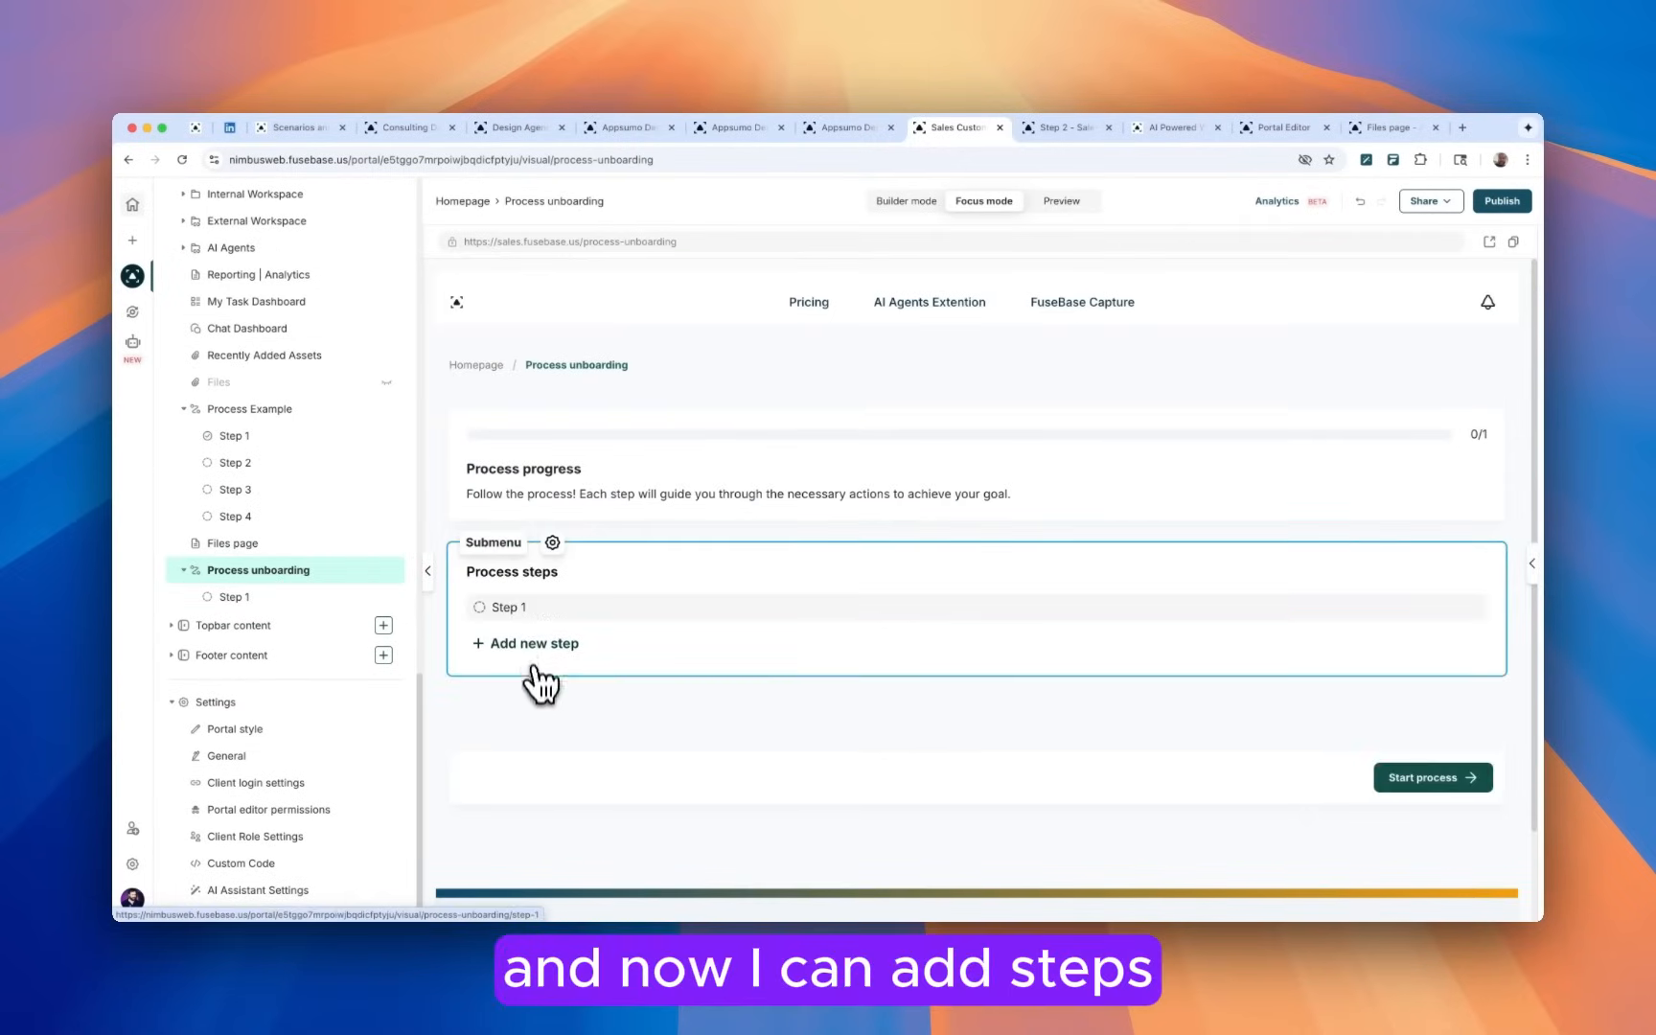
click(525, 644)
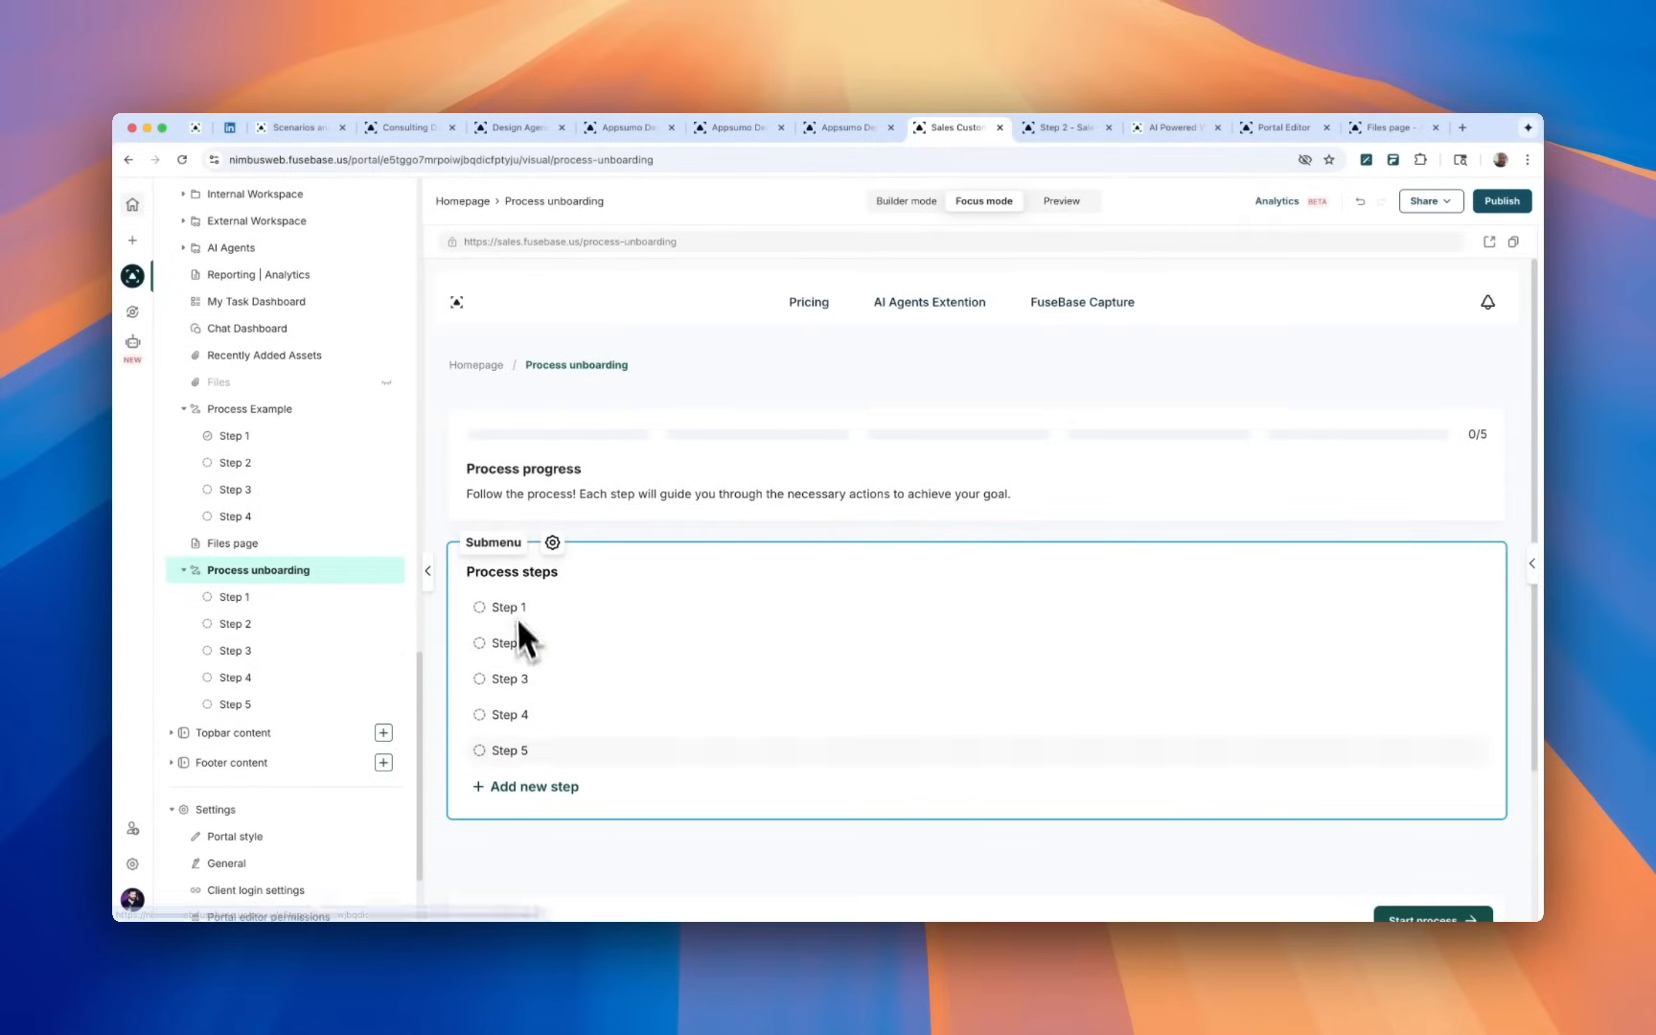
click(508, 606)
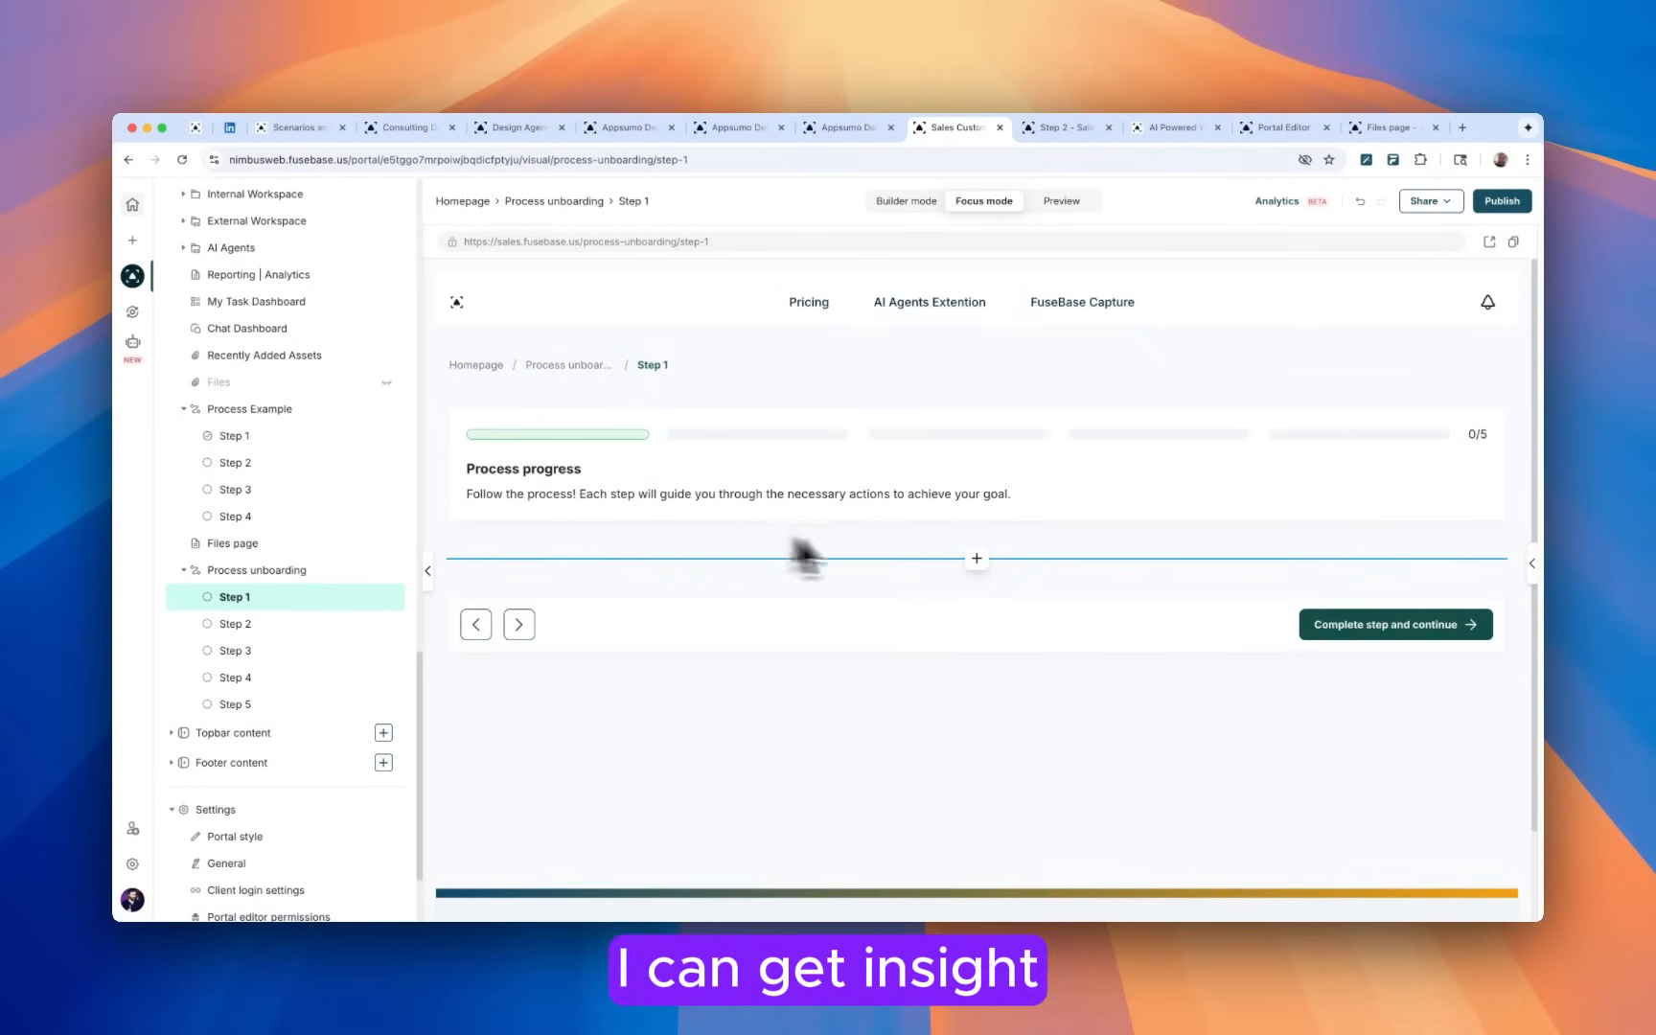
click(976, 558)
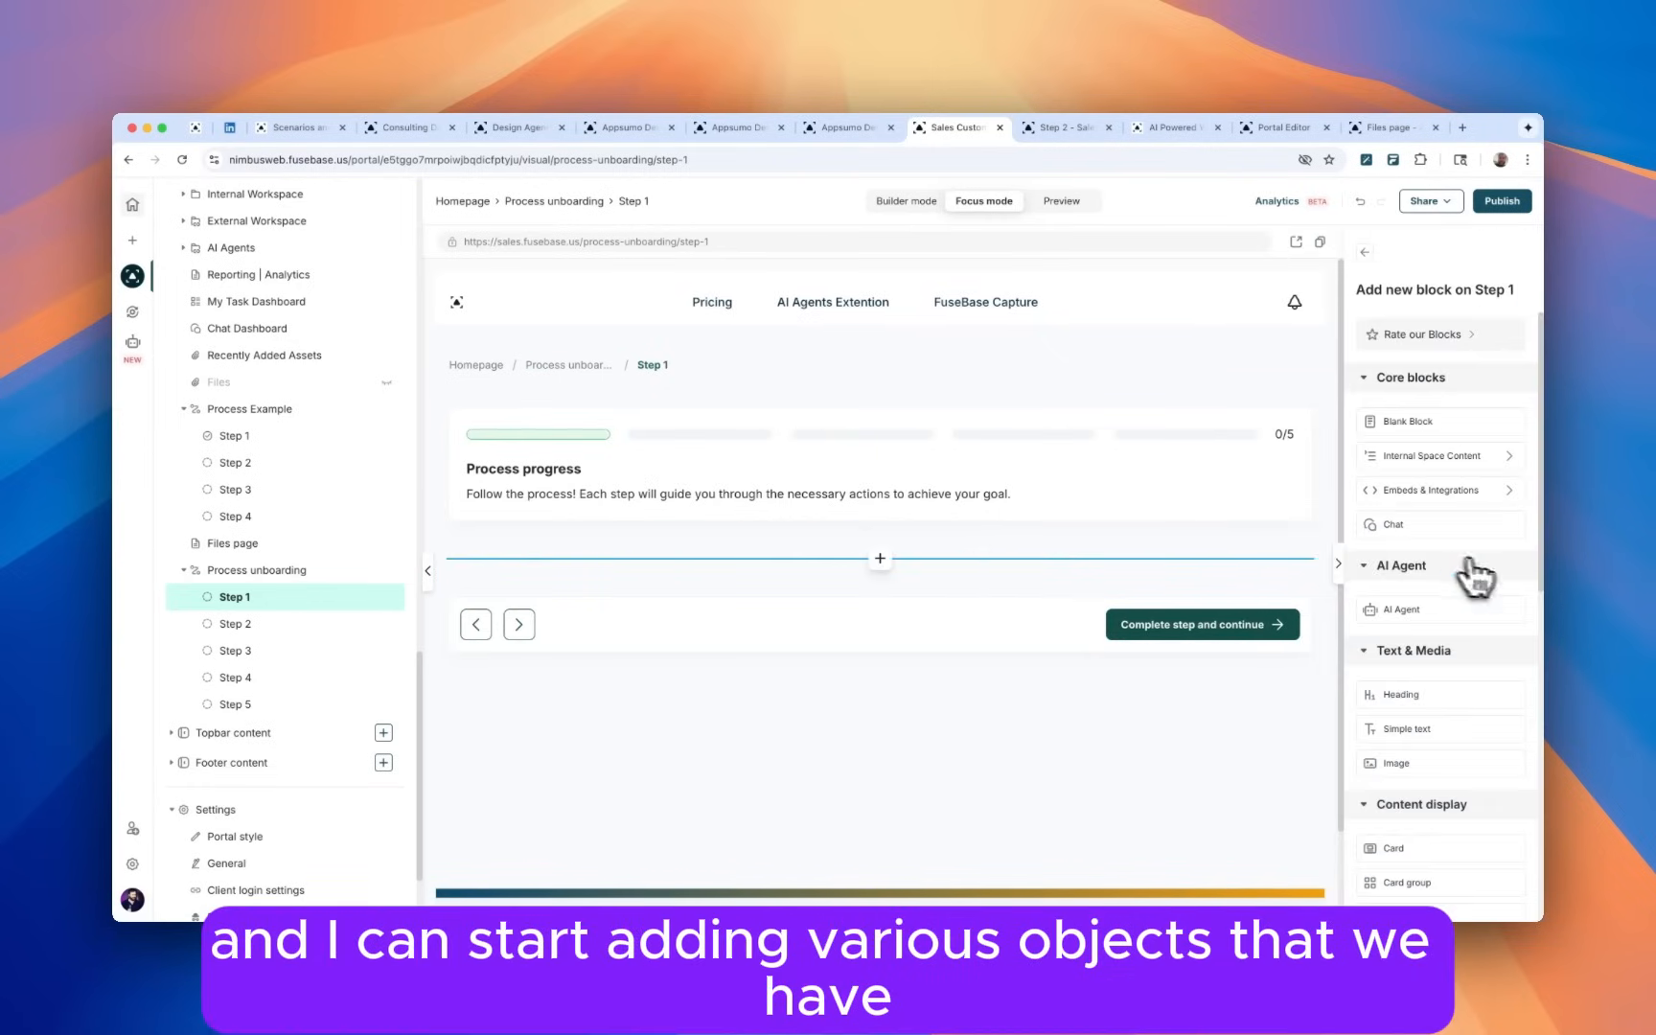
scroll(down, 3)
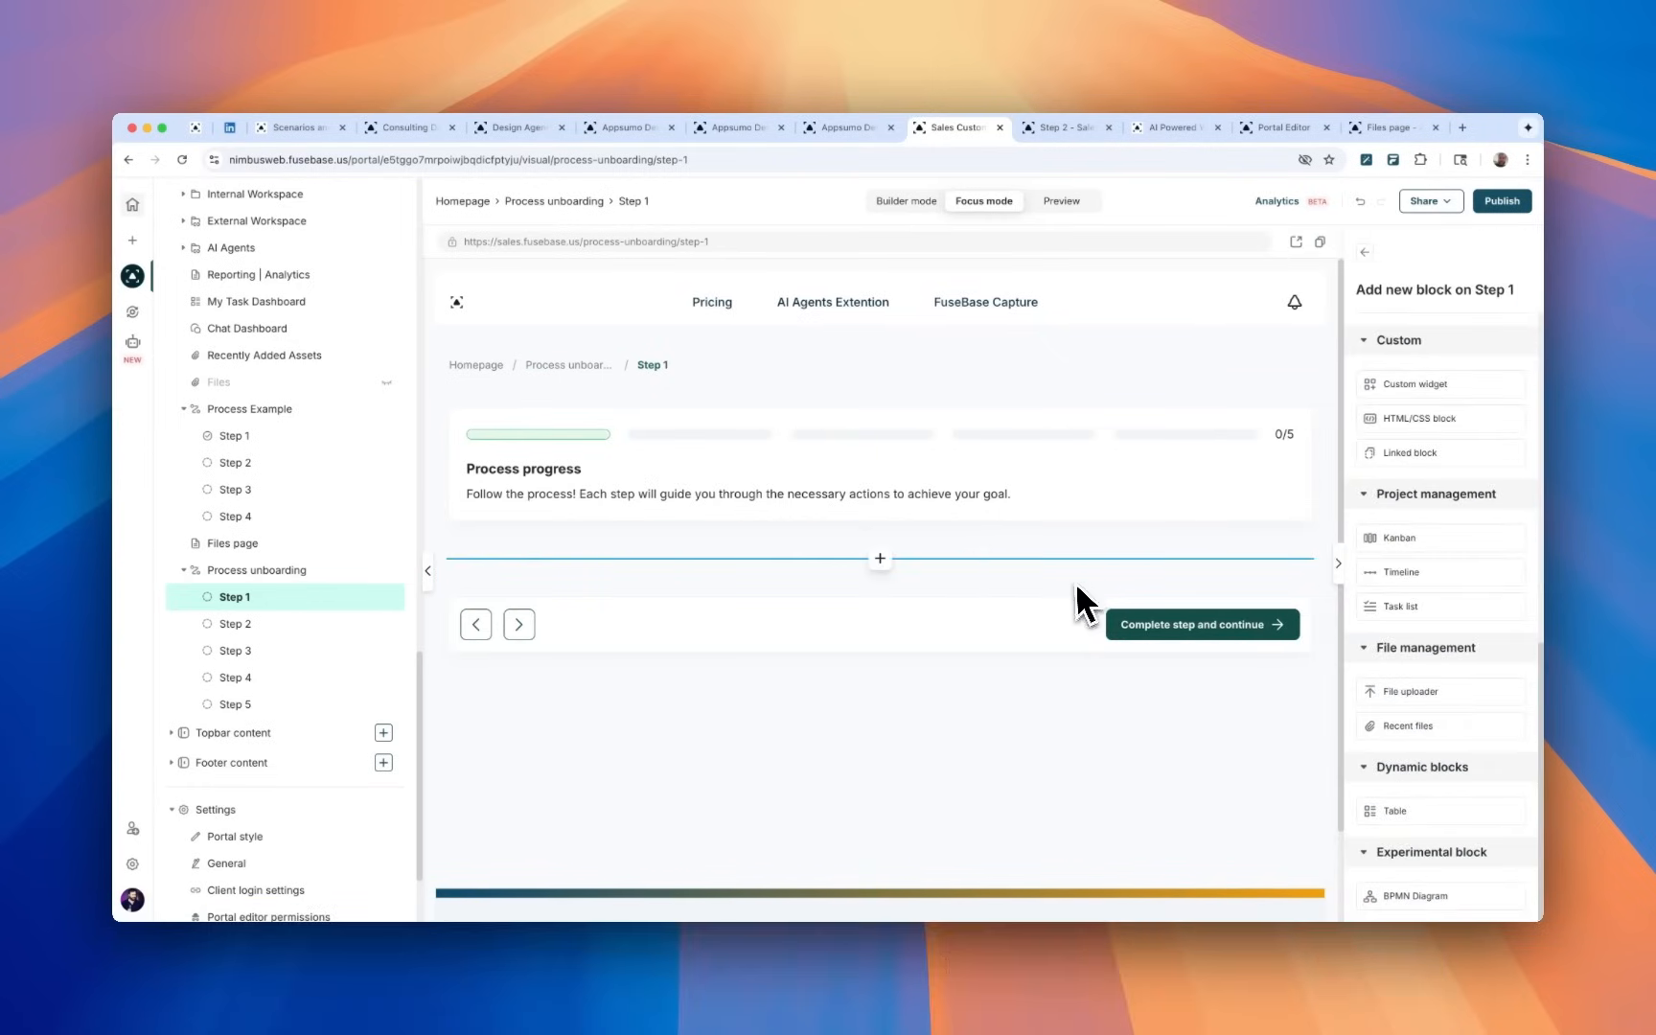